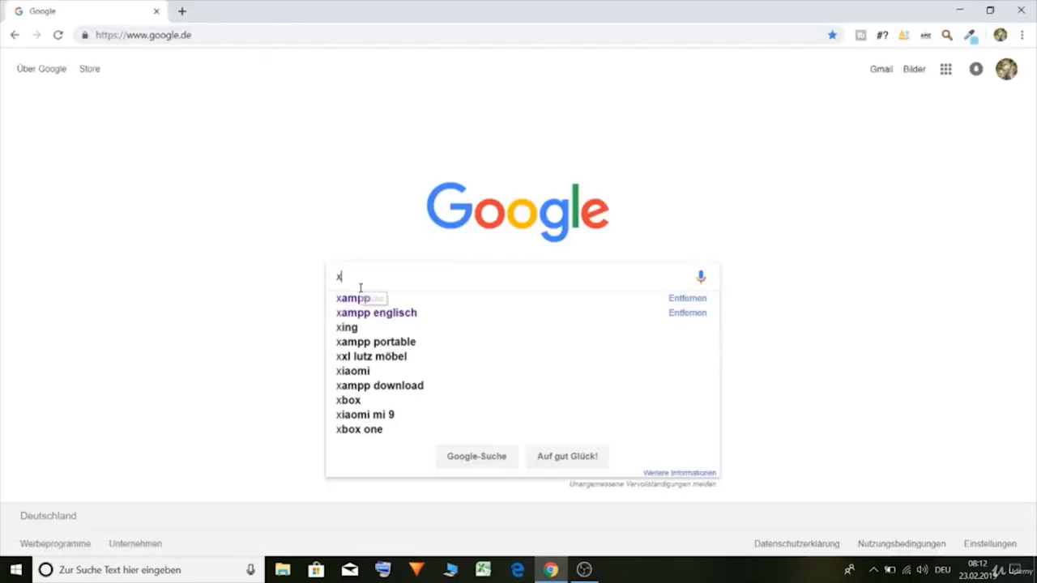
Search for xampp, reach apachefriends.org in English and download XAMPP for Windows.
{"action": "type", "text": "ampp"}
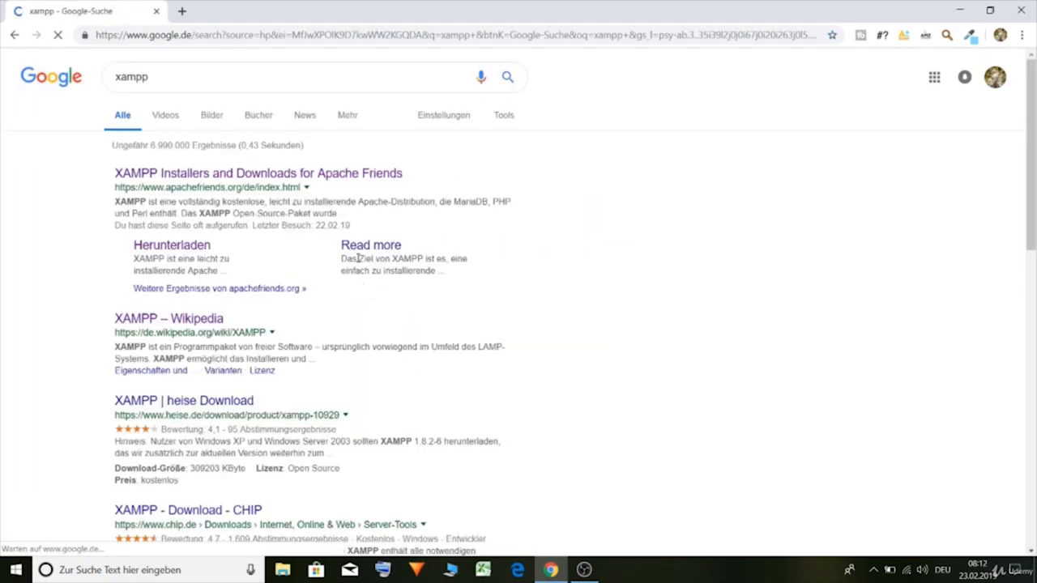
{"action": "left_click", "coordinate": [252, 173]}
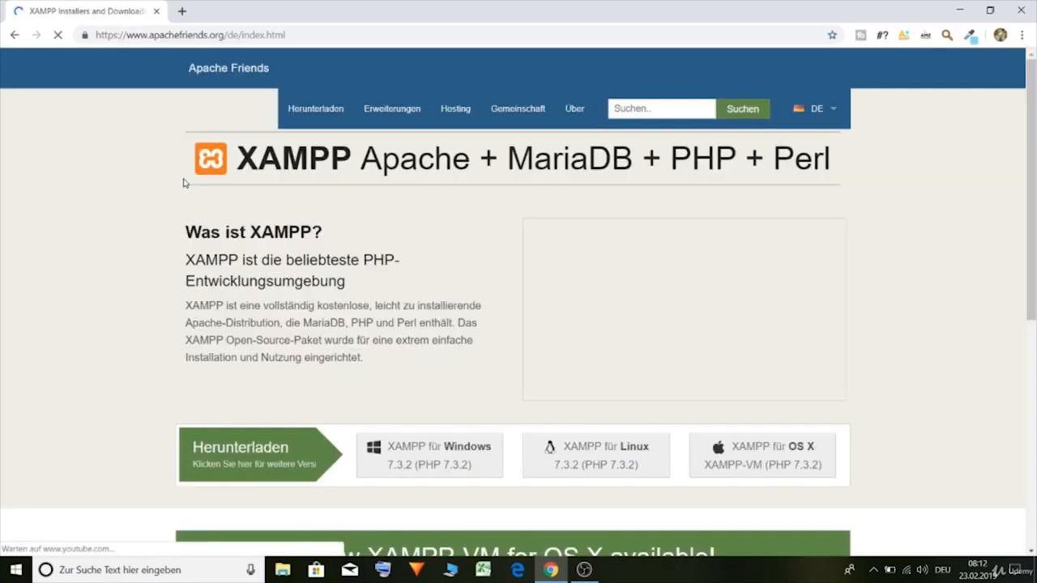
{"action": "left_click", "coordinate": [817, 107]}
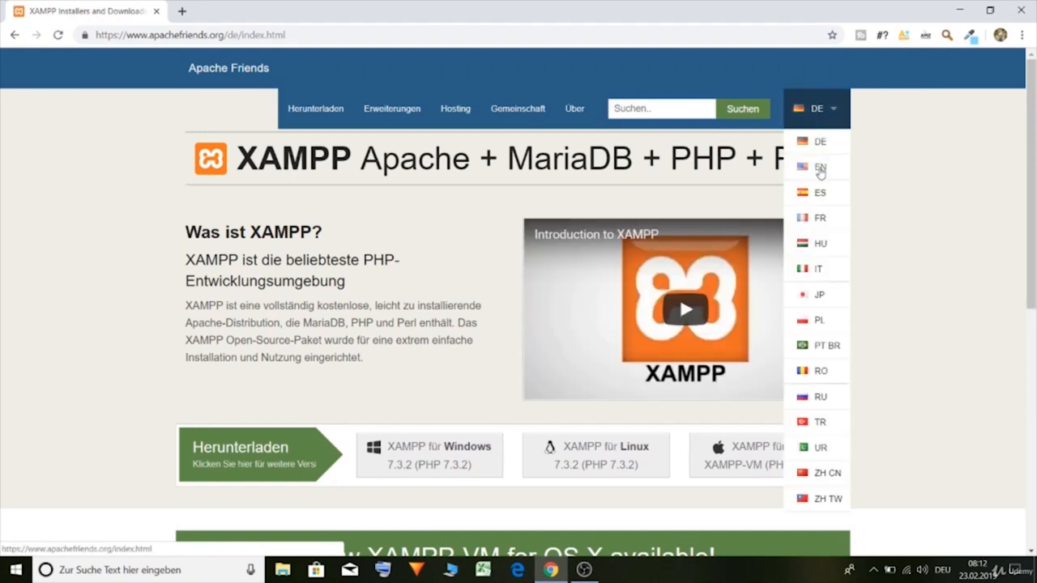
{"action": "left_click", "coordinate": [818, 167]}
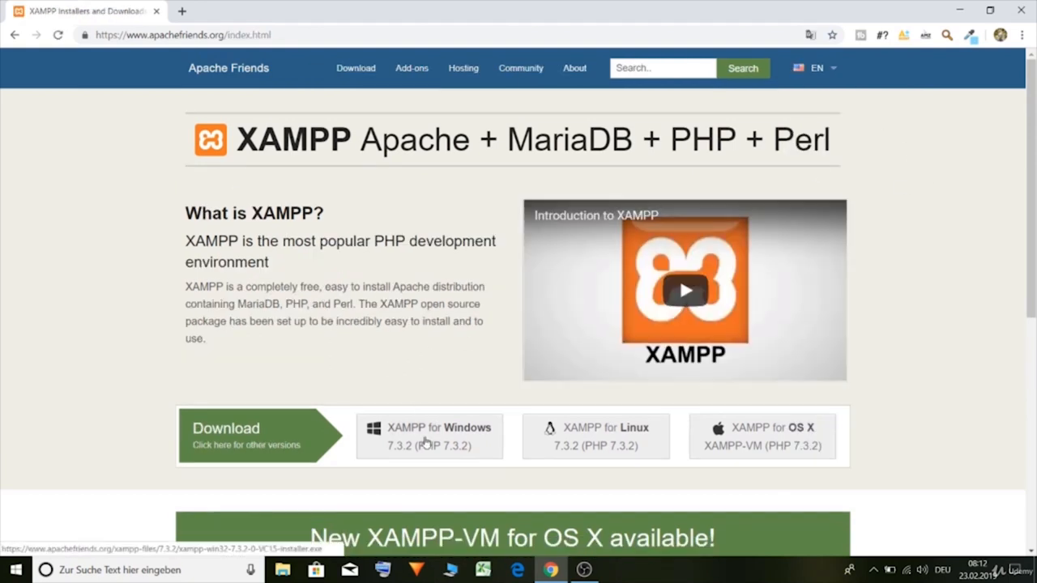
{"action": "left_click", "coordinate": [430, 436]}
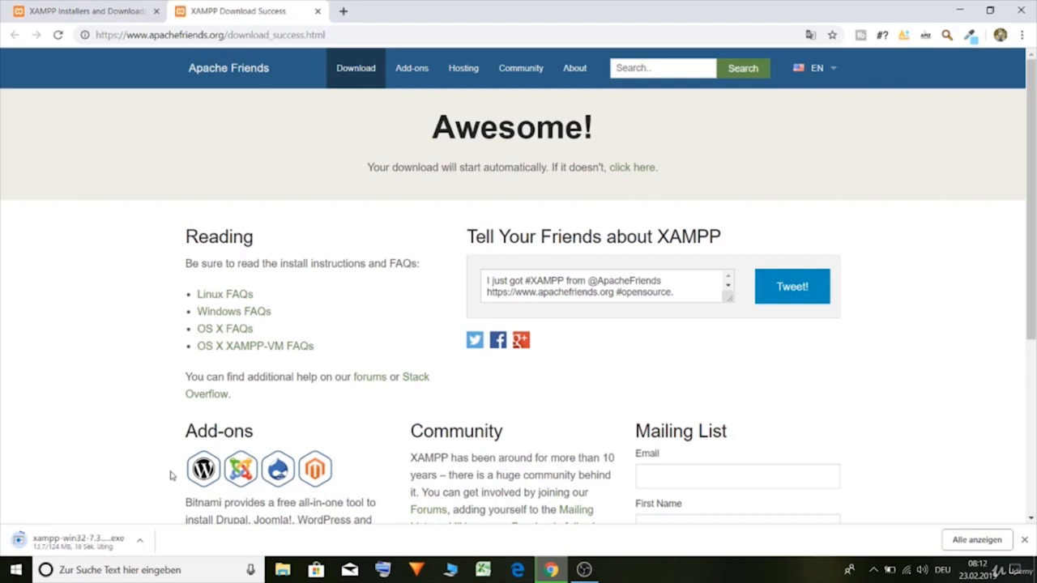
{"action": "mouse_move", "coordinate": [154, 492]}
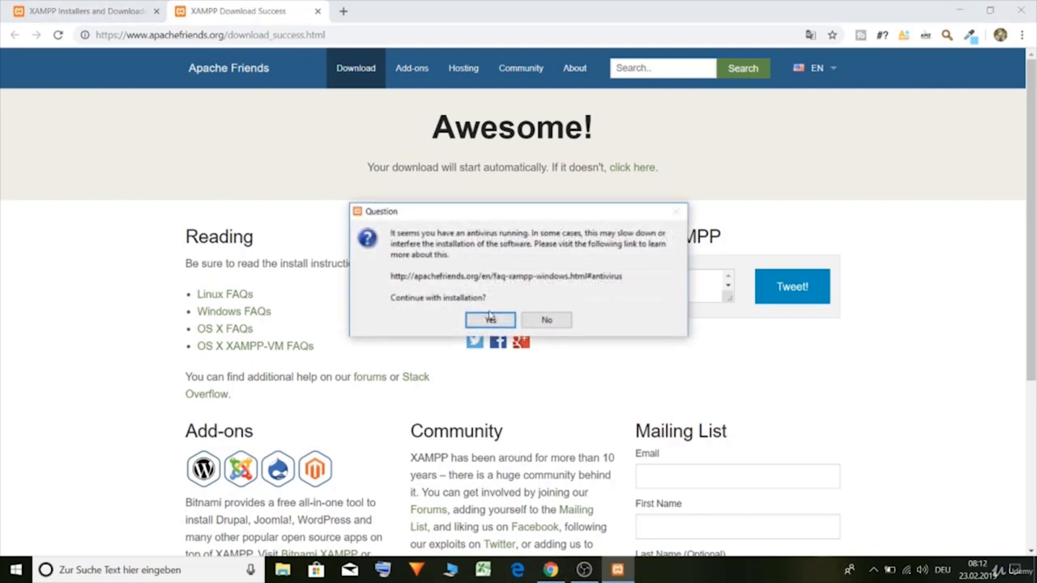
Accept the antivirus and UAC warnings and untick unneeded components like Perl.
{"action": "left_click", "coordinate": [489, 320]}
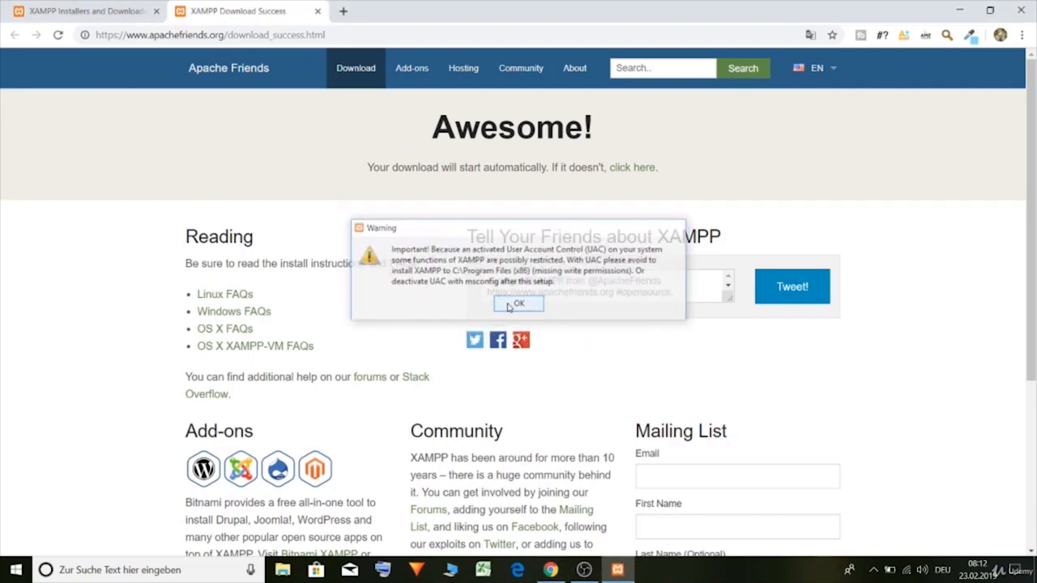
{"action": "left_click", "coordinate": [519, 303]}
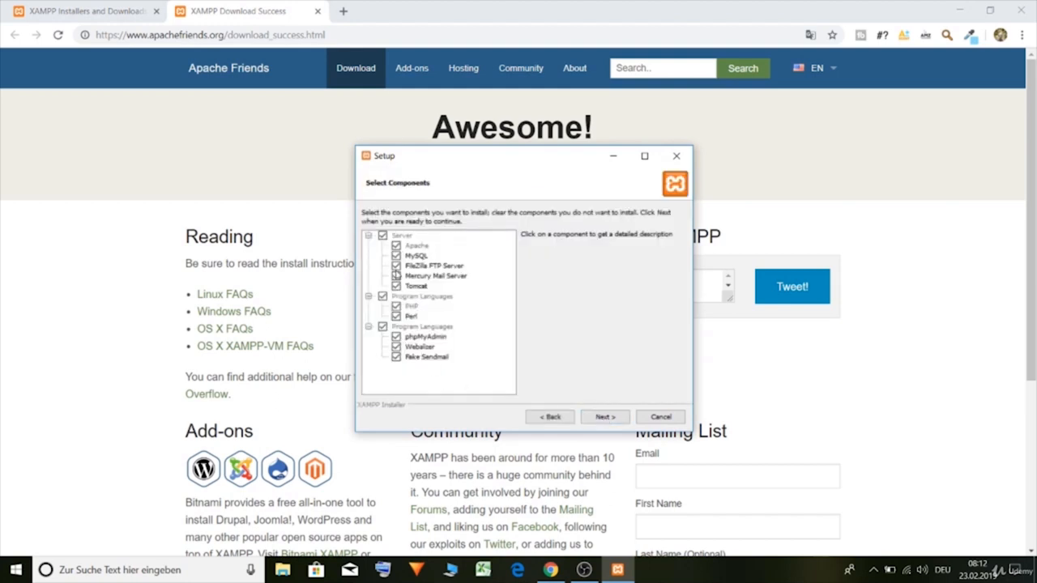
{"action": "left_click", "coordinate": [395, 285]}
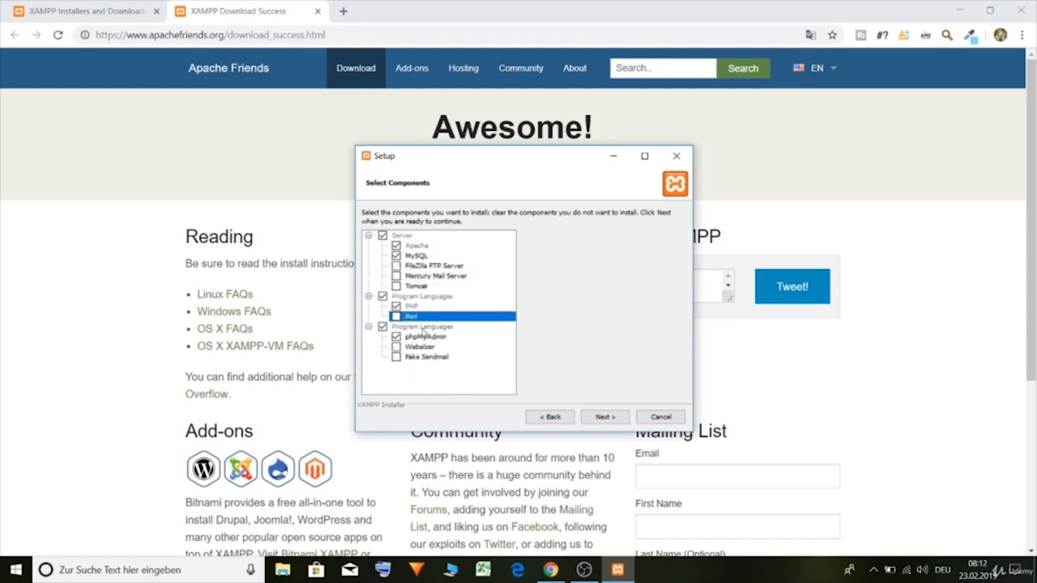
Keep the default C:\xampp folder, skip the Bitnami page and start installing.
{"action": "left_click", "coordinate": [603, 417]}
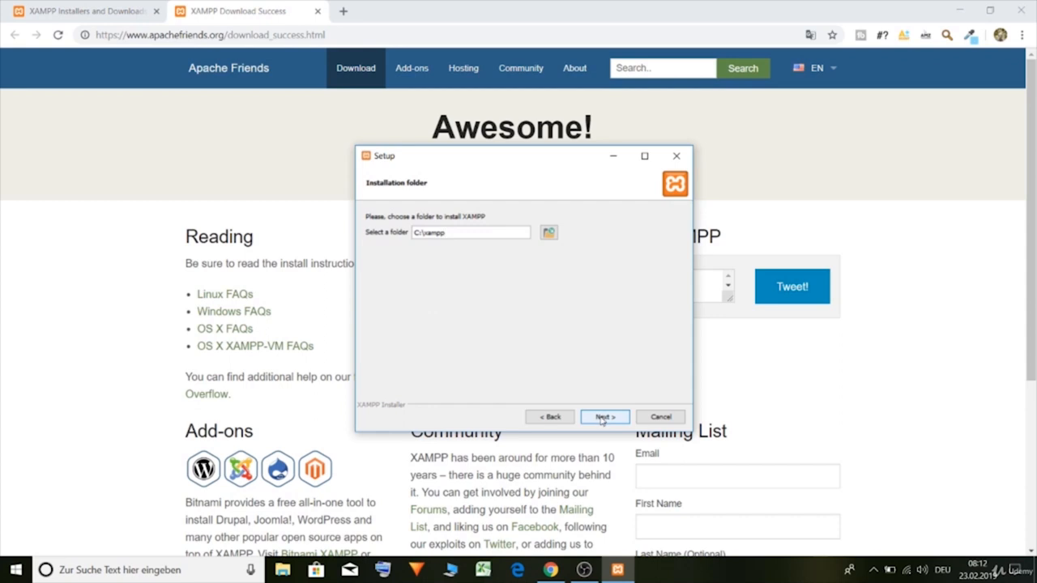
{"action": "left_click", "coordinate": [604, 417]}
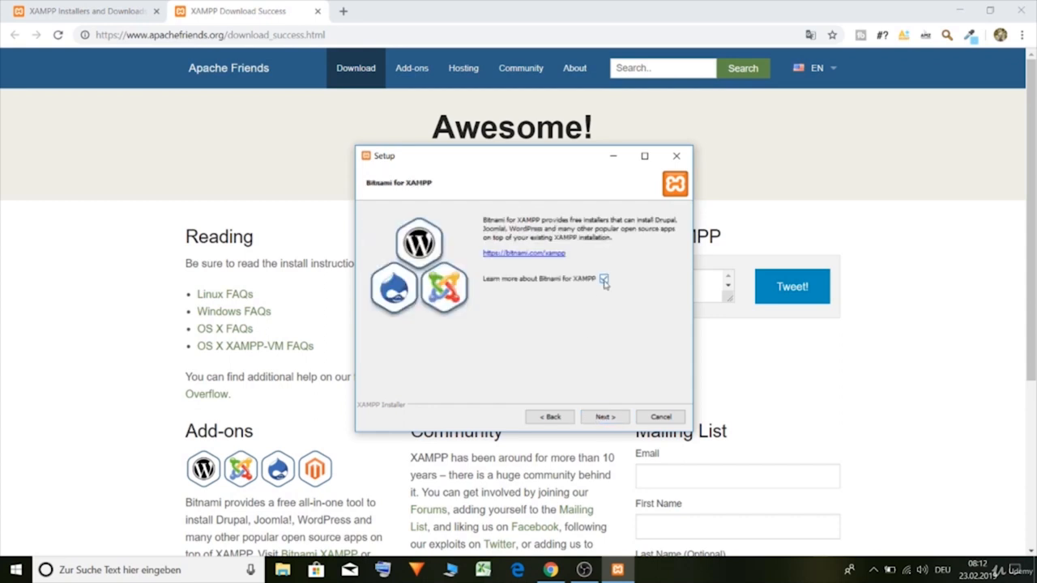
{"action": "left_click", "coordinate": [603, 416]}
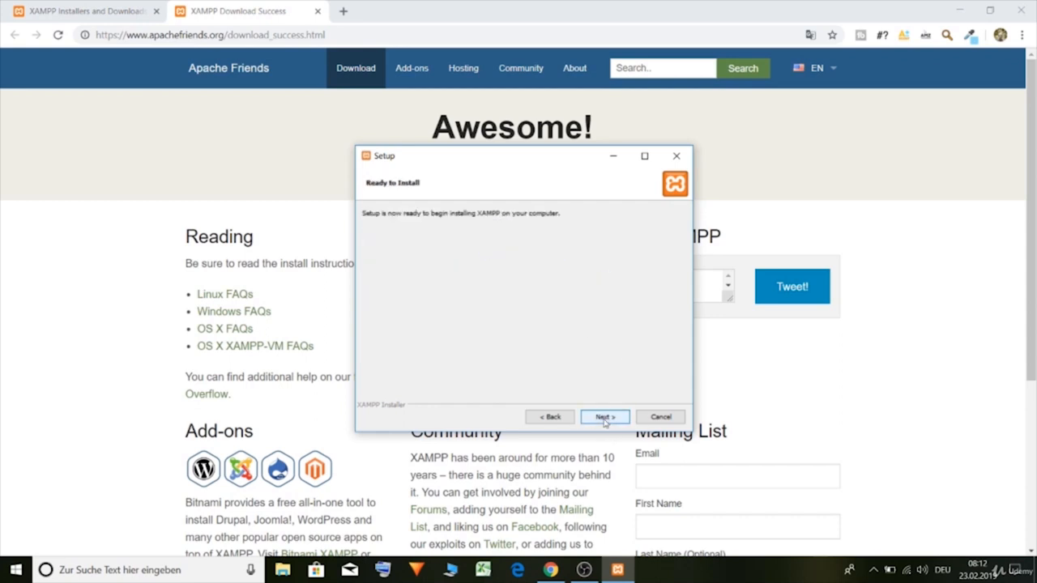
{"action": "left_click", "coordinate": [605, 417]}
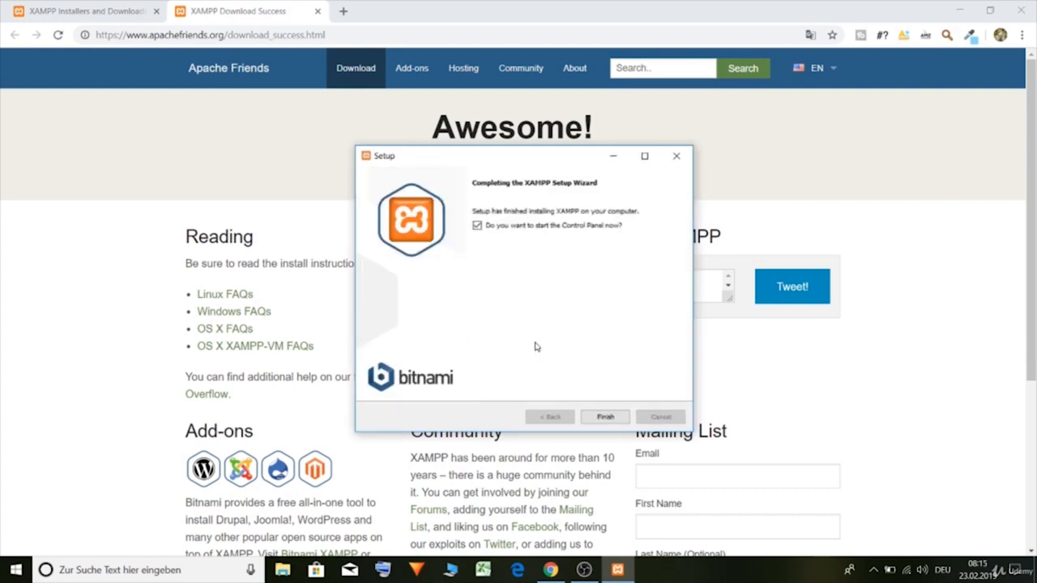
{"action": "mouse_move", "coordinate": [592, 380]}
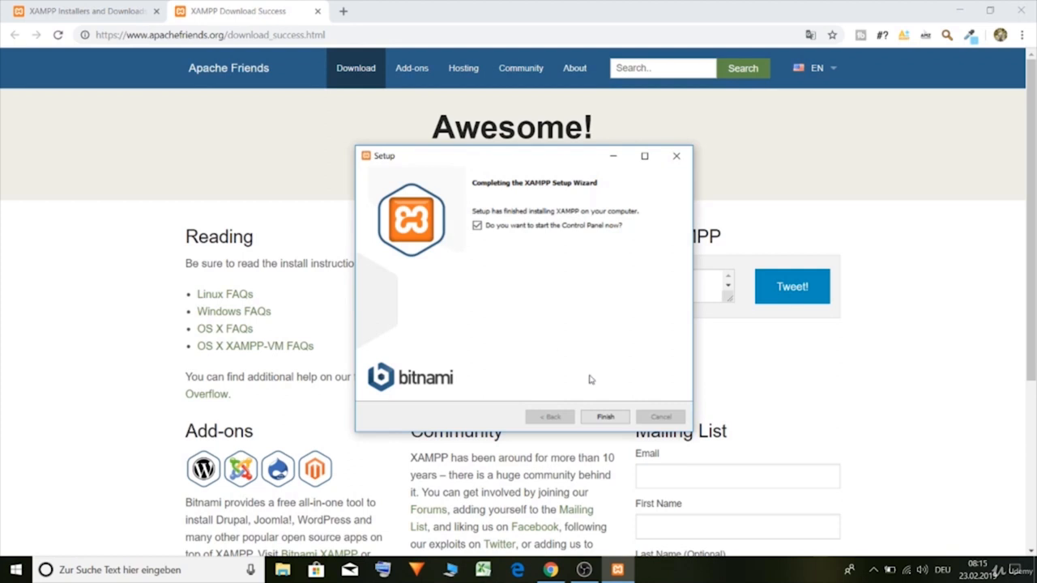
{"action": "mouse_move", "coordinate": [631, 412]}
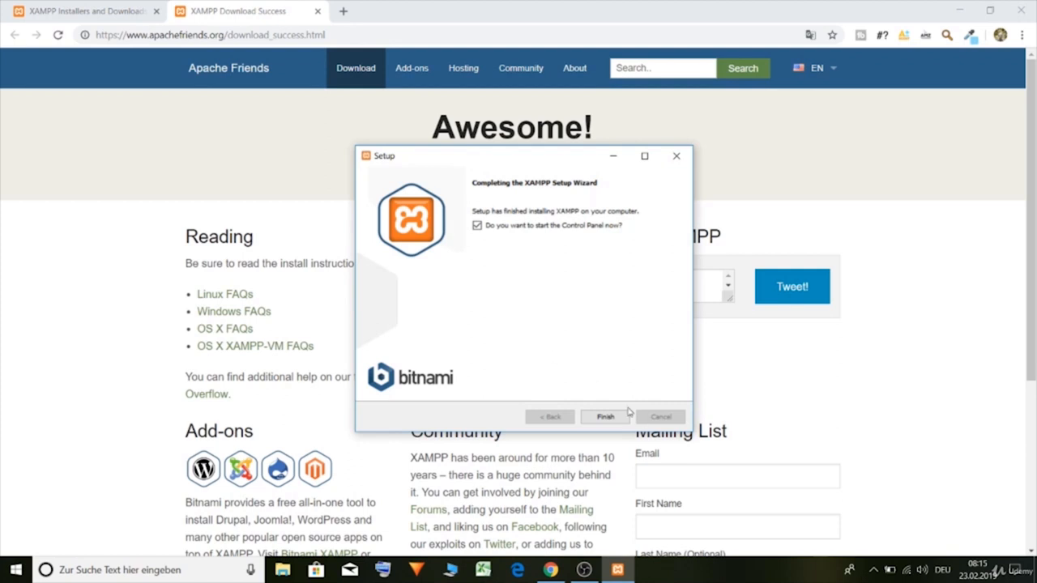
Finish setup to launch the Control Panel and start the Apache and MySQL servers.
{"action": "left_click", "coordinate": [607, 416]}
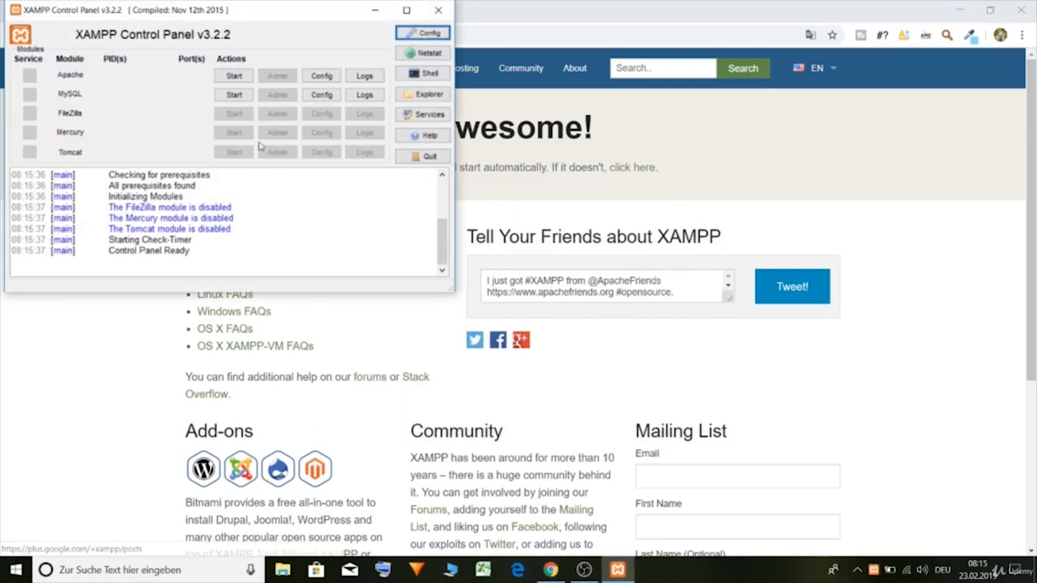
{"action": "mouse_move", "coordinate": [52, 93]}
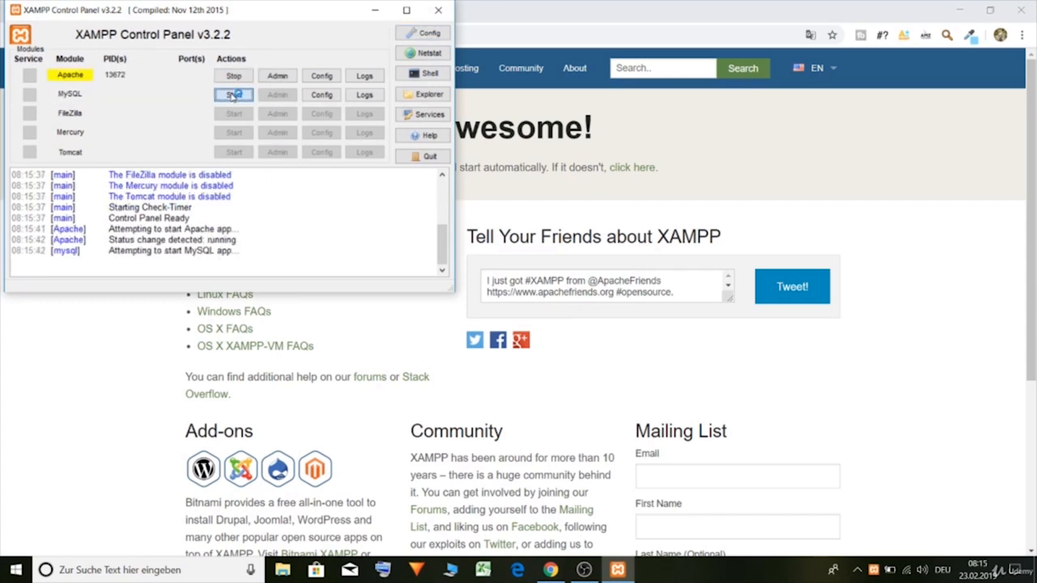
{"action": "left_click", "coordinate": [234, 94]}
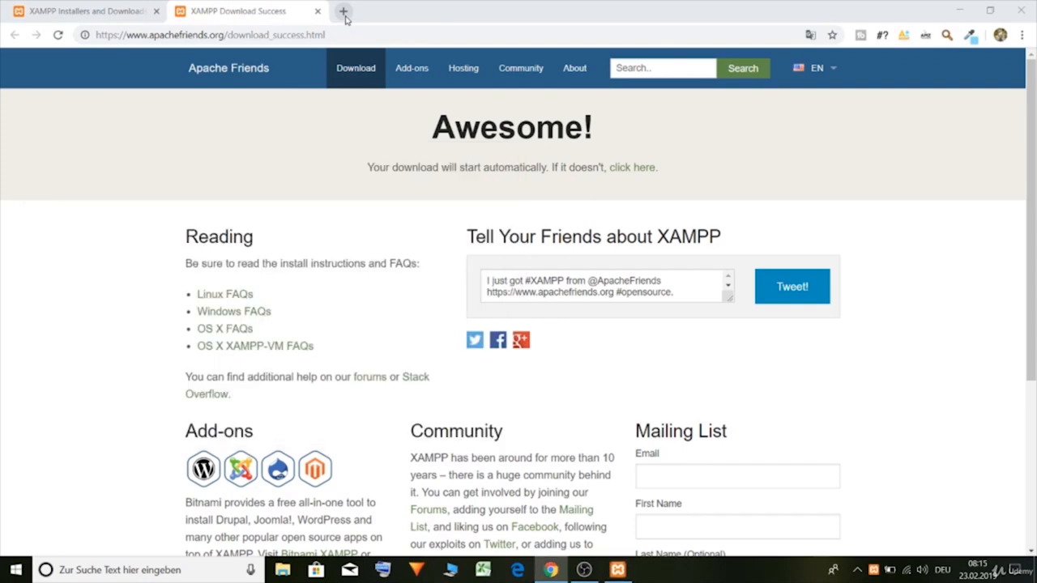
Reach phpMyAdmin from localhost in a new tab and go to the databases overview.
{"action": "left_click", "coordinate": [343, 12]}
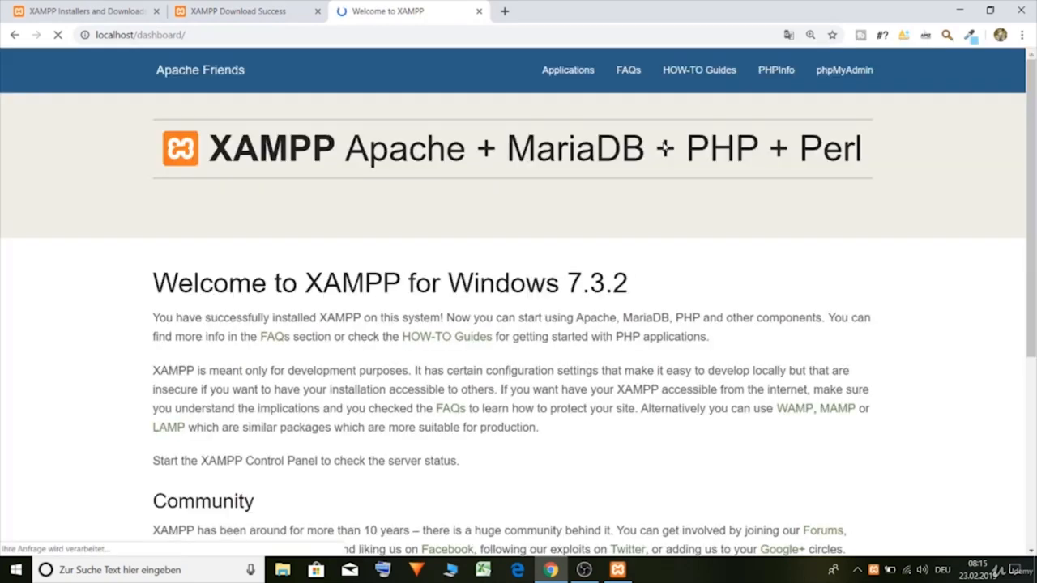
{"action": "left_click", "coordinate": [843, 70]}
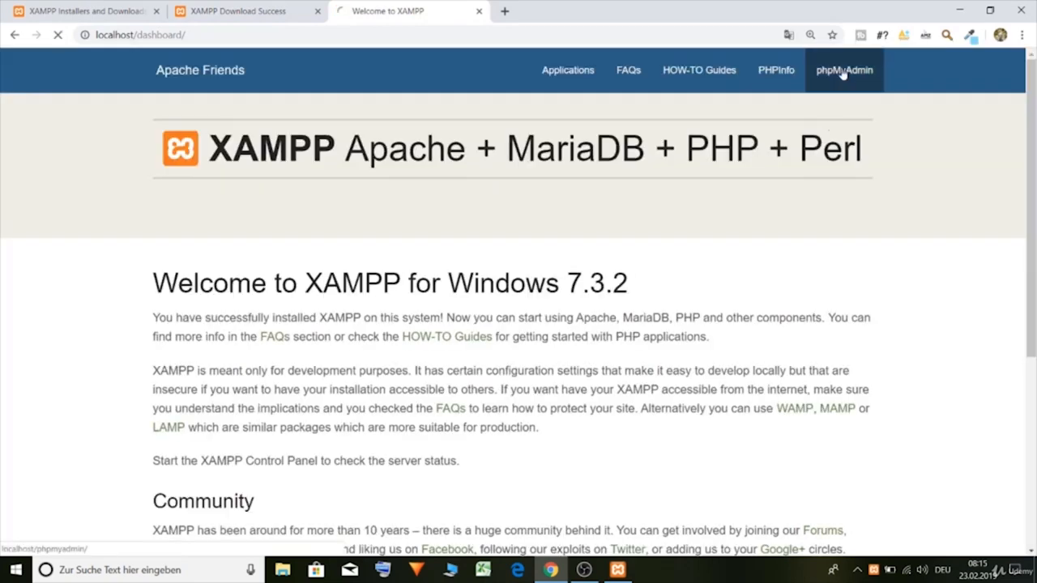
{"action": "left_click", "coordinate": [843, 69]}
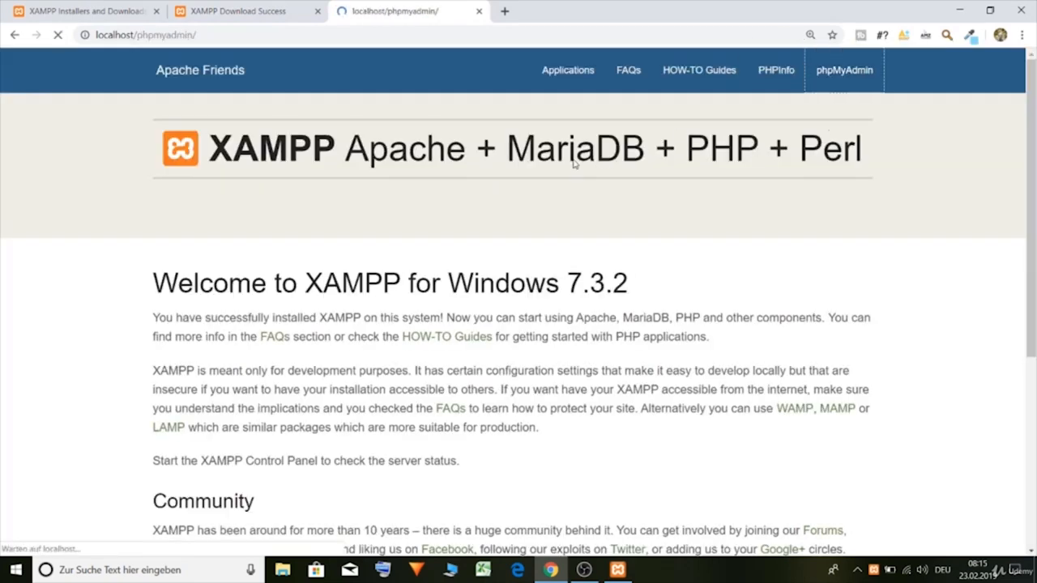
{"action": "left_click", "coordinate": [843, 69]}
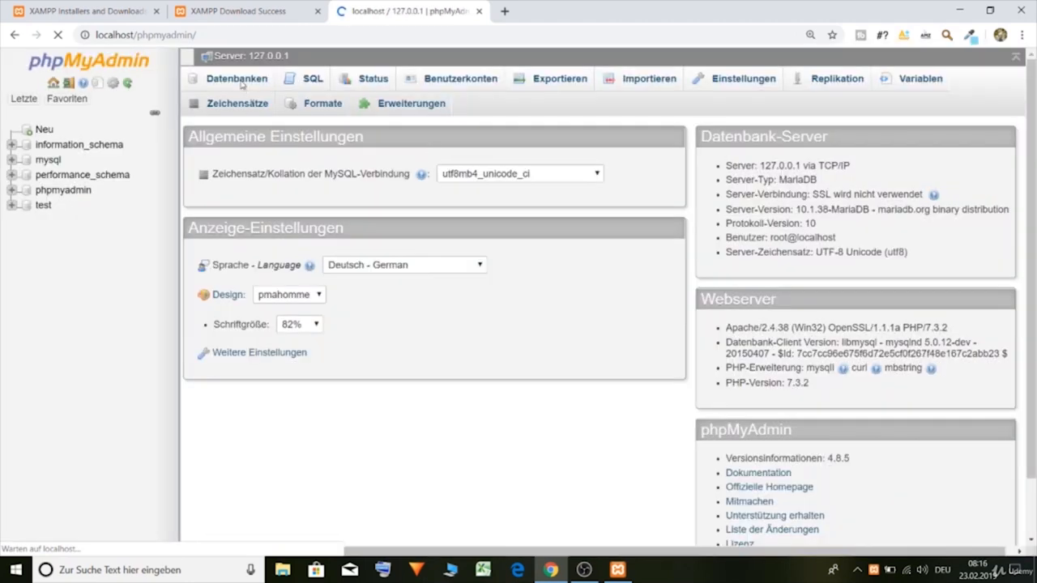
{"action": "left_click", "coordinate": [237, 78]}
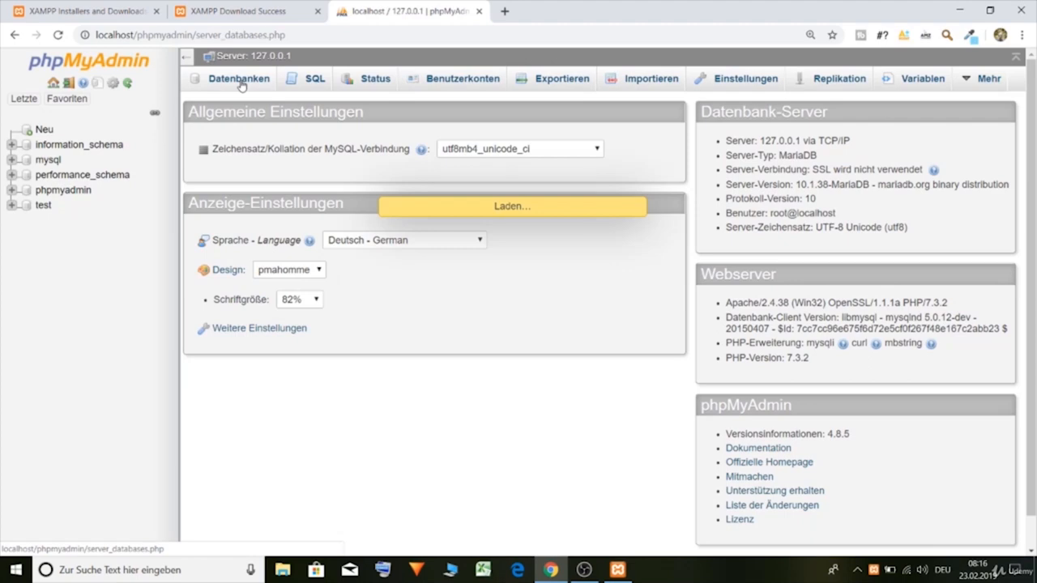
{"action": "left_click", "coordinate": [236, 77]}
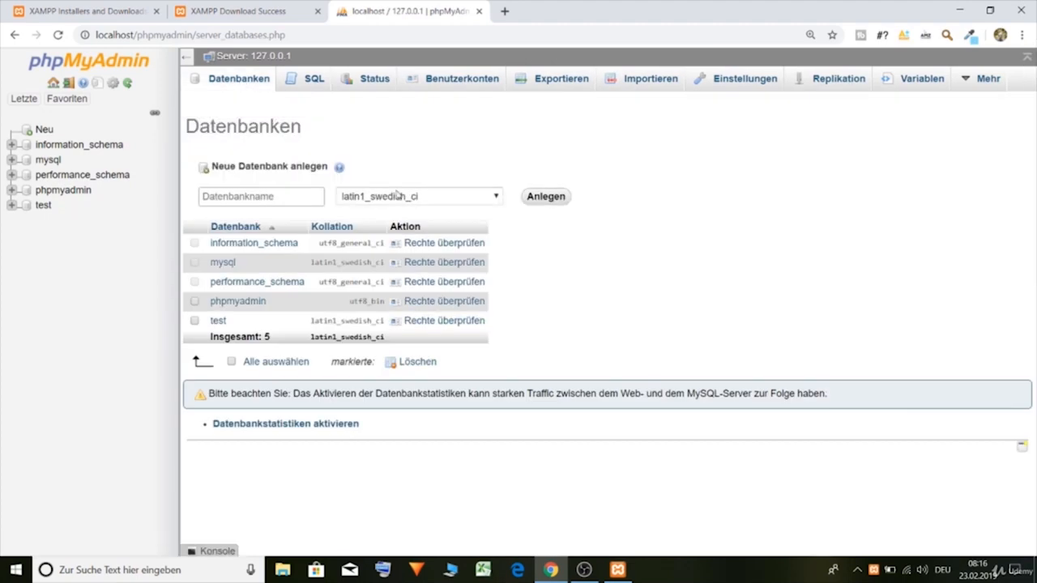
Create a new database named redux with utf16_bin collation.
{"action": "left_click", "coordinate": [418, 196]}
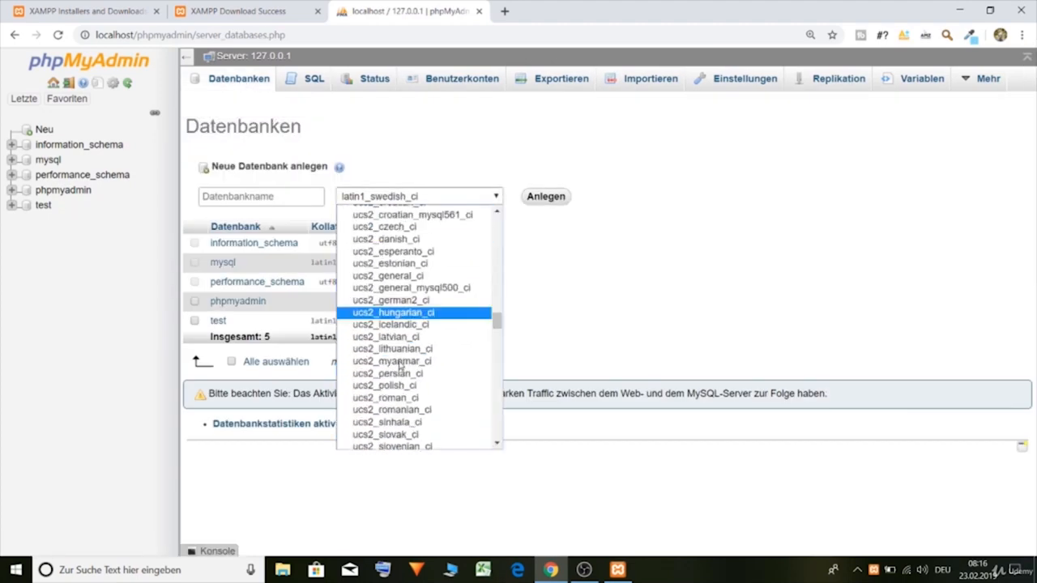
{"action": "scroll", "scroll_direction": "down", "scroll_amount": 3}
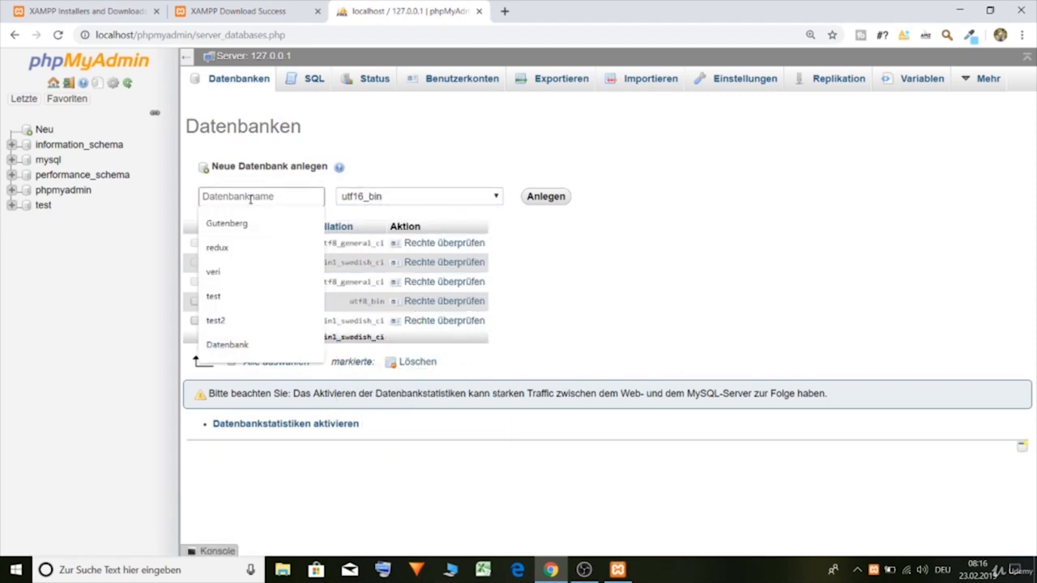
{"action": "left_click", "coordinate": [217, 247]}
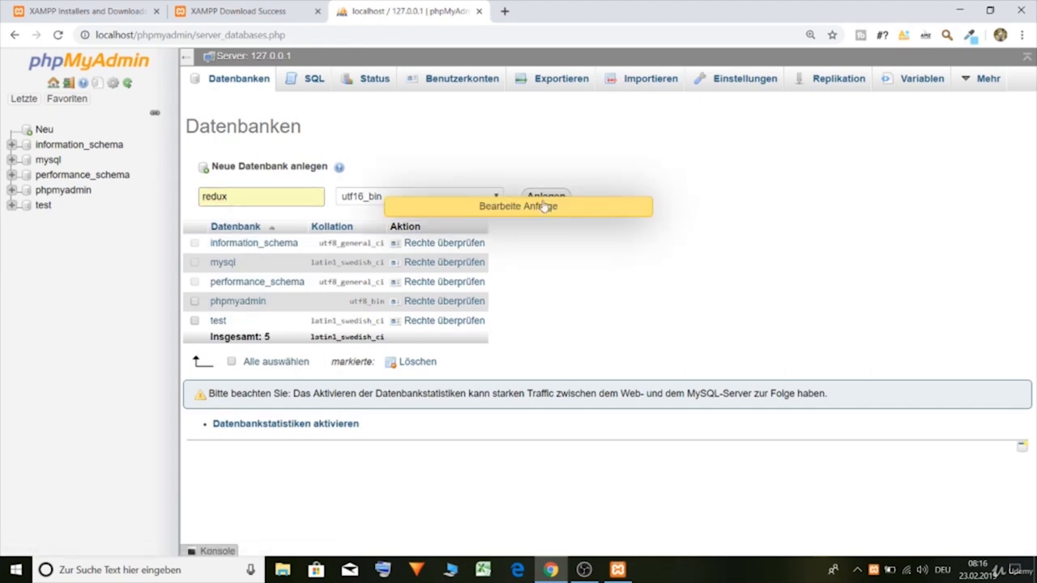
{"action": "left_click", "coordinate": [544, 195]}
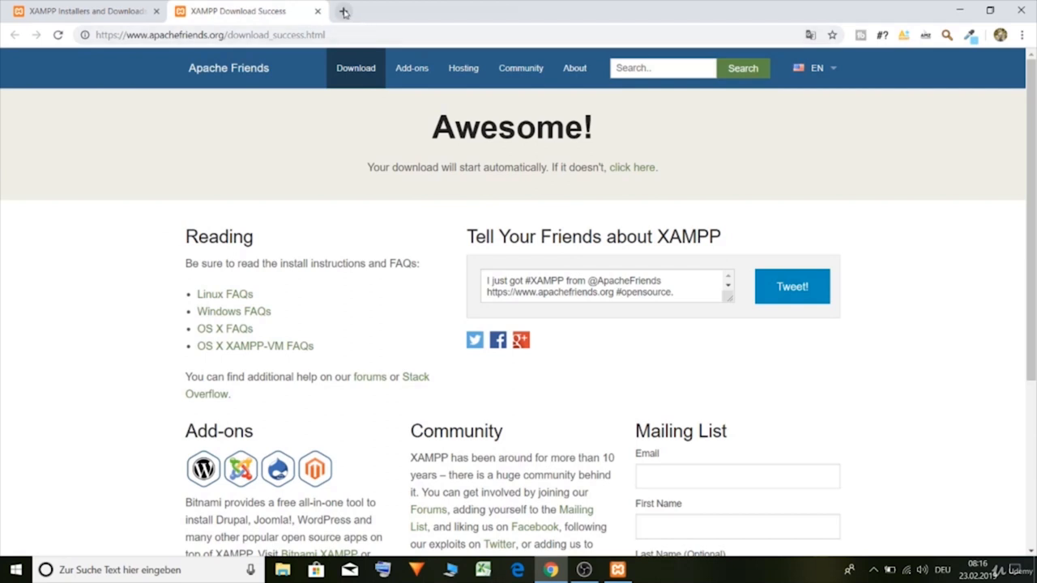
Search Google for wordpress, reach the WordPress.org download page and download WordPress 5.1.
{"action": "left_click", "coordinate": [344, 12]}
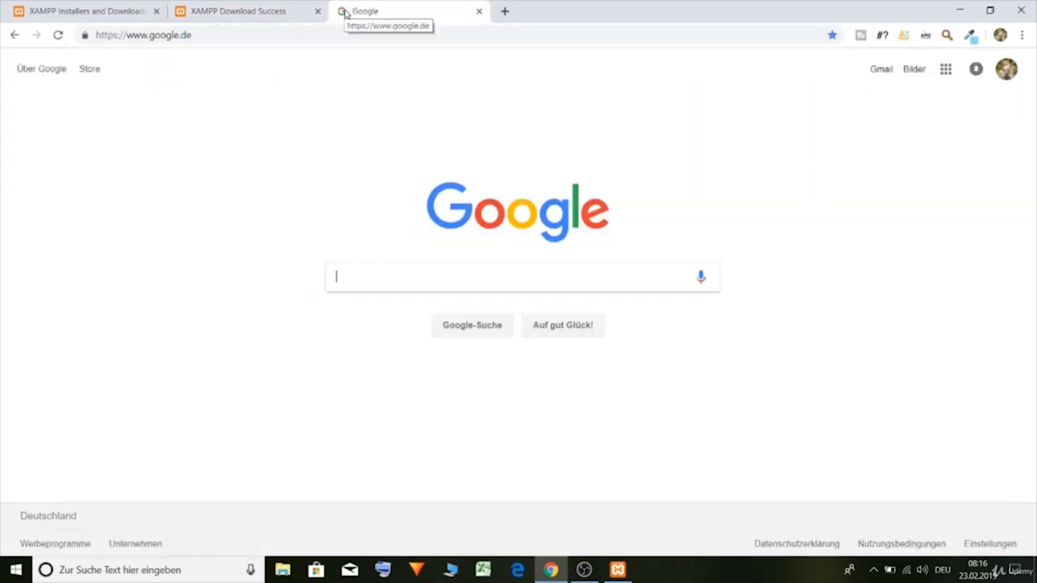
{"action": "type", "text": "wordpress"}
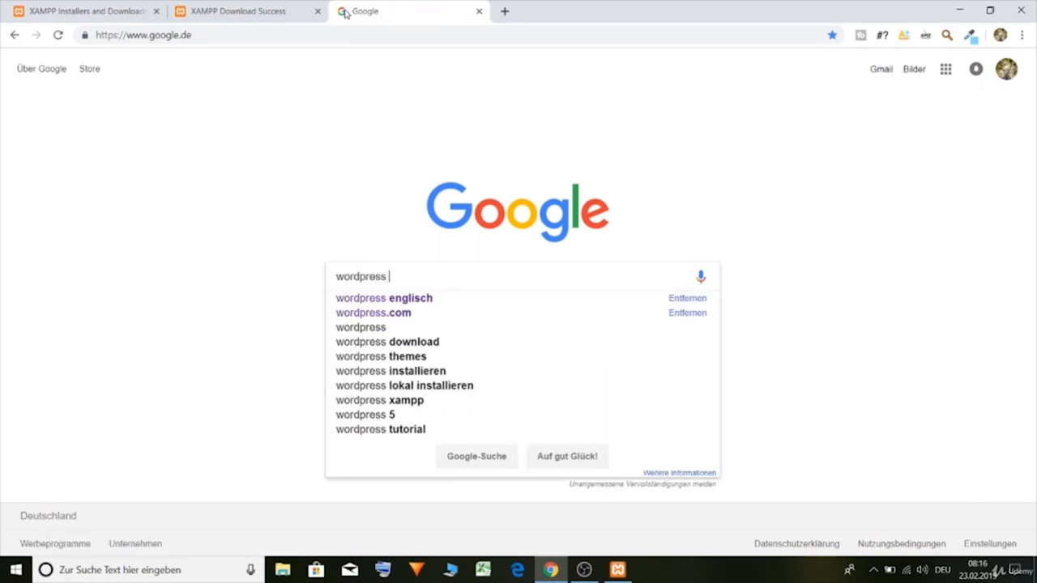
{"action": "left_click", "coordinate": [382, 299]}
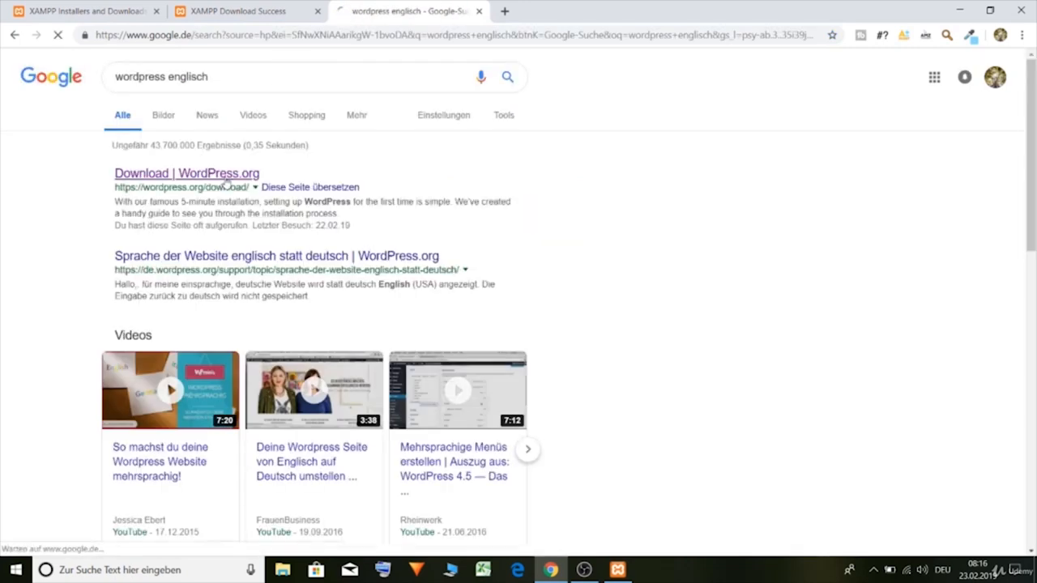
{"action": "left_click", "coordinate": [187, 173]}
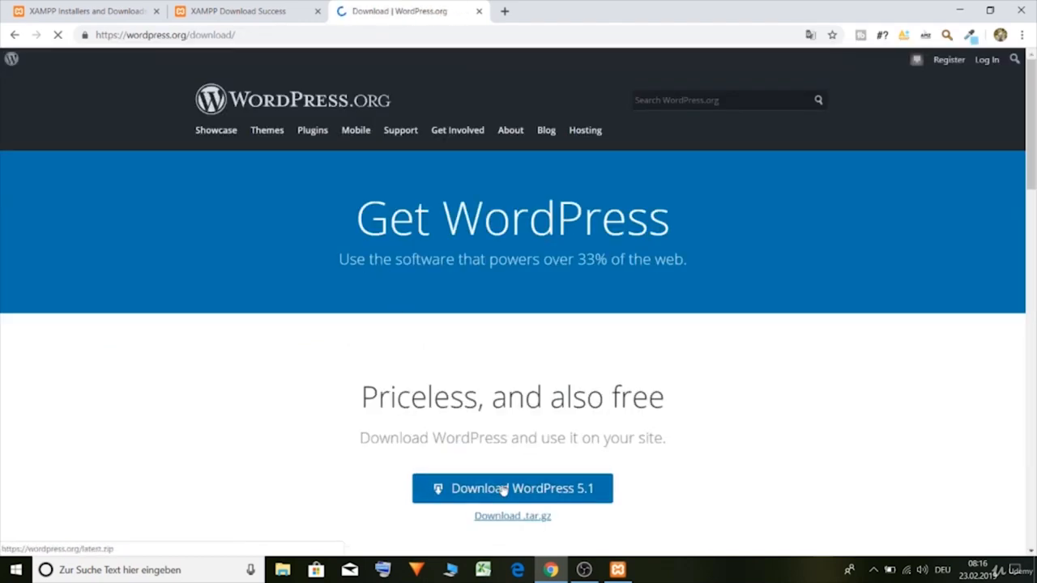
{"action": "left_click", "coordinate": [513, 489]}
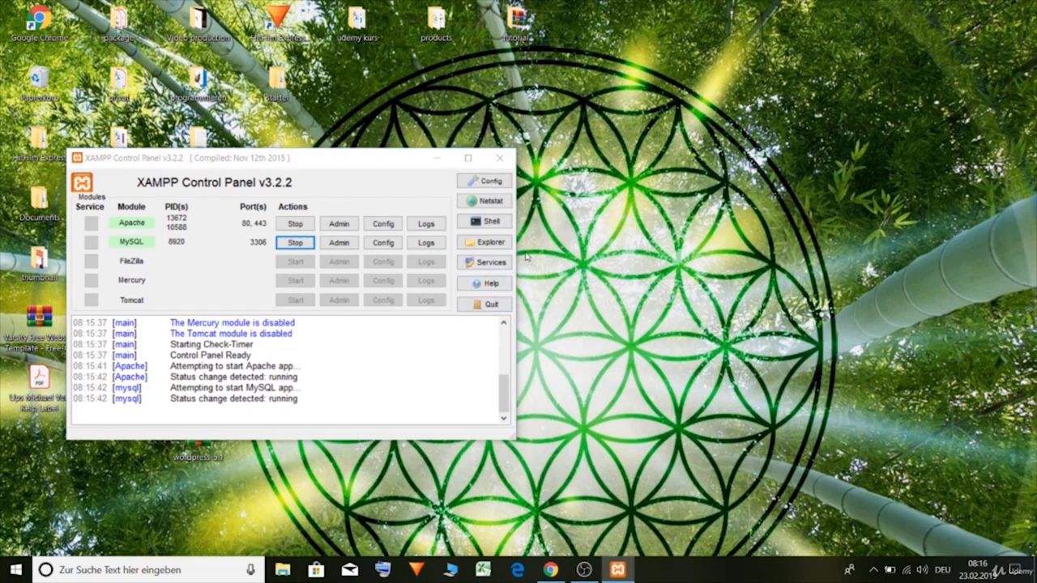
Browse to C:\xampp\htdocs where the wordpress-5.1 zip now sits.
{"action": "left_click", "coordinate": [483, 241]}
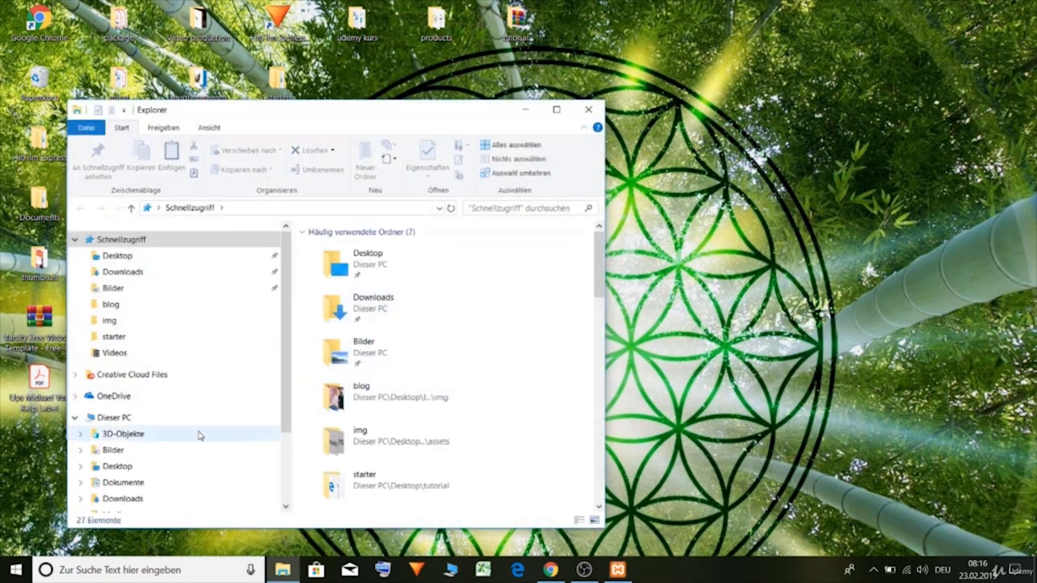
{"action": "left_click", "coordinate": [133, 455]}
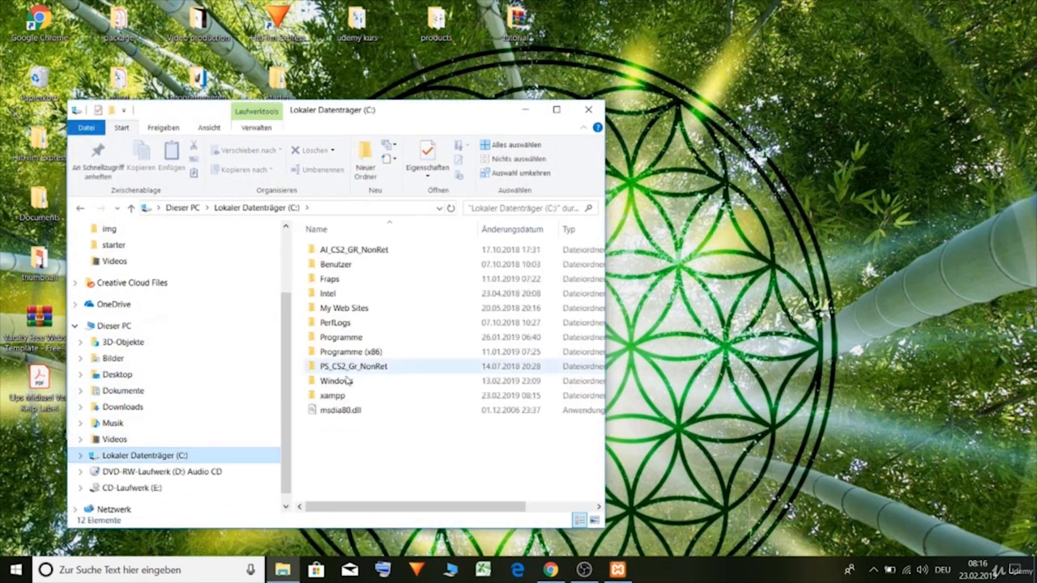
{"action": "double_click", "coordinate": [333, 396]}
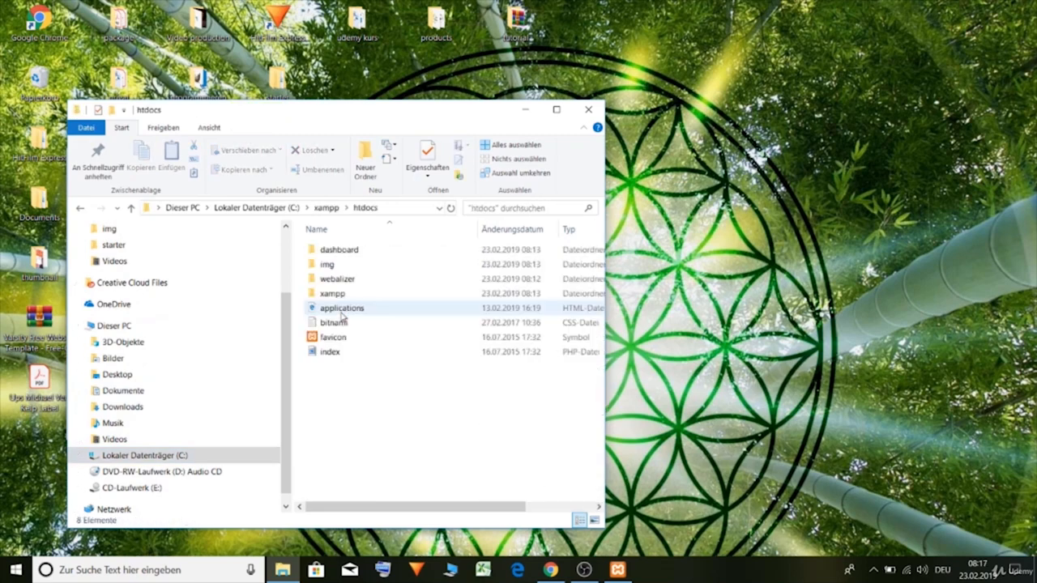
{"action": "left_click", "coordinate": [616, 569]}
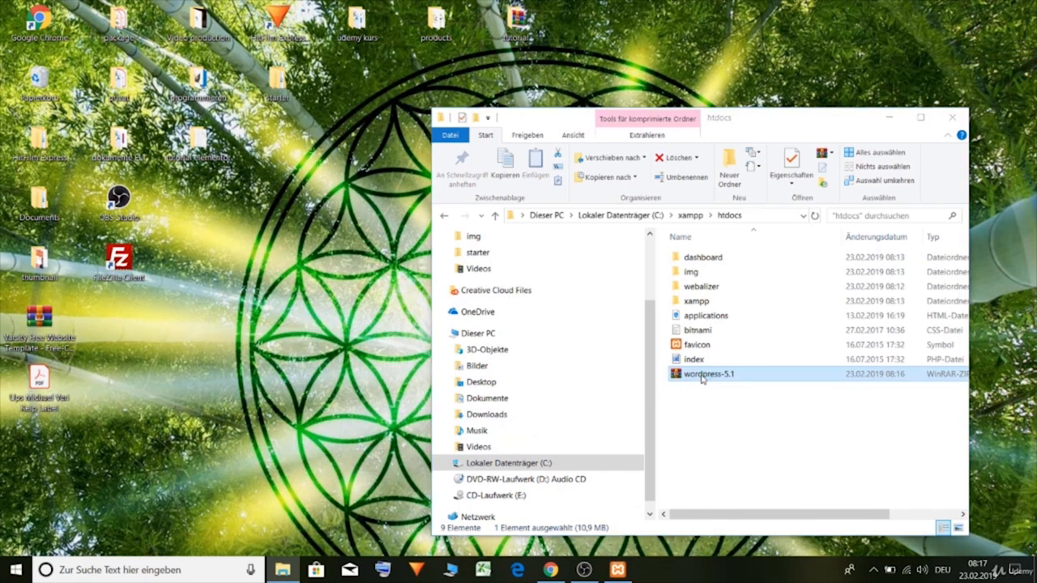
In wordpress-5.1.zip select the wordpress folder and rename it redux for extraction.
{"action": "double_click", "coordinate": [707, 373]}
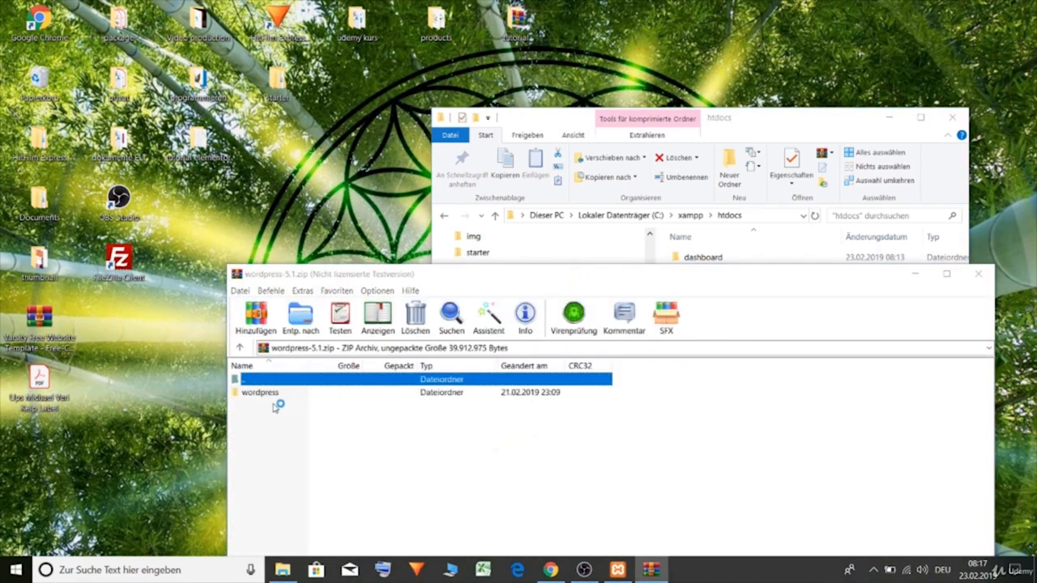
{"action": "left_click", "coordinate": [260, 392]}
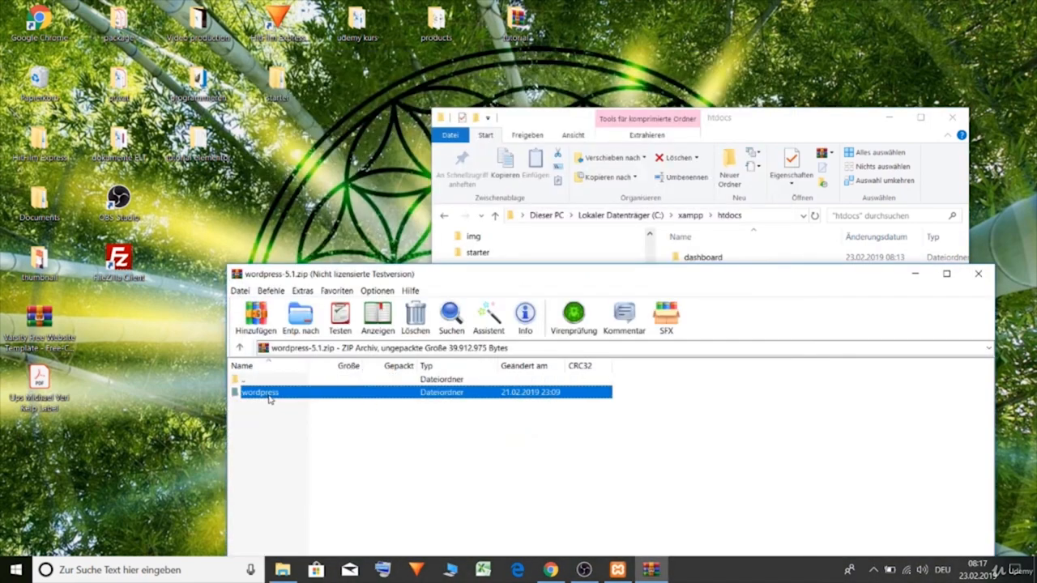
{"action": "type", "text": "redux"}
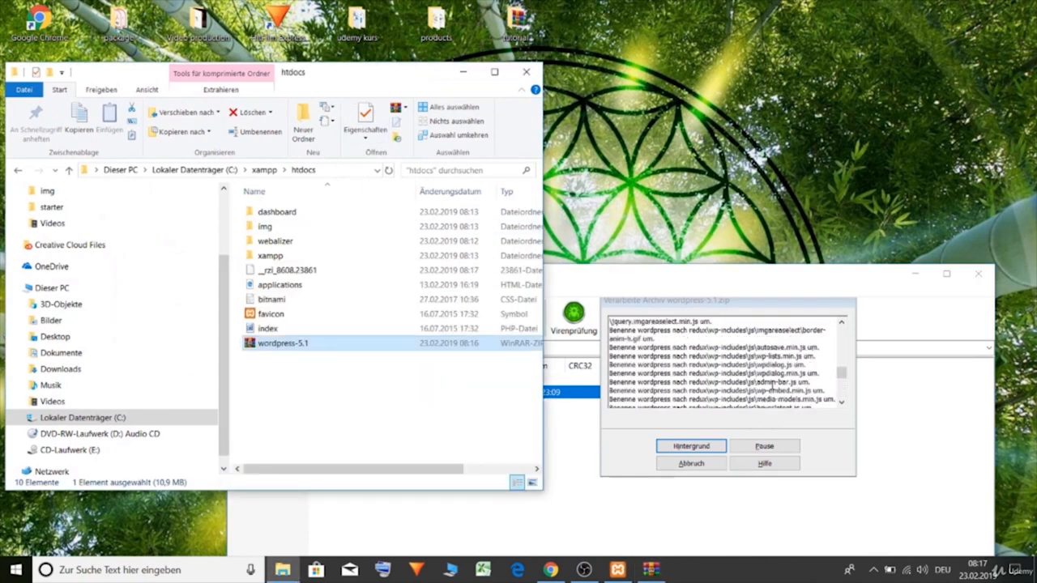
Extract files from wordpress-5.1.zip via the WinRAR context menu 'Dateien entpacken...'.
{"action": "right_click", "coordinate": [282, 343]}
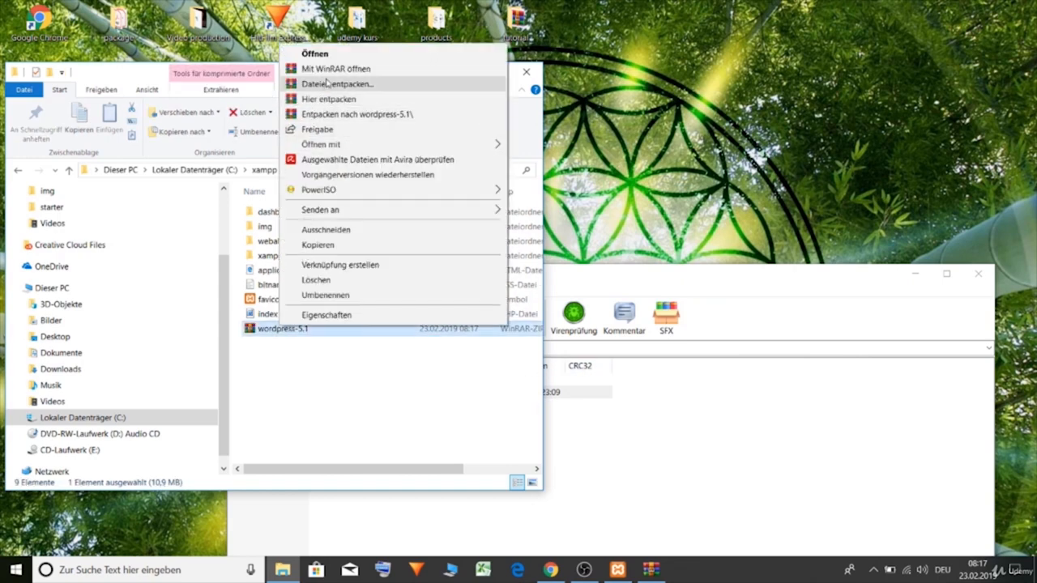
{"action": "left_click", "coordinate": [337, 99]}
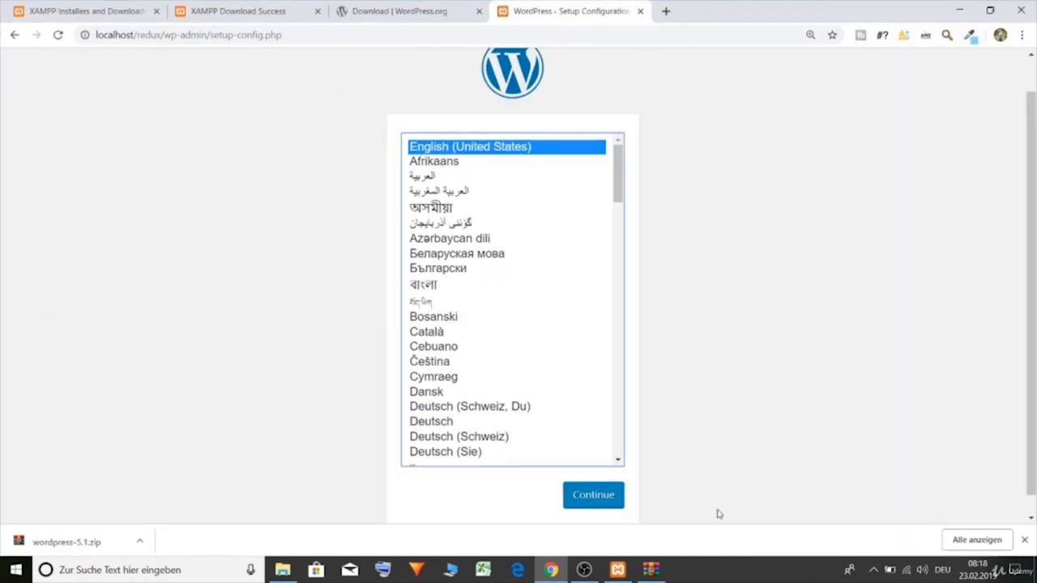
Accept English as setup language and proceed to the database connection form.
{"action": "left_click", "coordinate": [593, 496]}
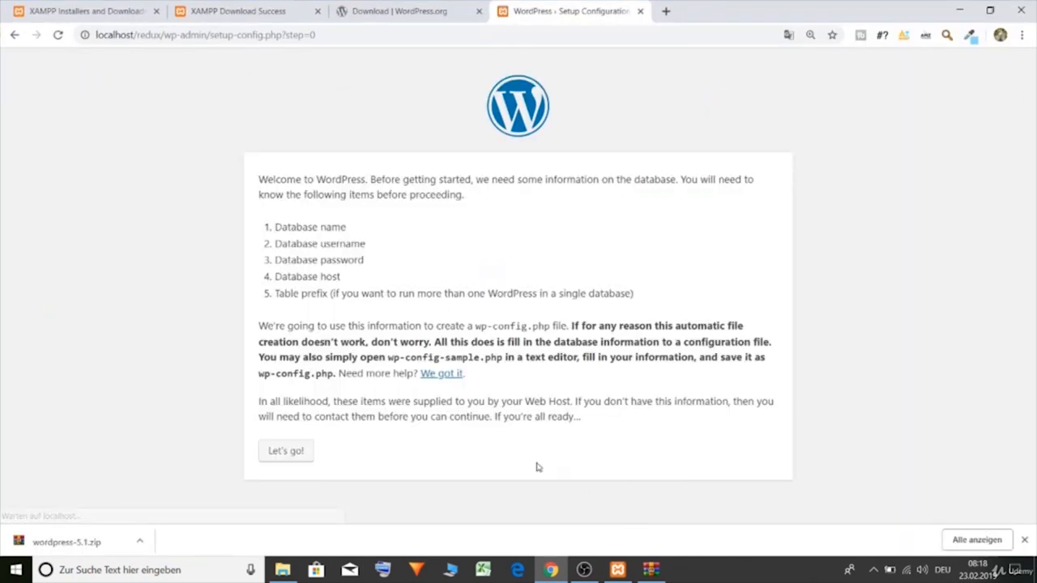
{"action": "mouse_move", "coordinate": [295, 457]}
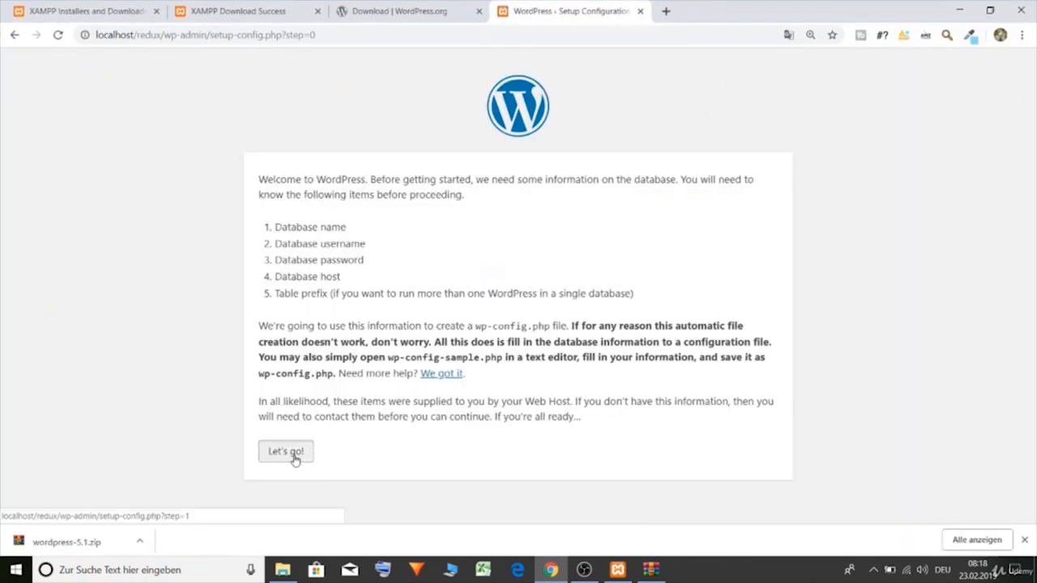
{"action": "left_click", "coordinate": [285, 450]}
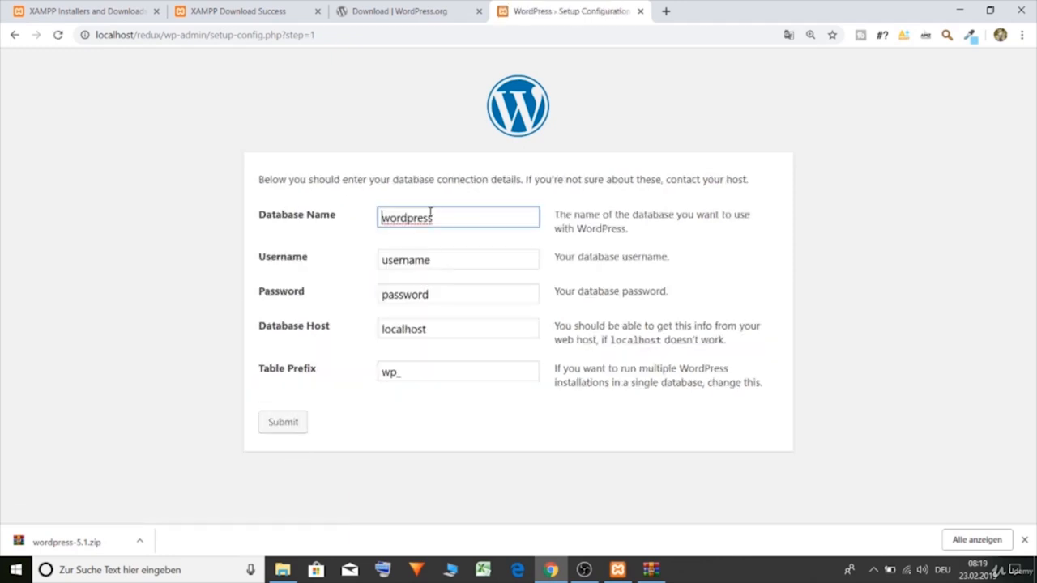
Submit database name redux, username root and an empty password.
{"action": "double_click", "coordinate": [406, 218]}
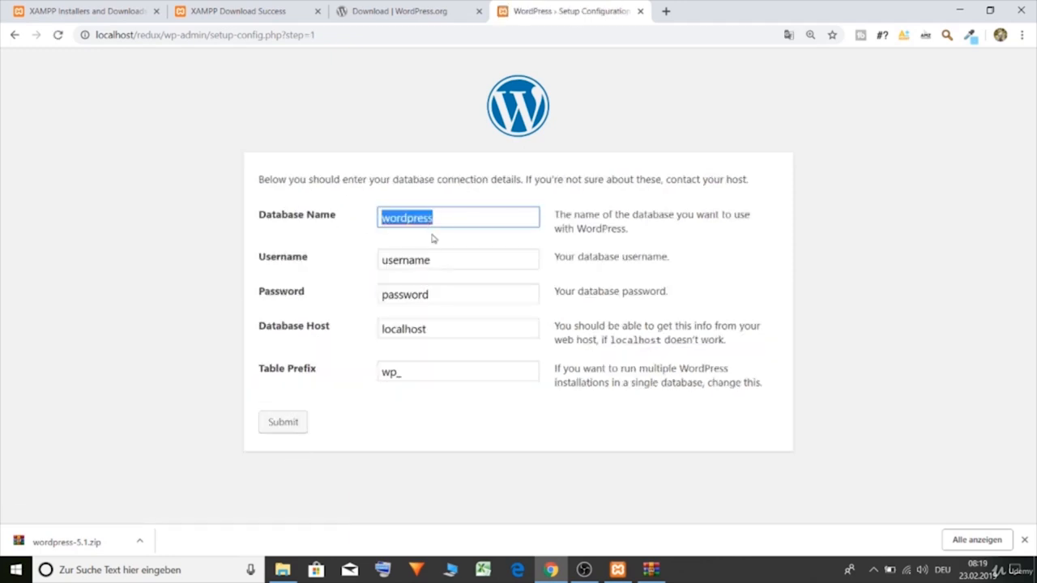
{"action": "type", "text": "redux"}
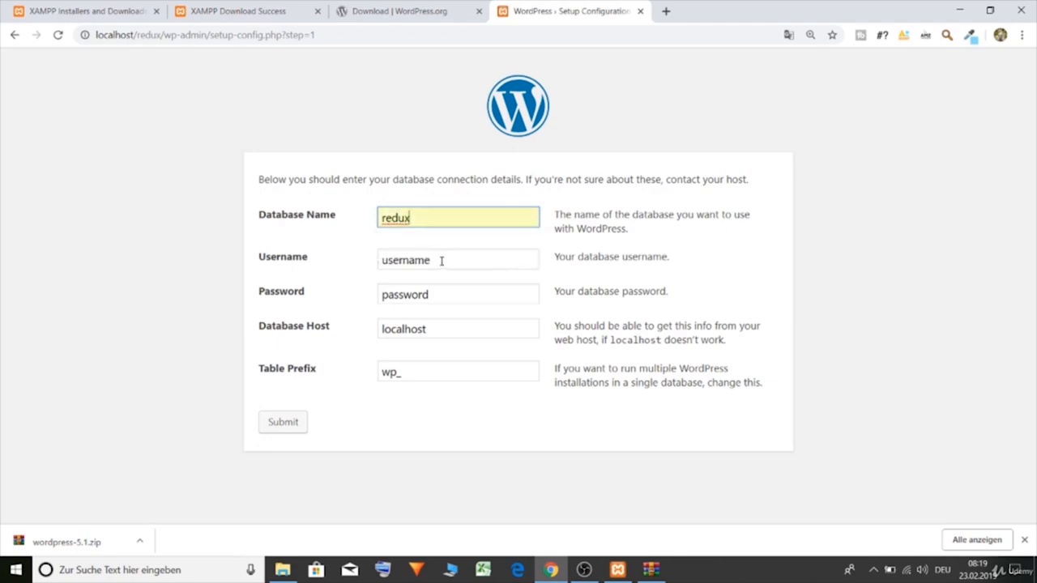
{"action": "type", "text": "root"}
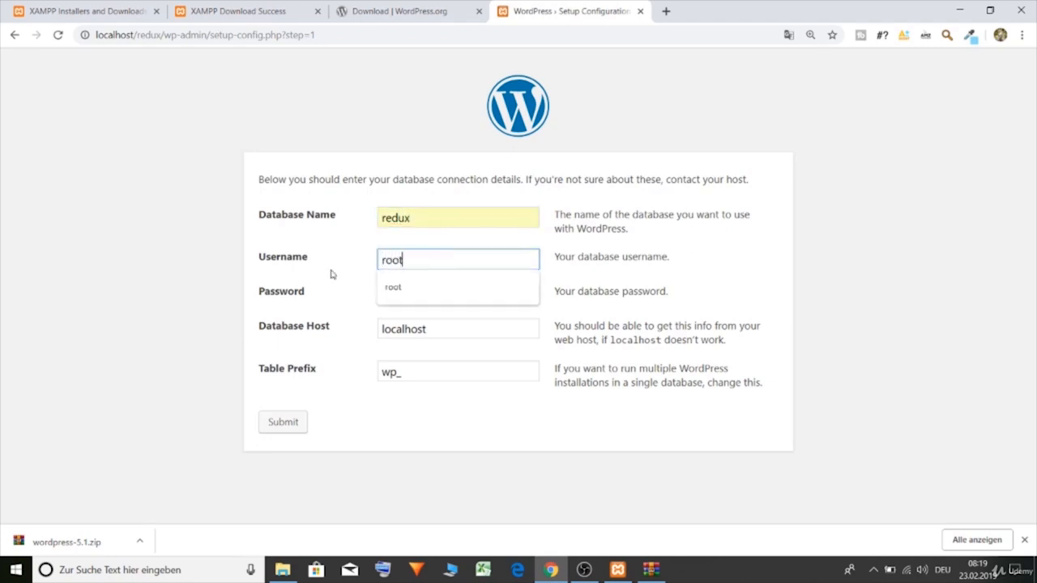
{"action": "left_click", "coordinate": [457, 294]}
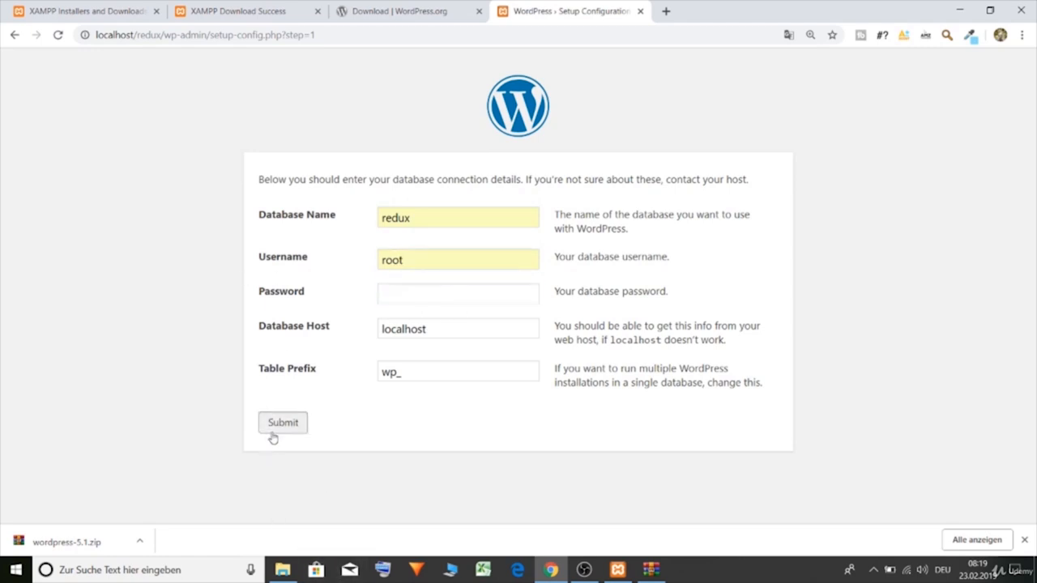
{"action": "left_click", "coordinate": [282, 423]}
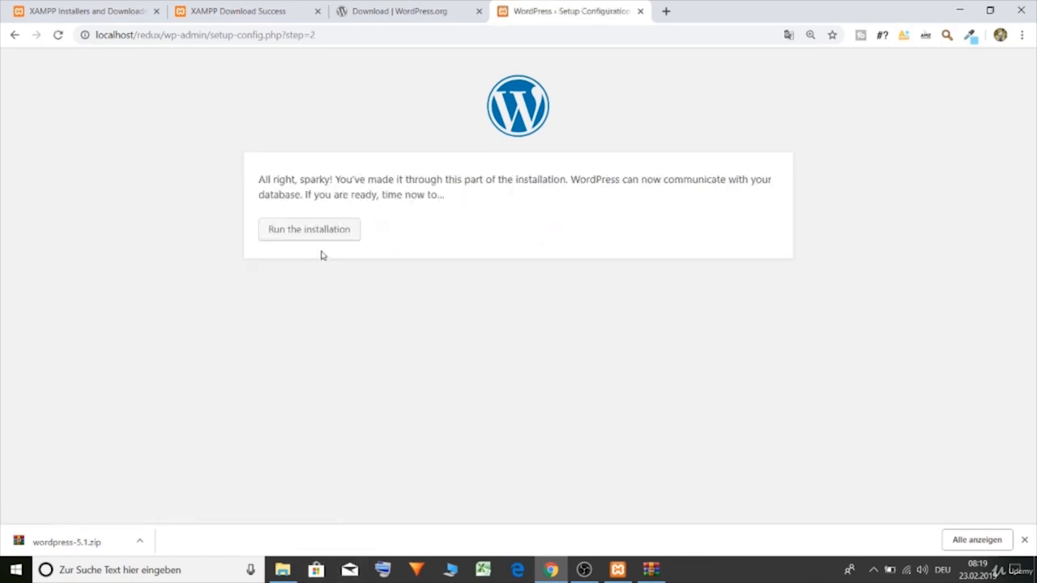
{"action": "left_click", "coordinate": [308, 230]}
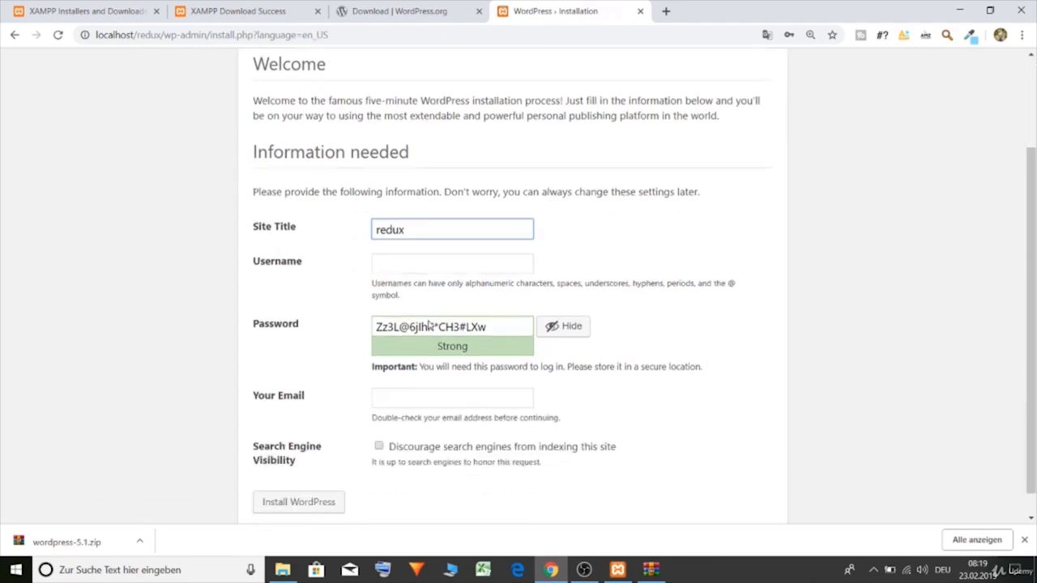
{"action": "type", "text": "admin"}
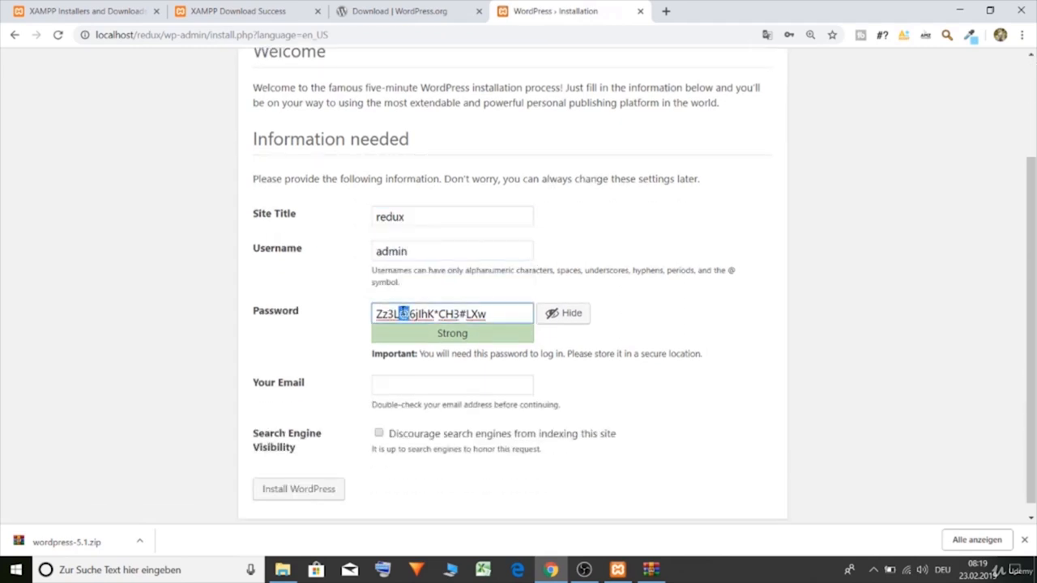
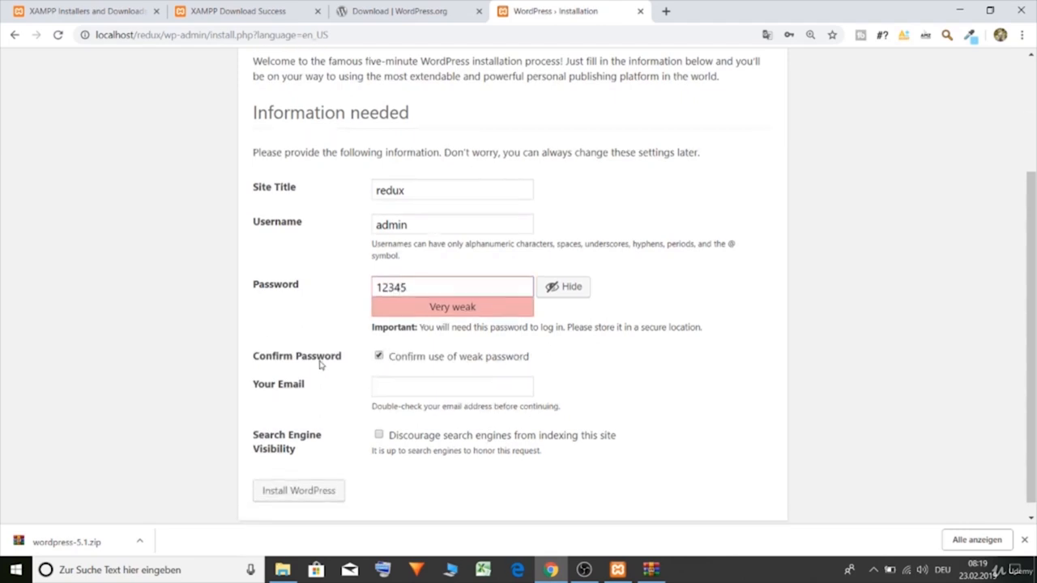
{"action": "left_click", "coordinate": [452, 371]}
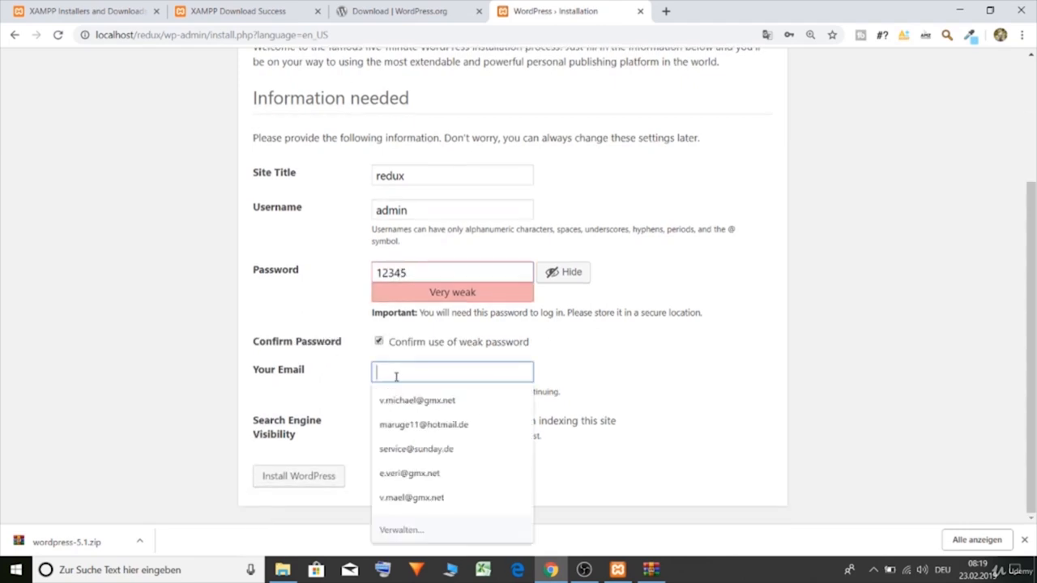
{"action": "left_click", "coordinate": [424, 424]}
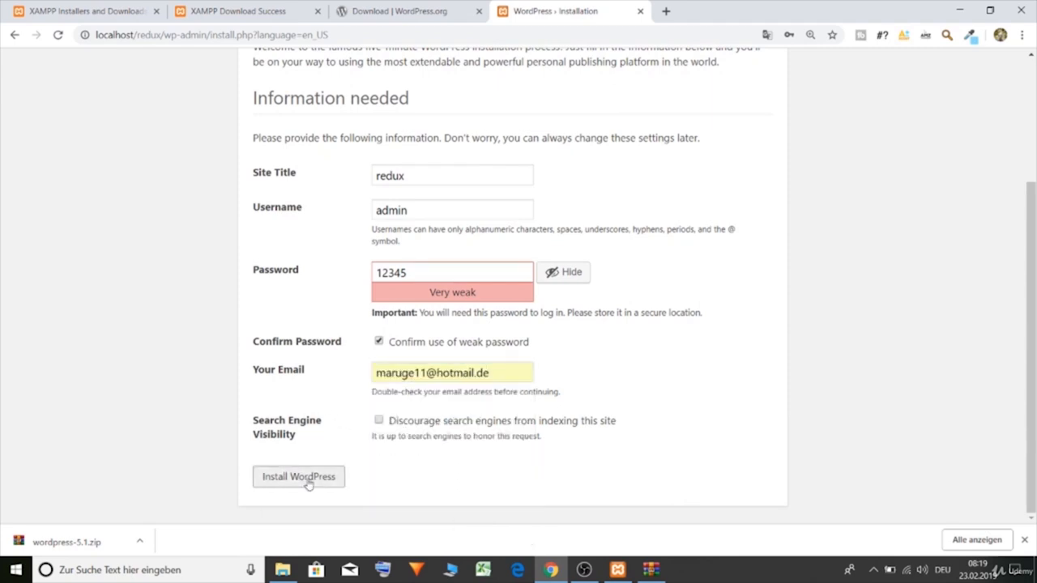
{"action": "left_click", "coordinate": [299, 476]}
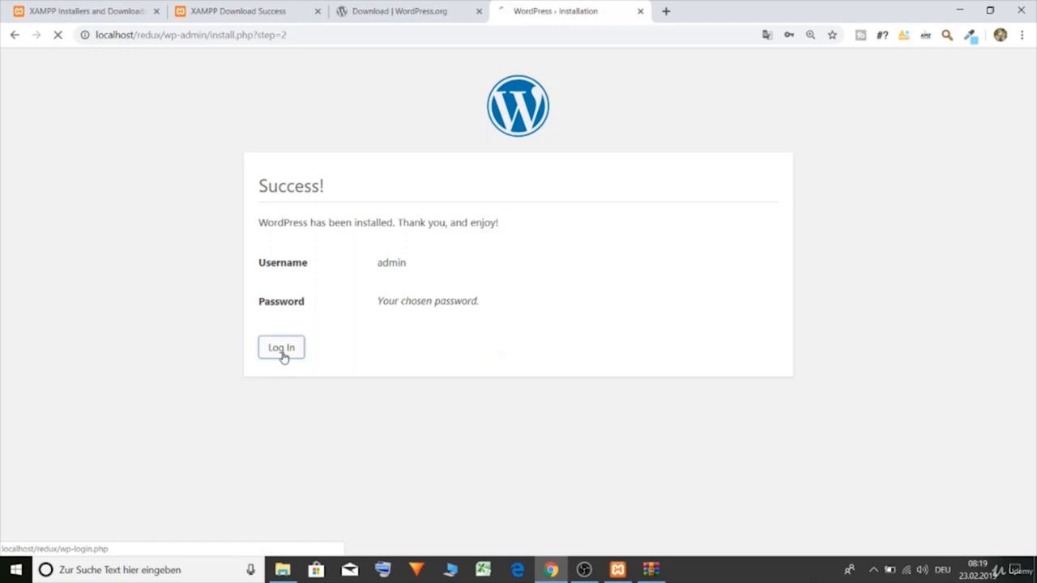
Log in to WordPress as admin and land on the site's Dashboard.
{"action": "left_click", "coordinate": [282, 347]}
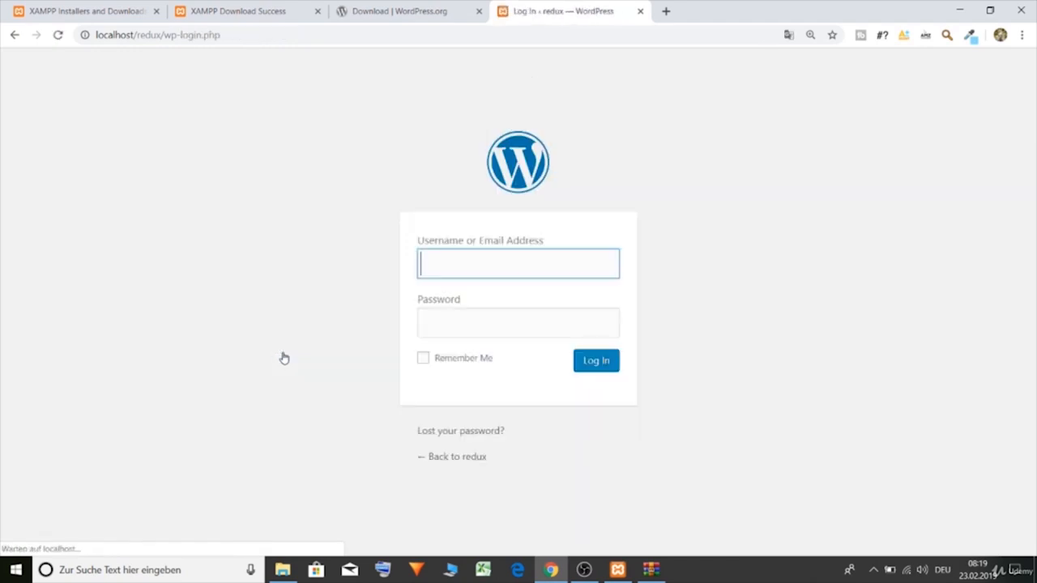
{"action": "type", "text": "admin"}
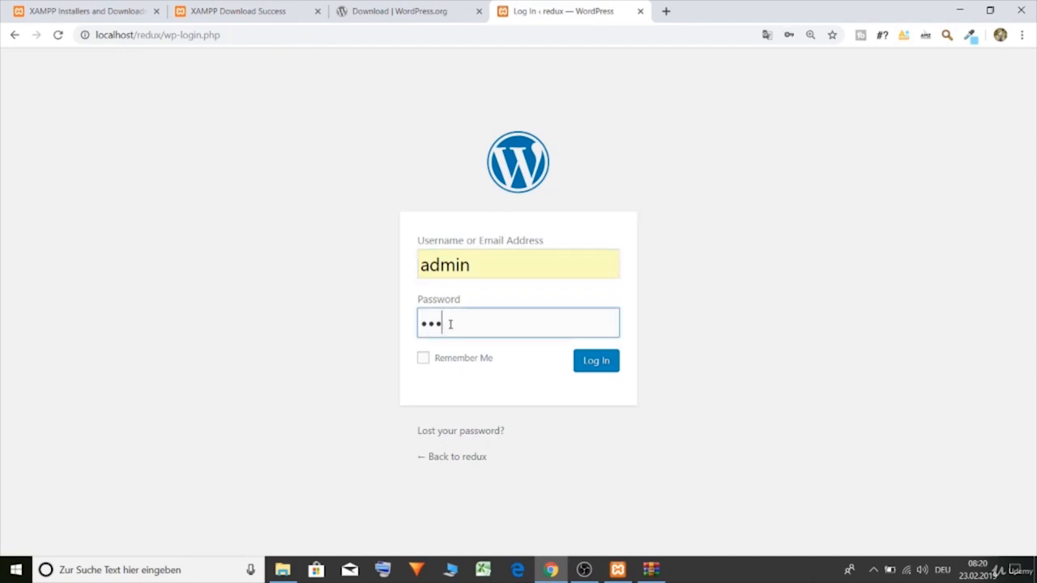
{"action": "left_click", "coordinate": [597, 360]}
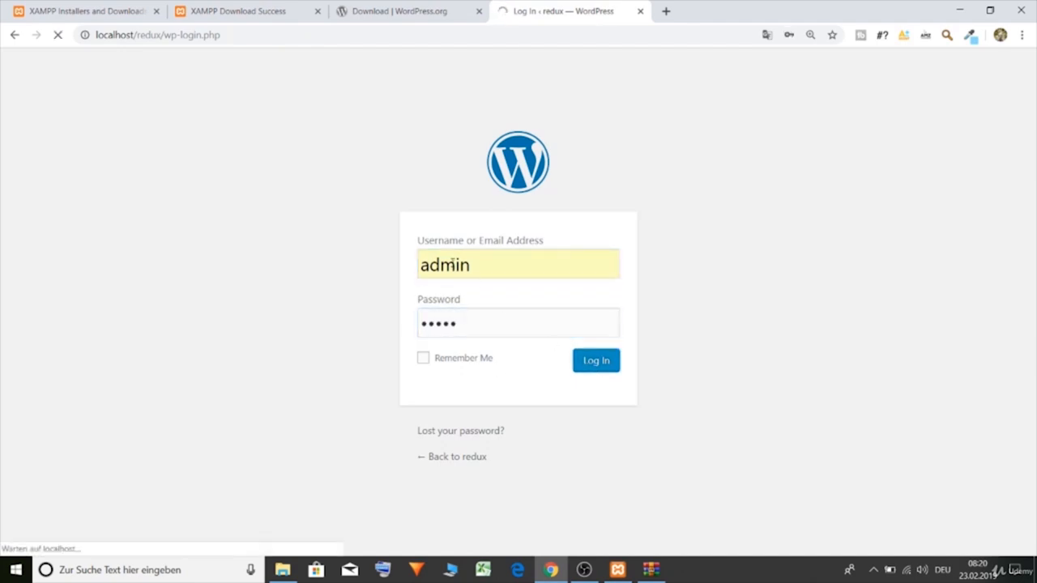
{"action": "left_click", "coordinate": [596, 359]}
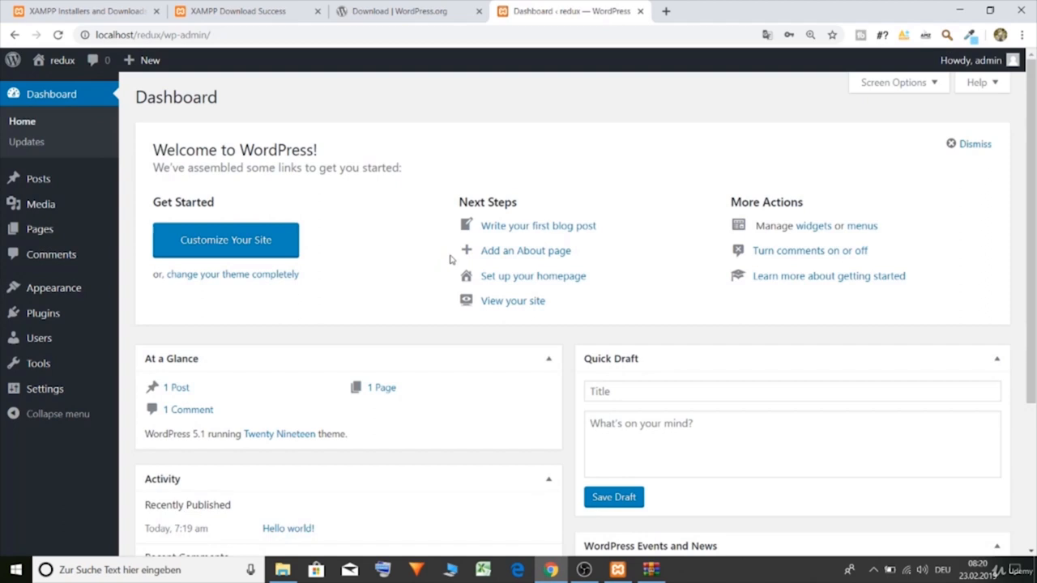
{"action": "mouse_move", "coordinate": [449, 253]}
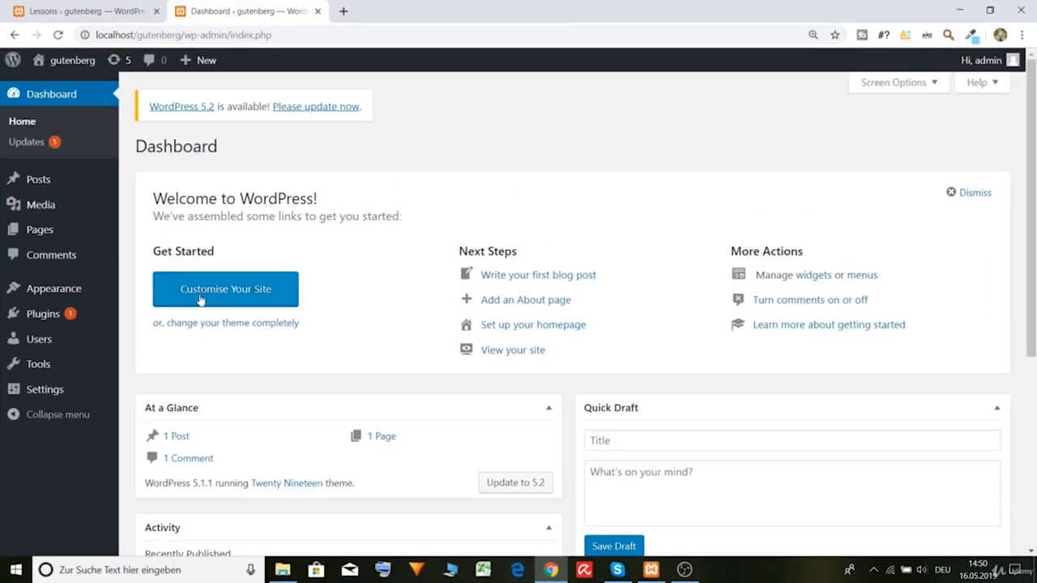
{"action": "mouse_move", "coordinate": [54, 289]}
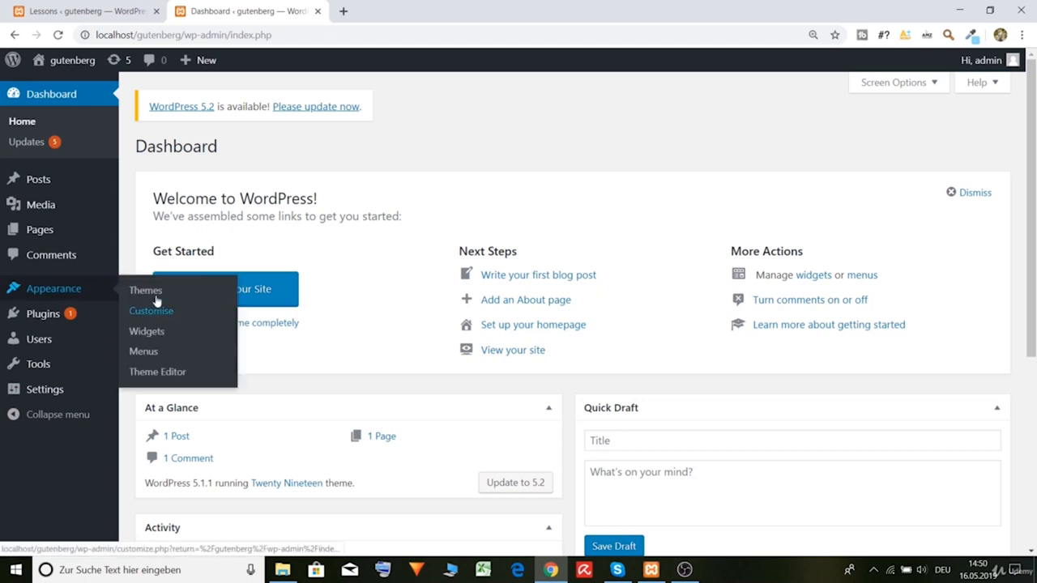
Search the Add New theme directory for the Education LMS theme.
{"action": "left_click", "coordinate": [146, 290]}
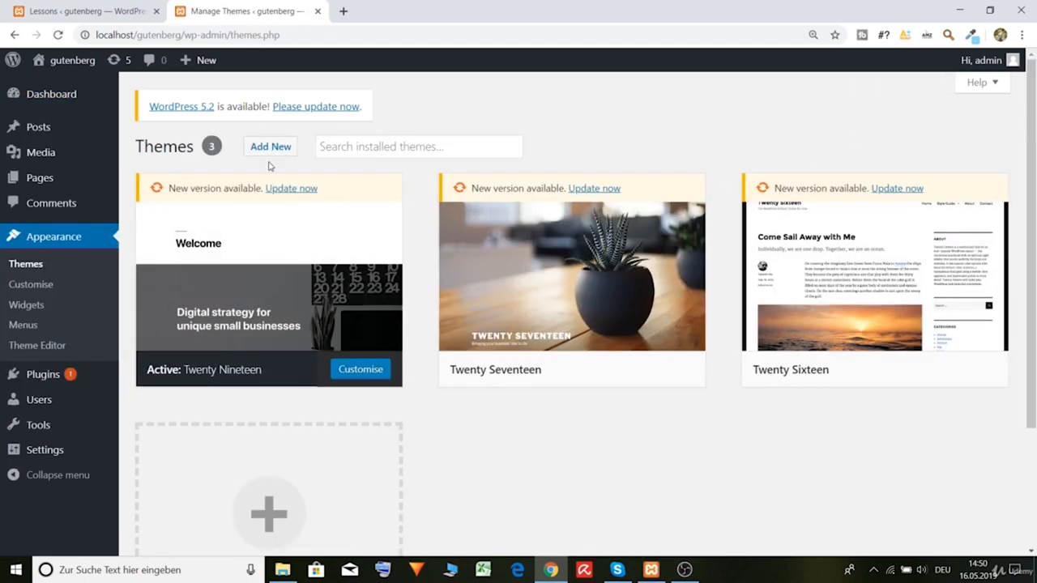
{"action": "left_click", "coordinate": [269, 146]}
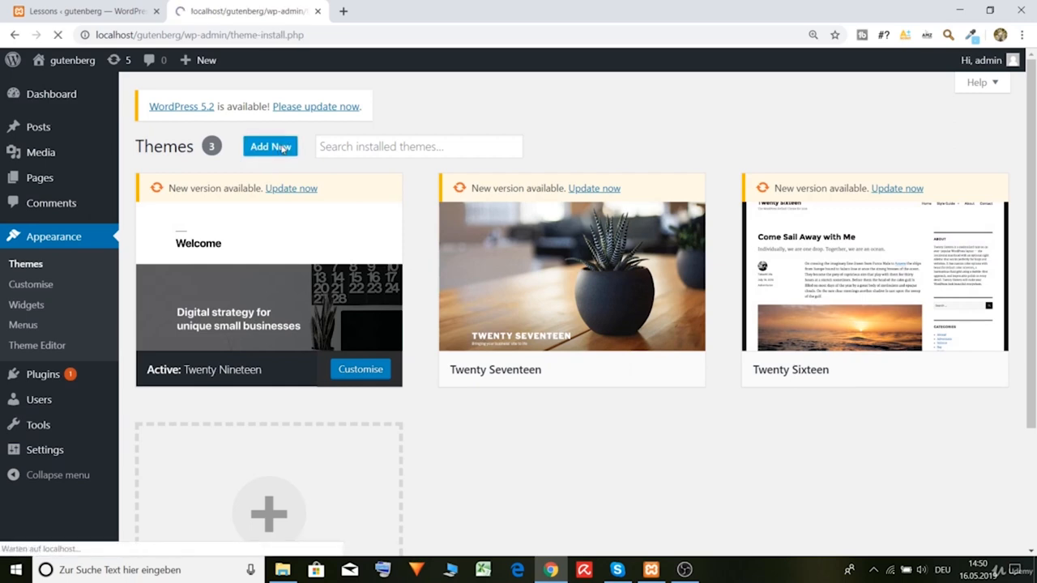
{"action": "left_click", "coordinate": [269, 146]}
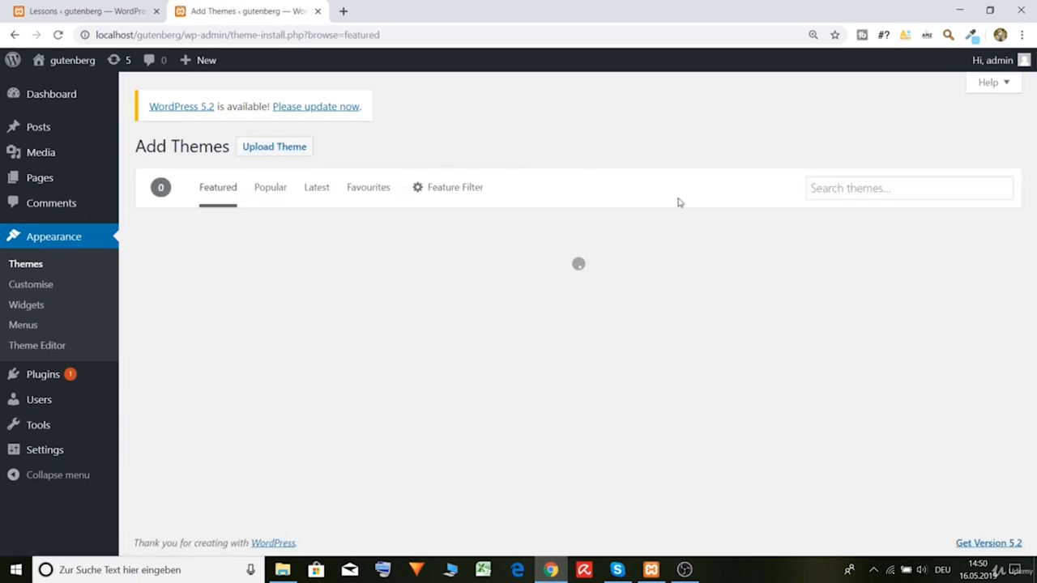
{"action": "type", "text": "astra"}
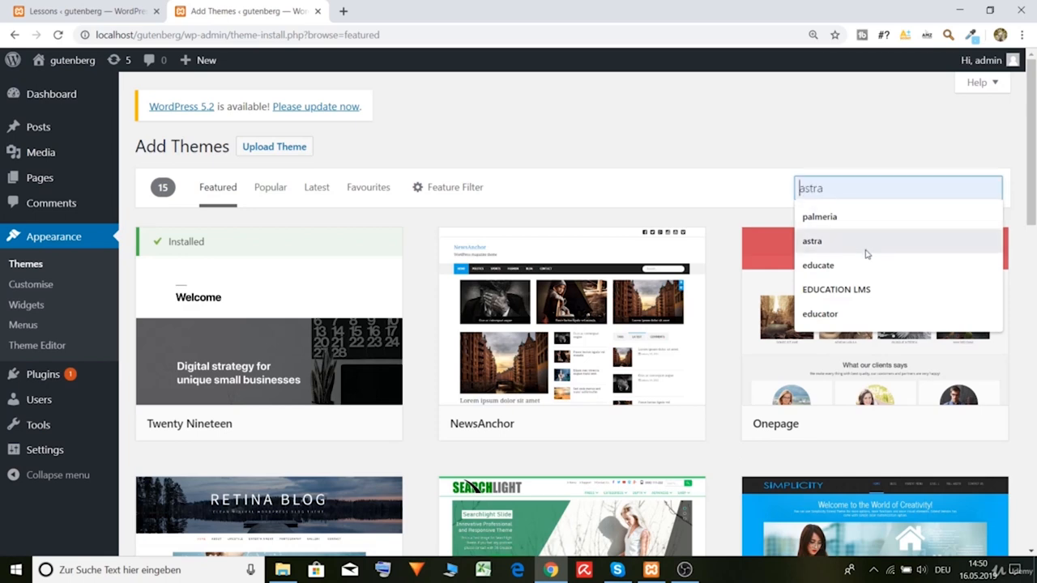
{"action": "left_click", "coordinate": [836, 288]}
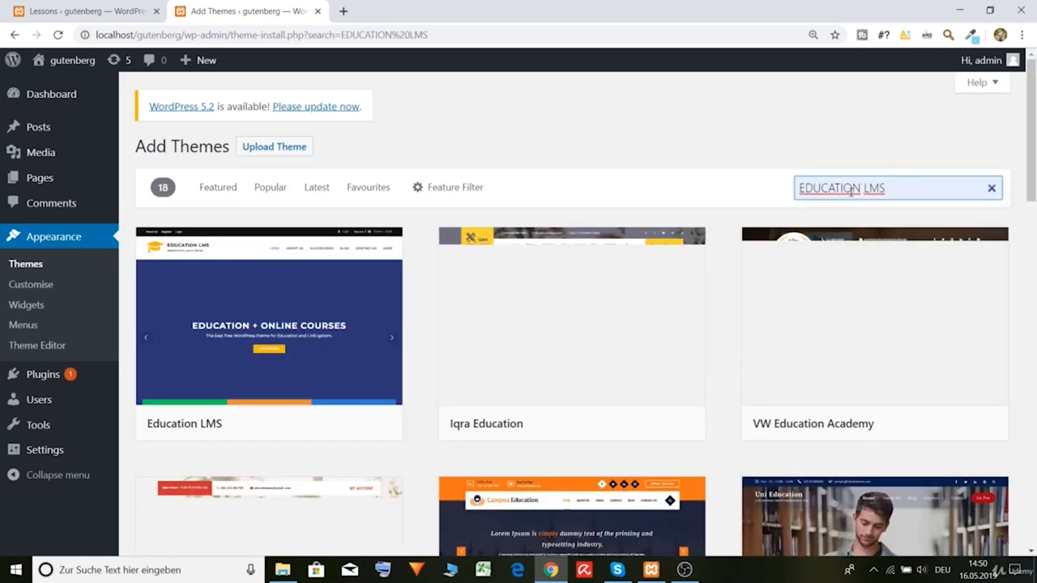
Install the Education LMS theme and activate it as the site theme.
{"action": "left_click", "coordinate": [295, 423]}
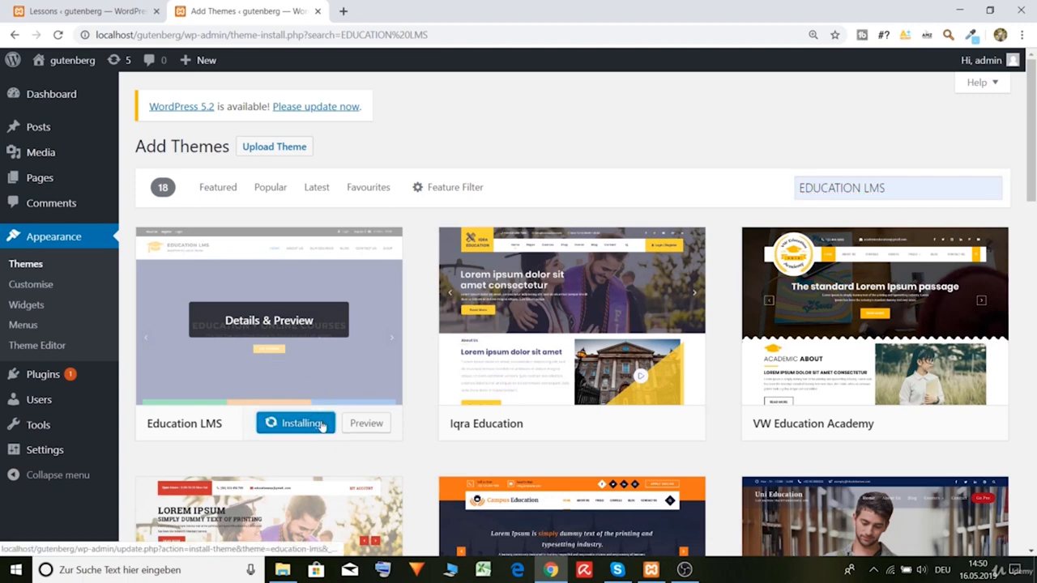
{"action": "mouse_move", "coordinate": [318, 376]}
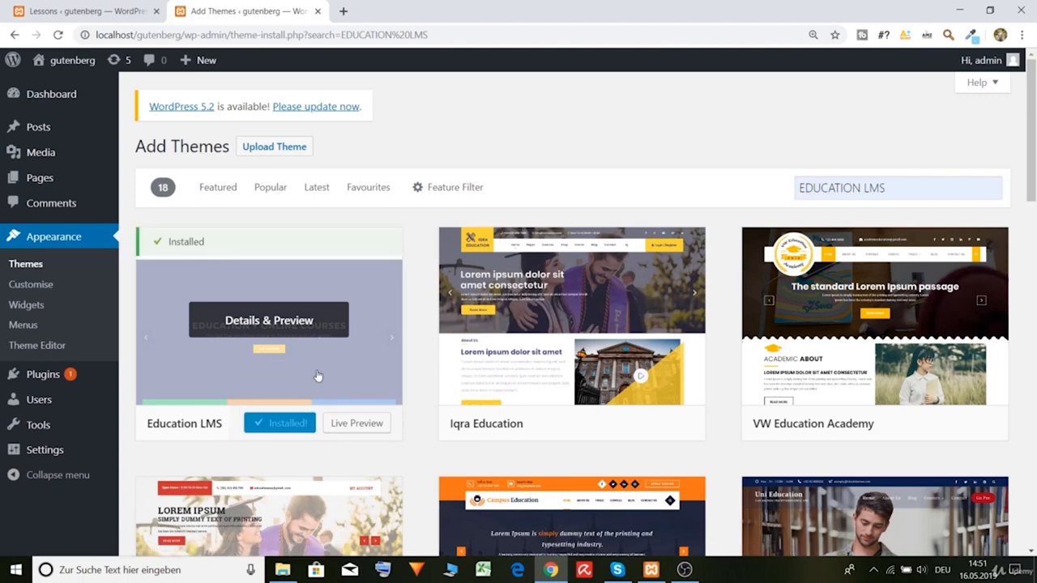
{"action": "left_click", "coordinate": [279, 422]}
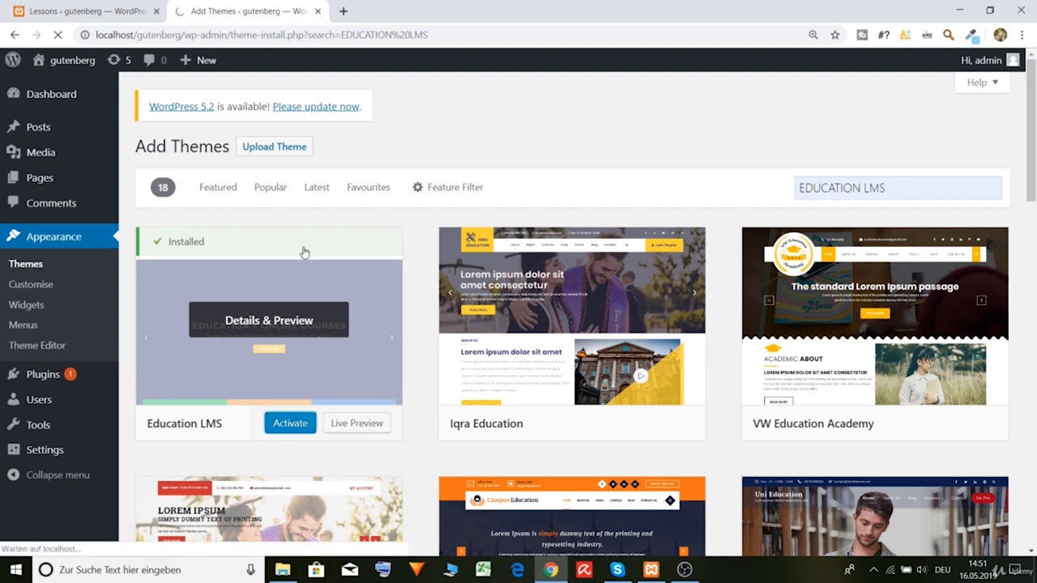
{"action": "left_click", "coordinate": [288, 423]}
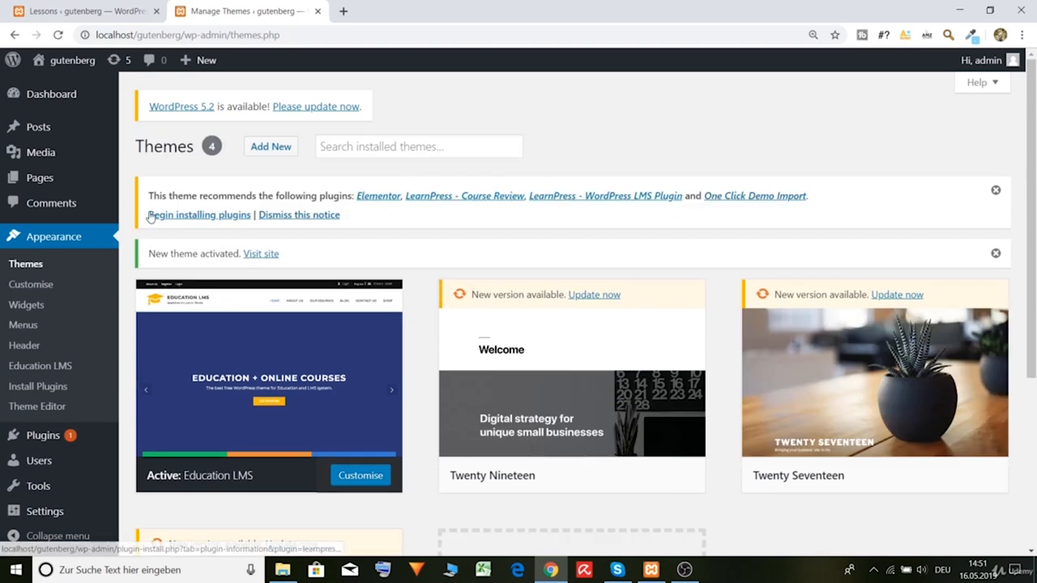
Begin installing recommended plugins and install One Click Demo Import.
{"action": "left_click", "coordinate": [198, 214]}
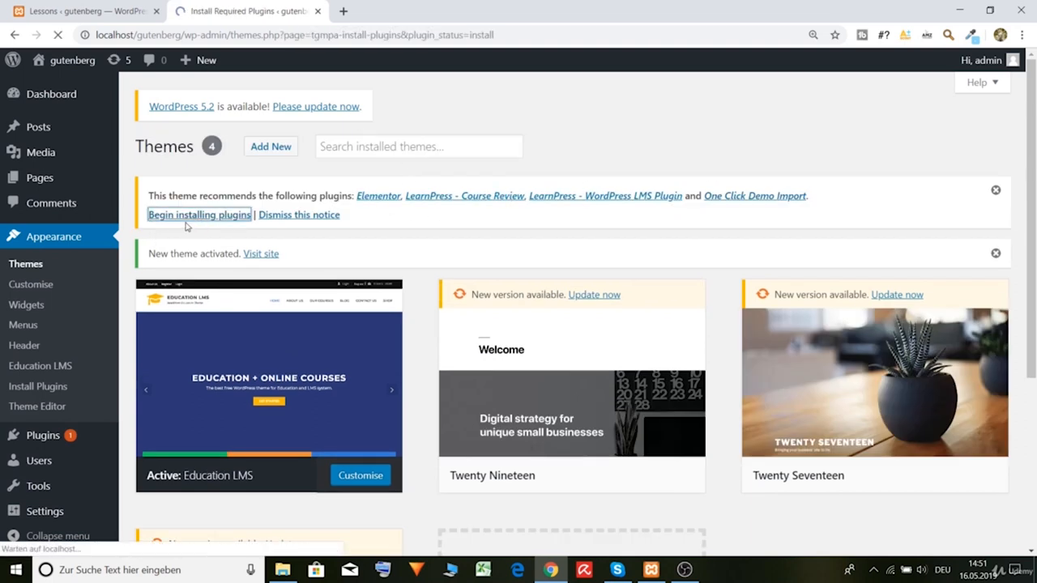
{"action": "left_click", "coordinate": [198, 214]}
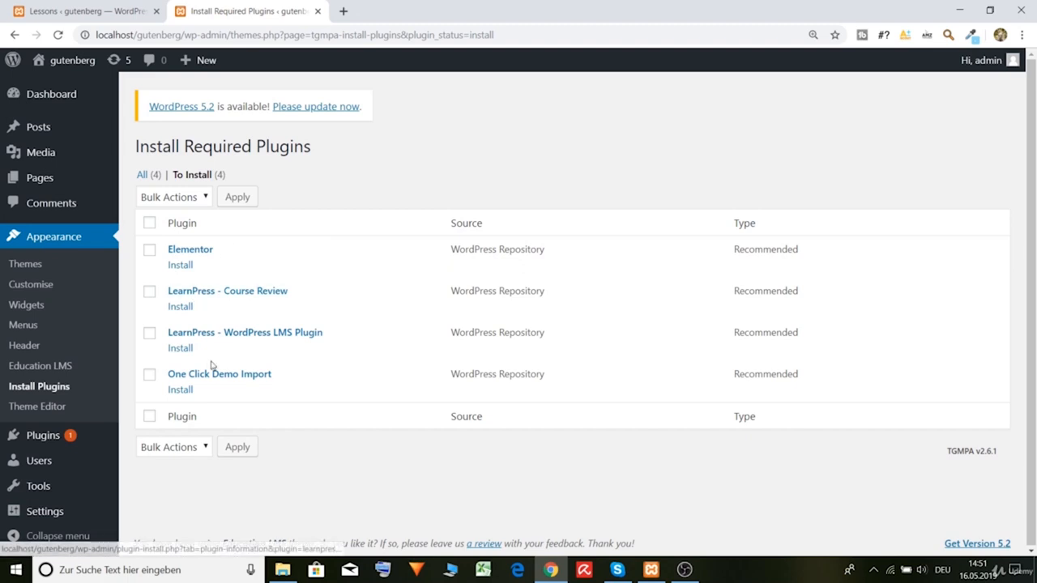
{"action": "left_click", "coordinate": [179, 389]}
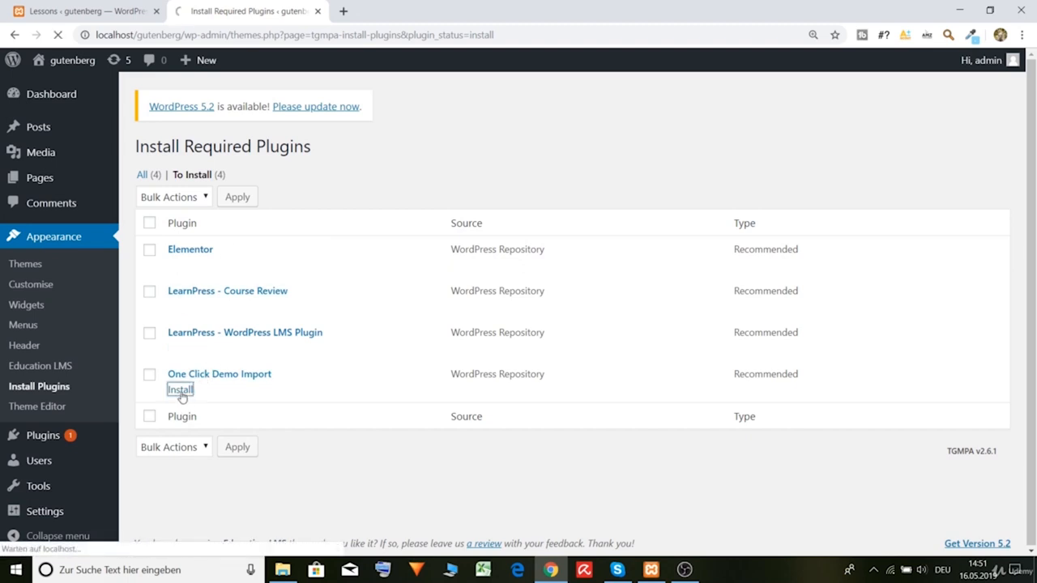
{"action": "left_click", "coordinate": [179, 389]}
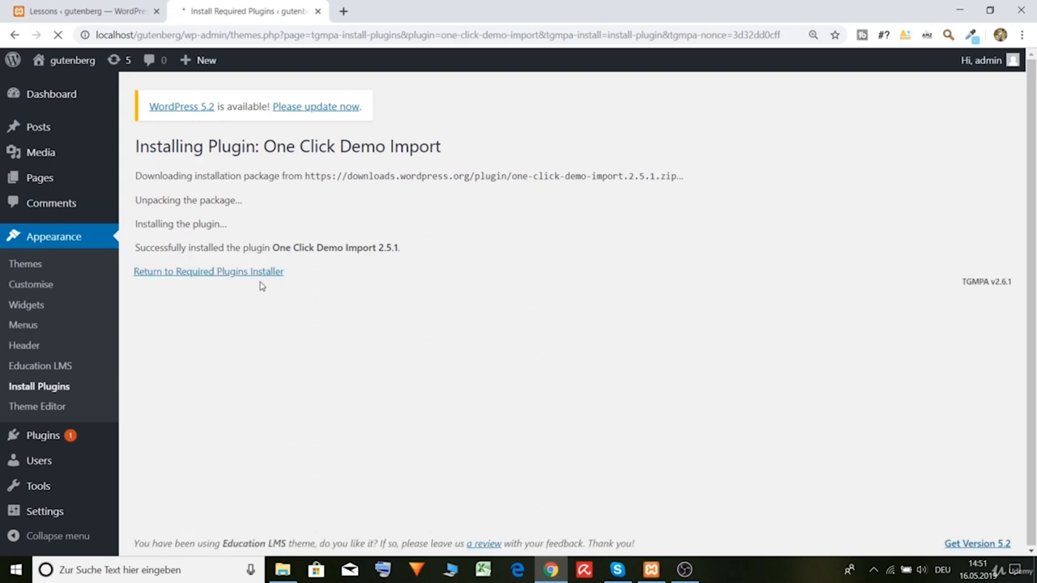
{"action": "left_click", "coordinate": [208, 272]}
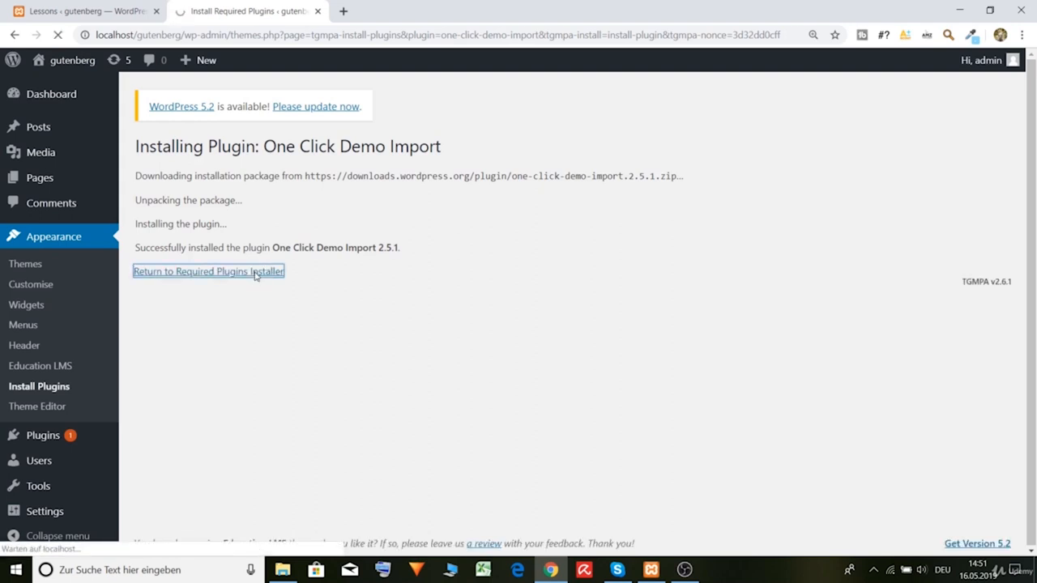
{"action": "left_click", "coordinate": [208, 272]}
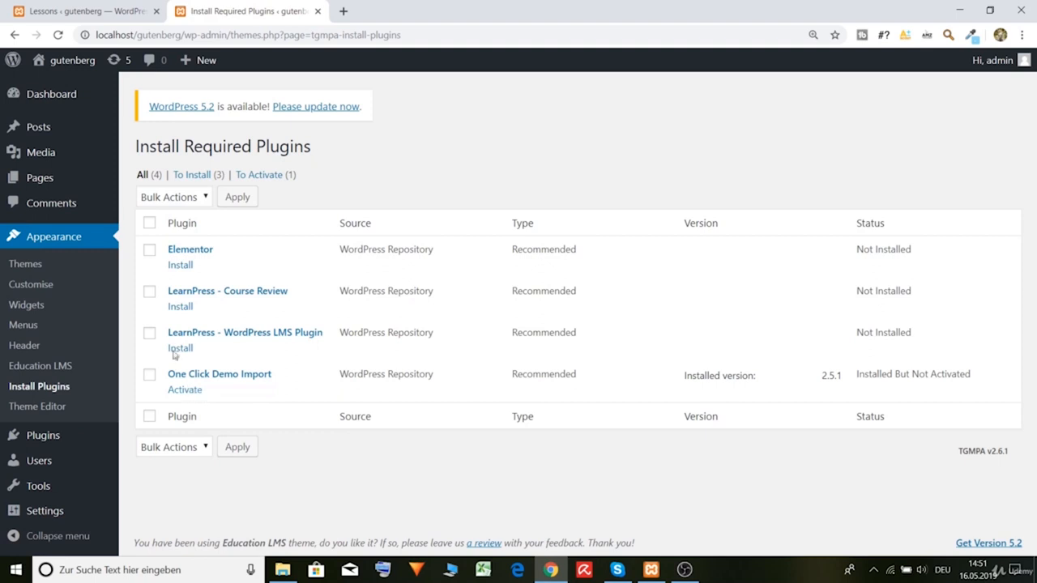
Install the LearnPress - WordPress LMS Plugin and return to the installer list.
{"action": "left_click", "coordinate": [180, 348]}
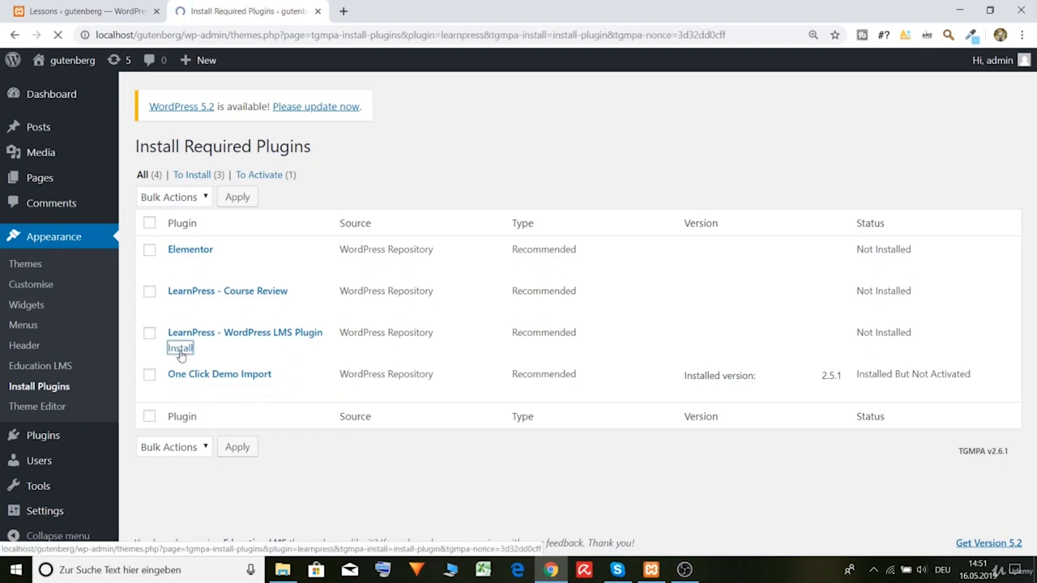
{"action": "left_click", "coordinate": [180, 348]}
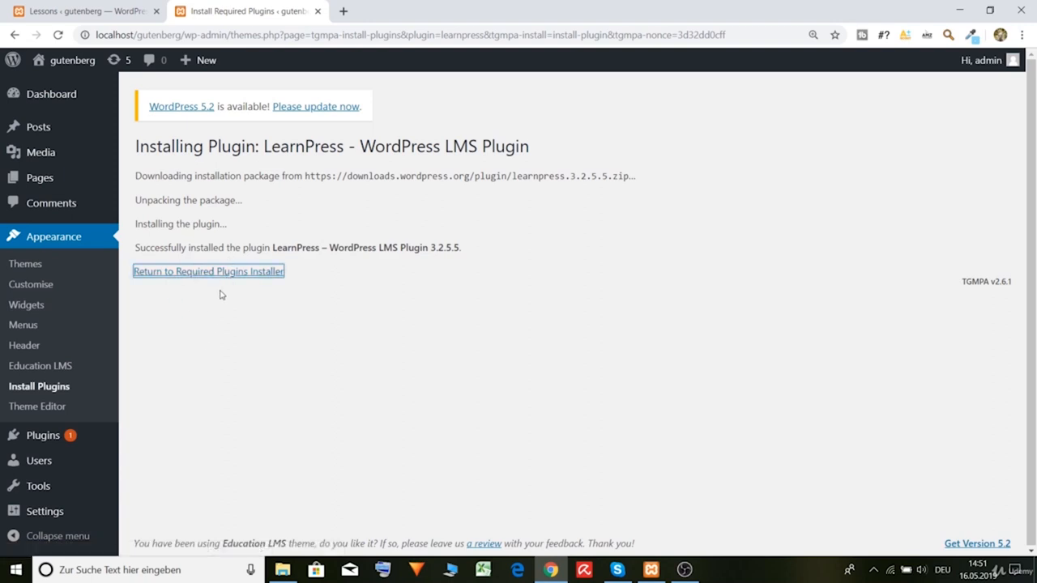
{"action": "left_click", "coordinate": [208, 271]}
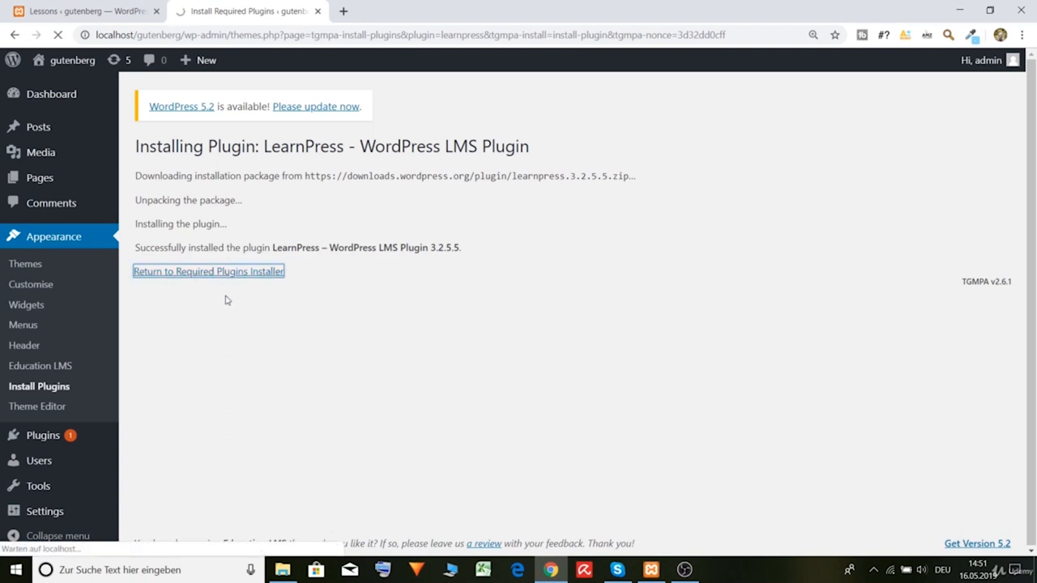
{"action": "left_click", "coordinate": [207, 272]}
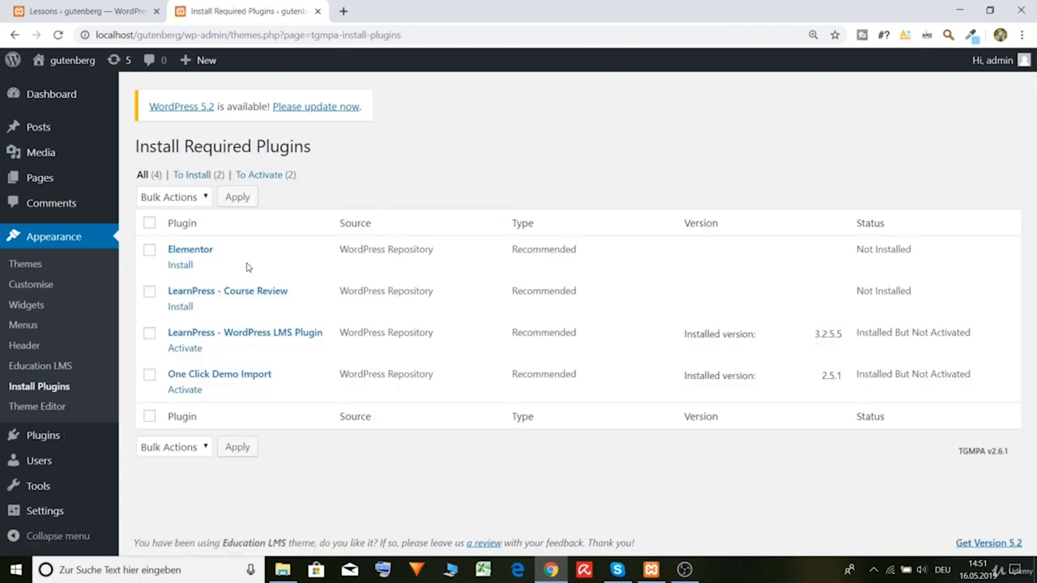
Install the LearnPress - Course Review plugin and return to the installer list.
{"action": "left_click", "coordinate": [180, 307]}
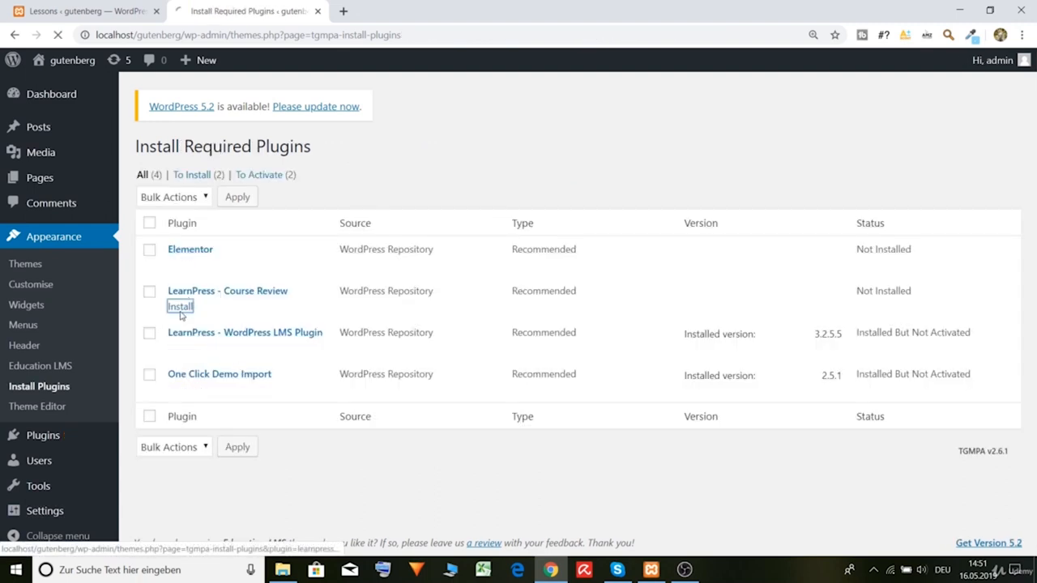
{"action": "left_click", "coordinate": [180, 308]}
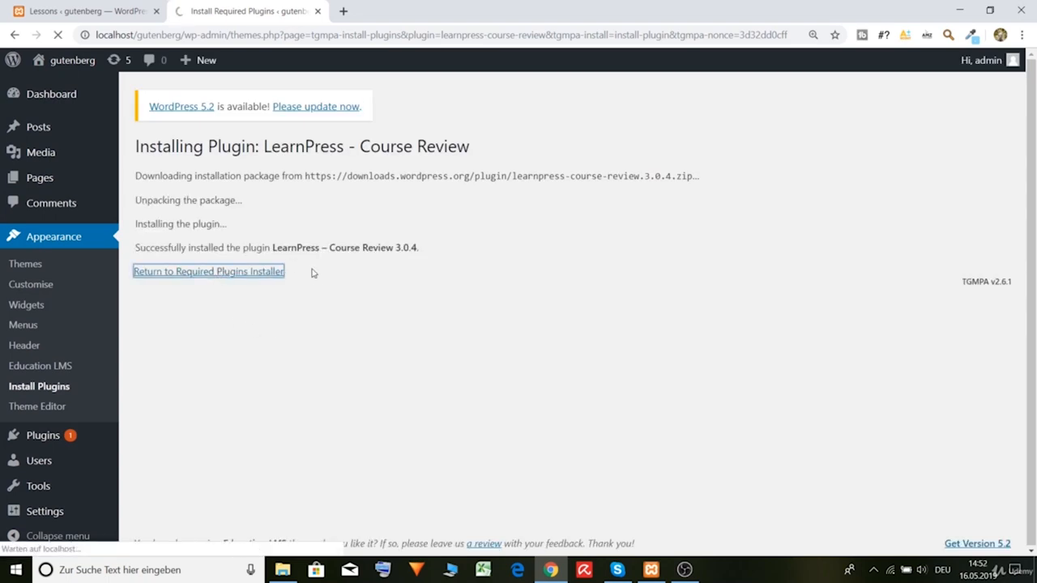
{"action": "left_click", "coordinate": [207, 272]}
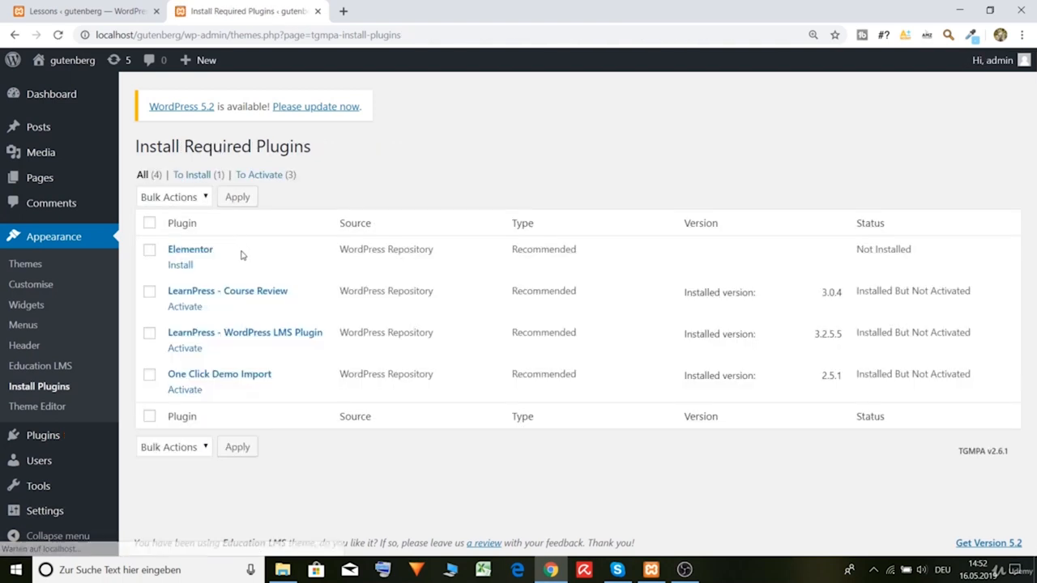
Install the Elementor plugin and return to the required plugins list.
{"action": "left_click", "coordinate": [180, 266]}
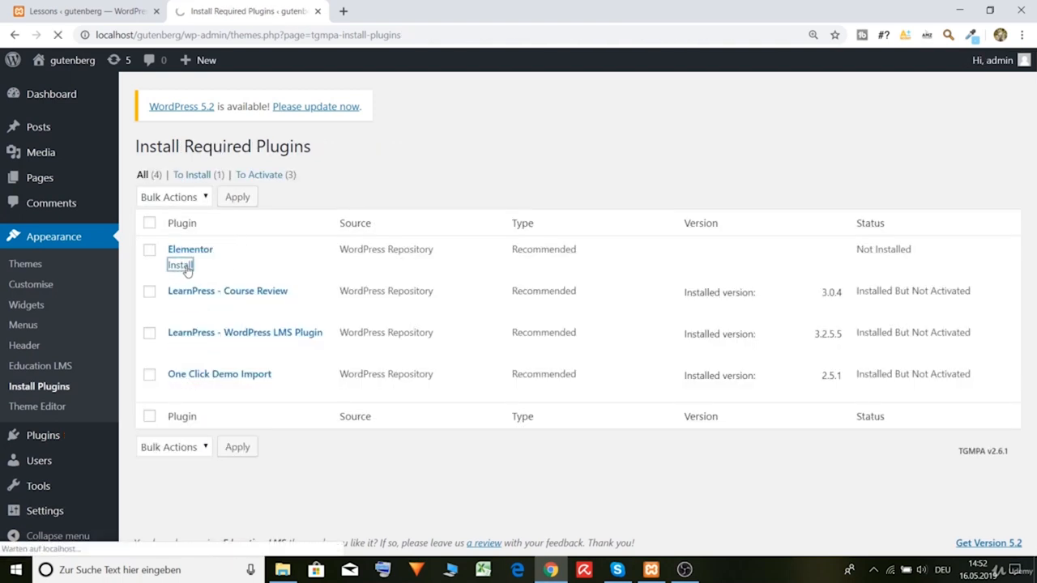
{"action": "left_click", "coordinate": [179, 266]}
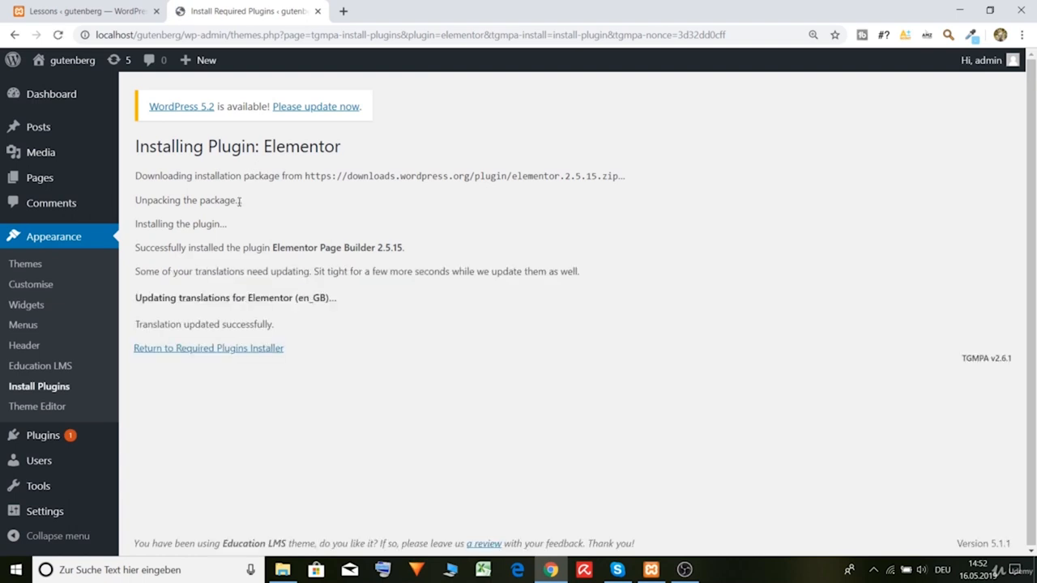
{"action": "left_click", "coordinate": [208, 348]}
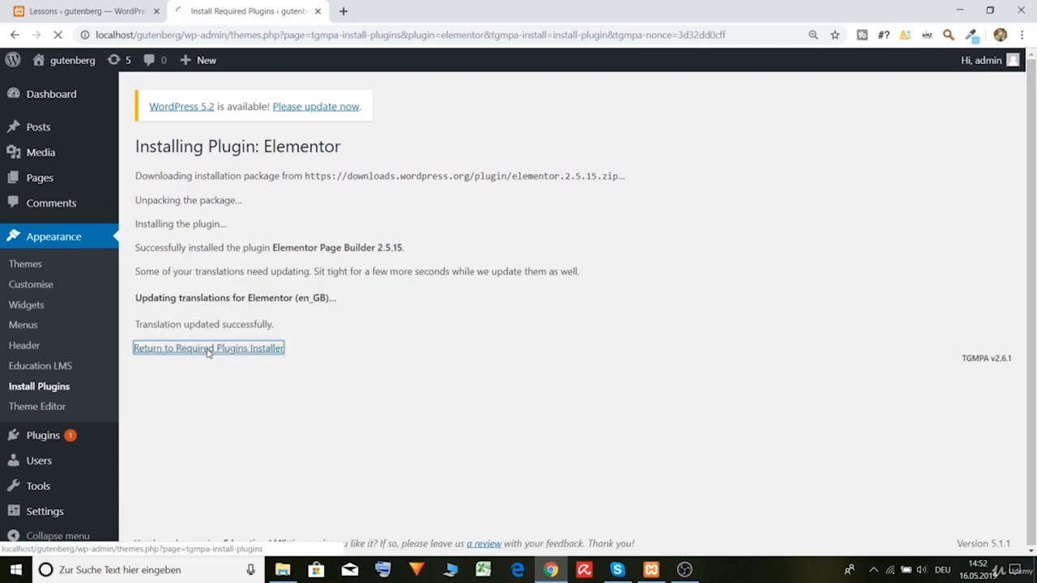
{"action": "left_click", "coordinate": [207, 348]}
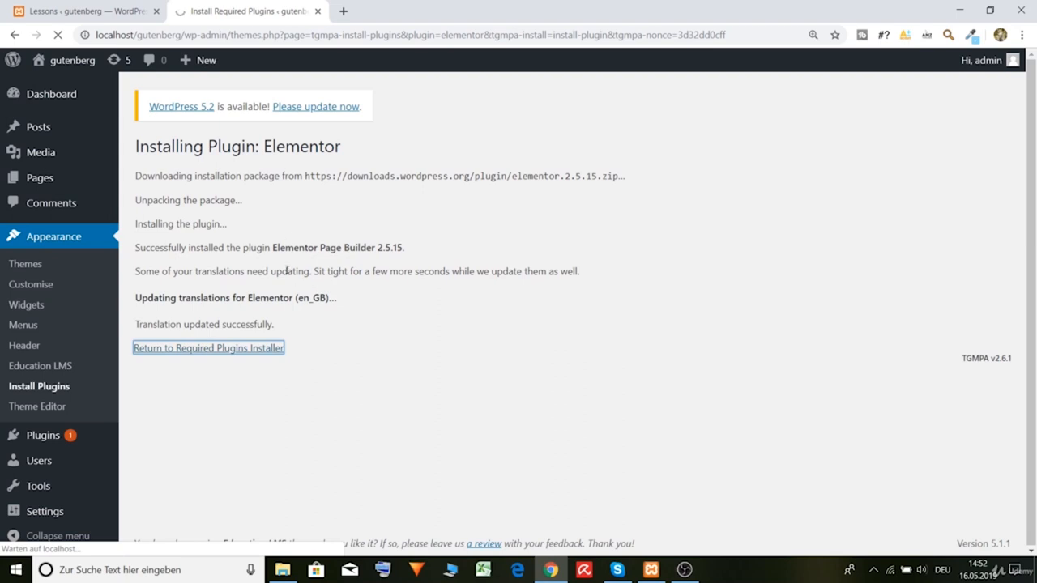
{"action": "left_click", "coordinate": [207, 347]}
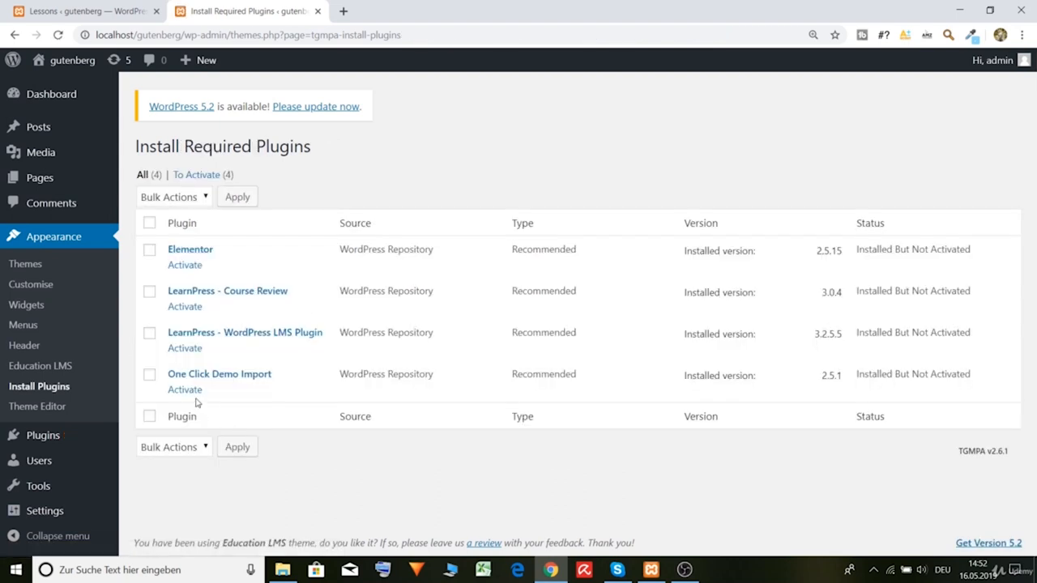
Activate One Click Demo Import, both LearnPress plugins and Elementor, then return to the Dashboard.
{"action": "left_click", "coordinate": [185, 389]}
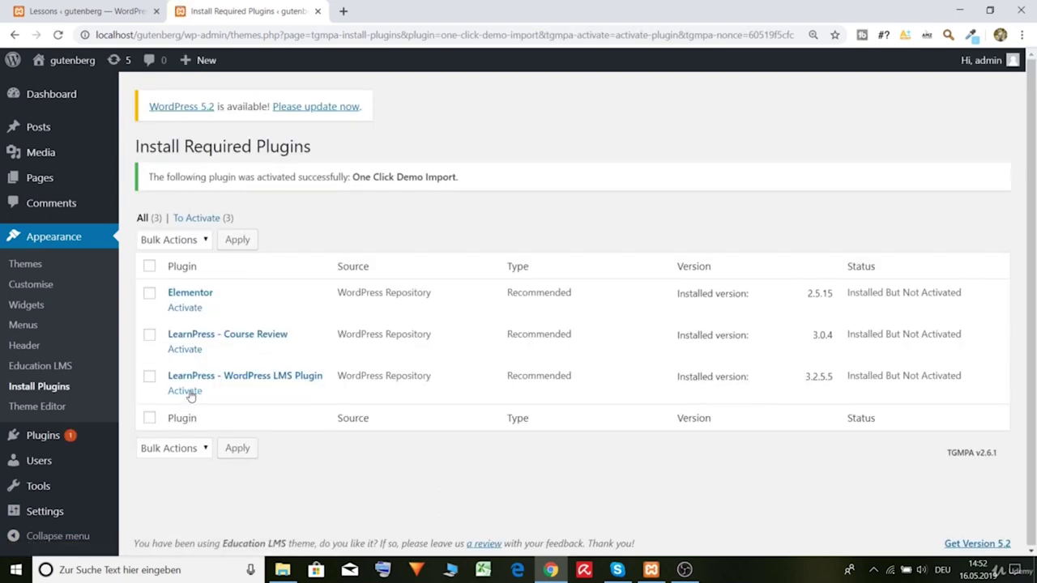
{"action": "left_click", "coordinate": [185, 391]}
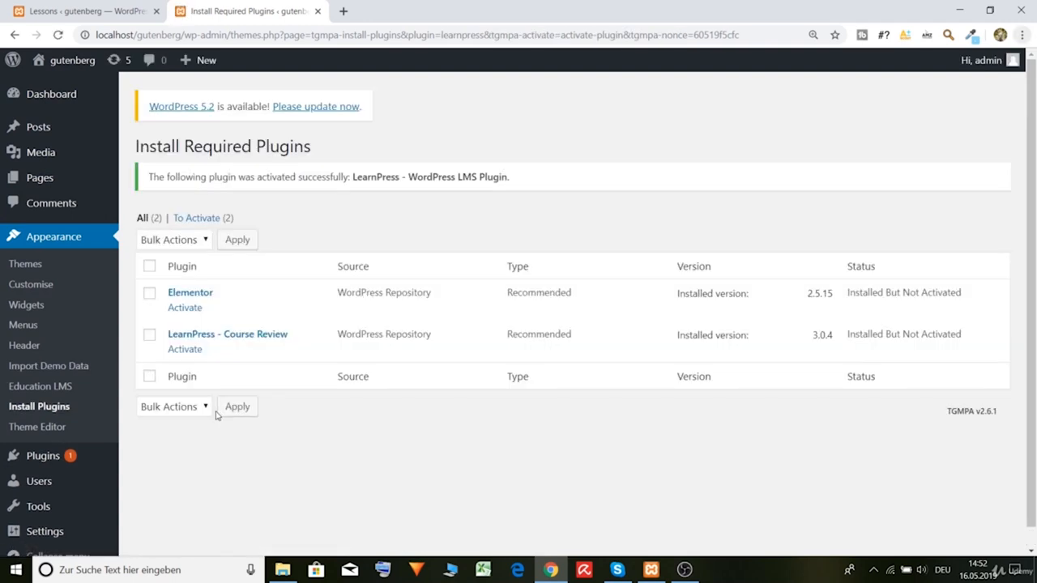
{"action": "left_click", "coordinate": [184, 350]}
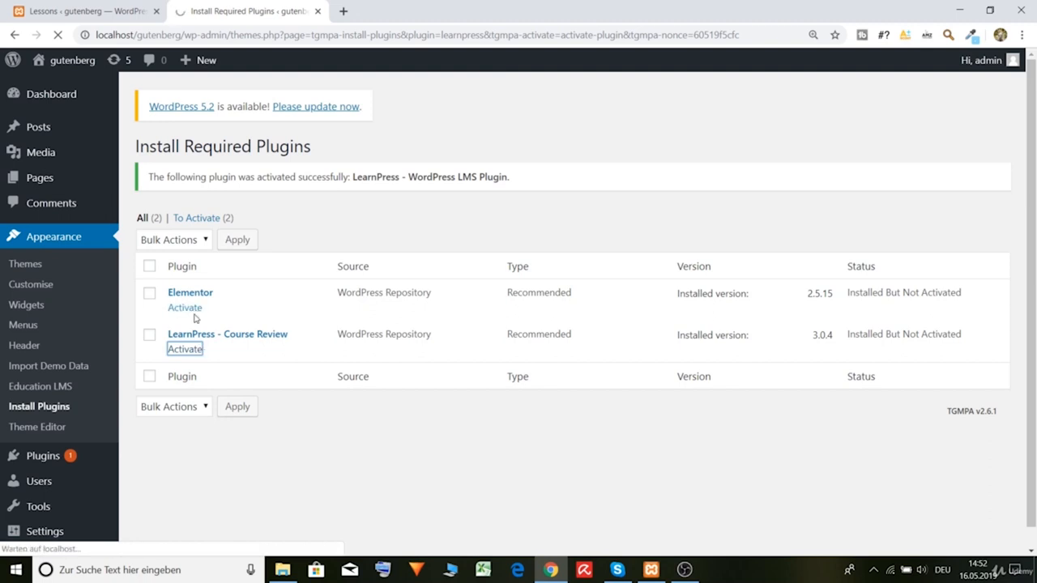
{"action": "left_click", "coordinate": [185, 350]}
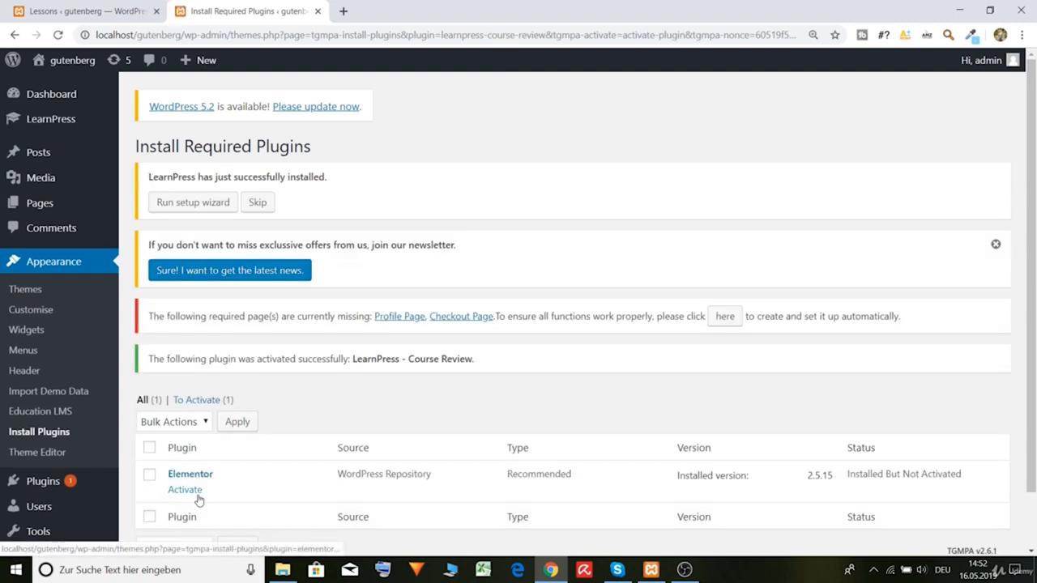
{"action": "left_click", "coordinate": [185, 490]}
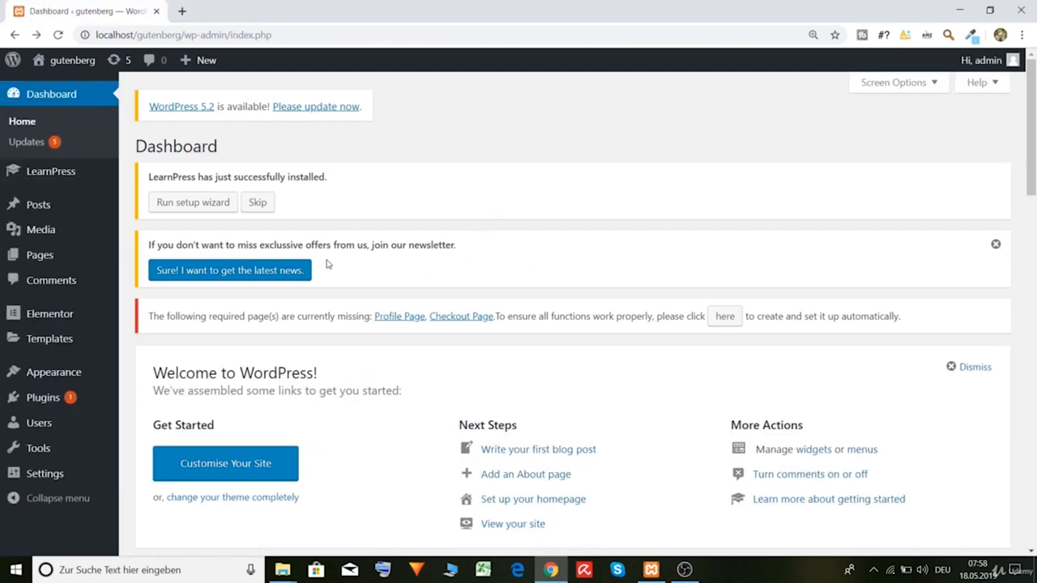
{"action": "mouse_move", "coordinate": [162, 338]}
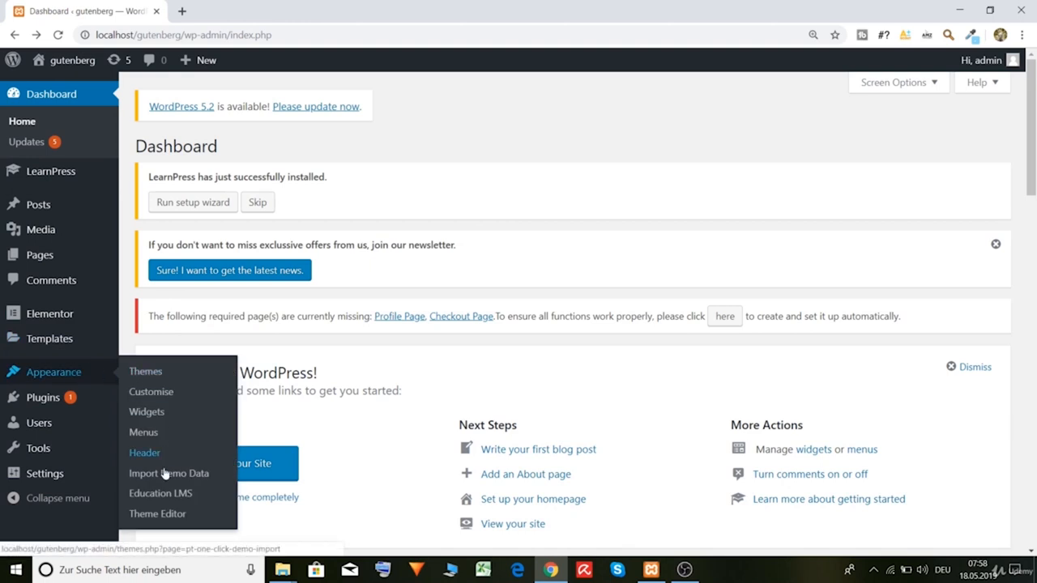
Start the Education LMS demo data import from Appearance > Import Demo Data.
{"action": "left_click", "coordinate": [169, 473]}
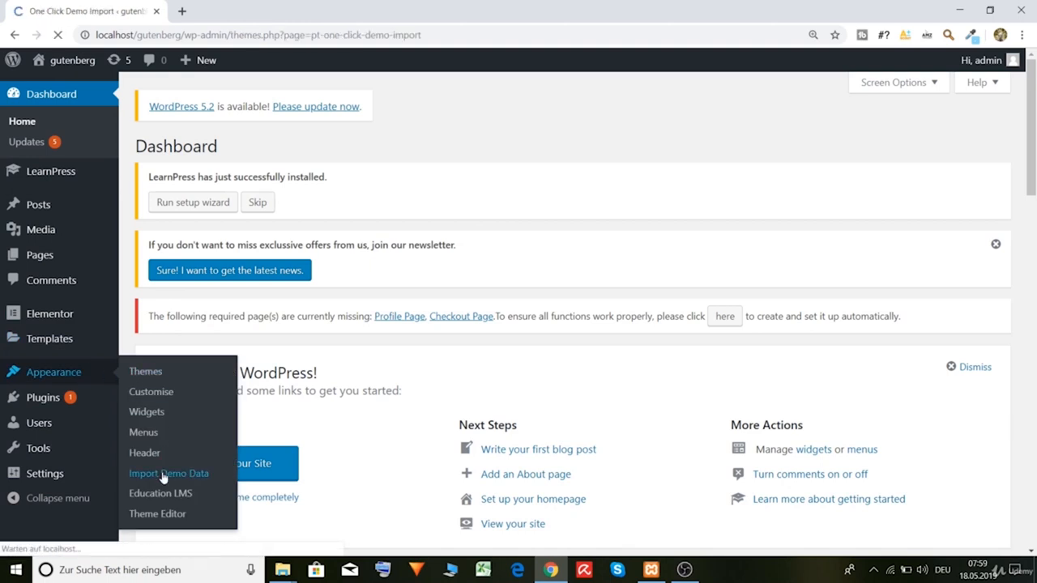
{"action": "left_click", "coordinate": [168, 473]}
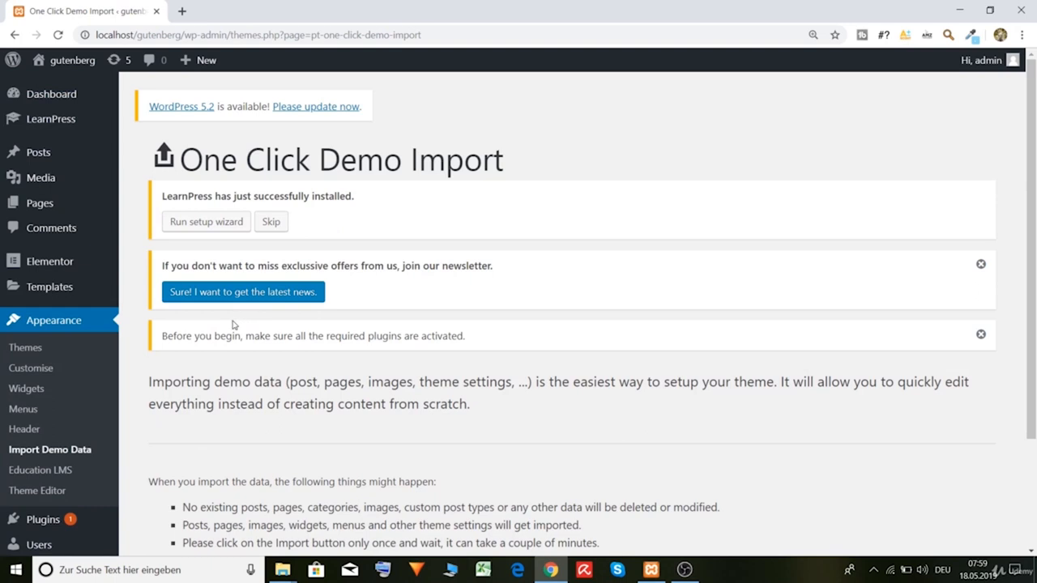
{"action": "scroll", "scroll_direction": "down", "scroll_amount": 3}
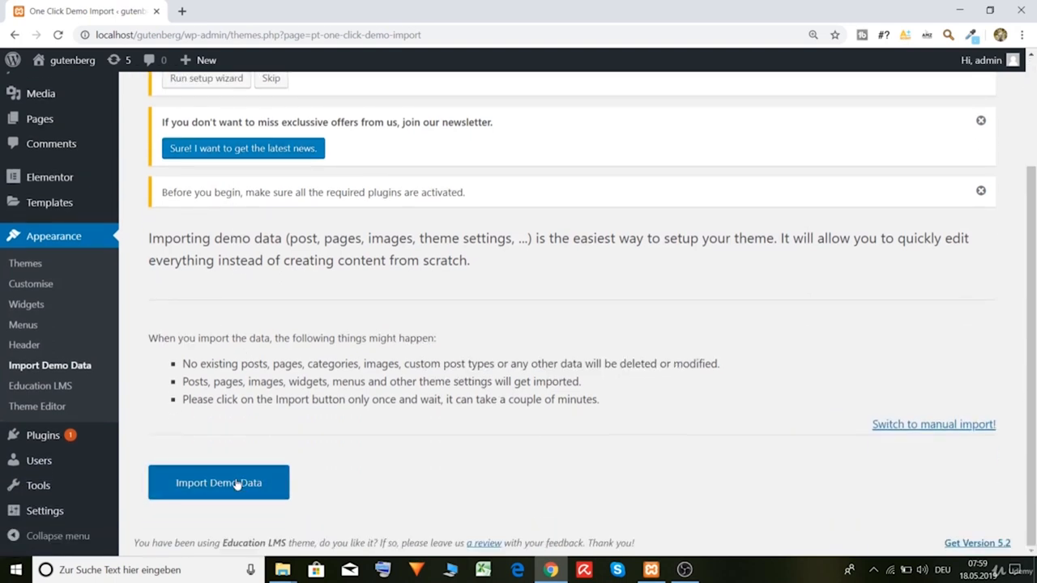
{"action": "left_click", "coordinate": [217, 483]}
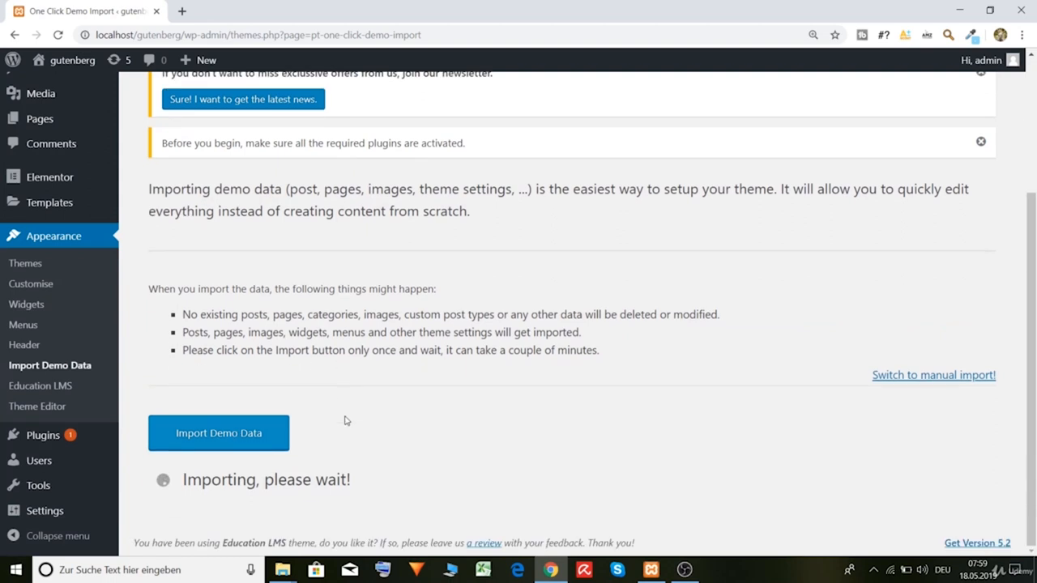
{"action": "mouse_move", "coordinate": [470, 448]}
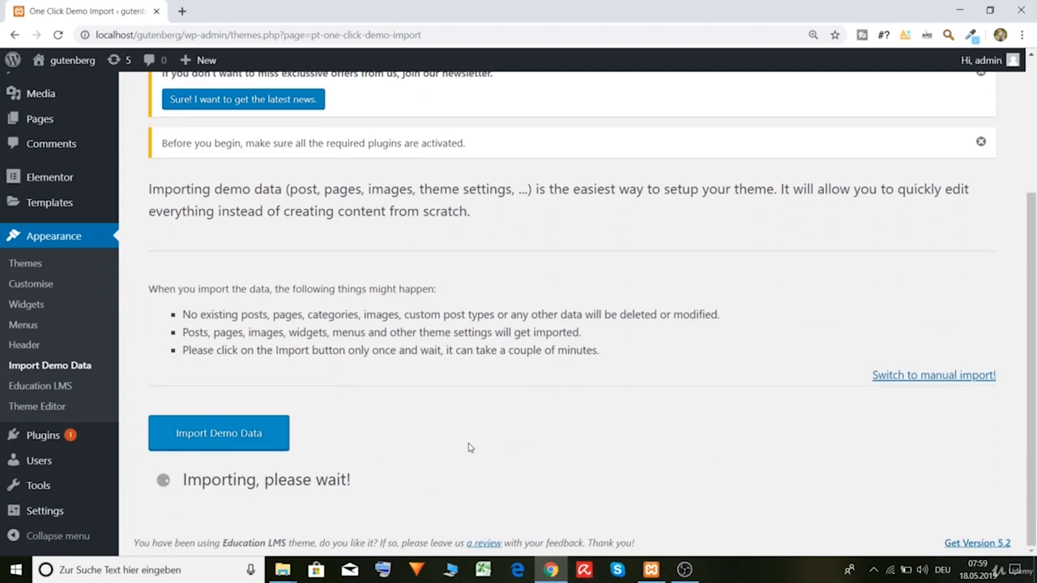
{"action": "mouse_move", "coordinate": [405, 423]}
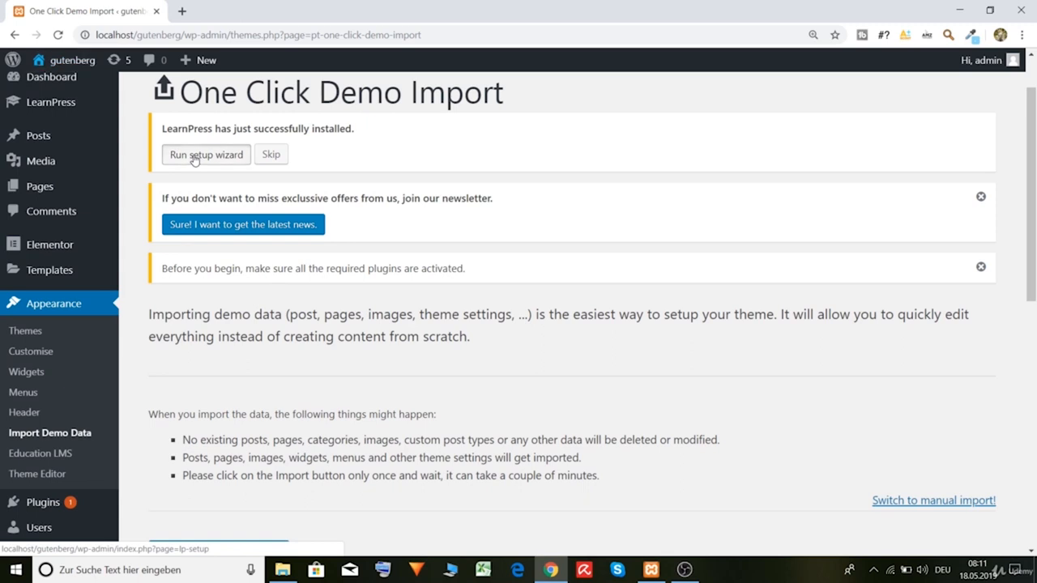
Run the LearnPress setup wizard and reach its Currency step with US dollar defaults.
{"action": "left_click", "coordinate": [206, 154]}
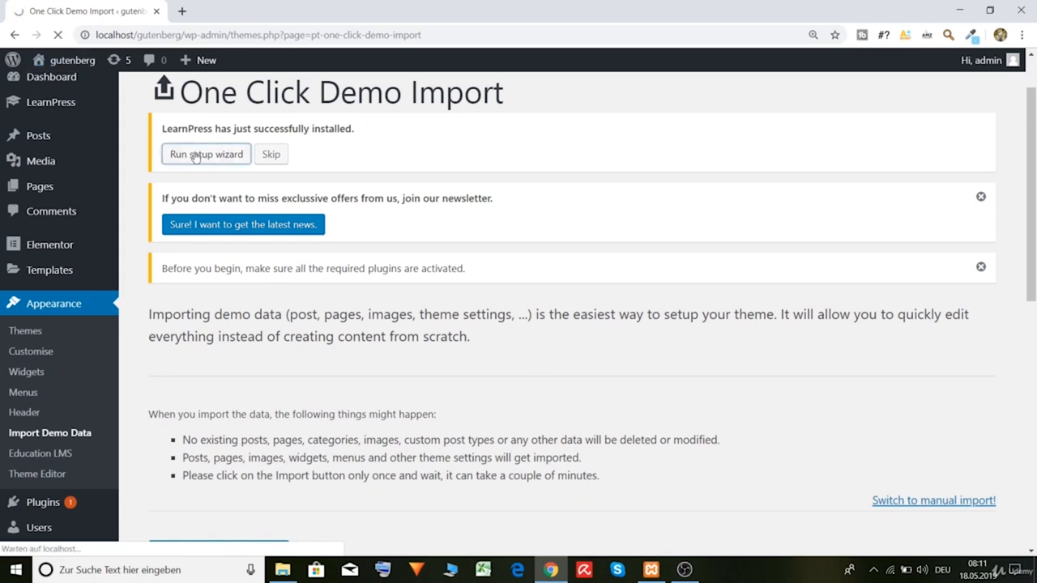
{"action": "left_click", "coordinate": [206, 154]}
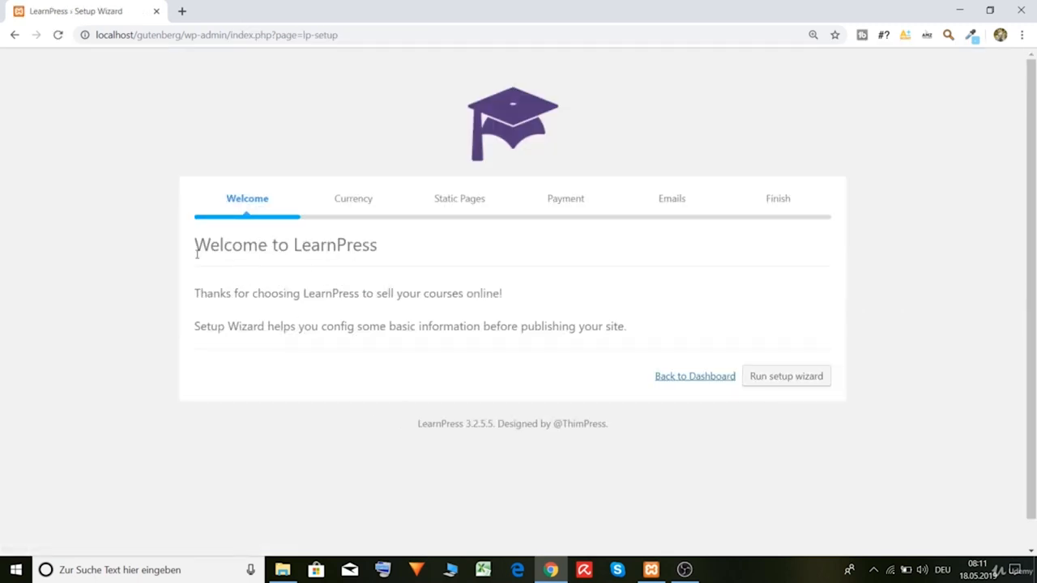
{"action": "mouse_move", "coordinate": [778, 402]}
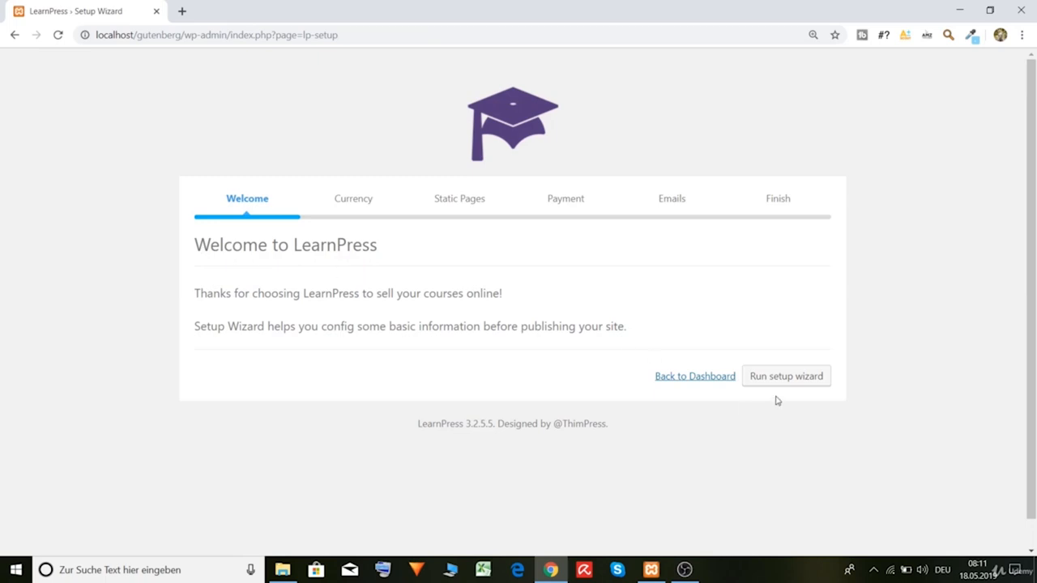
{"action": "left_click", "coordinate": [786, 376]}
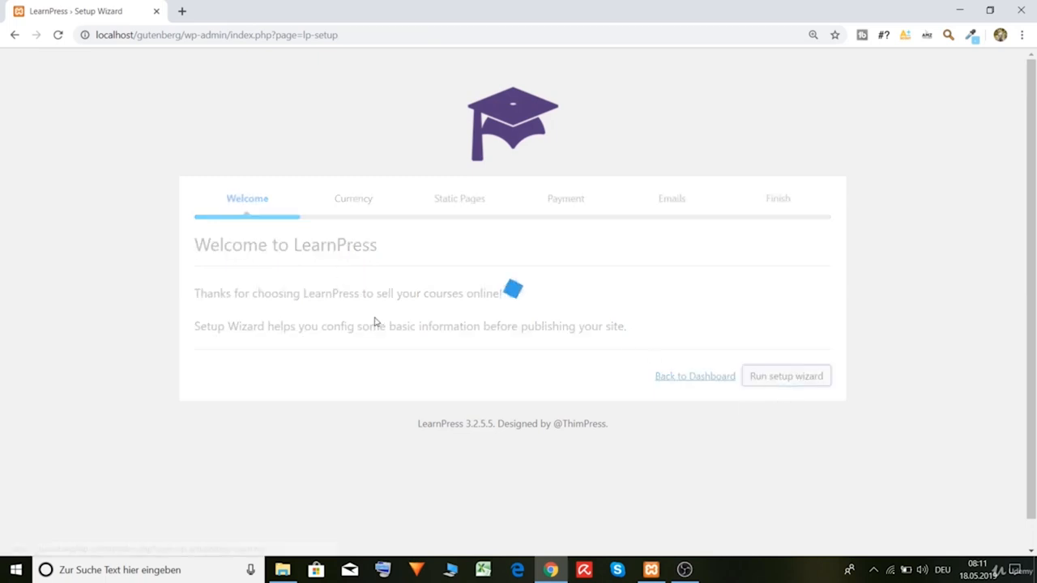
{"action": "left_click", "coordinate": [786, 376]}
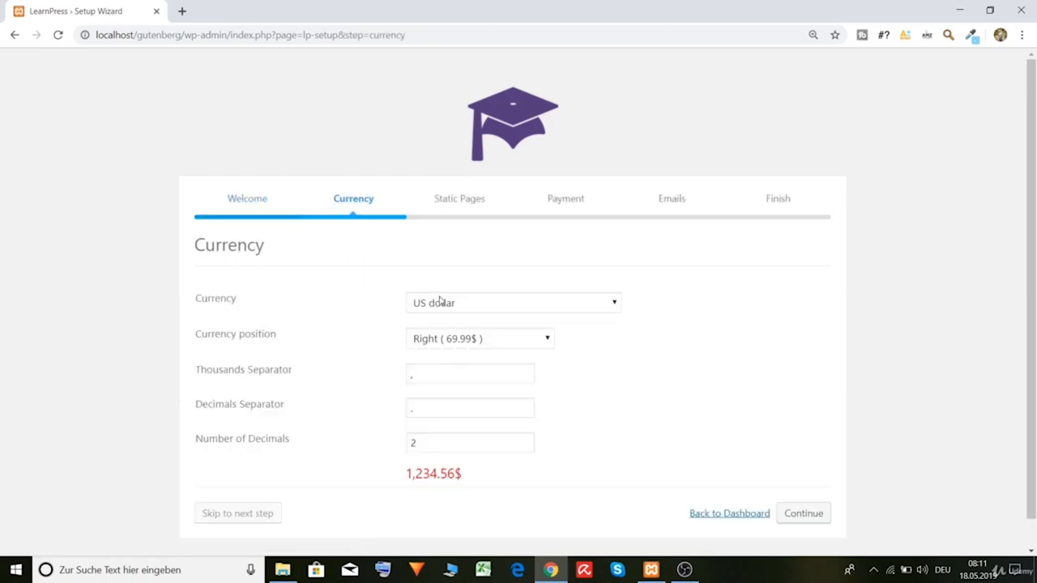
{"action": "mouse_move", "coordinate": [208, 317]}
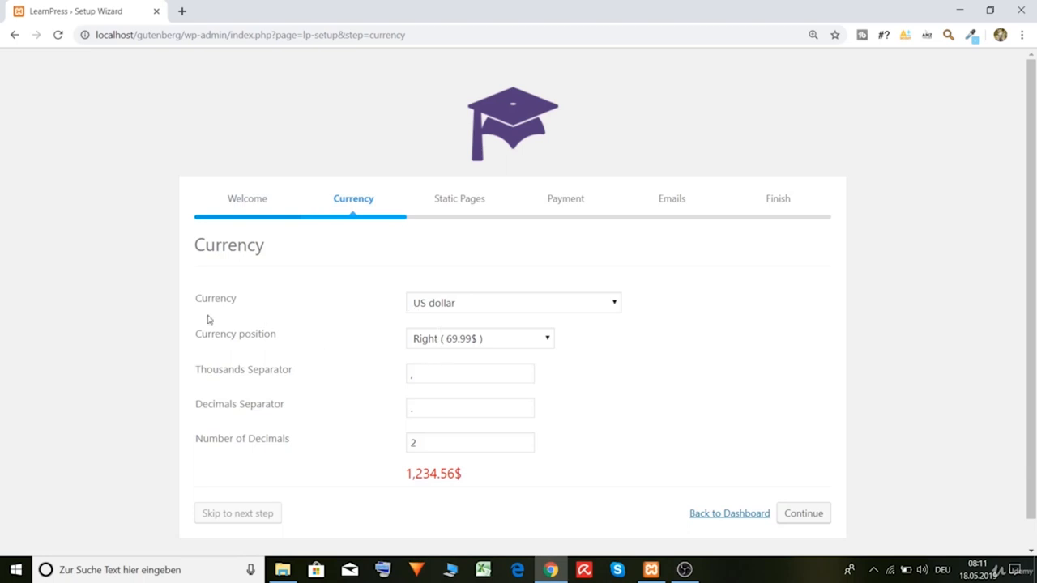
{"action": "scroll", "scroll_direction": "down", "scroll_amount": 3}
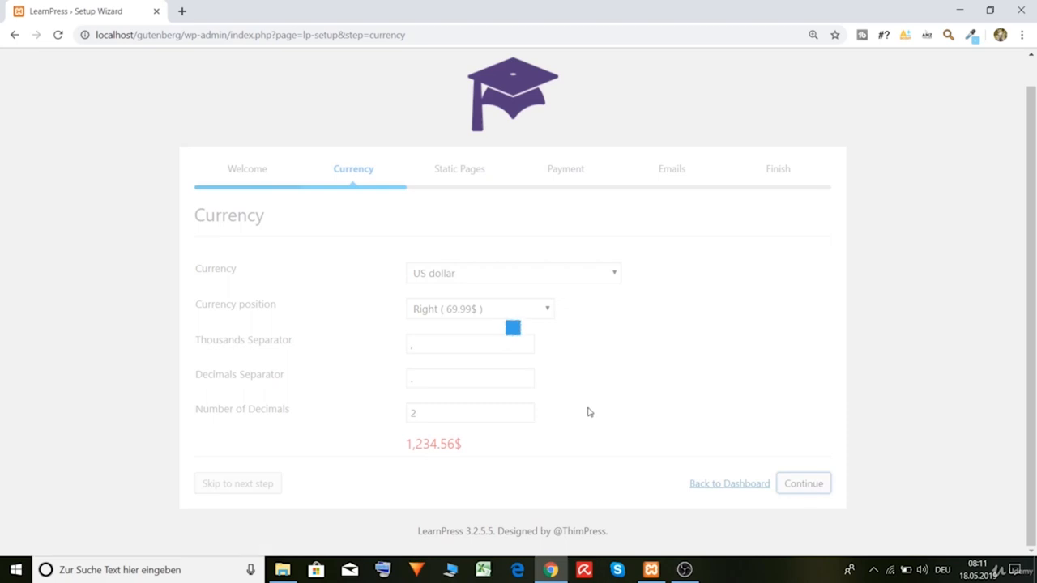
Accept currency defaults, set Our Courses as the Courses page and browse Profile page options.
{"action": "left_click", "coordinate": [804, 483]}
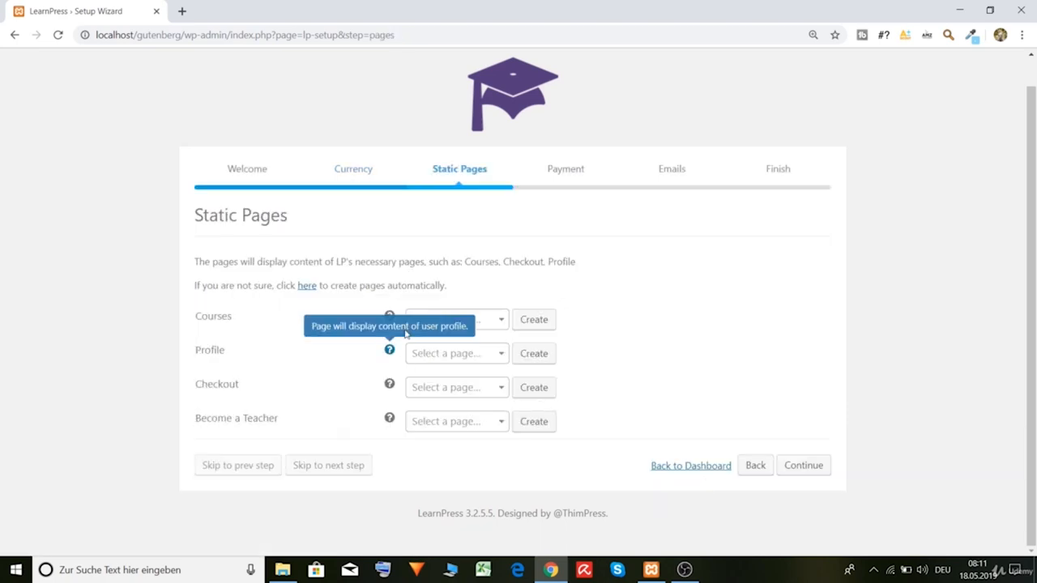
{"action": "left_click", "coordinate": [457, 319]}
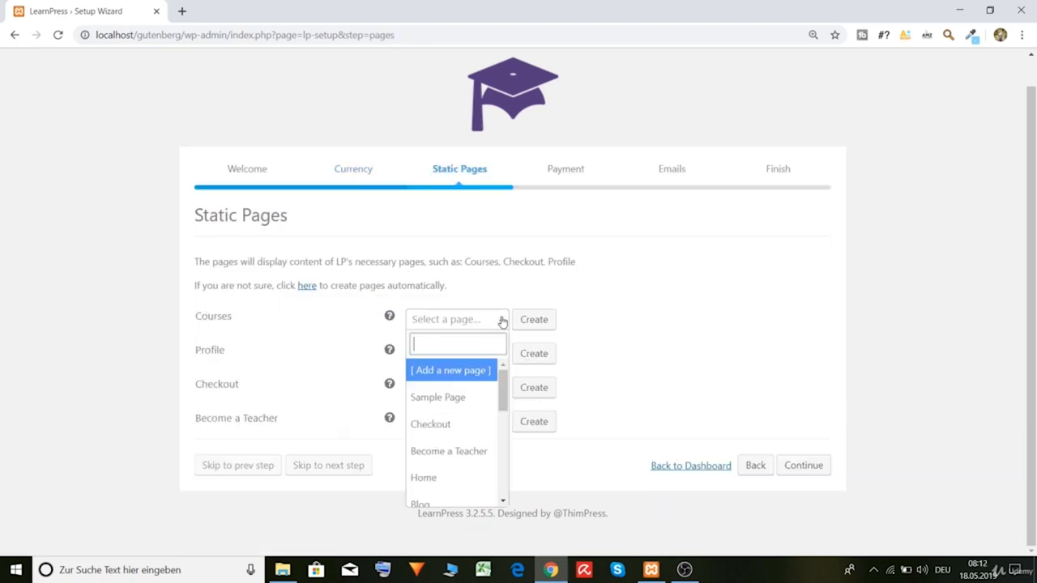
{"action": "scroll", "scroll_direction": "down", "scroll_amount": 3}
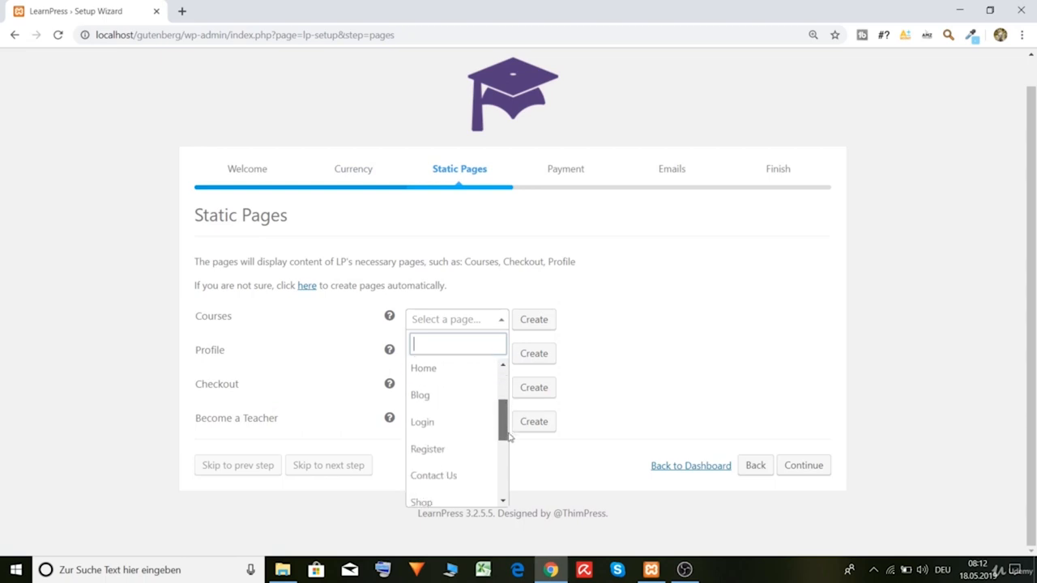
{"action": "scroll", "scroll_direction": "down", "scroll_amount": 3}
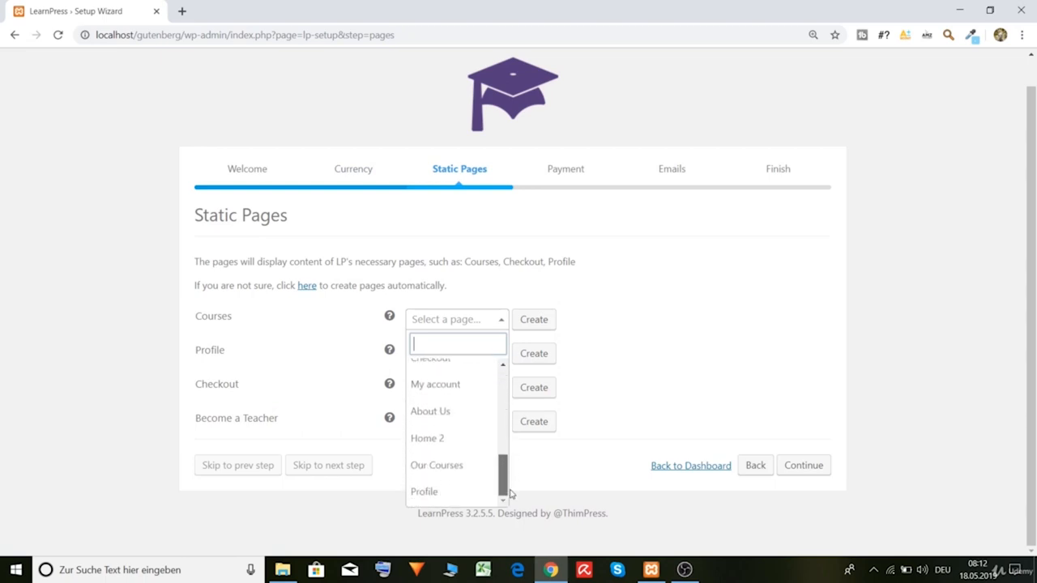
{"action": "left_click", "coordinate": [438, 465]}
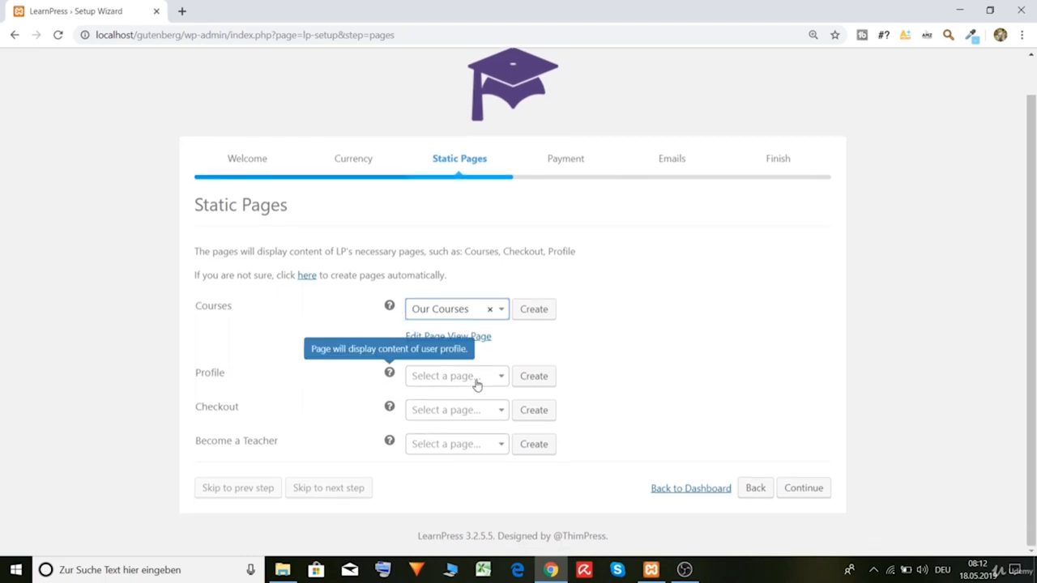
{"action": "left_click", "coordinate": [454, 376]}
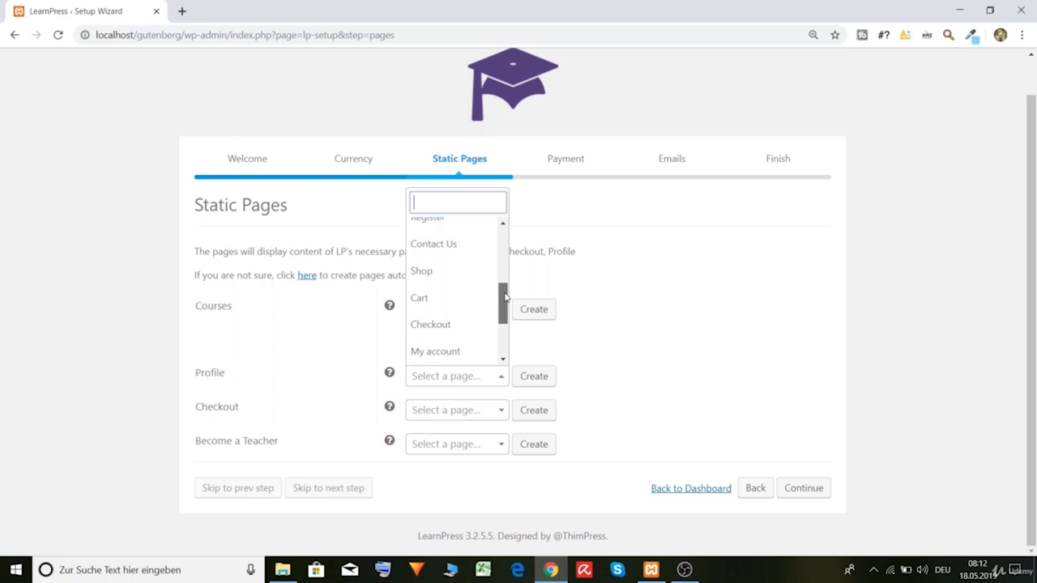
{"action": "scroll", "scroll_direction": "down", "scroll_amount": 3}
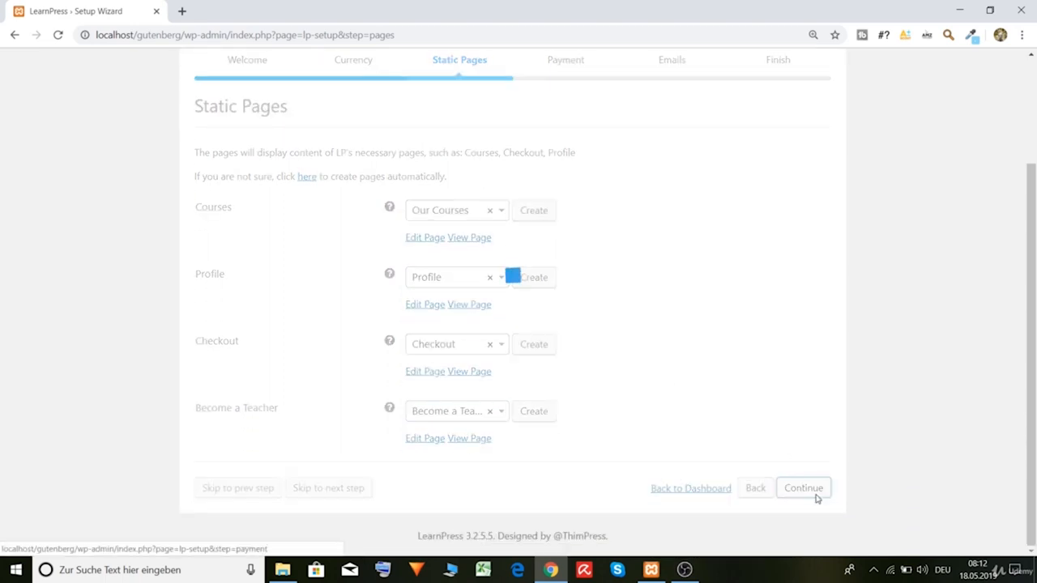
{"action": "left_click", "coordinate": [804, 488]}
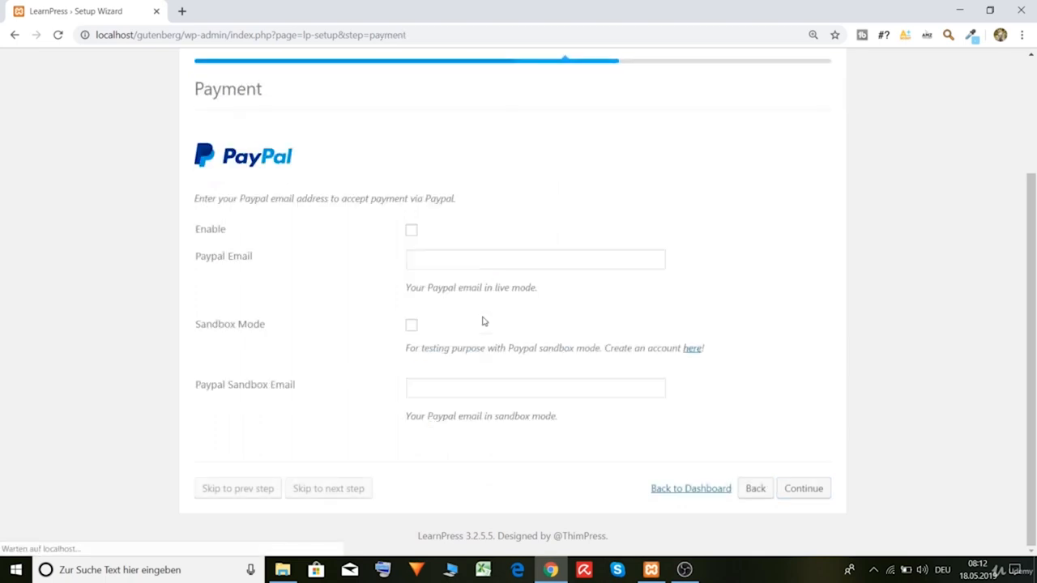
{"action": "mouse_move", "coordinate": [243, 253]}
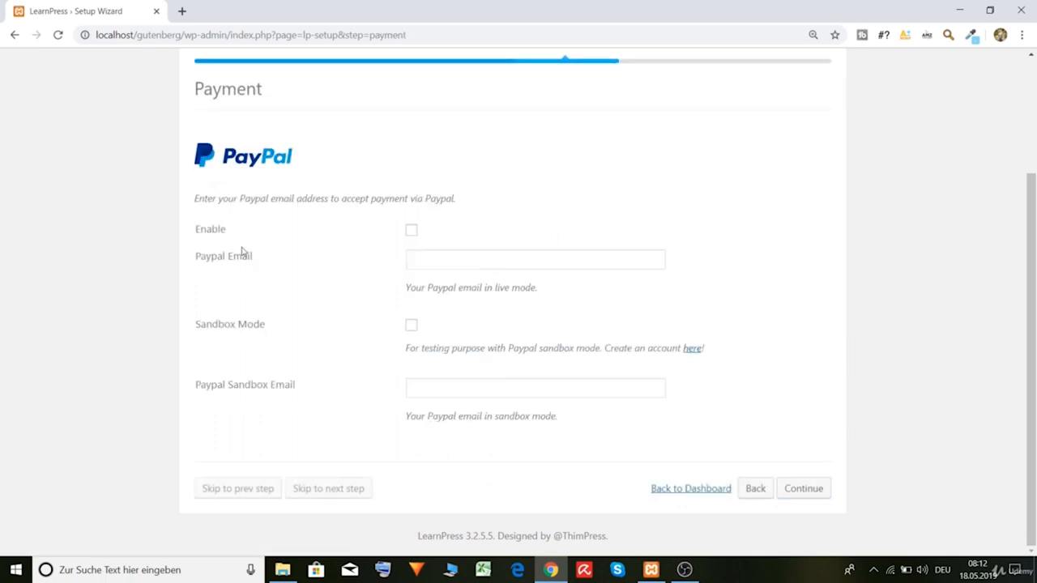
{"action": "mouse_move", "coordinate": [240, 229]}
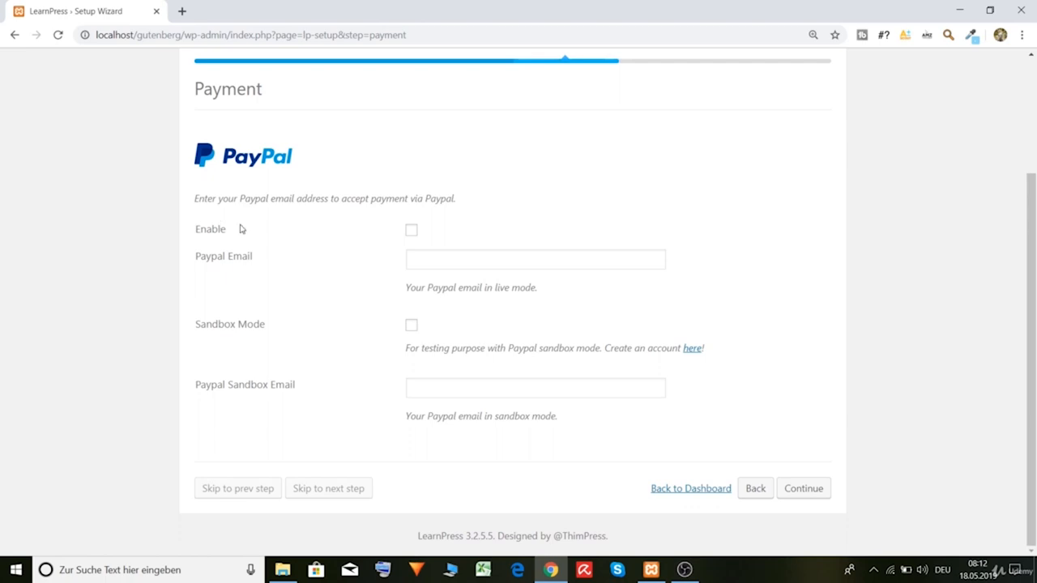
{"action": "left_click", "coordinate": [412, 230]}
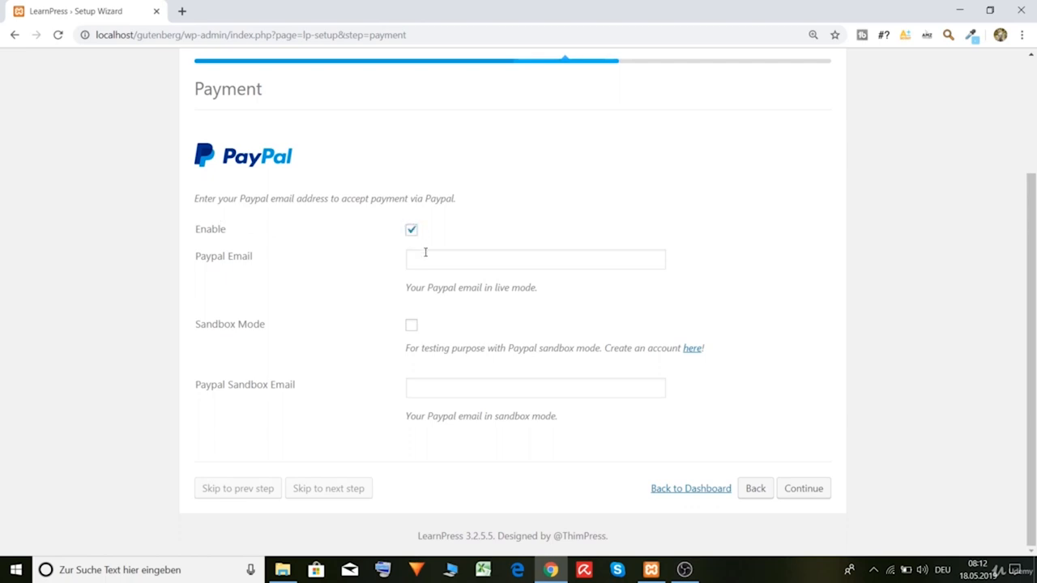
{"action": "left_click", "coordinate": [535, 259]}
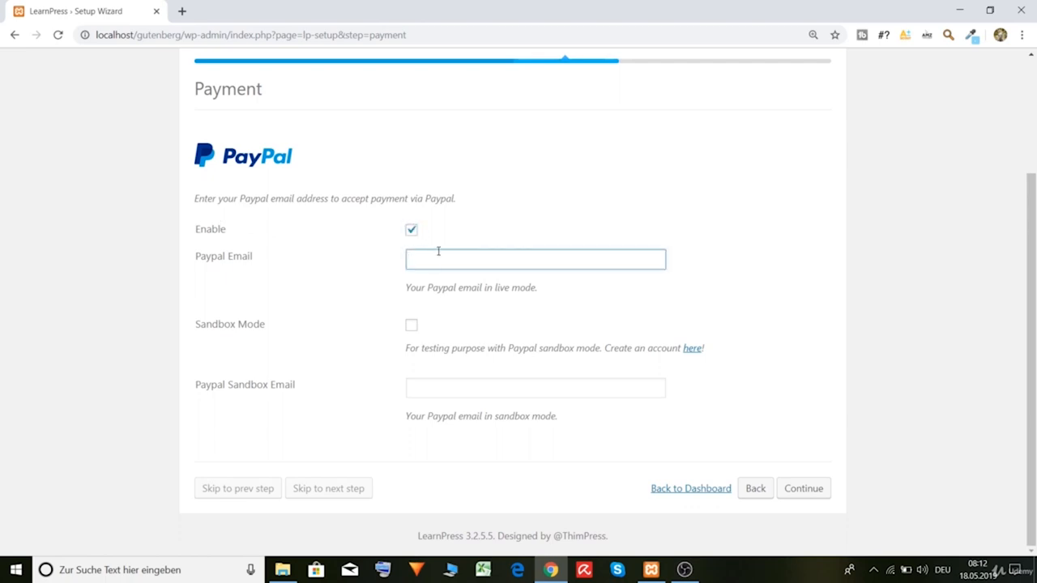
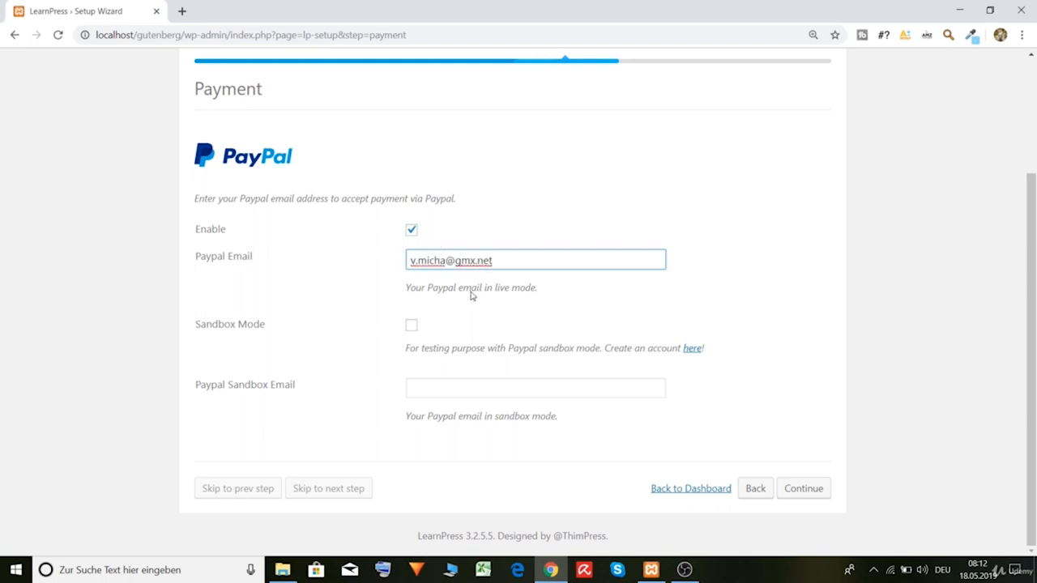
{"action": "mouse_move", "coordinate": [462, 282]}
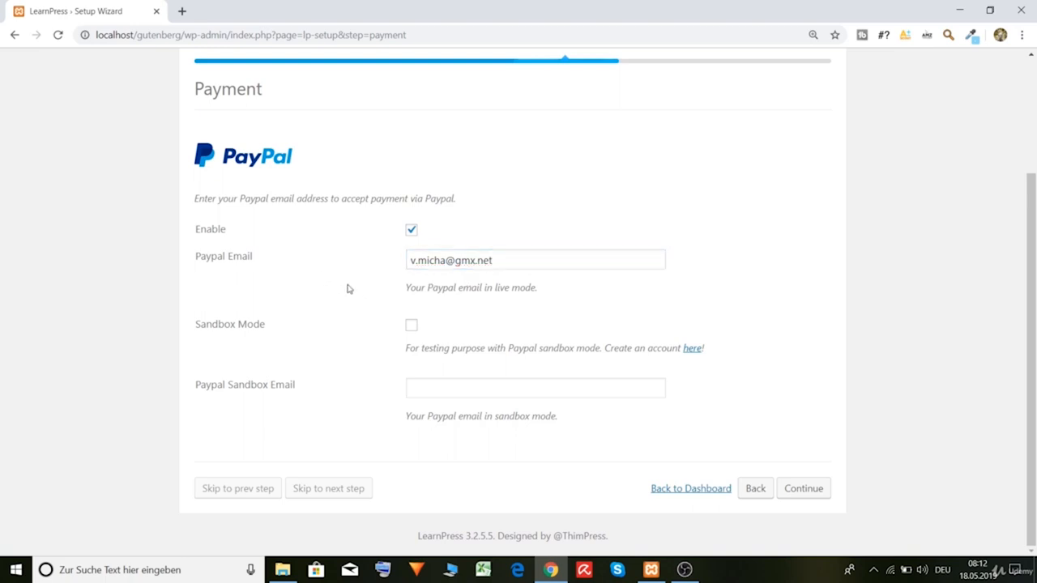
Toggle PayPal sandbox mode off and continue to the Emails step.
{"action": "left_click", "coordinate": [412, 324]}
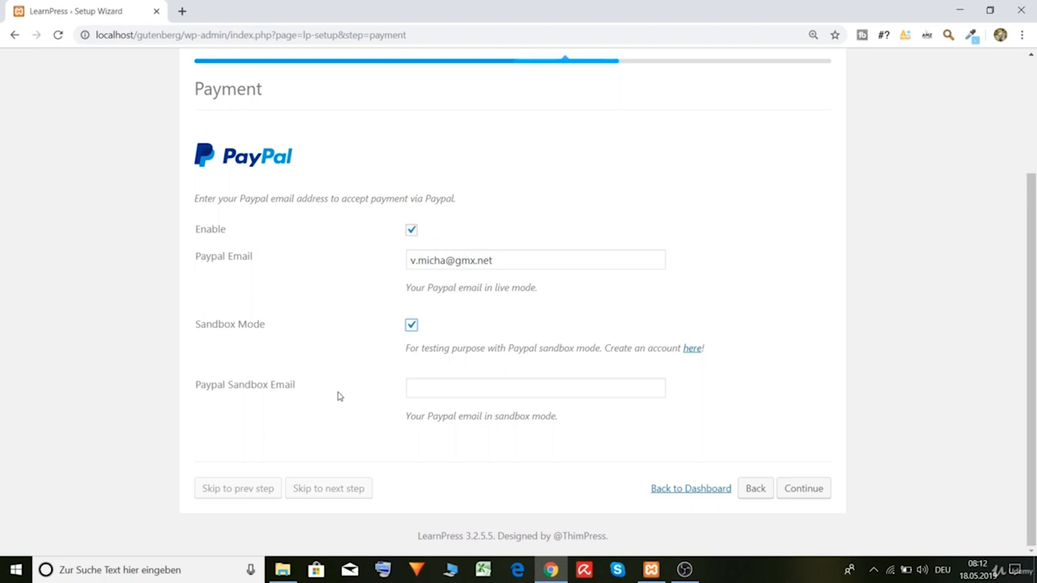
{"action": "left_click", "coordinate": [412, 324]}
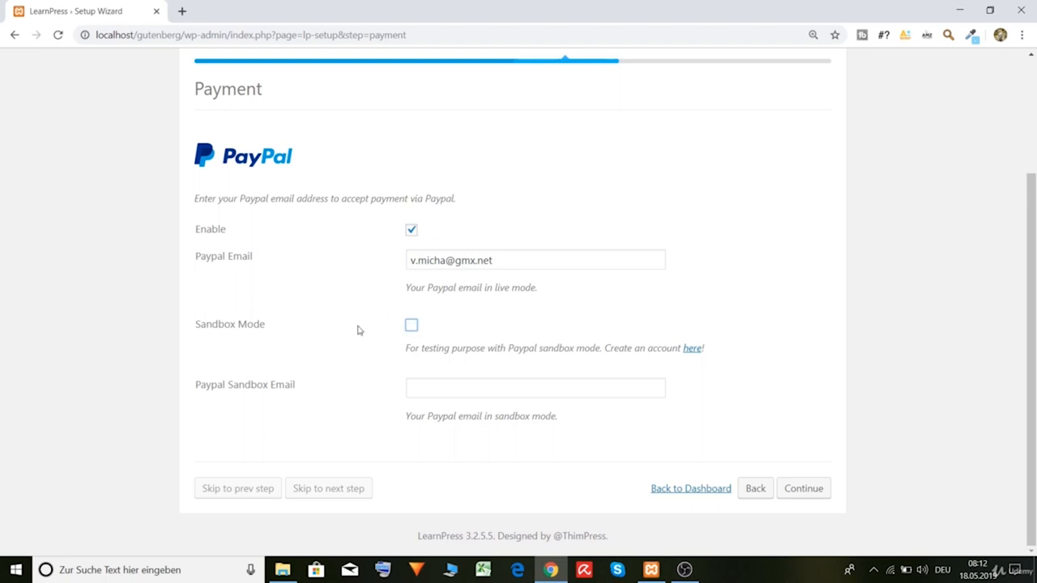
{"action": "mouse_move", "coordinate": [617, 410]}
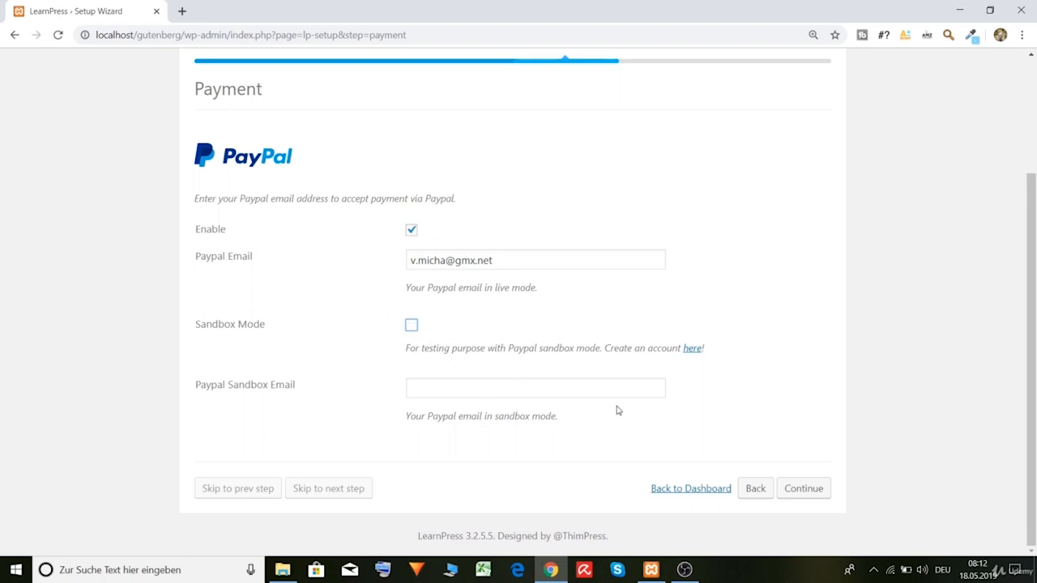
{"action": "left_click", "coordinate": [804, 488]}
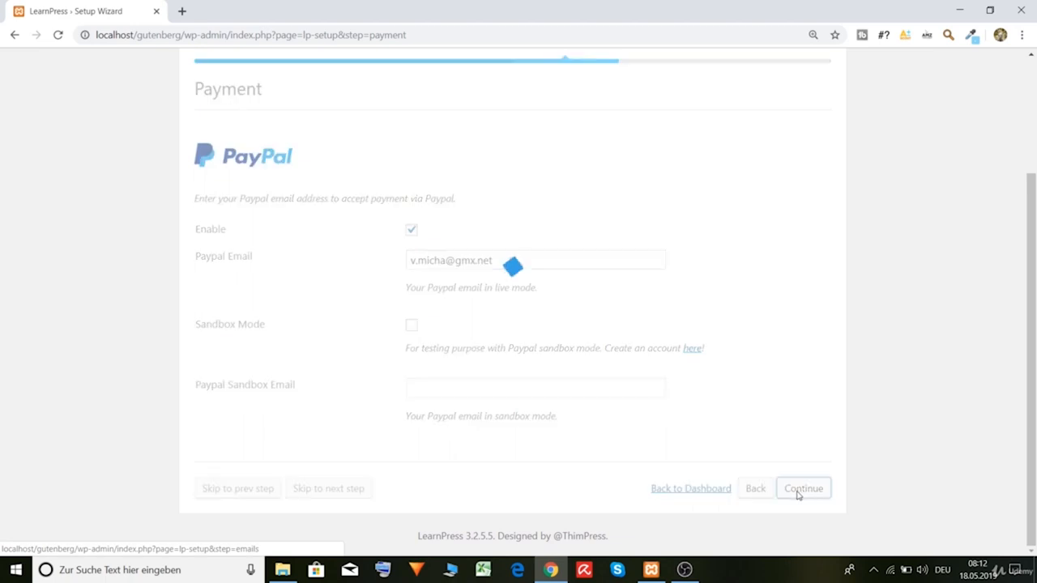
{"action": "left_click", "coordinate": [804, 488]}
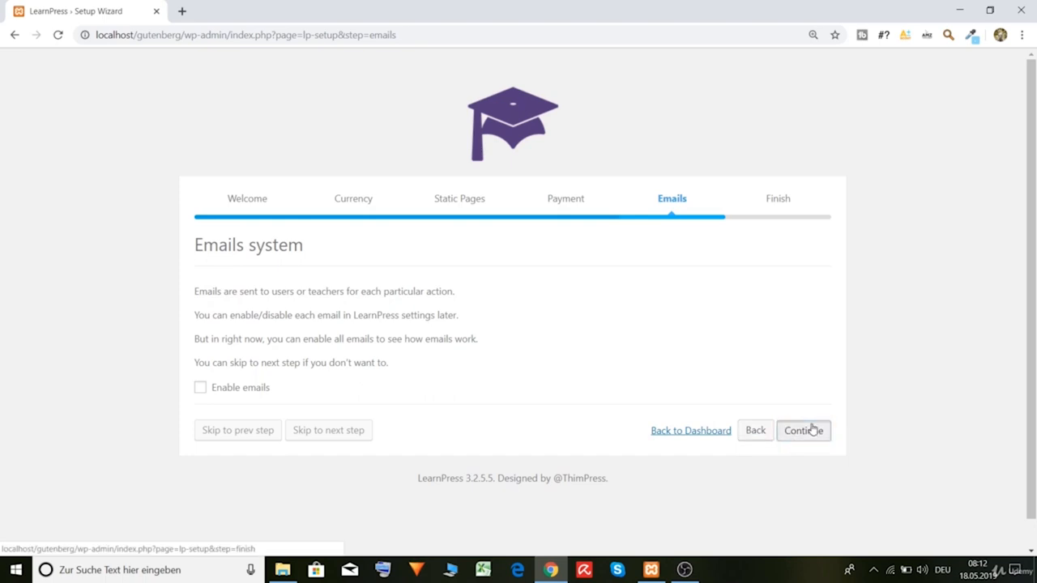
Finish the wizard, install the LearnPress sample course and go back to the Dashboard.
{"action": "left_click", "coordinate": [804, 431]}
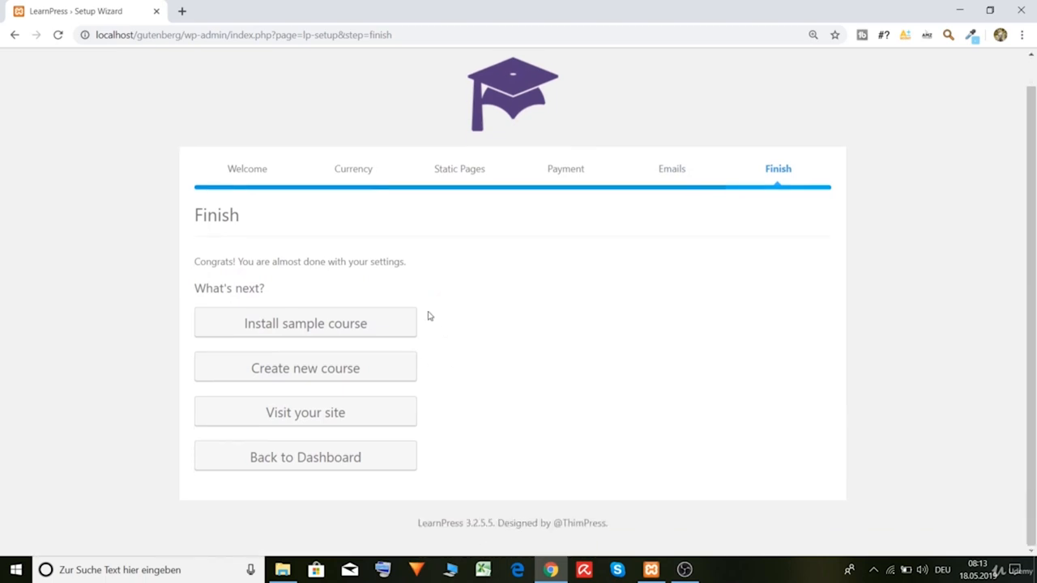
{"action": "left_click", "coordinate": [304, 324]}
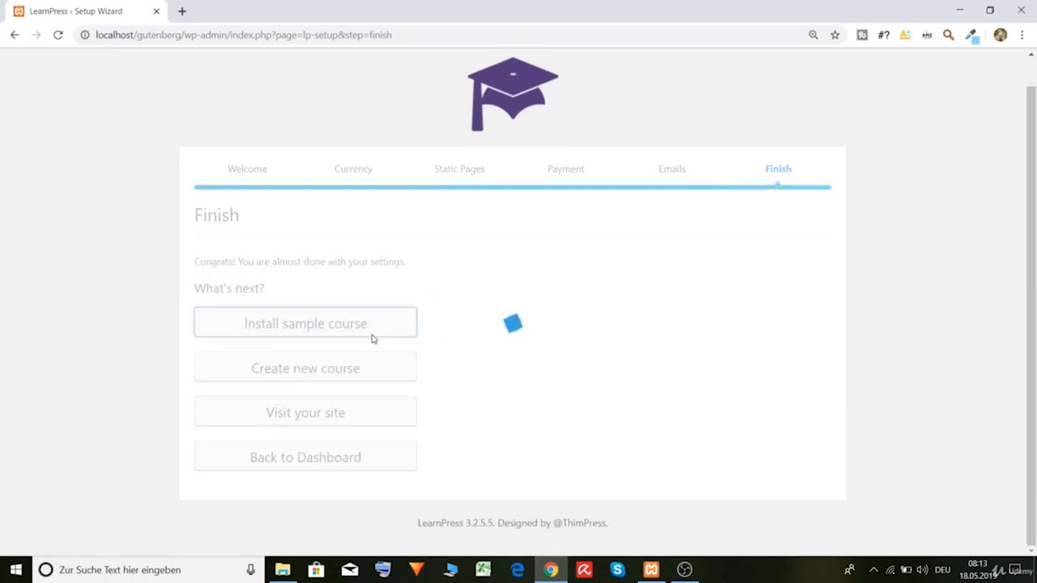
{"action": "mouse_move", "coordinate": [596, 390]}
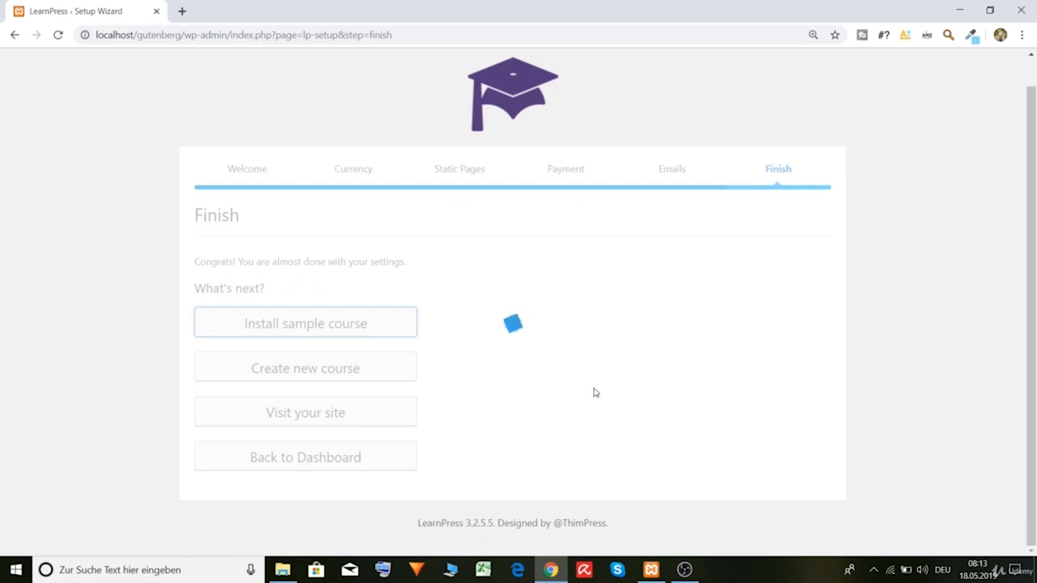
{"action": "left_click", "coordinate": [304, 323]}
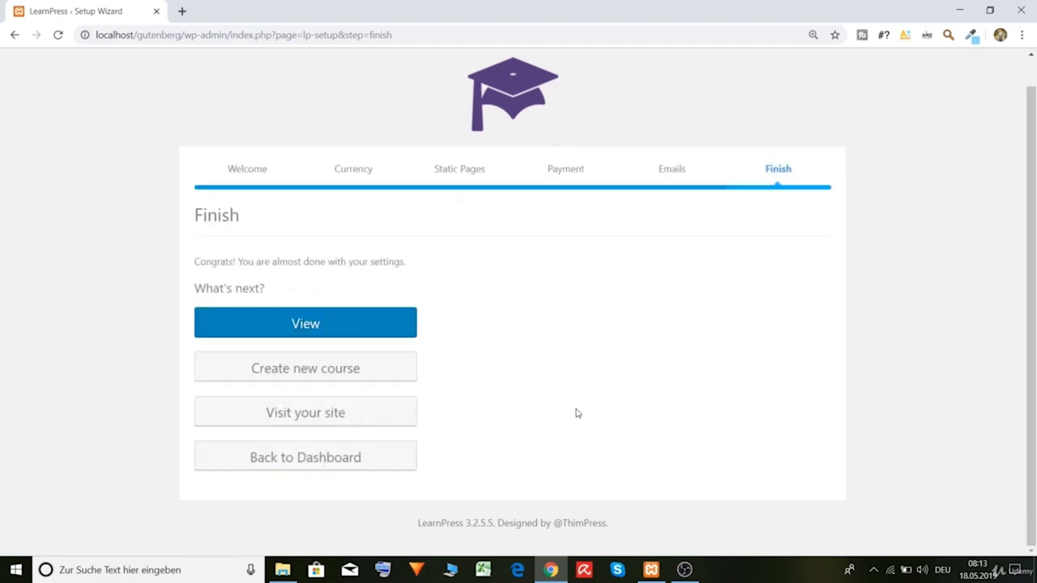
{"action": "mouse_move", "coordinate": [333, 467]}
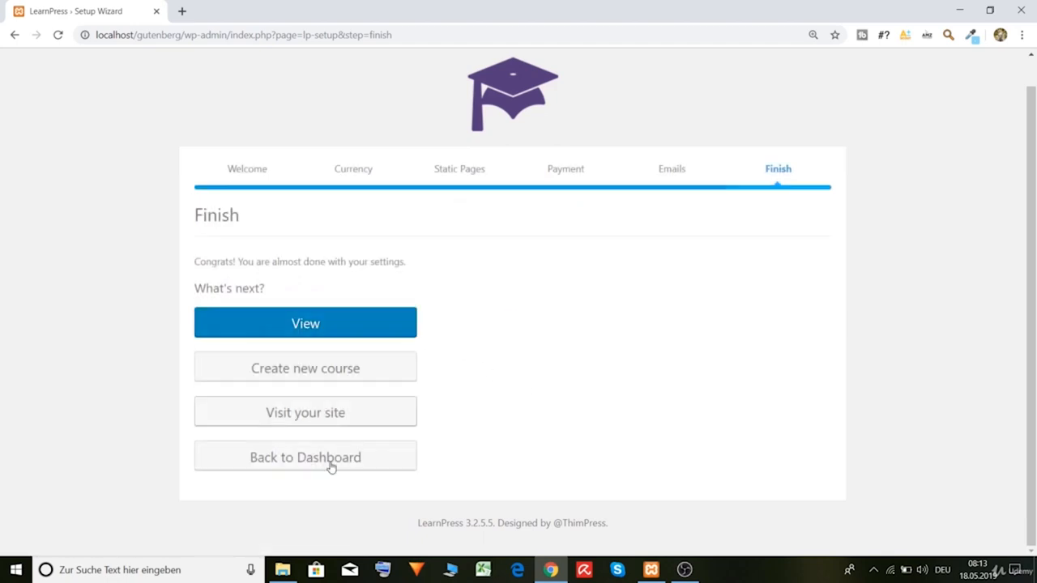
{"action": "left_click", "coordinate": [305, 457]}
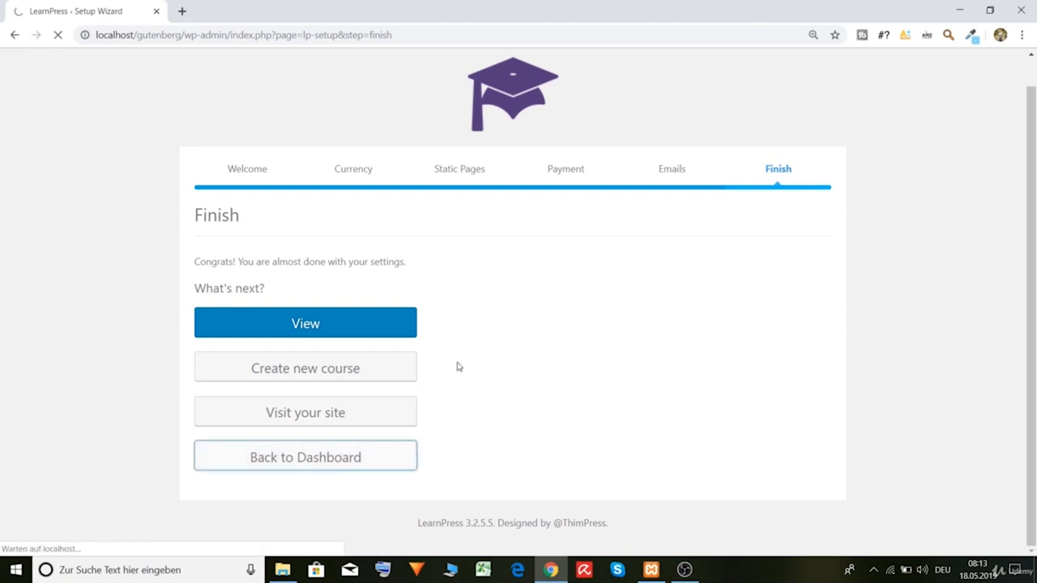
{"action": "left_click", "coordinate": [304, 457]}
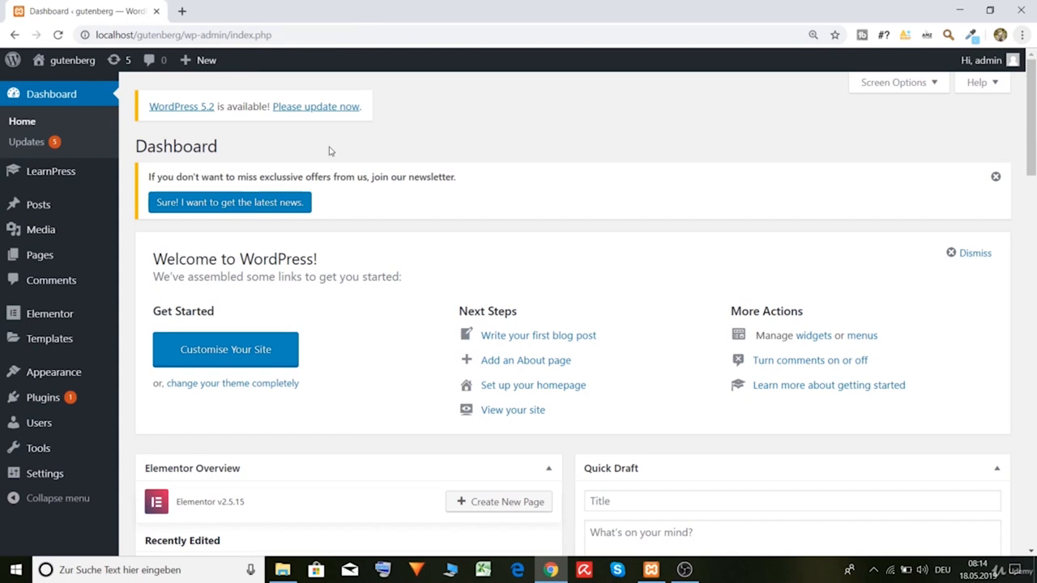
{"action": "mouse_move", "coordinate": [53, 389]}
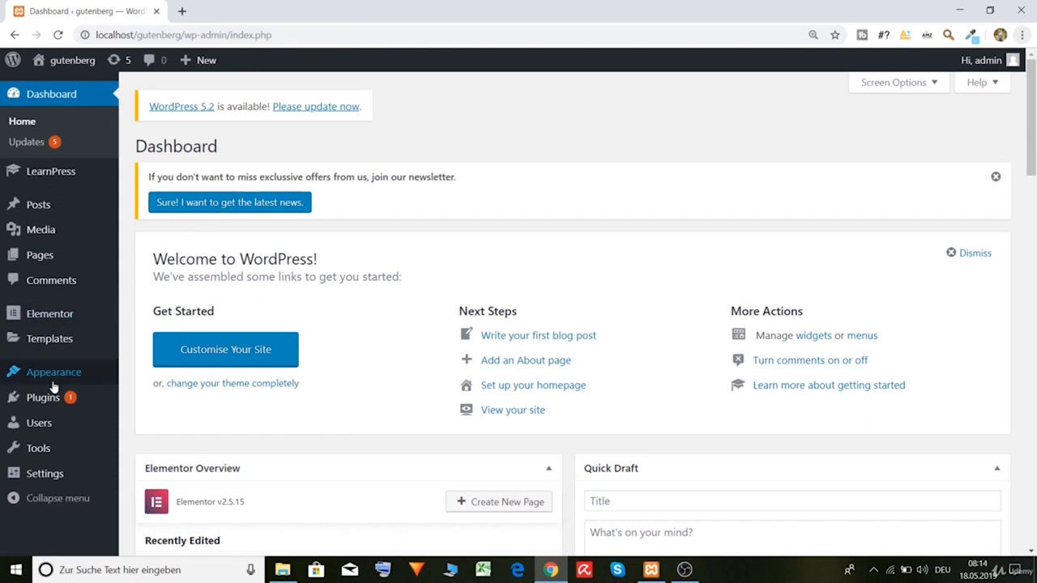
In Appearance > Menus, remove the Shop item from the Footer menu.
{"action": "left_click", "coordinate": [51, 371]}
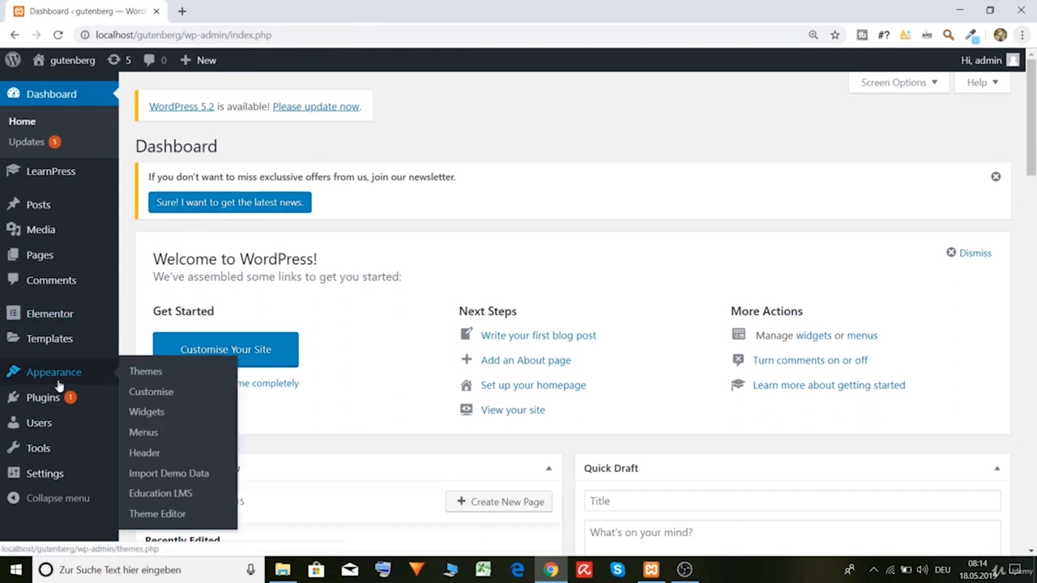
{"action": "left_click", "coordinate": [142, 433]}
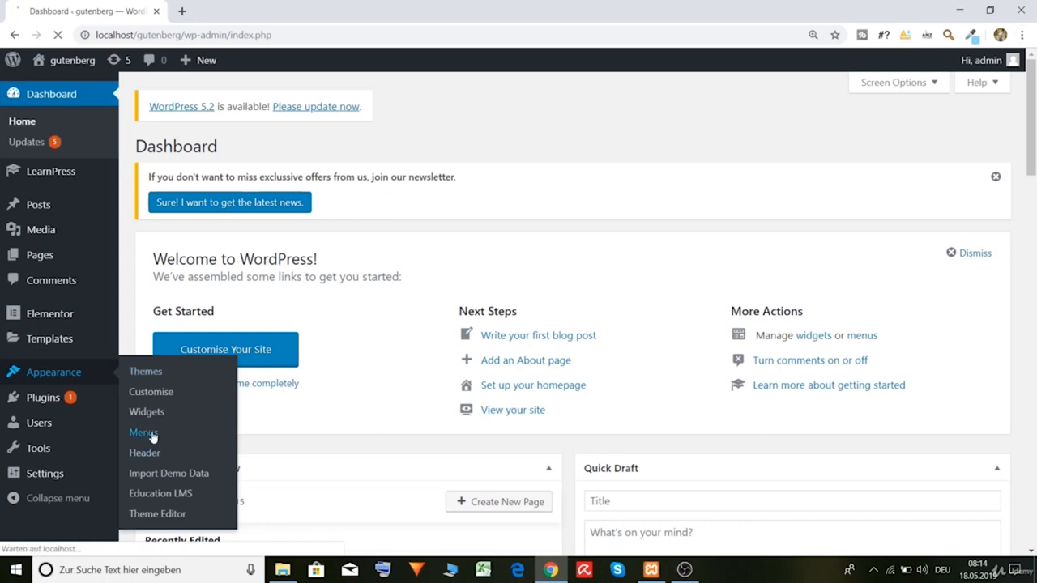
{"action": "left_click", "coordinate": [142, 431]}
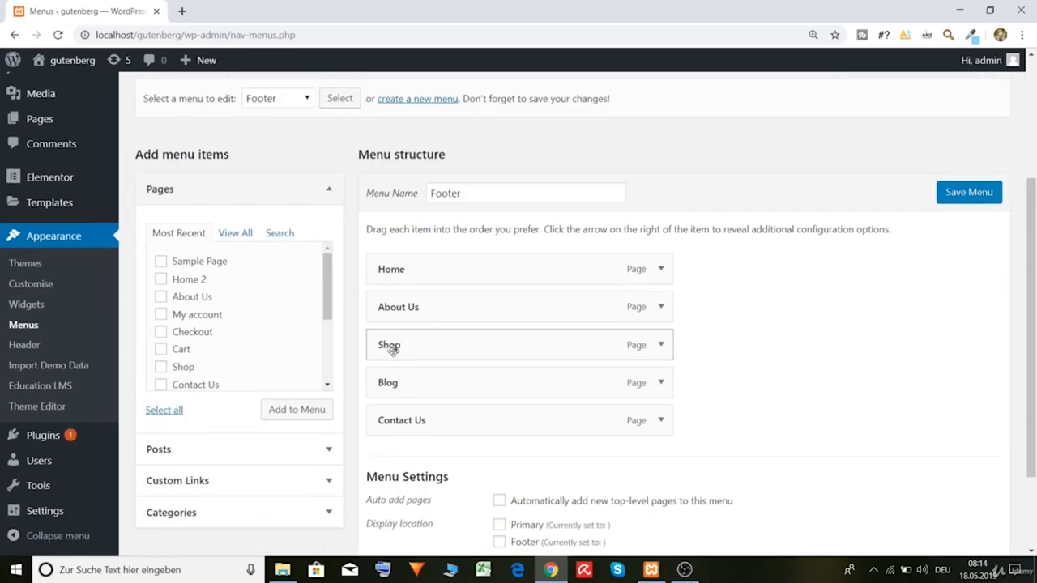
{"action": "scroll", "scroll_direction": "down", "scroll_amount": 3}
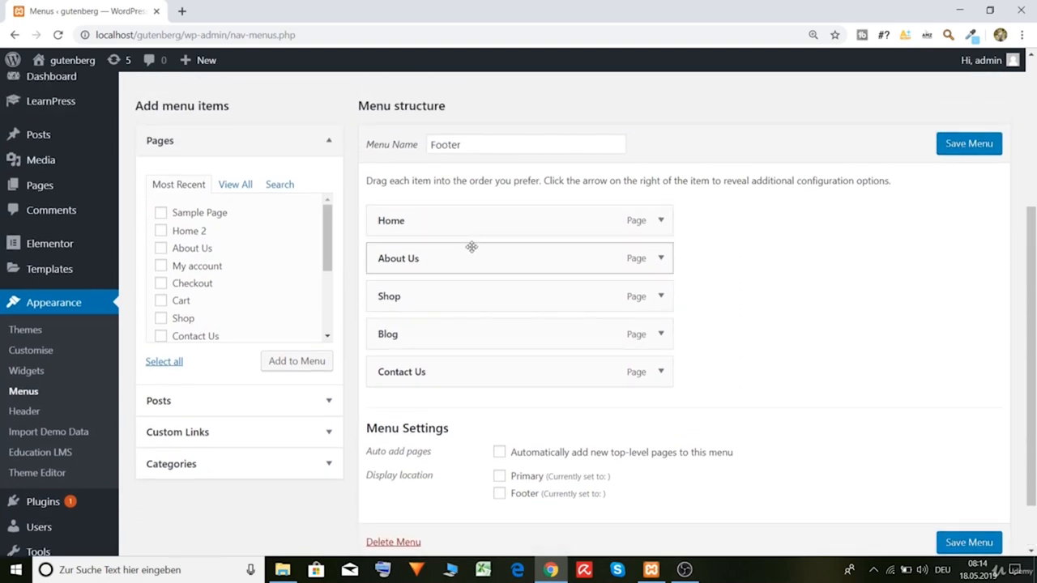
{"action": "mouse_move", "coordinate": [249, 237]}
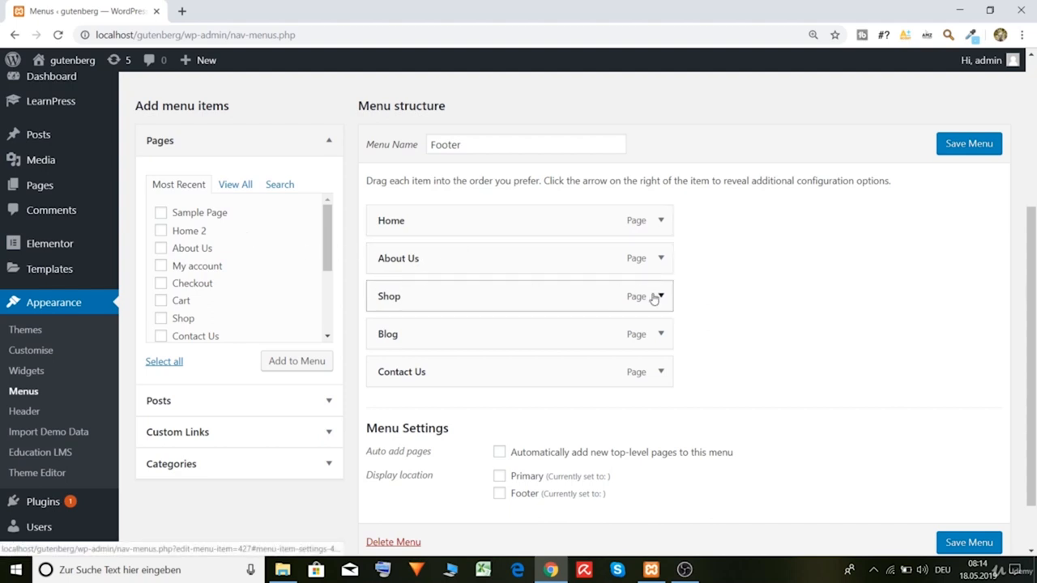
{"action": "left_click", "coordinate": [660, 296]}
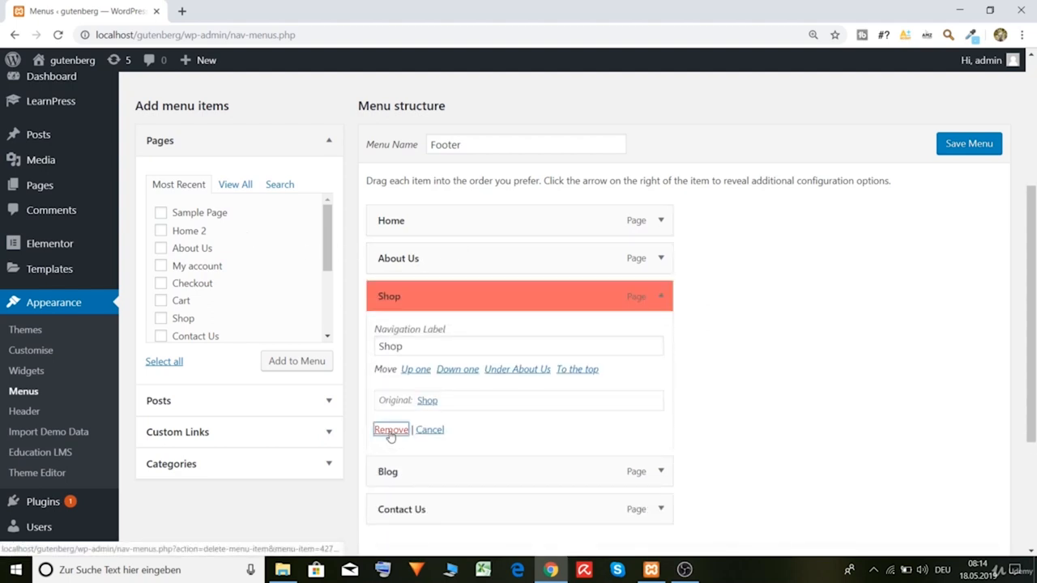
{"action": "left_click", "coordinate": [391, 429]}
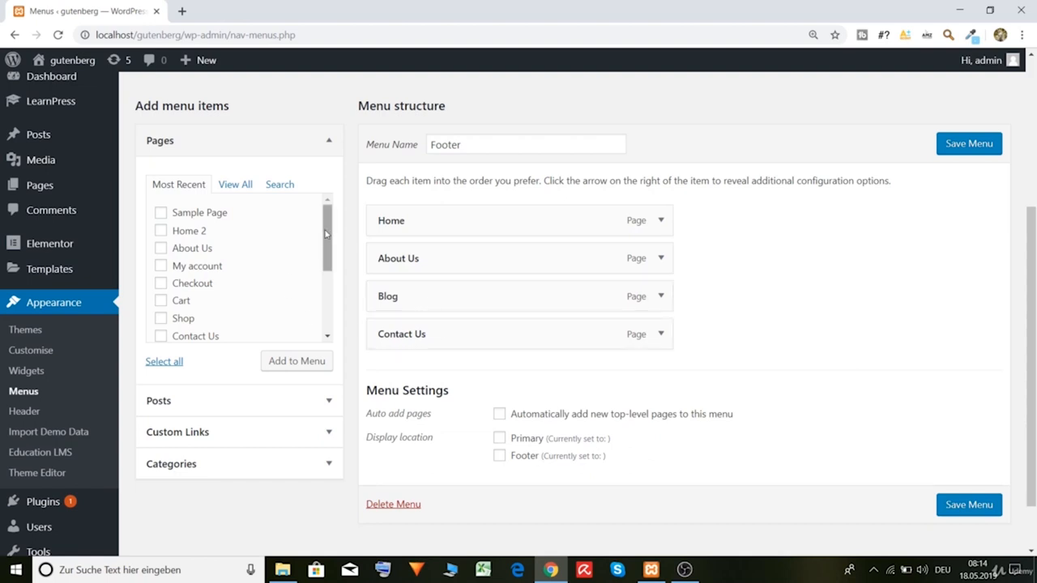
Add the Register page to the menu after Contact Us.
{"action": "scroll", "scroll_direction": "down", "scroll_amount": 3}
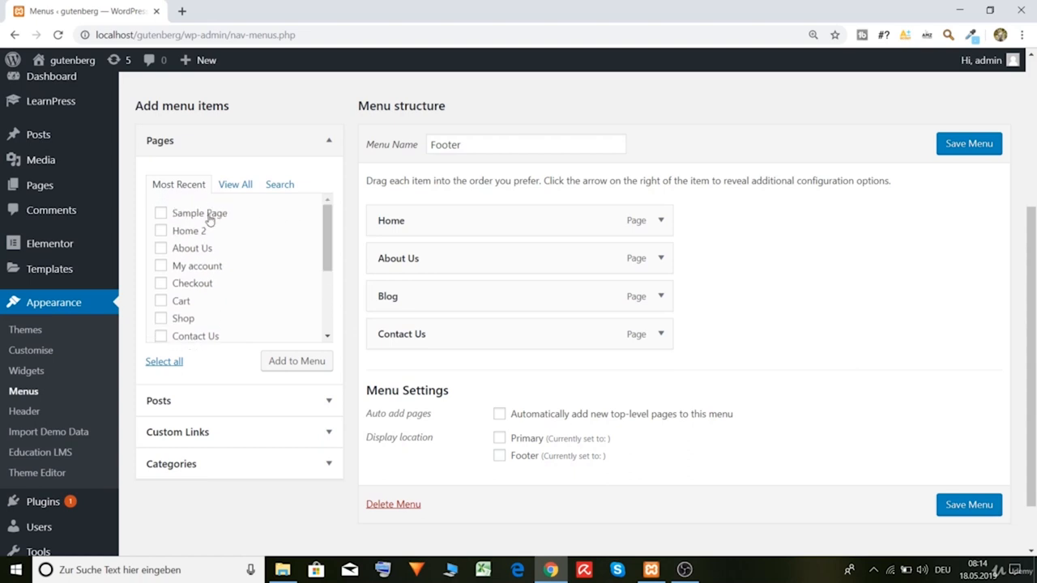
{"action": "mouse_move", "coordinate": [196, 282]}
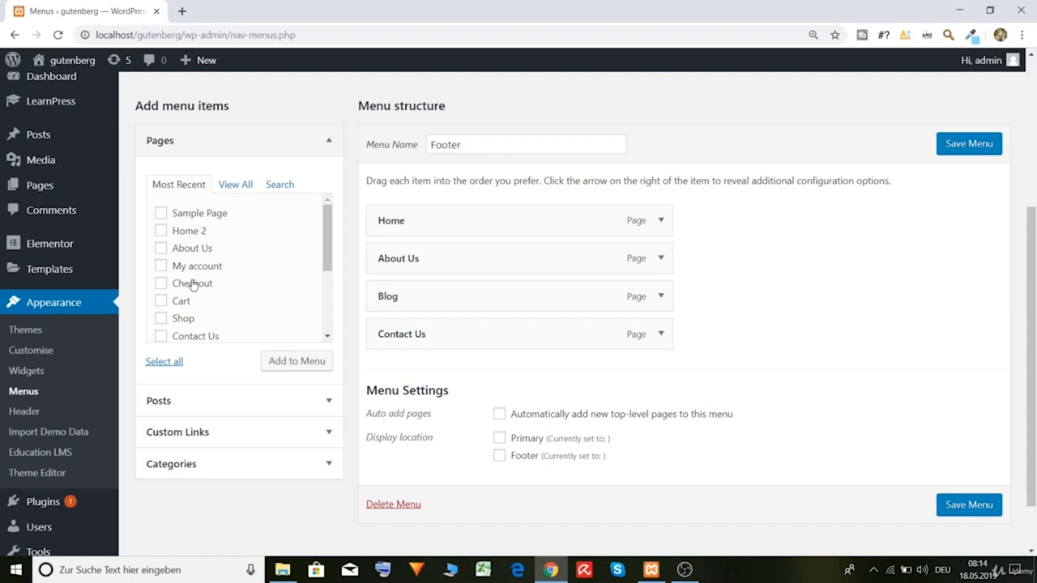
{"action": "scroll", "scroll_direction": "down", "scroll_amount": 3}
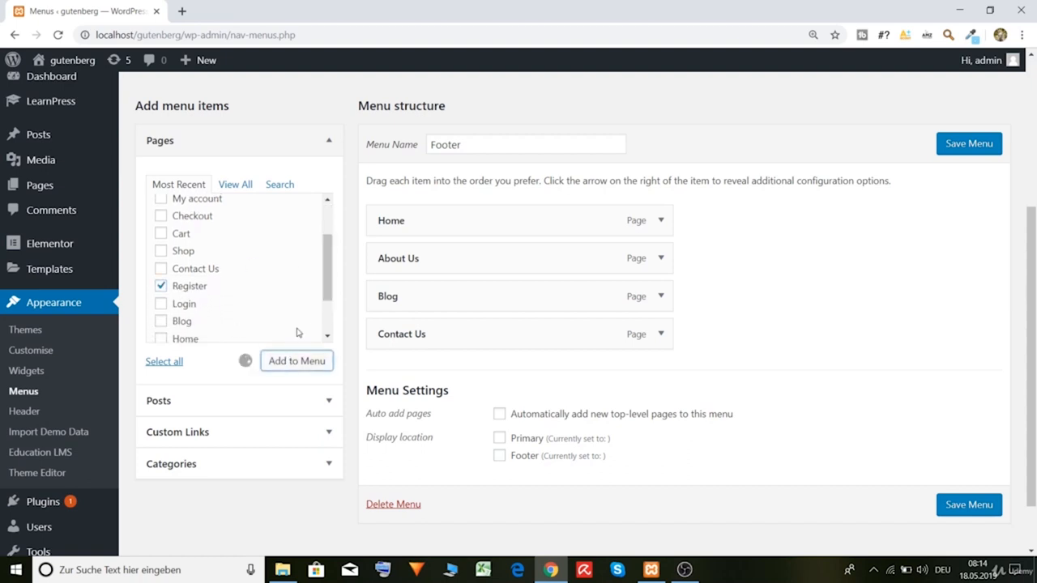
{"action": "left_click", "coordinate": [296, 359]}
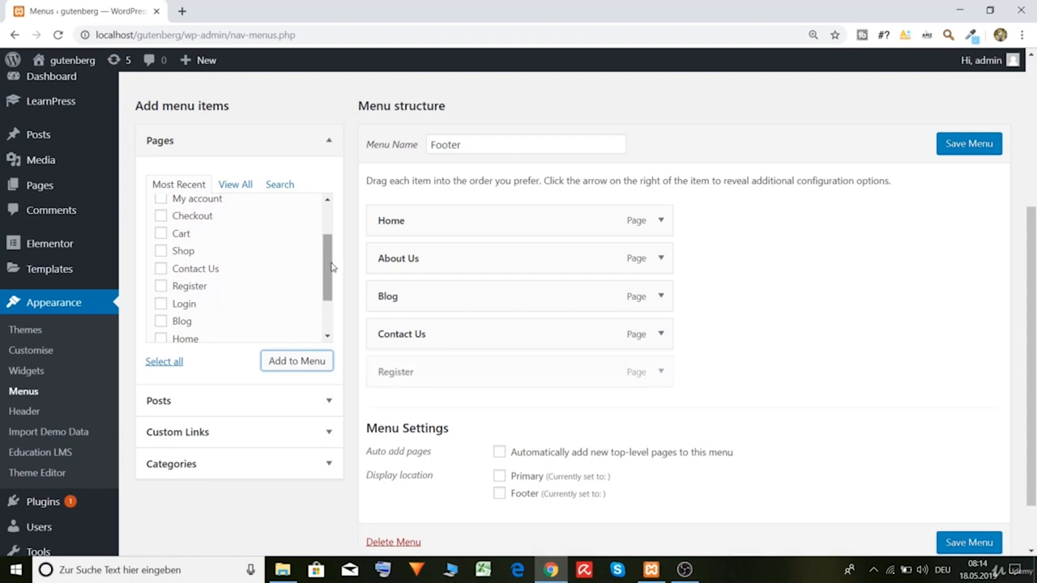
{"action": "scroll", "scroll_direction": "down", "scroll_amount": 3}
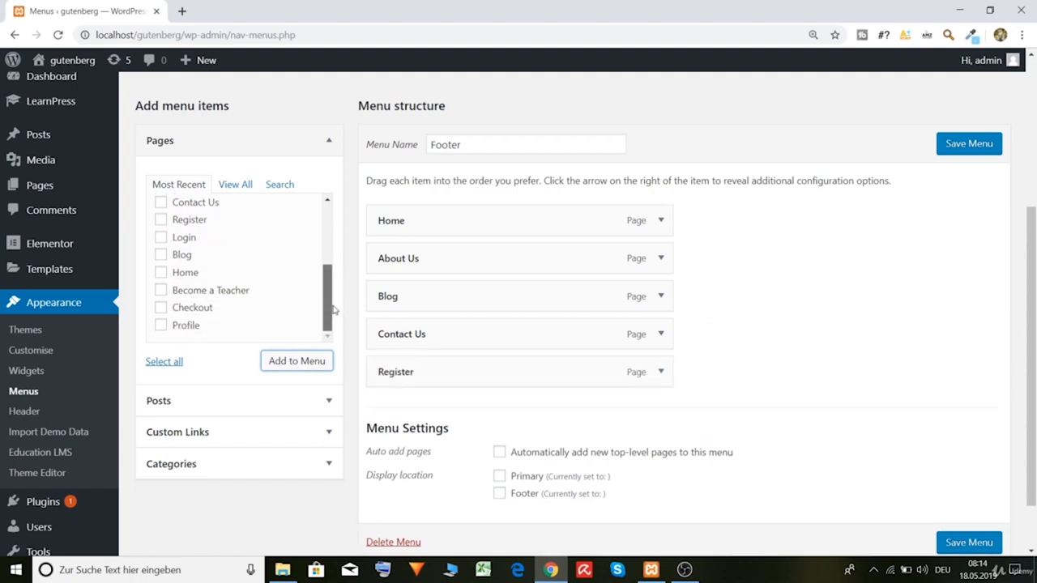
{"action": "mouse_move", "coordinate": [178, 324]}
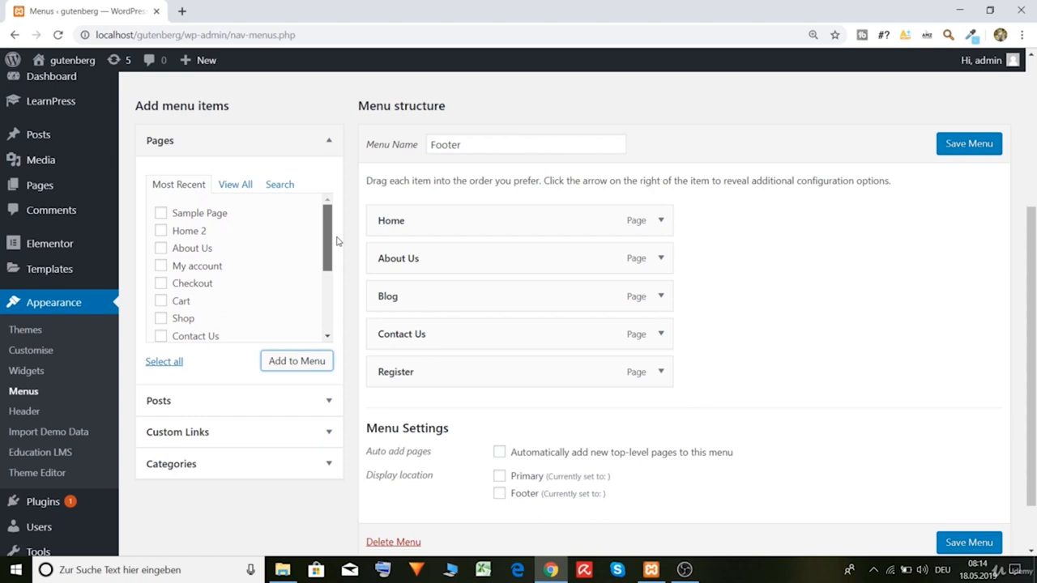
{"action": "mouse_move", "coordinate": [210, 275]}
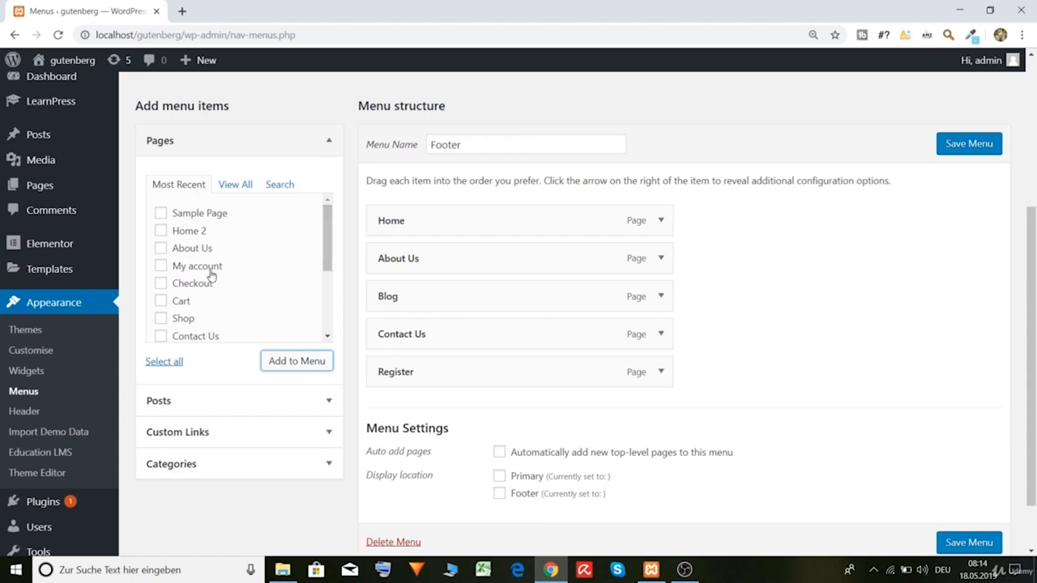
{"action": "left_click", "coordinate": [161, 266]}
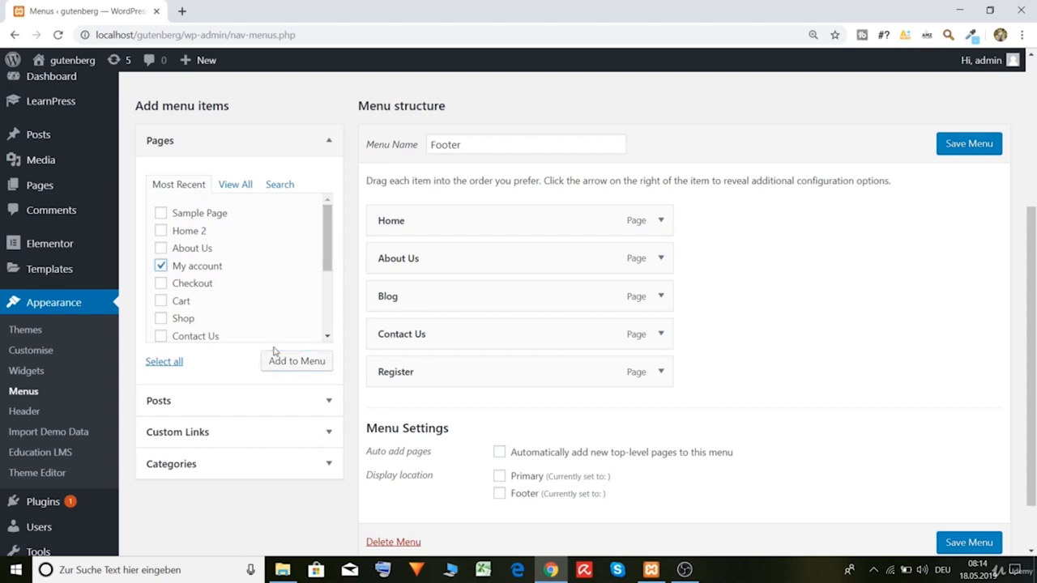
{"action": "left_click", "coordinate": [297, 362]}
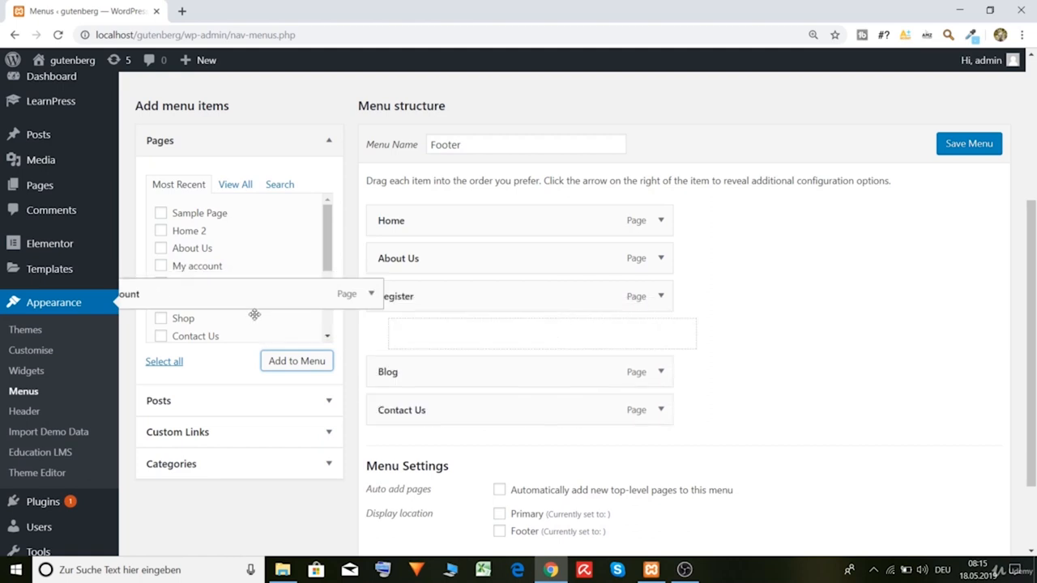
{"action": "left_click_drag", "start_coordinate": [254, 315], "coordinate": [424, 340]}
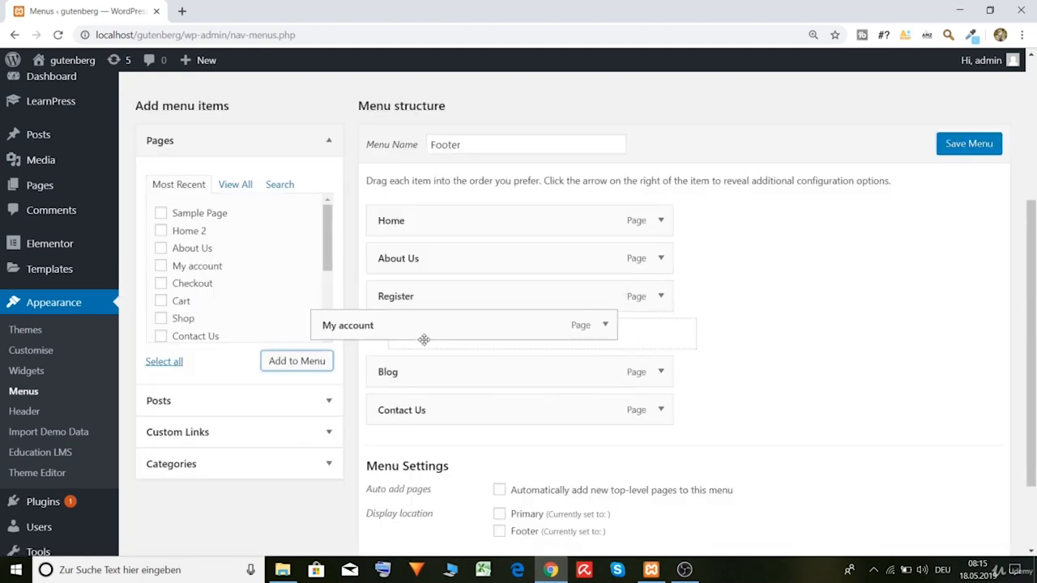
{"action": "left_click_drag", "start_coordinate": [424, 324], "coordinate": [466, 237]}
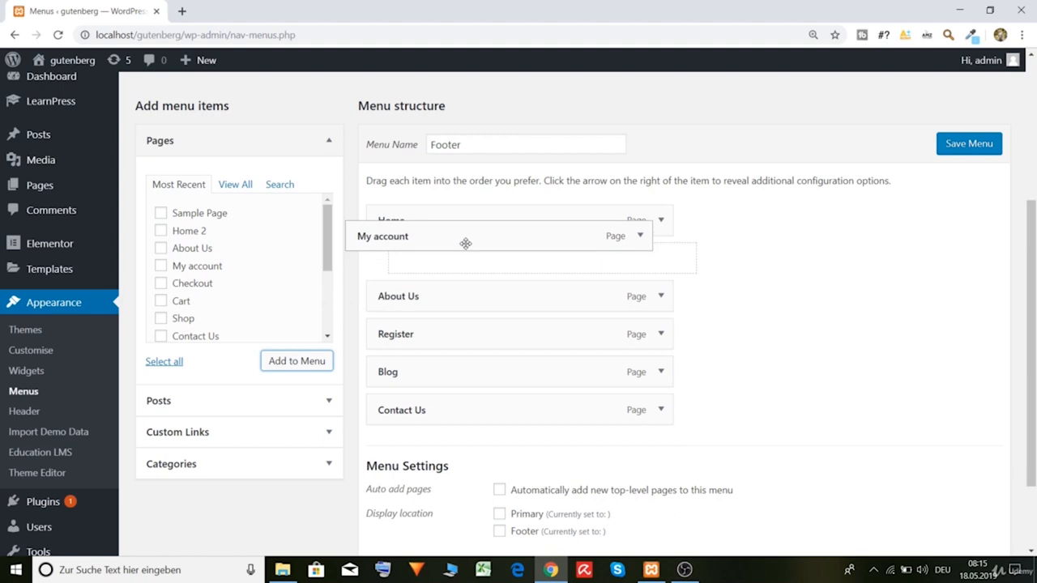
{"action": "left_click_drag", "start_coordinate": [466, 237], "coordinate": [457, 258]}
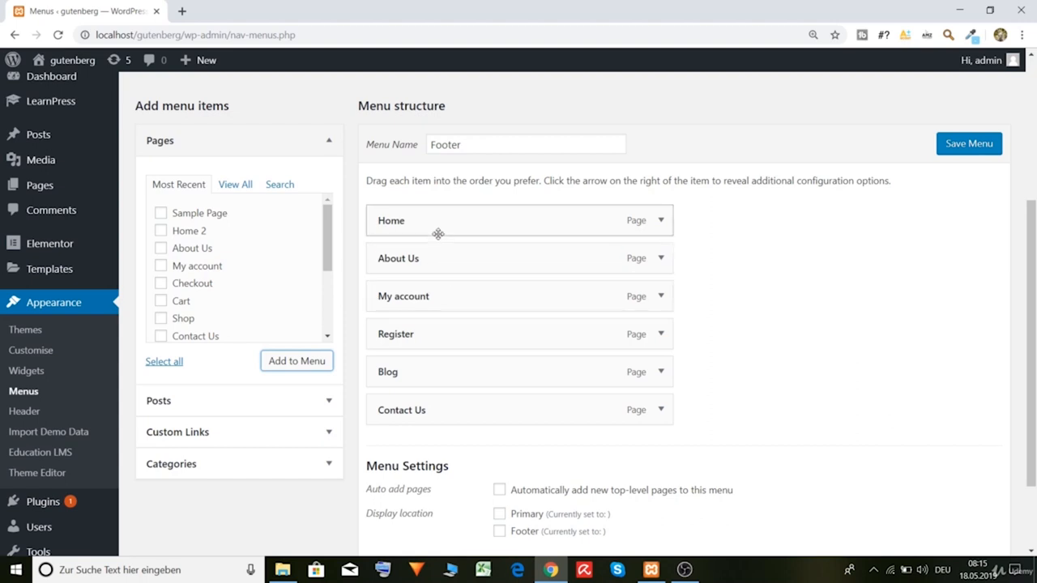
{"action": "mouse_move", "coordinate": [451, 444]}
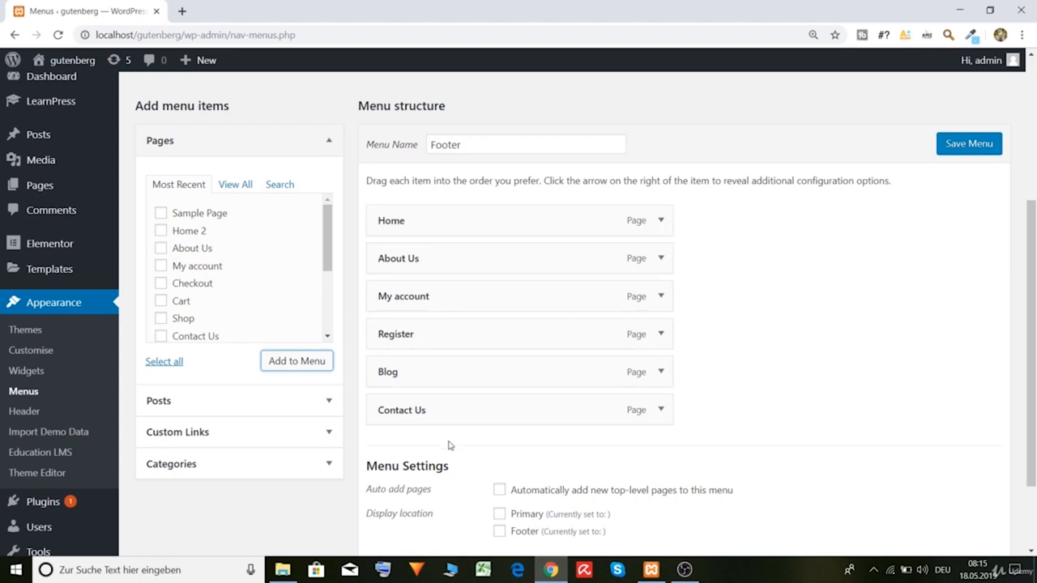
{"action": "scroll", "scroll_direction": "down", "scroll_amount": 3}
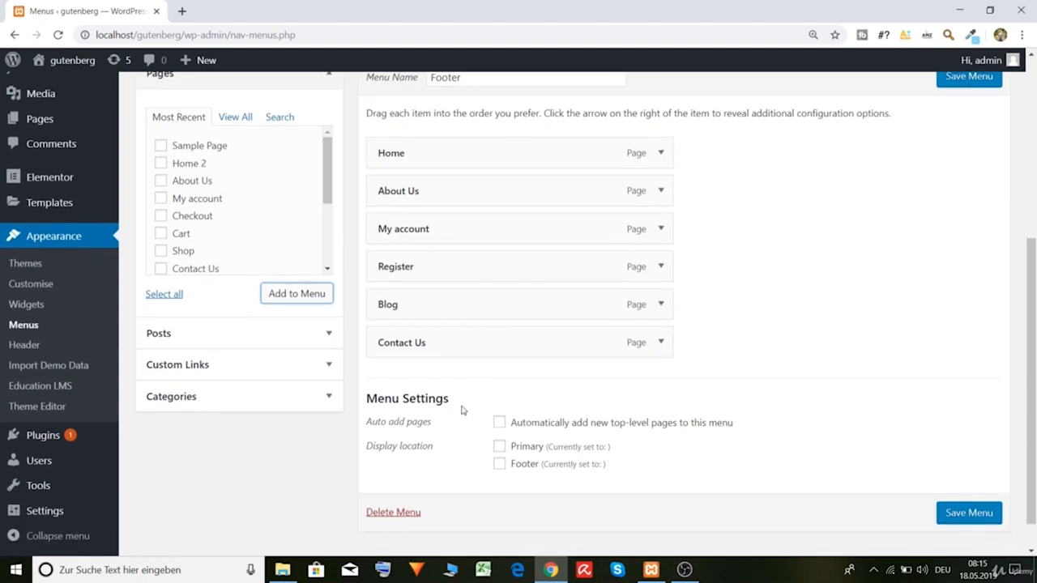
Rename the menu to 'Primary menu', assign it to Primary and Footer locations, and save.
{"action": "left_click", "coordinate": [499, 446]}
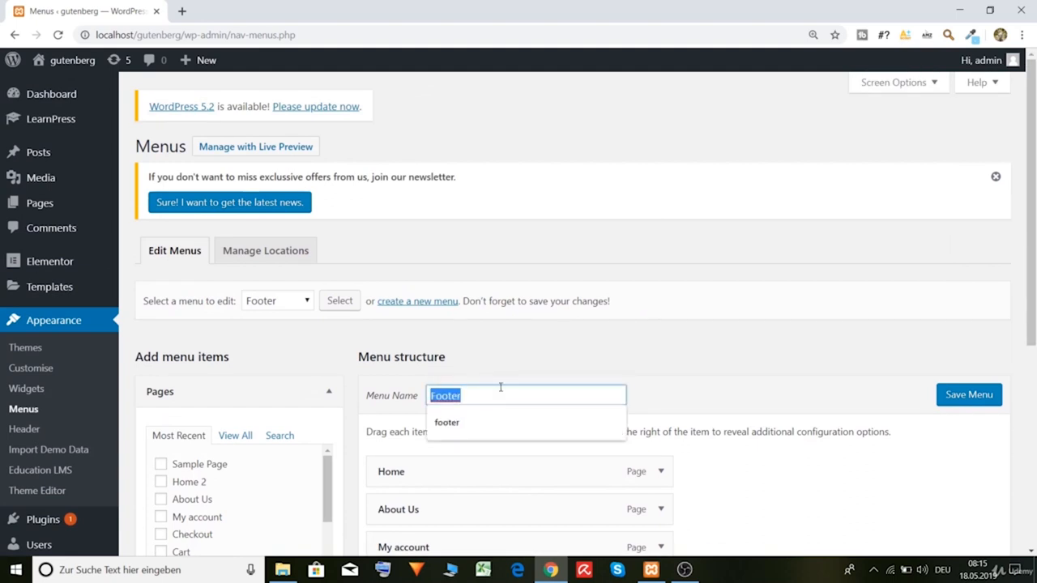
{"action": "type", "text": "Prima"}
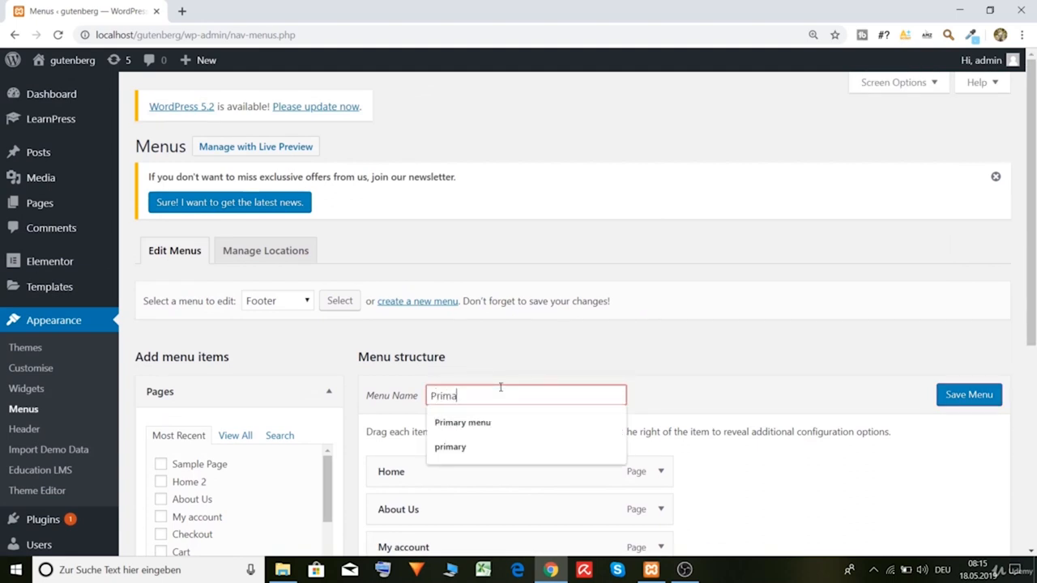
{"action": "left_click", "coordinate": [462, 421]}
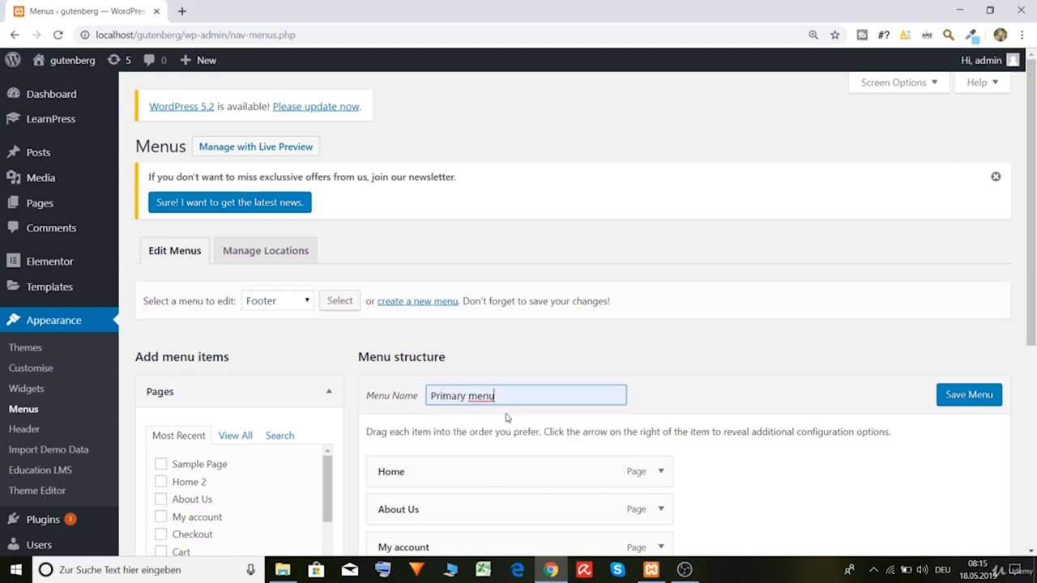
{"action": "scroll", "scroll_direction": "down", "scroll_amount": 3}
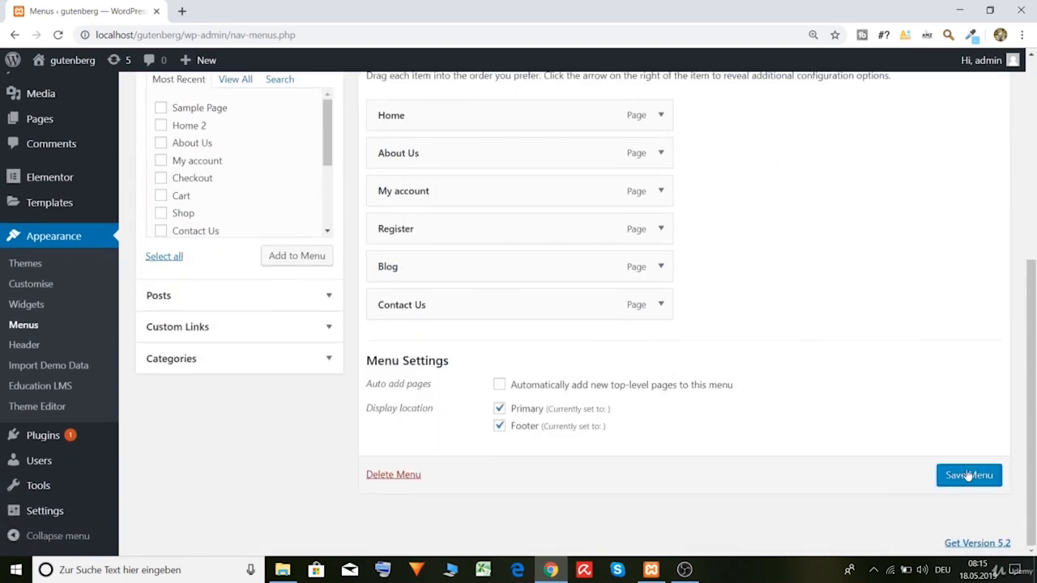
{"action": "left_click", "coordinate": [969, 474]}
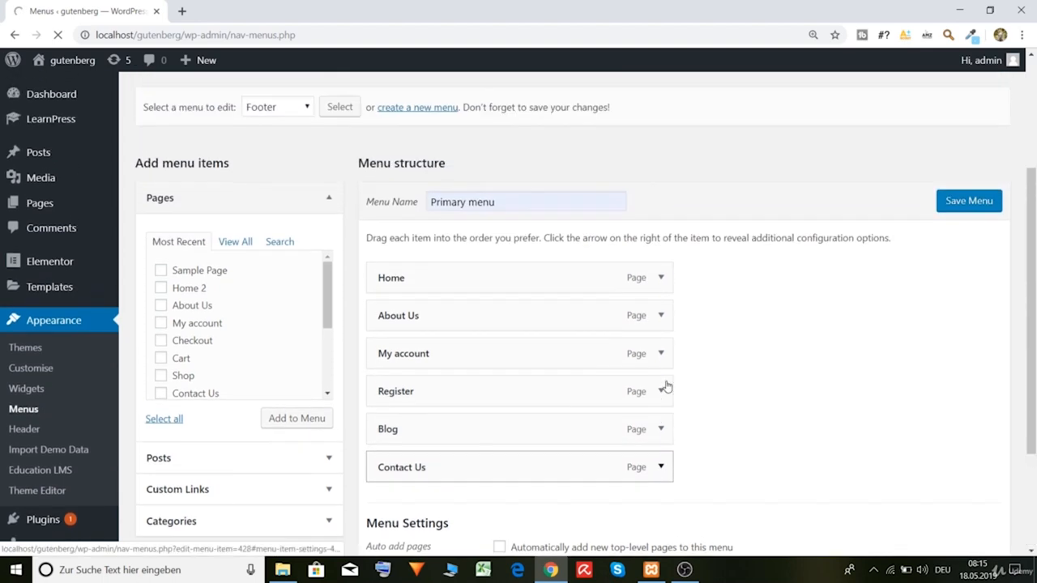
{"action": "left_click", "coordinate": [969, 201]}
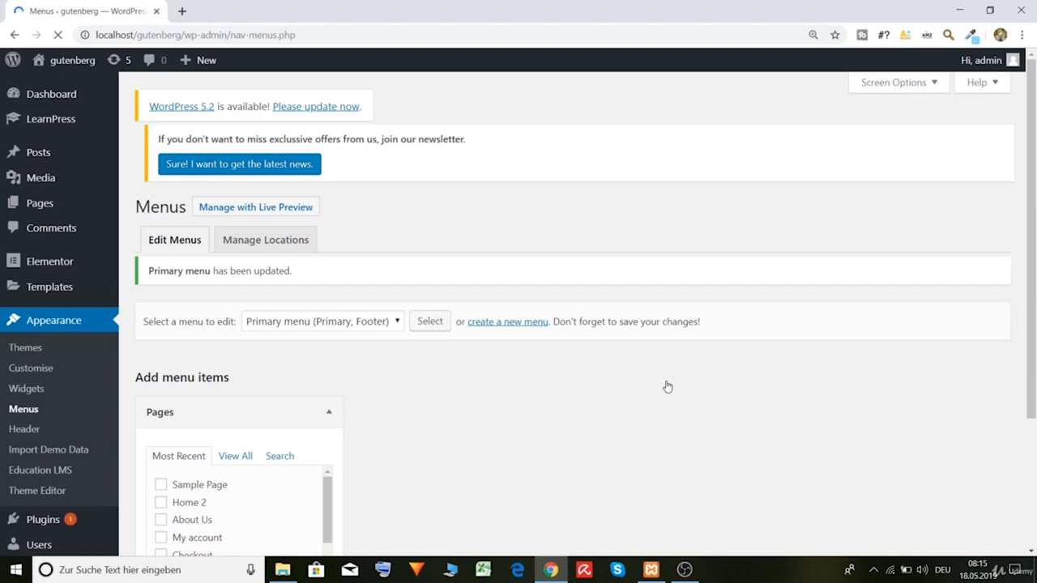
In Settings > Reading, set a static homepage of Home with Blog as posts page, and save.
{"action": "scroll", "scroll_direction": "down", "scroll_amount": 3}
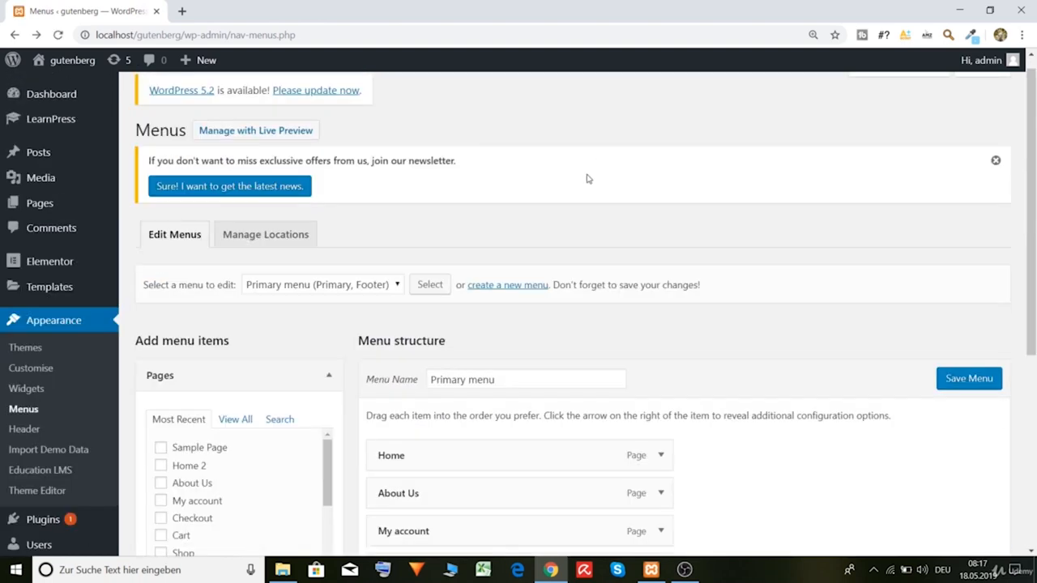
{"action": "scroll", "scroll_direction": "down", "scroll_amount": 3}
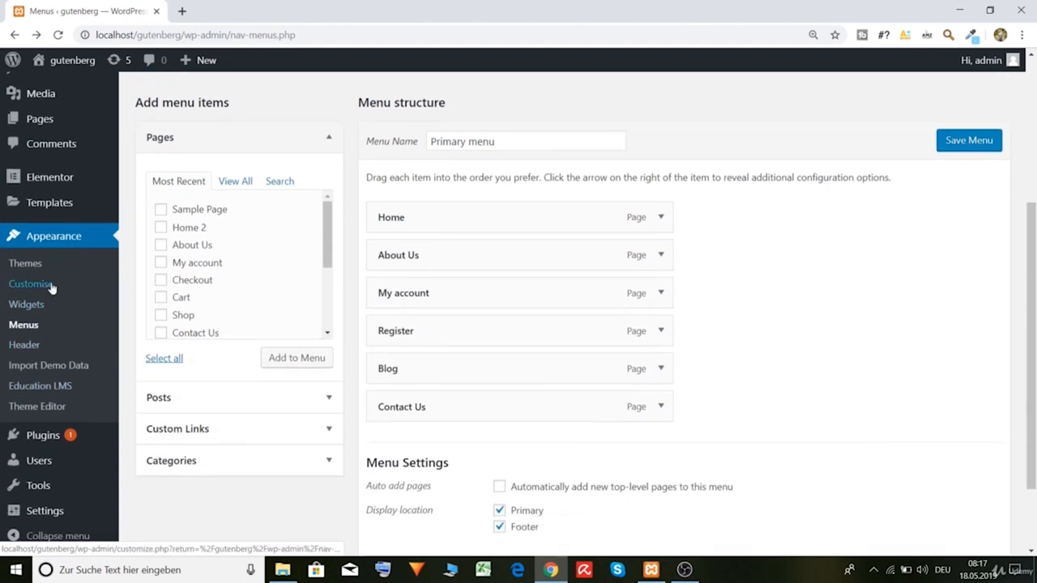
{"action": "scroll", "scroll_direction": "down", "scroll_amount": 3}
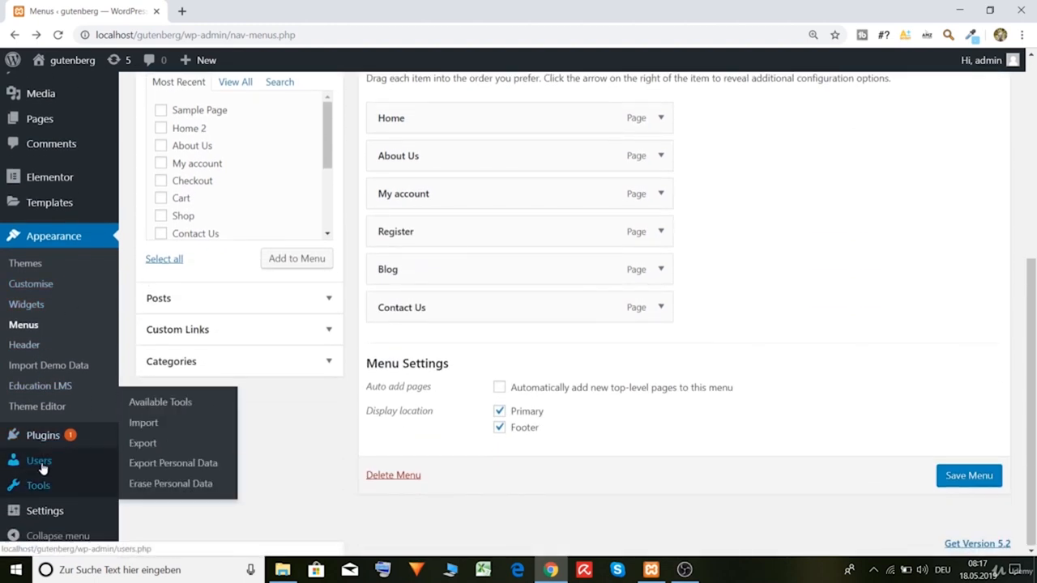
{"action": "mouse_move", "coordinate": [40, 511]}
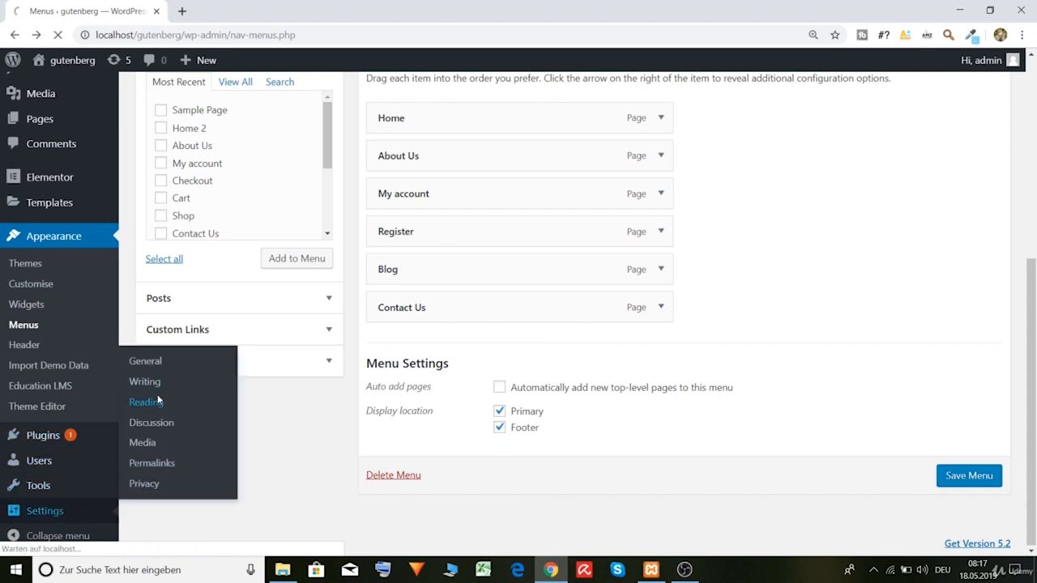
{"action": "left_click", "coordinate": [145, 402]}
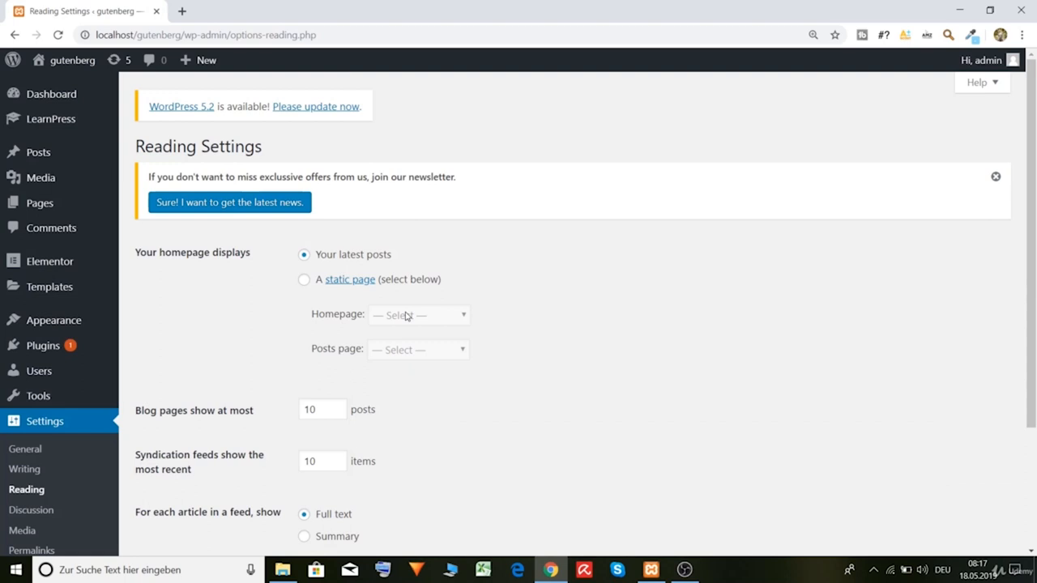
{"action": "left_click", "coordinate": [303, 279]}
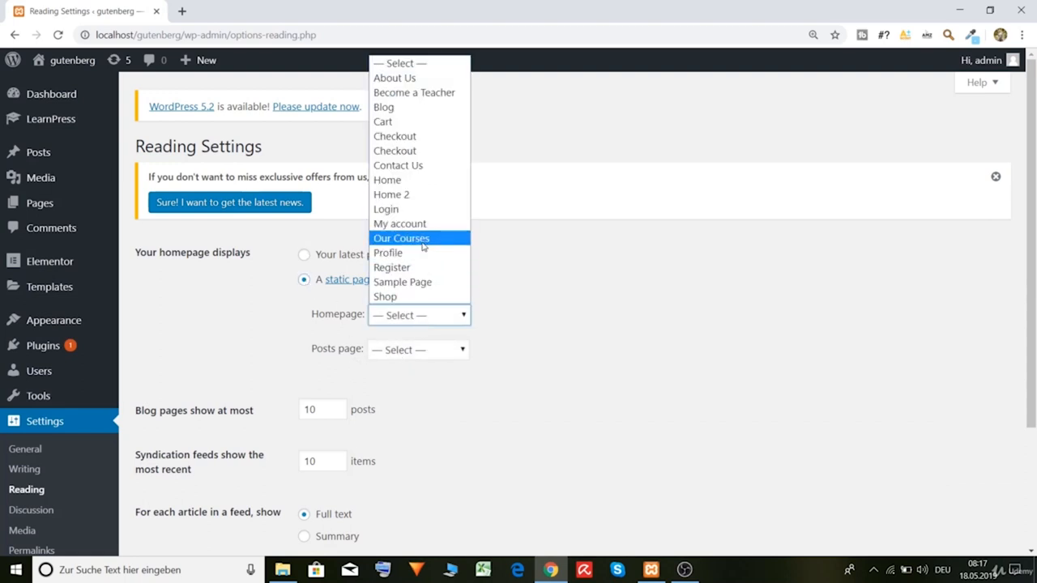
{"action": "left_click", "coordinate": [387, 180]}
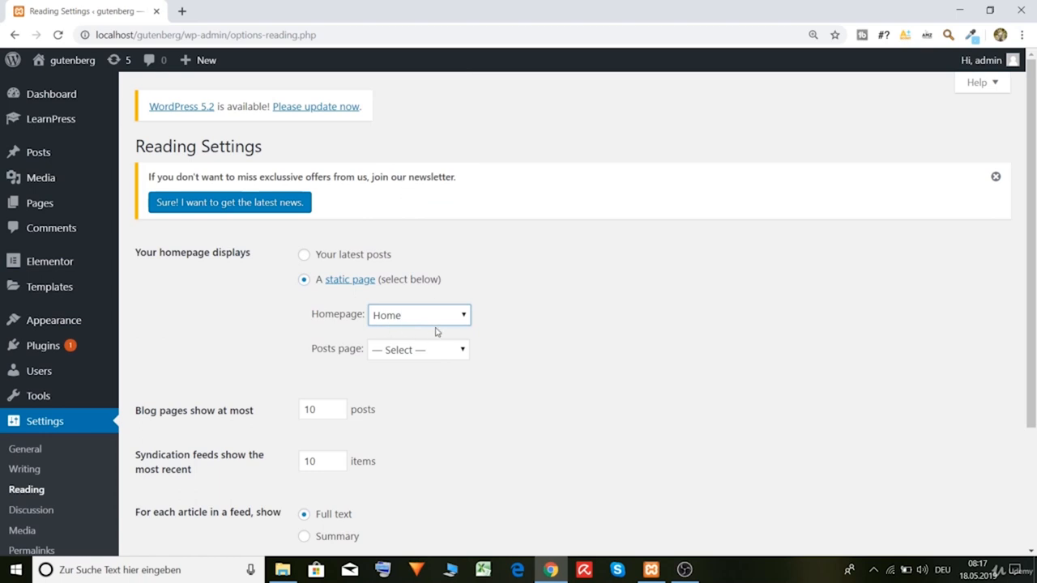
{"action": "mouse_move", "coordinate": [389, 340]}
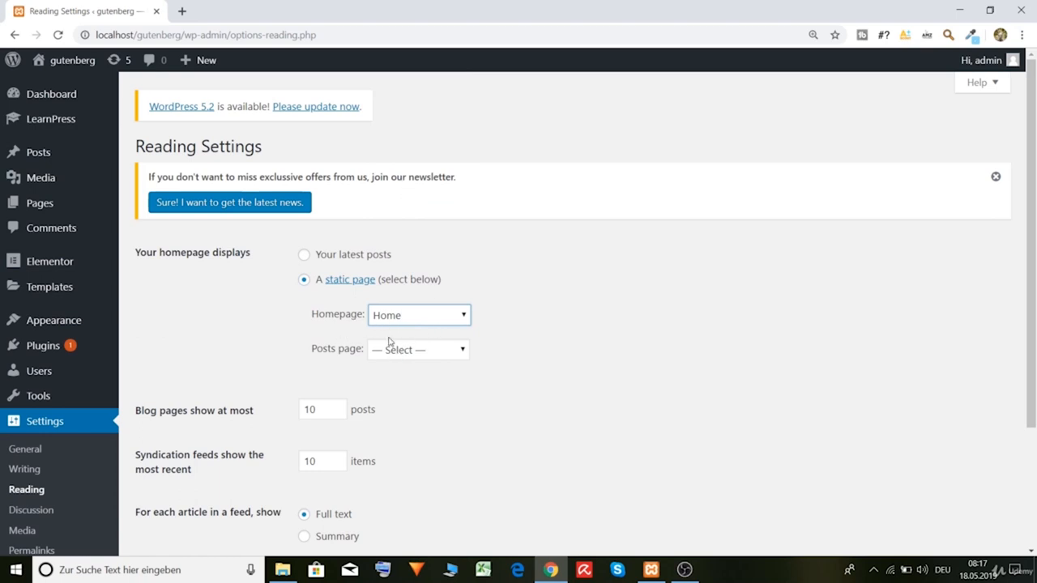
{"action": "left_click", "coordinate": [418, 350]}
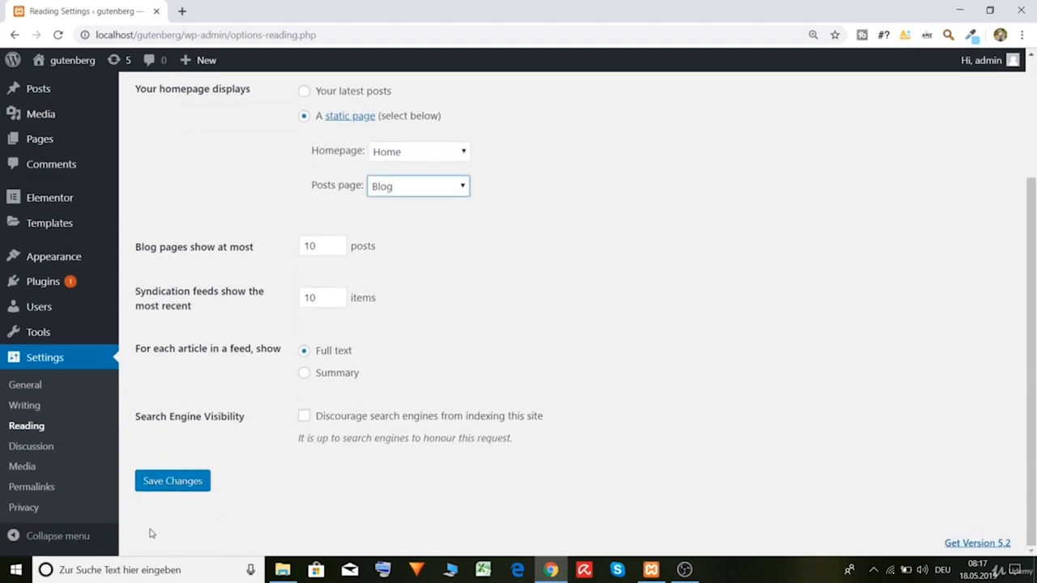
{"action": "left_click", "coordinate": [172, 479]}
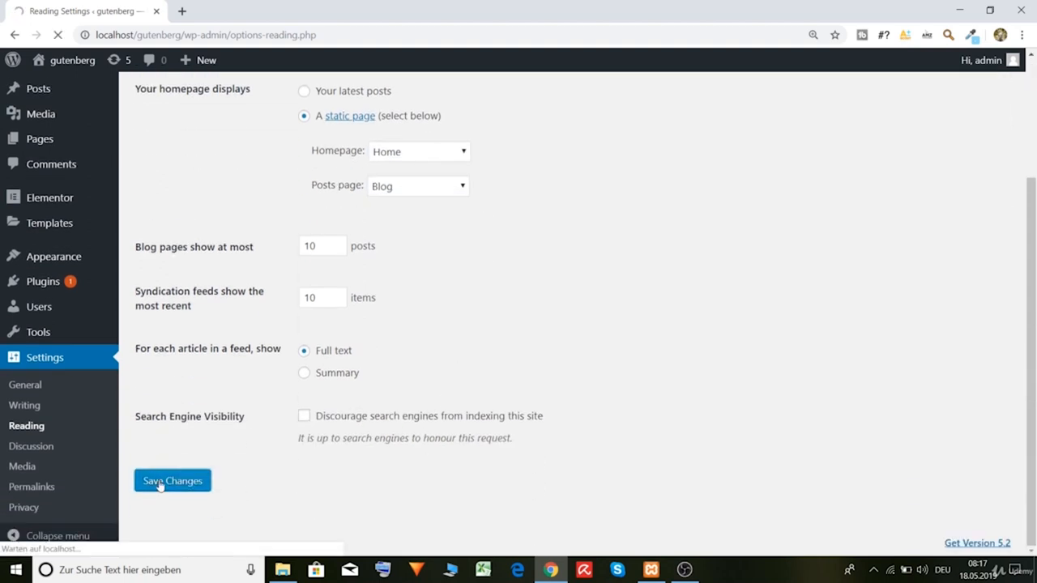
{"action": "left_click", "coordinate": [172, 479]}
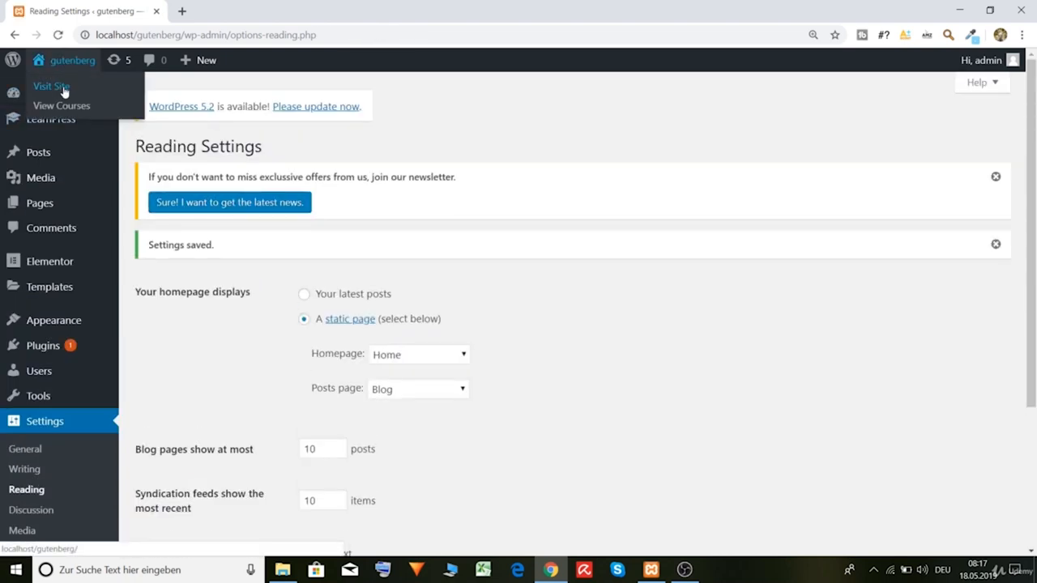
Visit the live site's front page, scroll it, then launch the theme Customizer.
{"action": "left_click", "coordinate": [50, 86]}
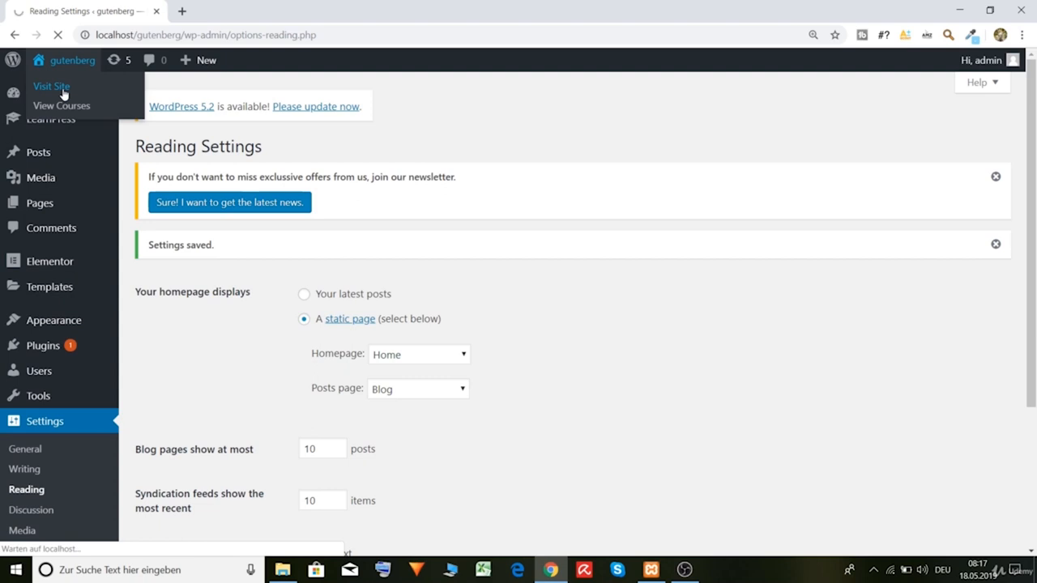
{"action": "left_click", "coordinate": [50, 84]}
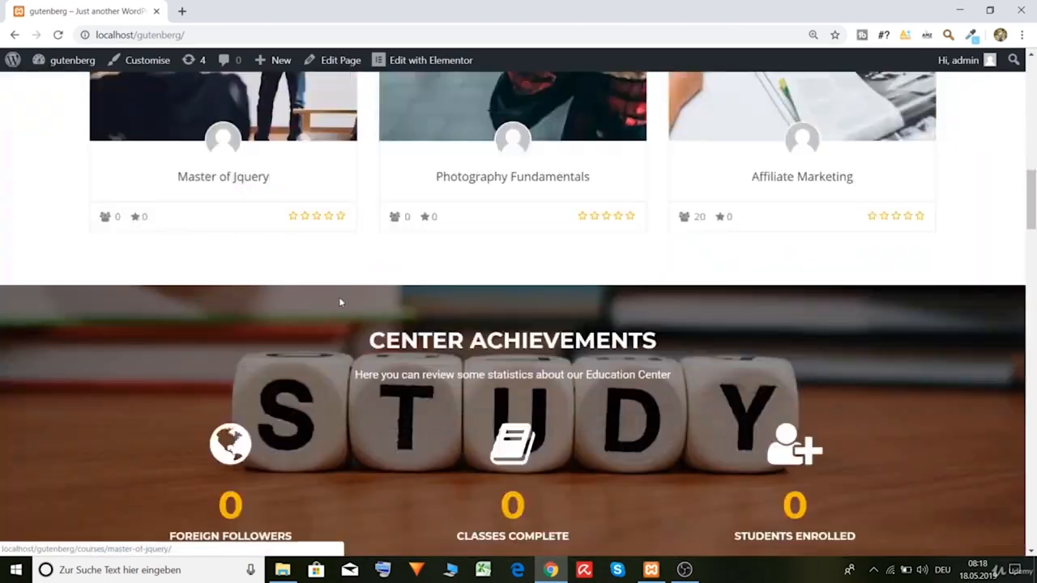
{"action": "scroll", "scroll_direction": "down", "scroll_amount": 3}
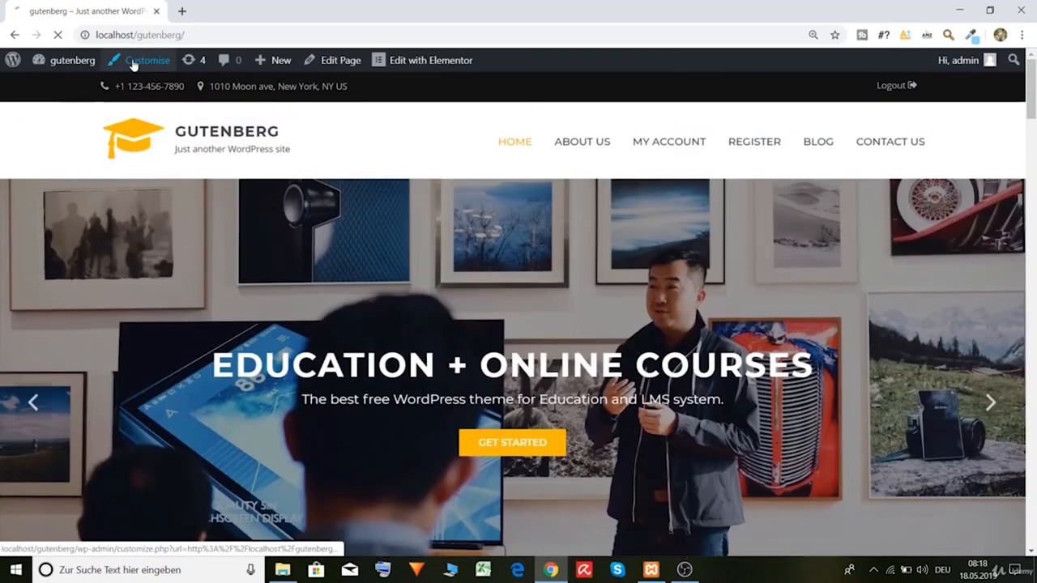
{"action": "left_click", "coordinate": [147, 60]}
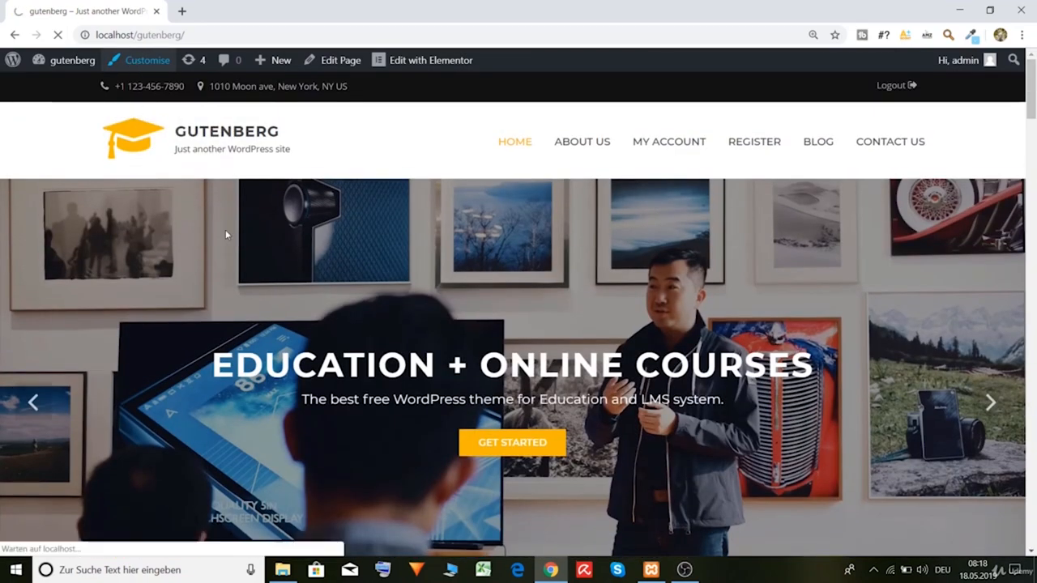
{"action": "left_click", "coordinate": [146, 60]}
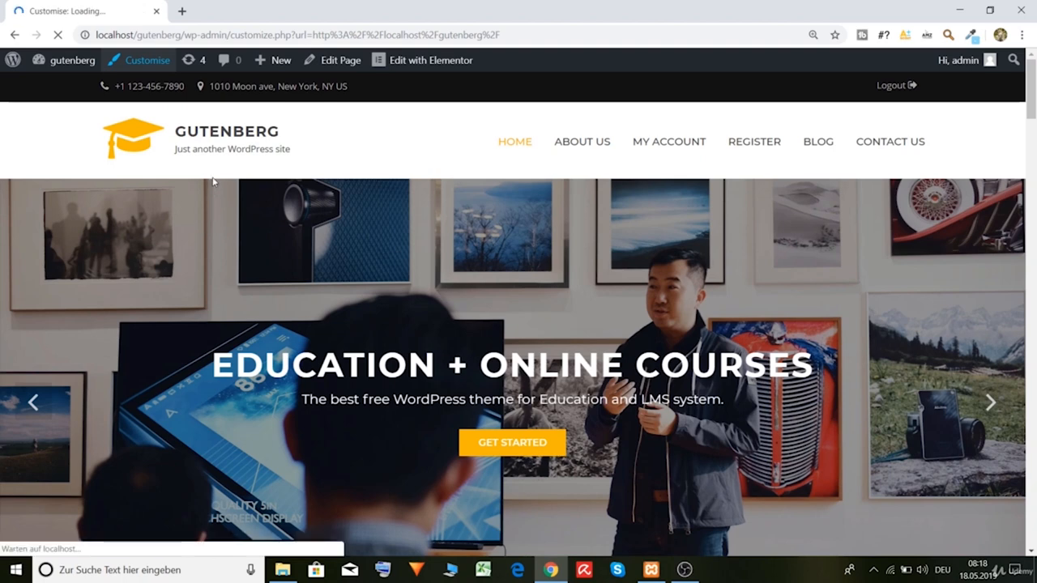
In Site Identity, start changing the logo and browse the Media Library for an image.
{"action": "left_click", "coordinate": [146, 60]}
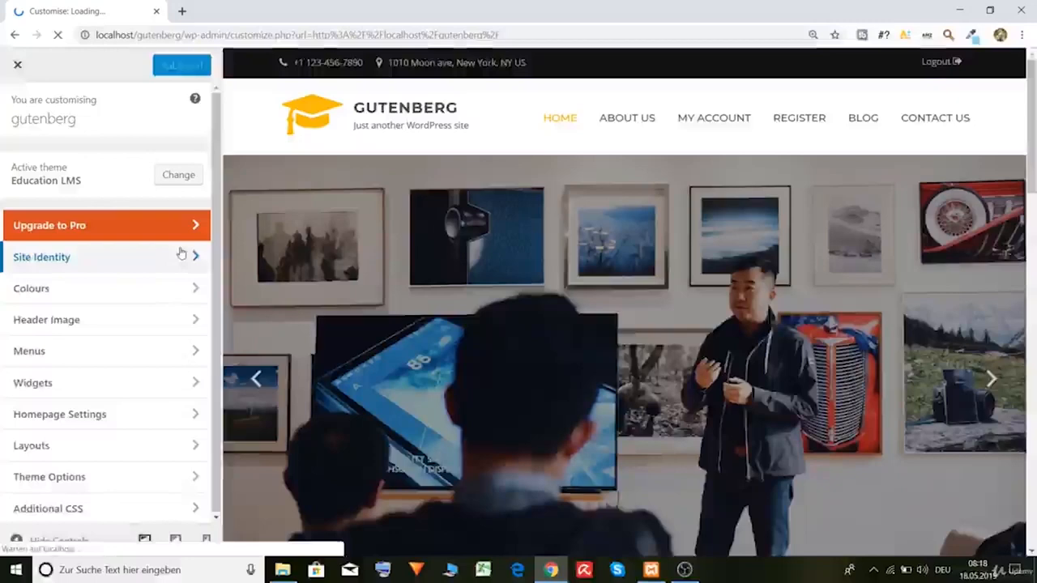
{"action": "left_click", "coordinate": [42, 257]}
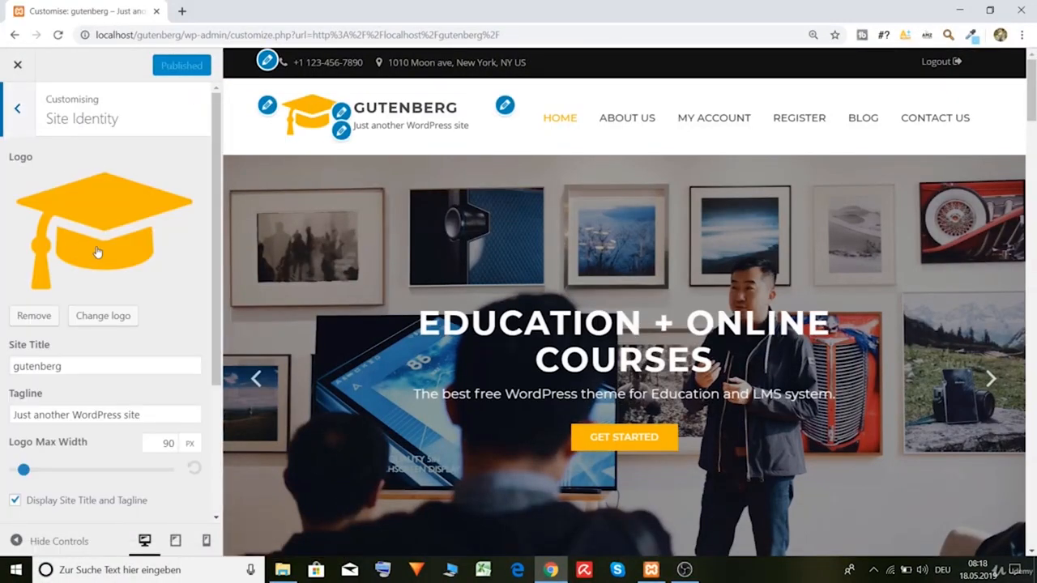
{"action": "left_click", "coordinate": [104, 314]}
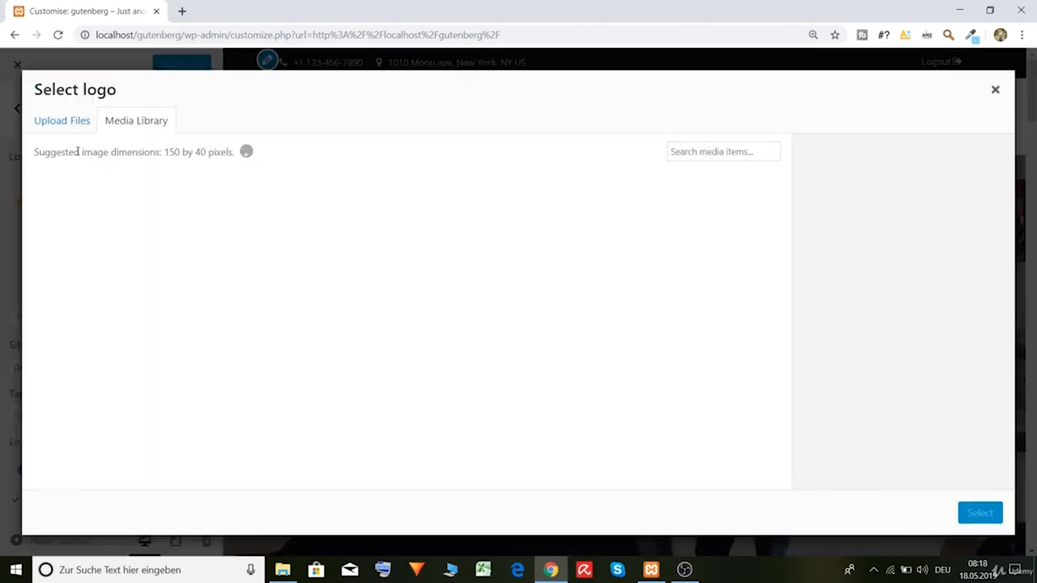
{"action": "left_click", "coordinate": [136, 120]}
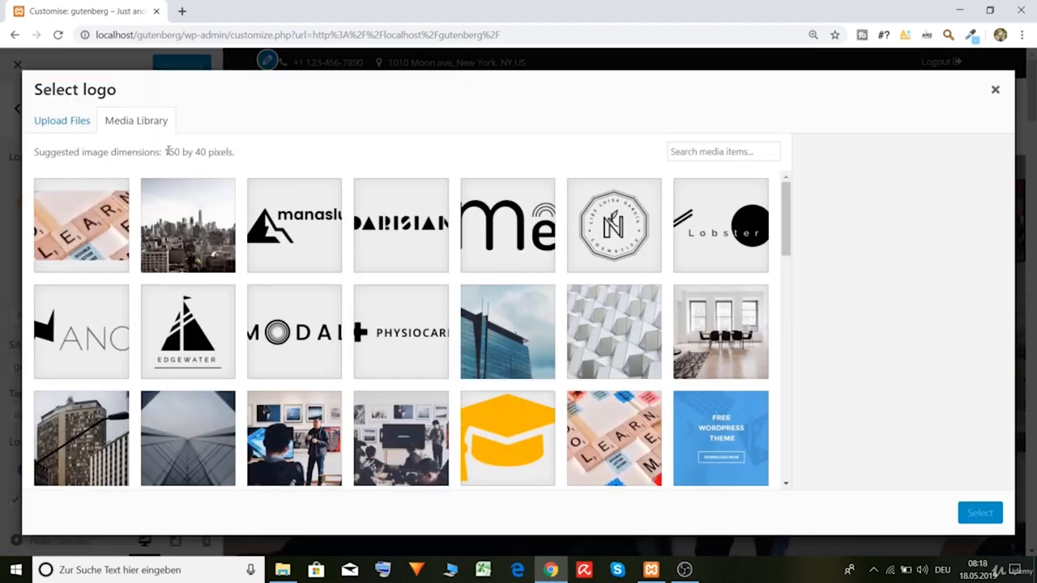
{"action": "double_click", "coordinate": [175, 152]}
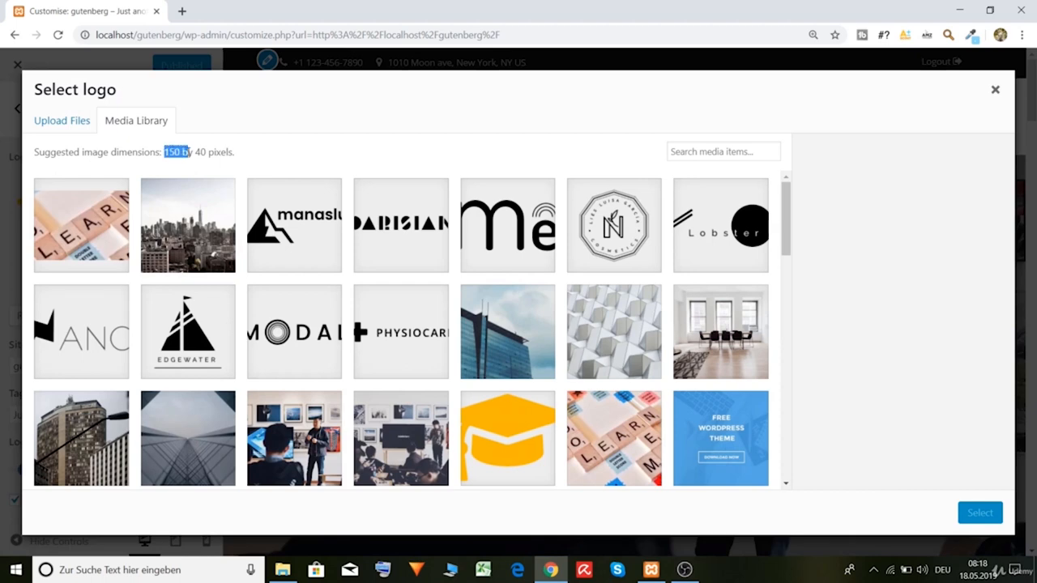
{"action": "left_click_drag", "start_coordinate": [164, 153], "coordinate": [214, 152]}
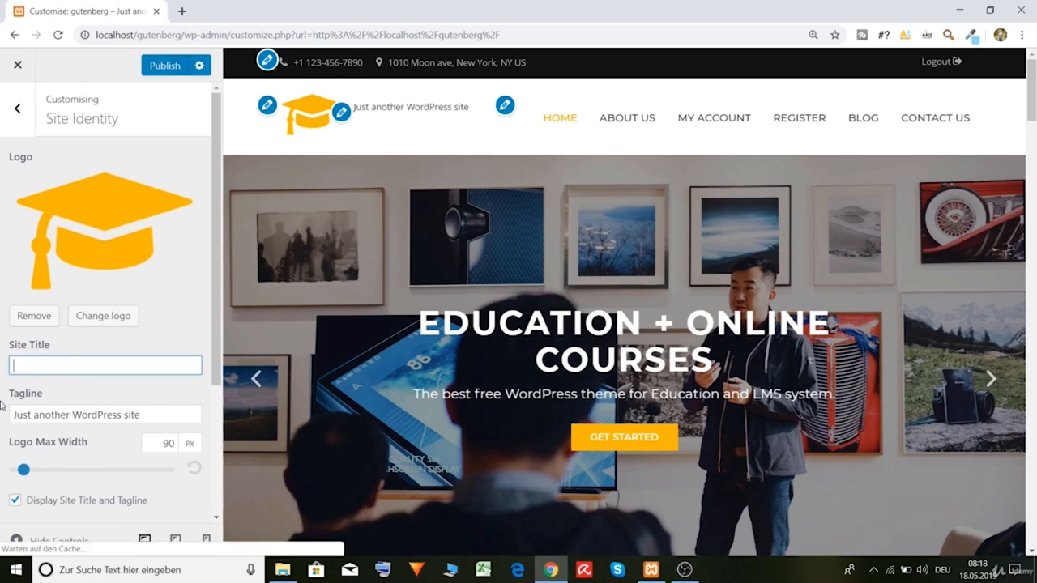
Set the site title to Educator and the tagline to 'The best courses'.
{"action": "type", "text": "Educate"}
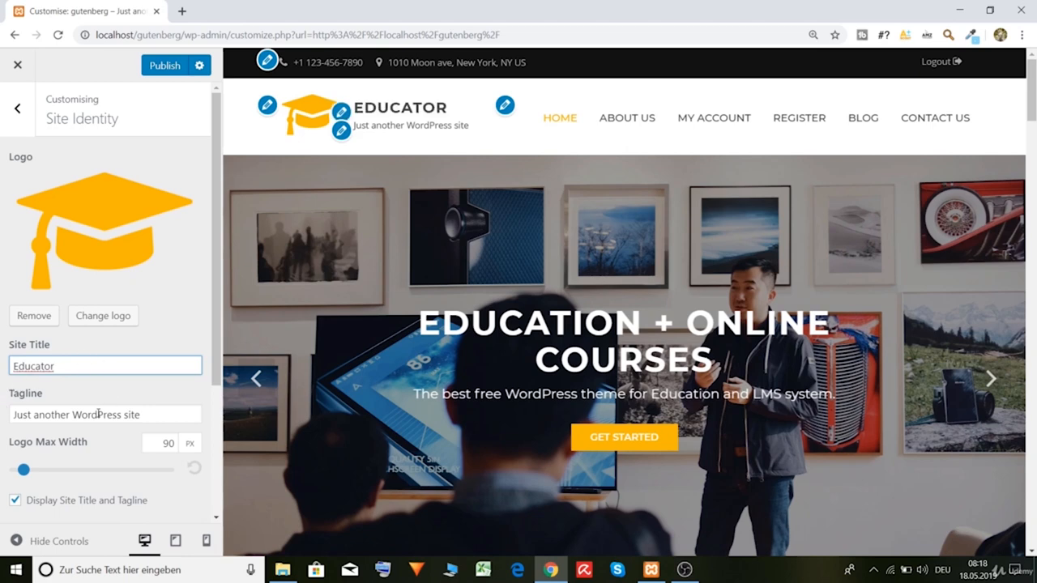
{"action": "triple_click", "coordinate": [103, 415]}
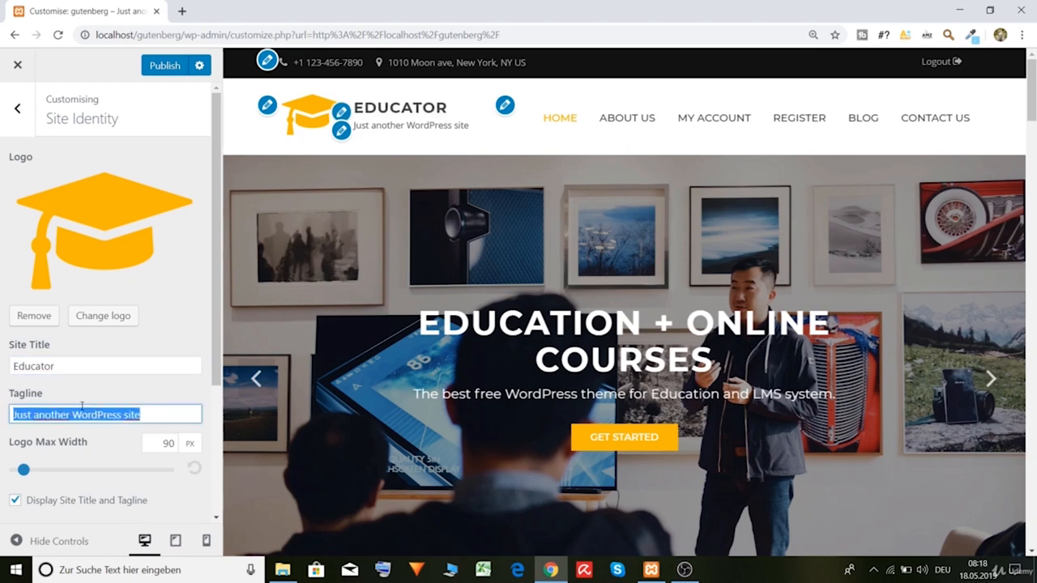
{"action": "type", "text": "The best"}
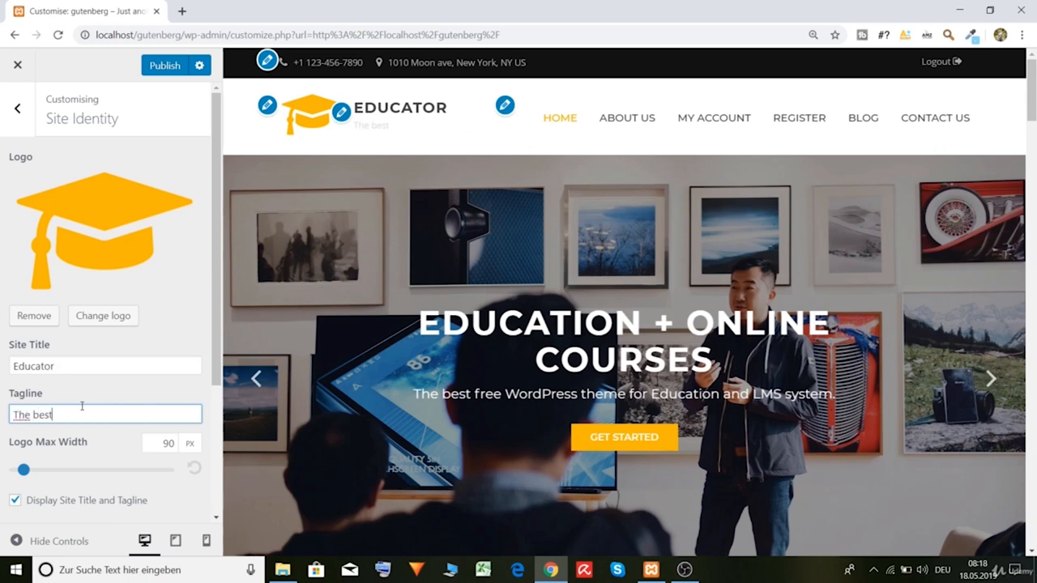
{"action": "type", "text": "courses"}
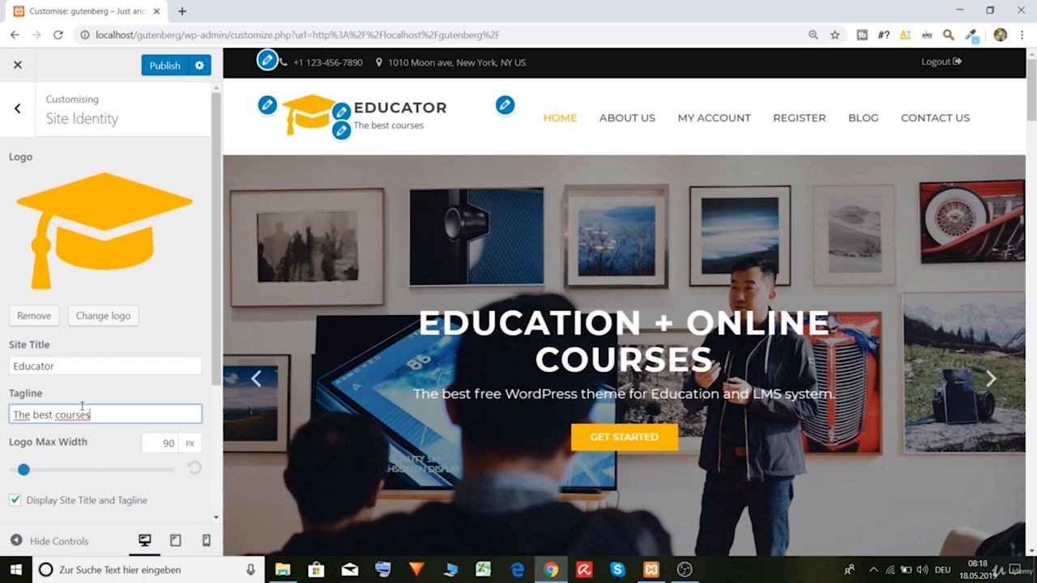
{"action": "scroll", "scroll_direction": "down", "scroll_amount": 3}
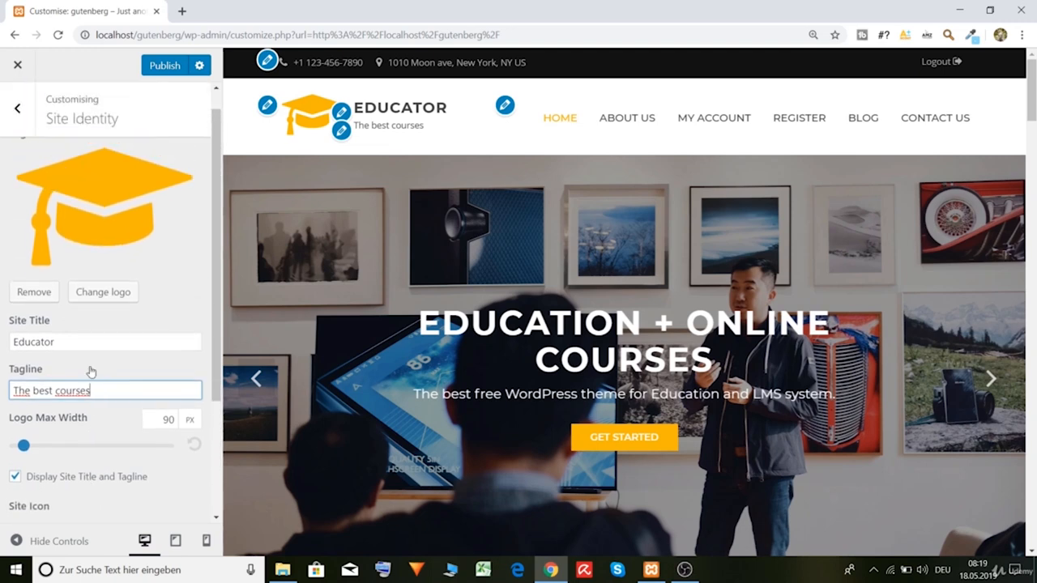
In Colours, try a green primary colour, then restore the default orange #ffb606.
{"action": "left_click", "coordinate": [16, 107]}
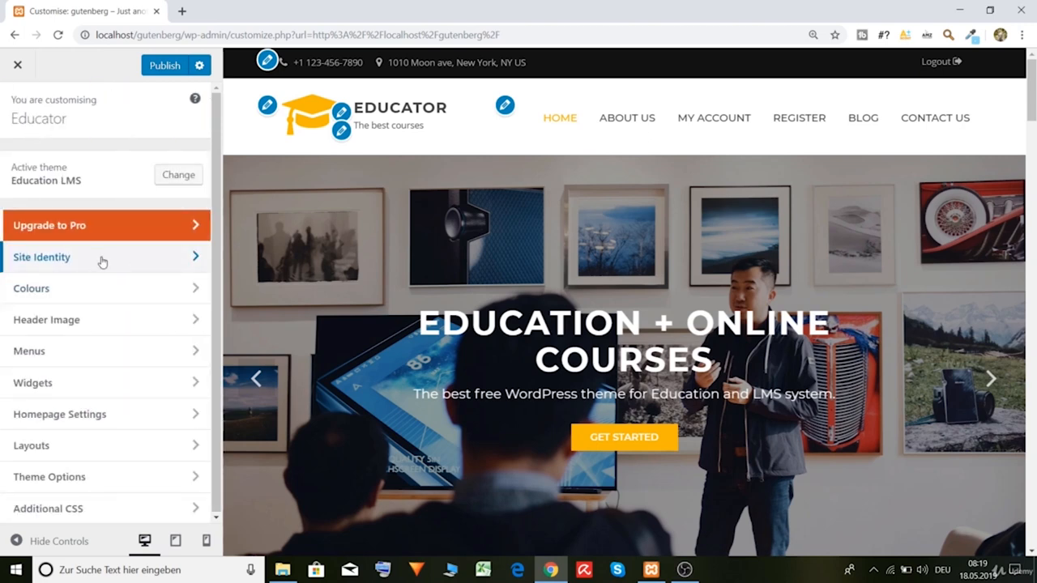
{"action": "left_click", "coordinate": [31, 289]}
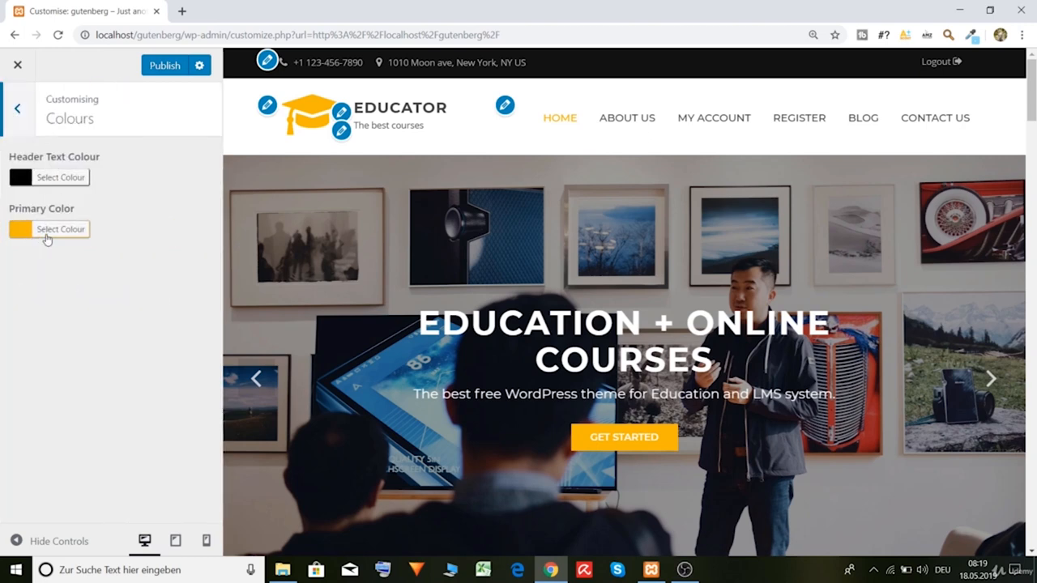
{"action": "left_click", "coordinate": [60, 231]}
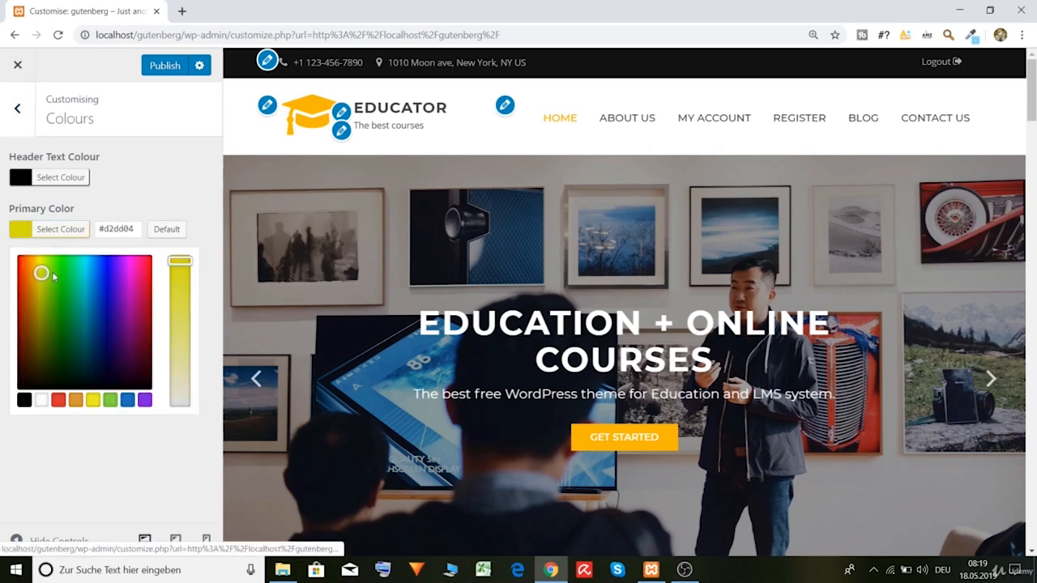
{"action": "left_click", "coordinate": [57, 285]}
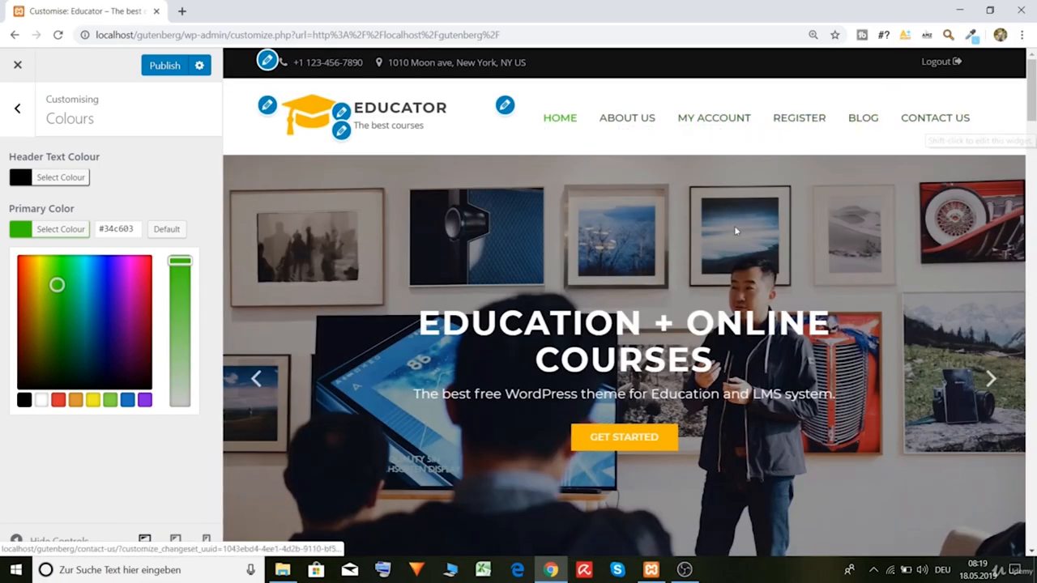
{"action": "scroll", "scroll_direction": "down", "scroll_amount": 3}
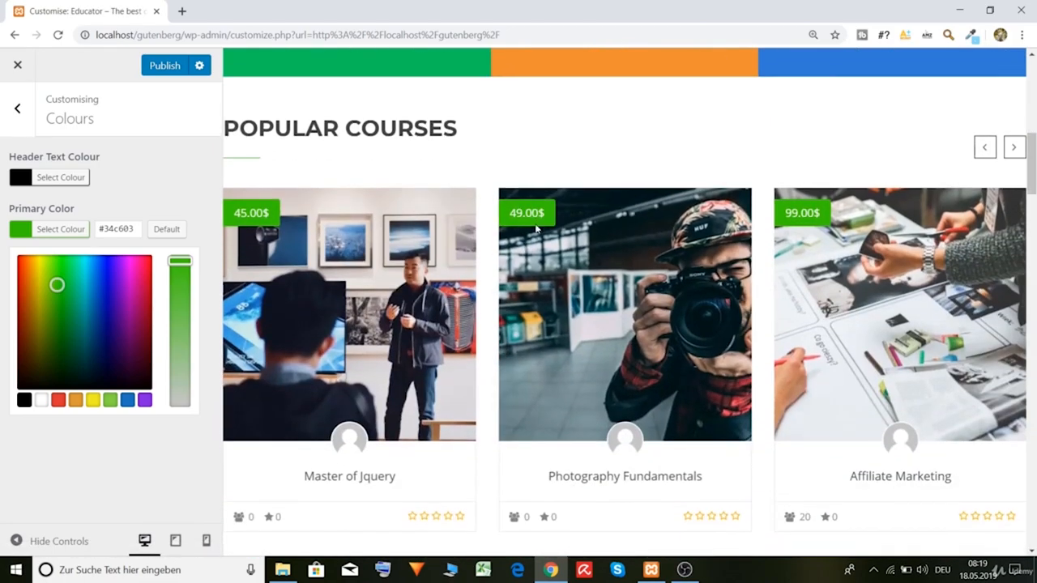
{"action": "scroll", "scroll_direction": "down", "scroll_amount": 3}
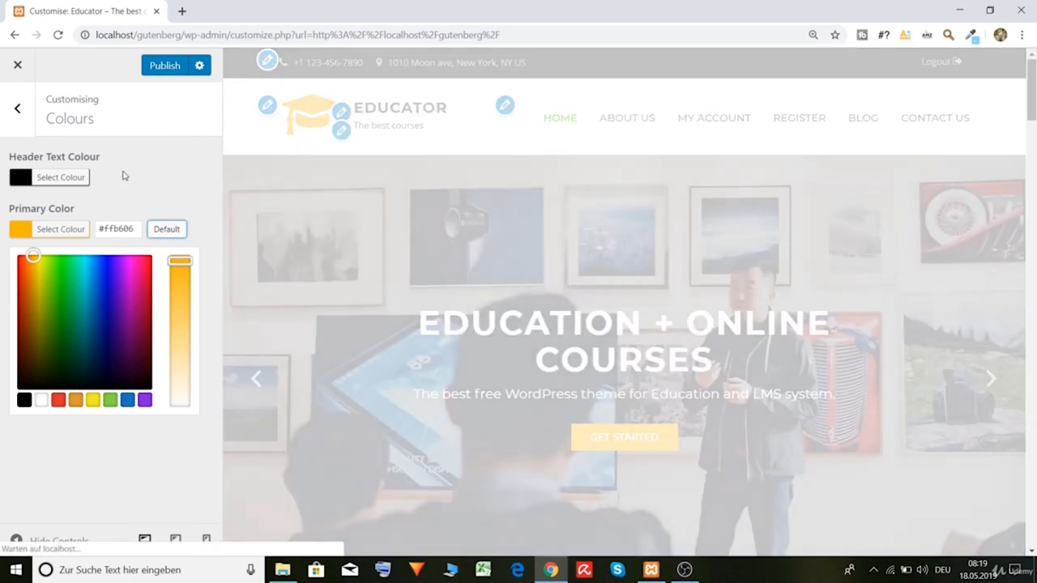
{"action": "mouse_move", "coordinate": [52, 151]}
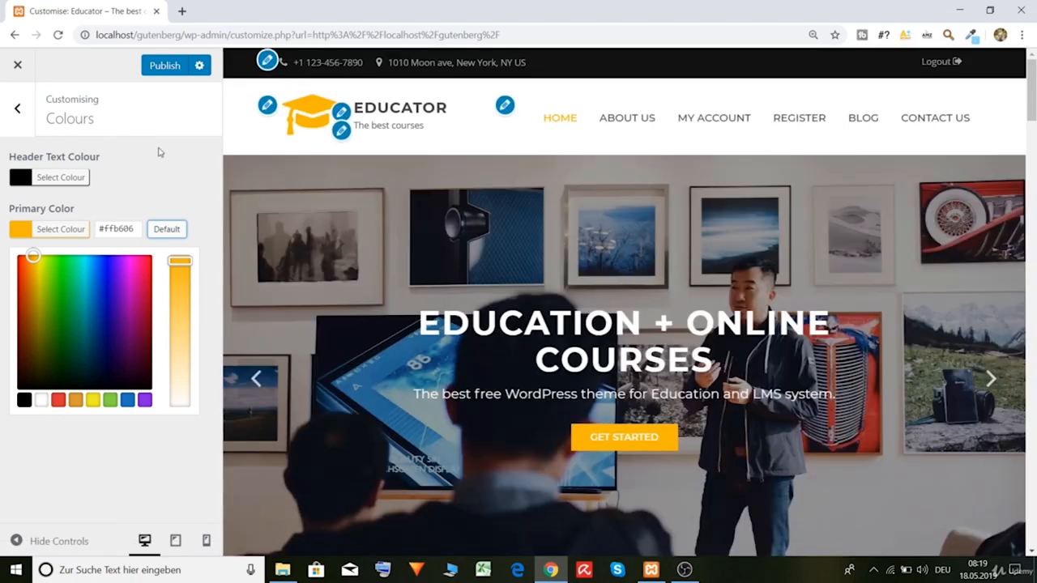
Go to the Header Image section and open the site's Blog page from the preview.
{"action": "left_click", "coordinate": [16, 107]}
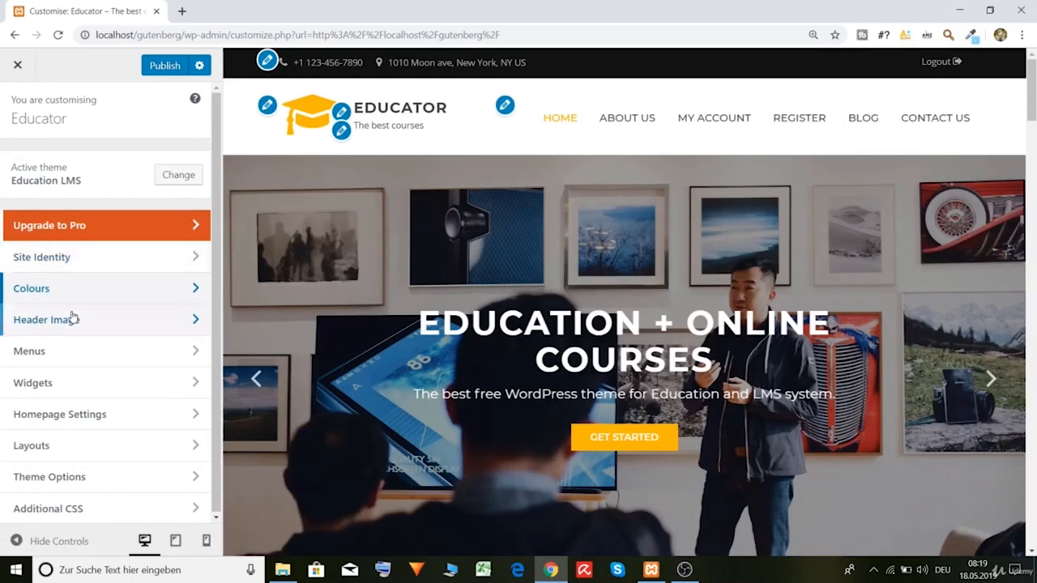
{"action": "left_click", "coordinate": [46, 321]}
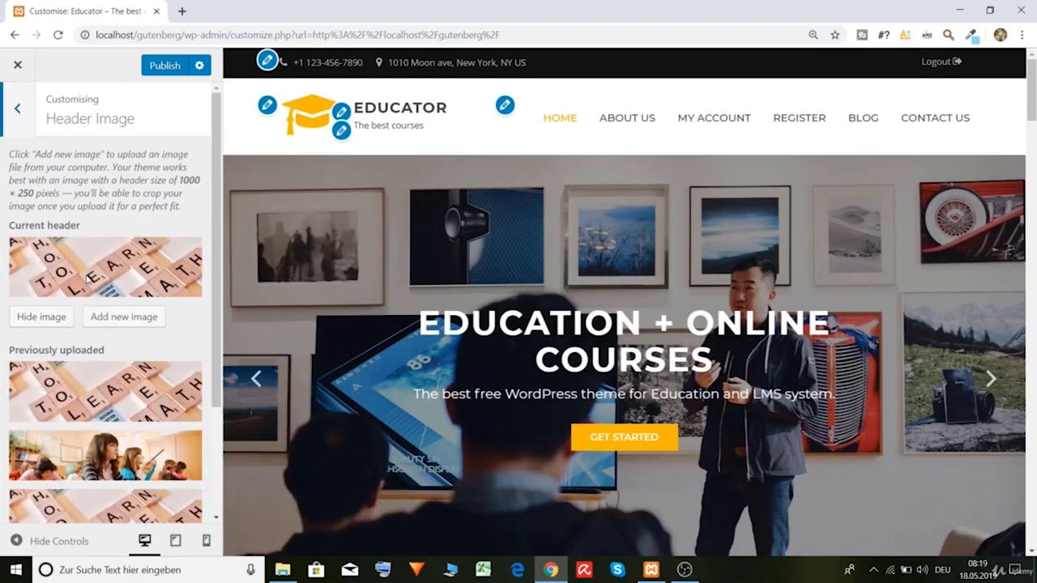
{"action": "mouse_move", "coordinate": [96, 234]}
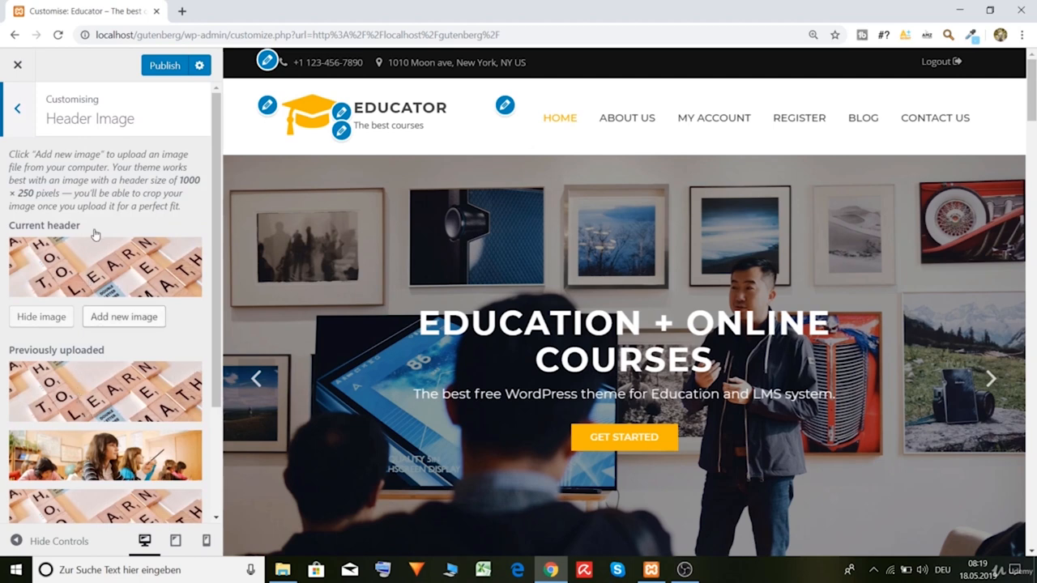
{"action": "mouse_move", "coordinate": [91, 267]}
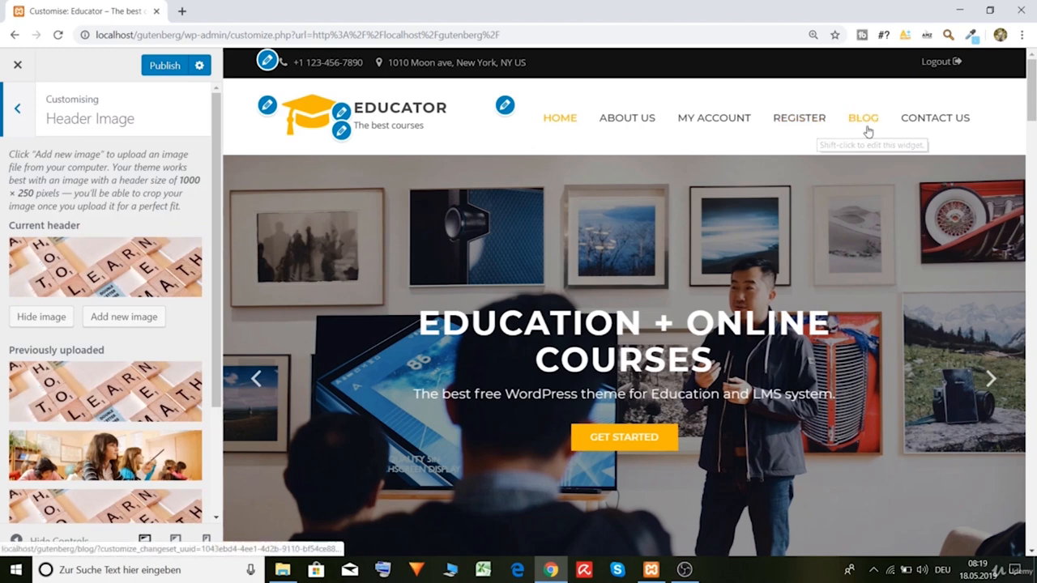
{"action": "left_click", "coordinate": [864, 117]}
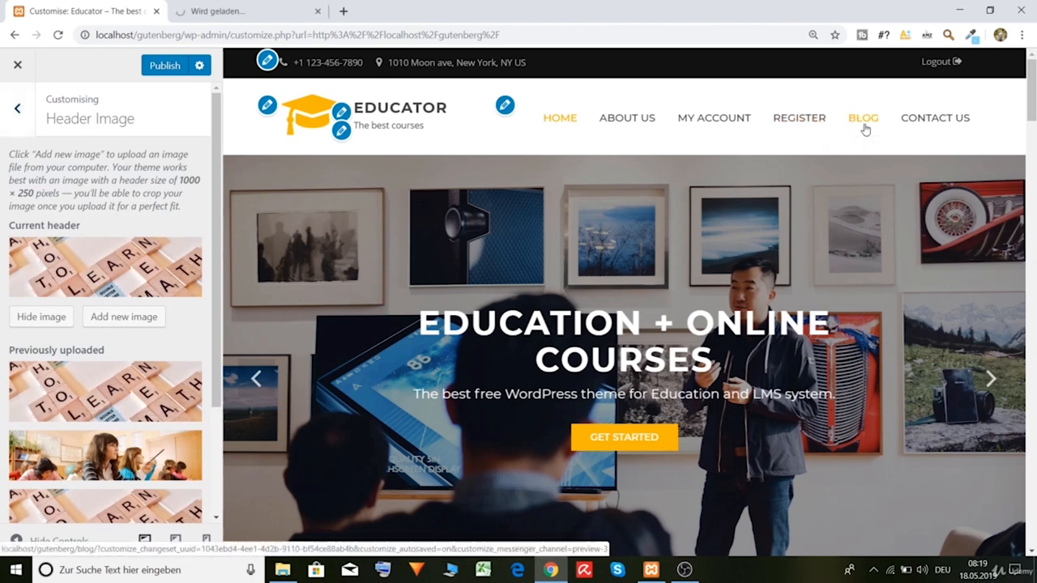
{"action": "left_click", "coordinate": [862, 117]}
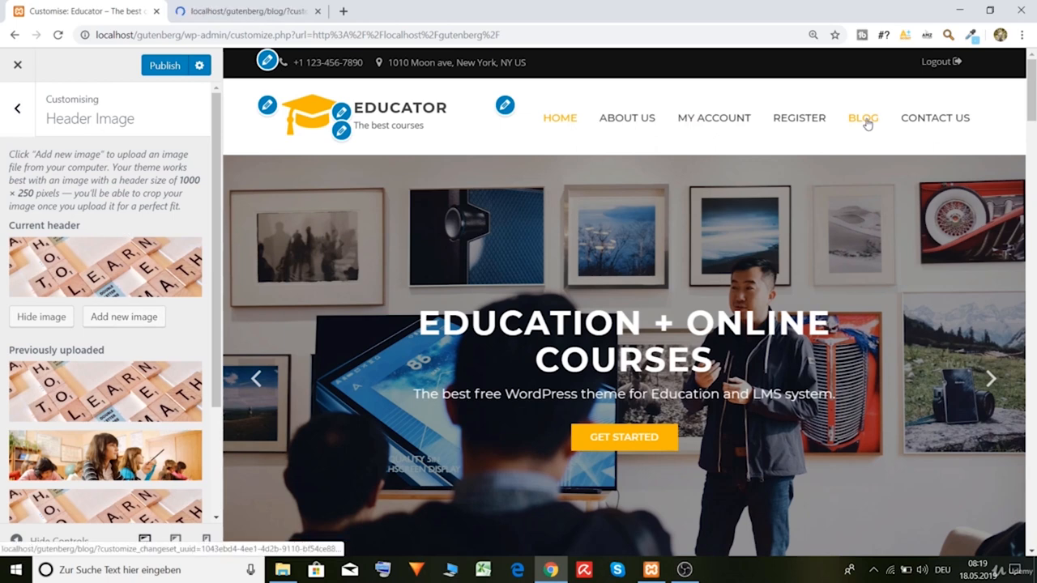
{"action": "left_click", "coordinate": [862, 116]}
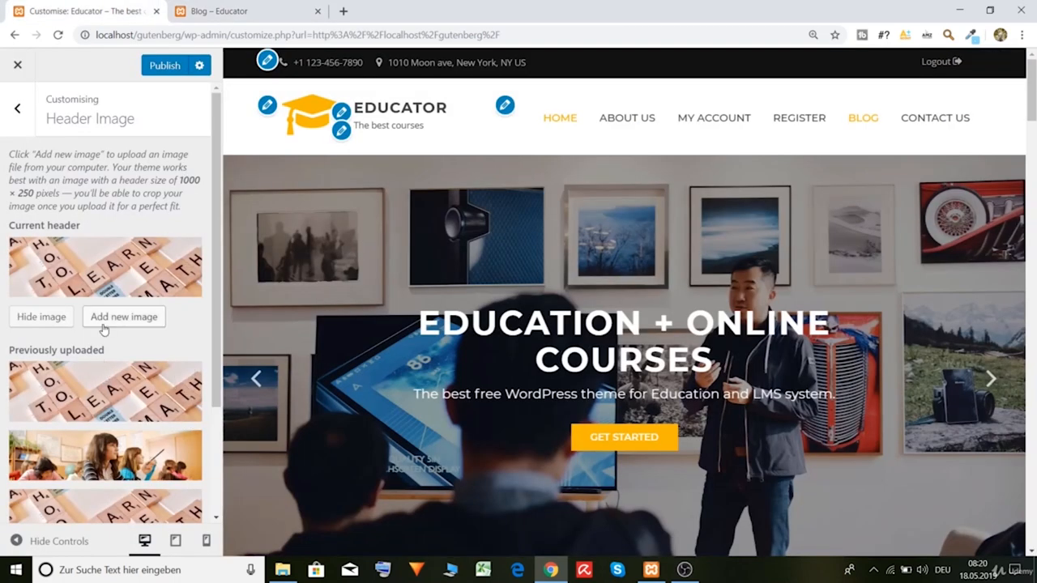
Browse header images, selecting the empty office room image, then close the chooser.
{"action": "left_click", "coordinate": [123, 316]}
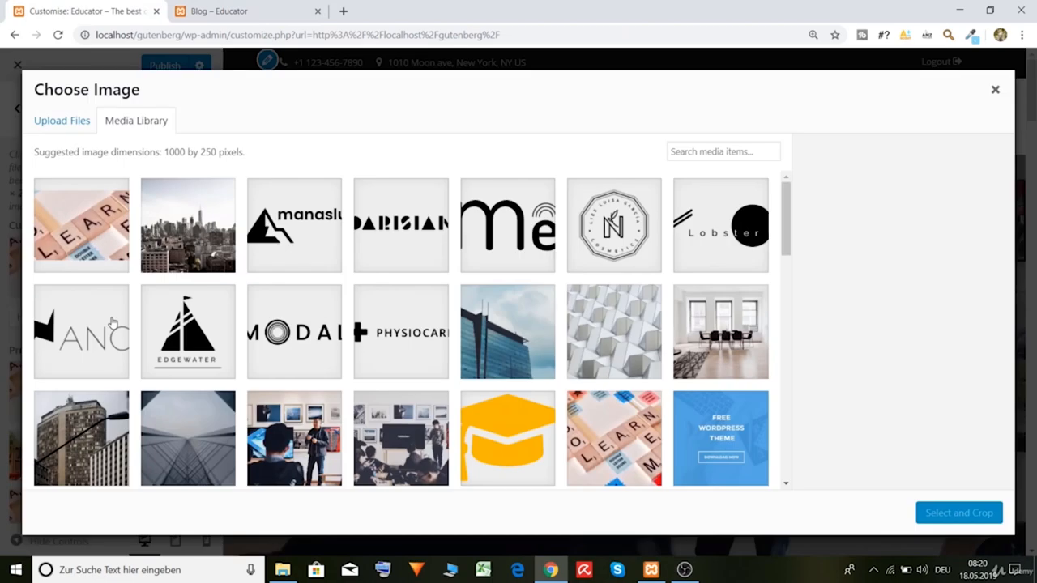
{"action": "mouse_move", "coordinate": [1012, 113]}
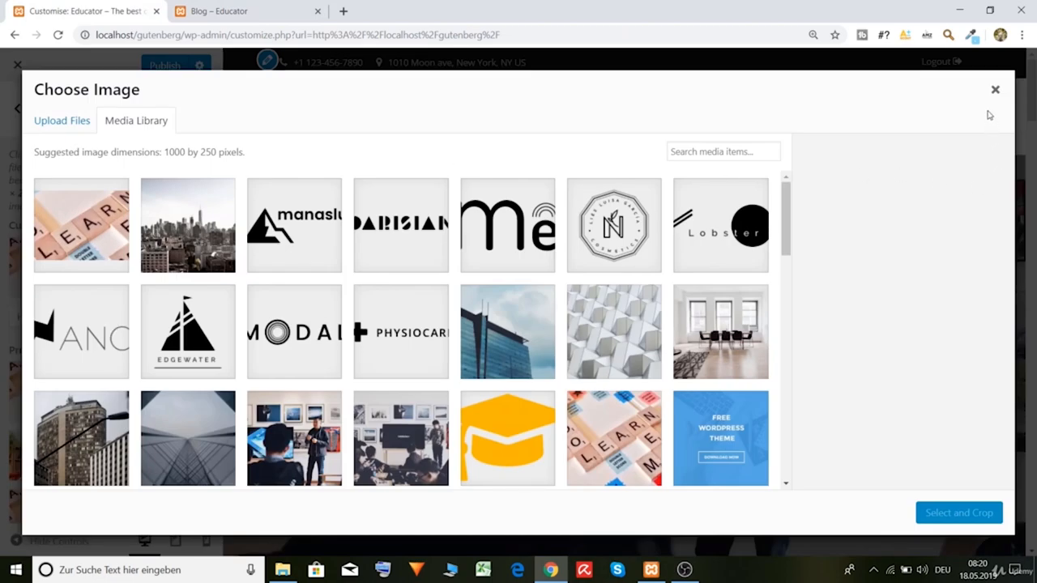
{"action": "left_click", "coordinate": [721, 331]}
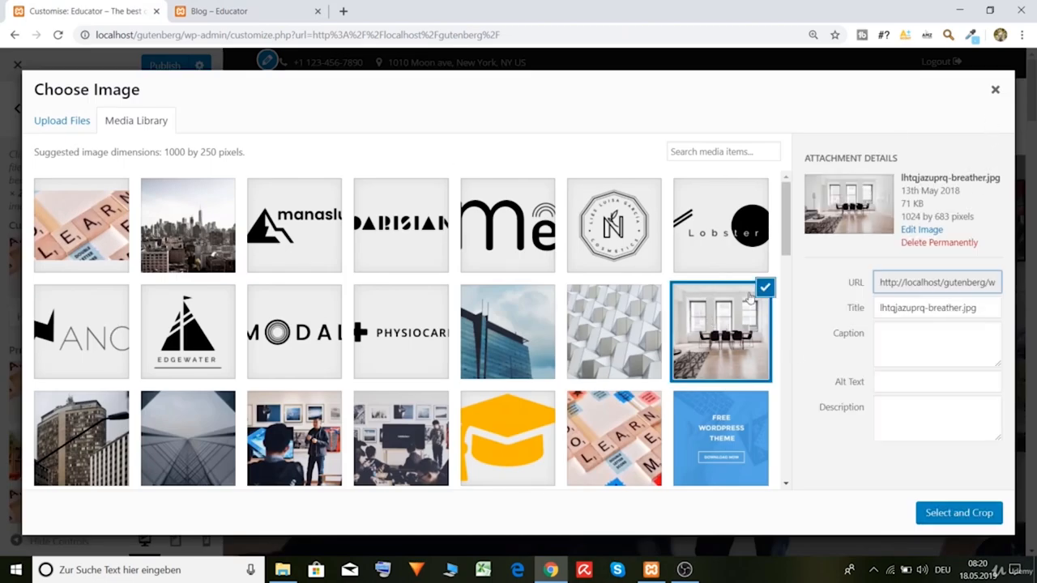
{"action": "left_click", "coordinate": [959, 512]}
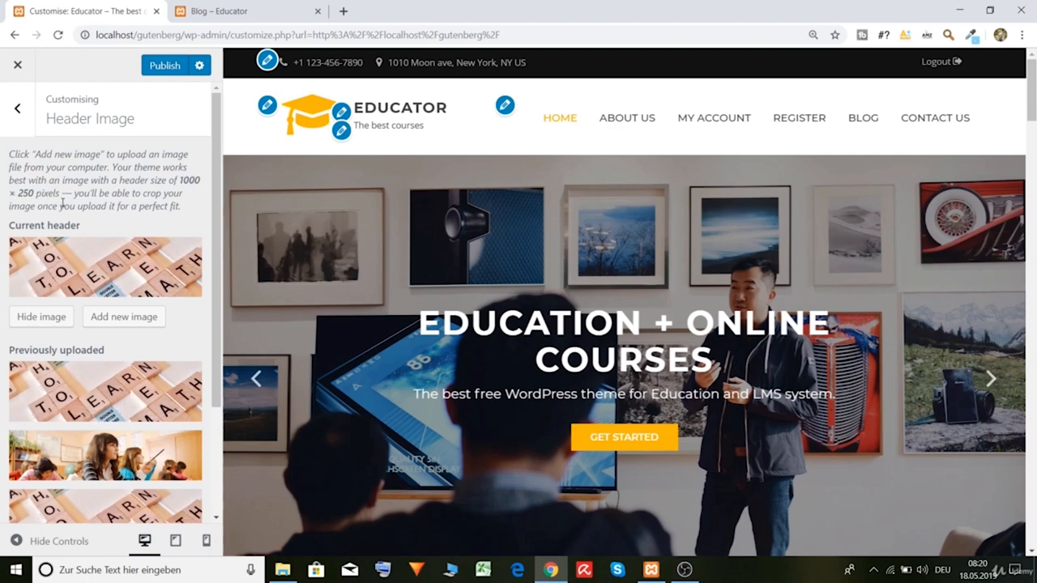
Reopen the chooser on Upload Files, cancel the file browse, and close the dialog.
{"action": "left_click", "coordinate": [123, 316]}
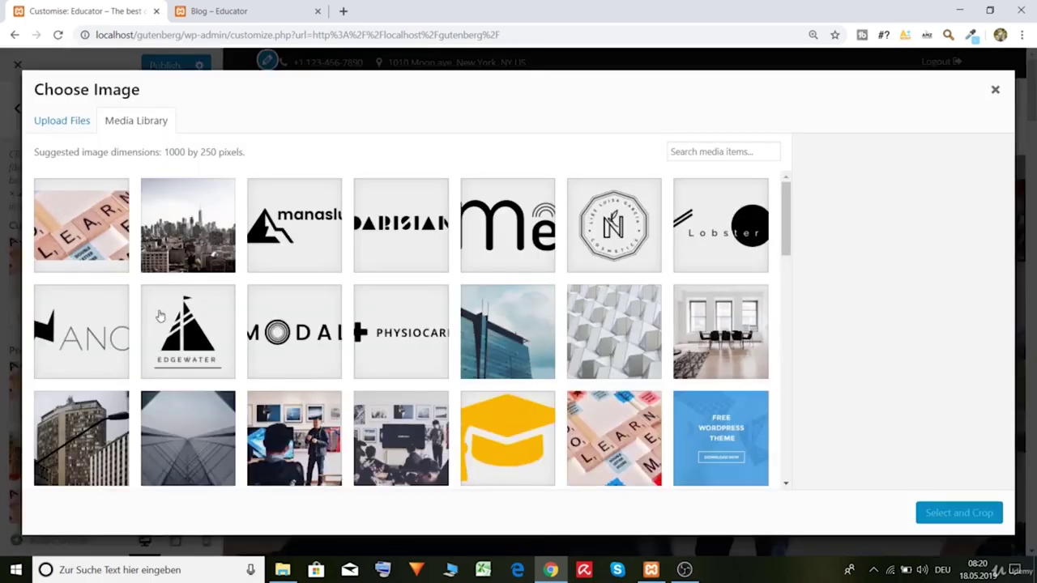
{"action": "left_click", "coordinate": [62, 120]}
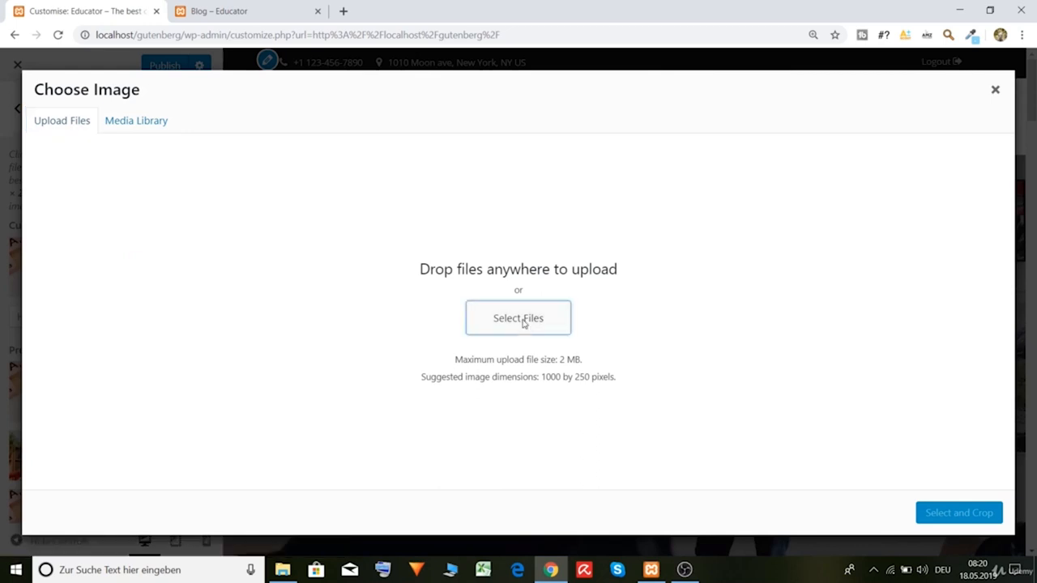
{"action": "left_click", "coordinate": [518, 317]}
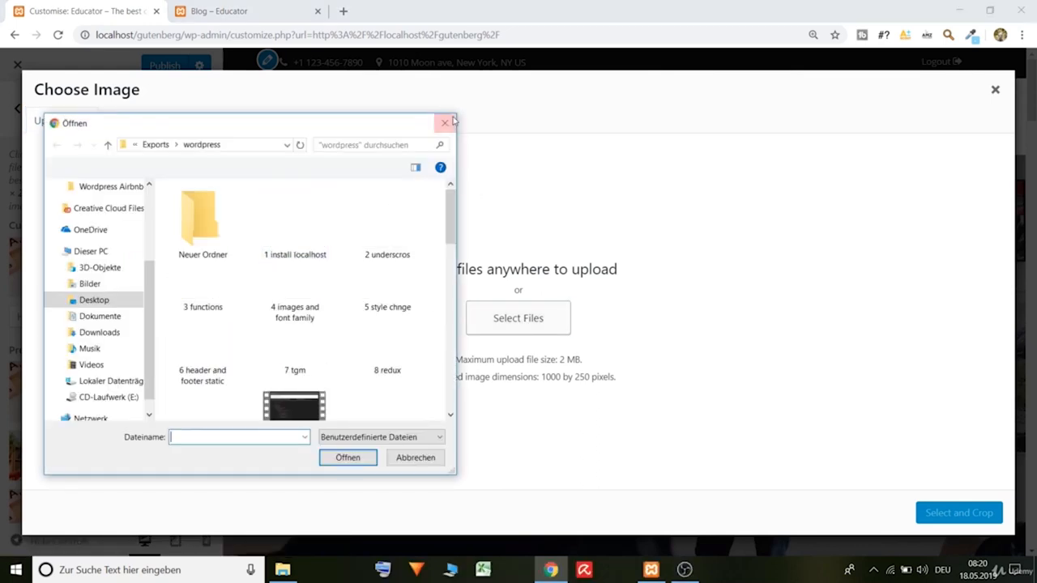
{"action": "left_click", "coordinate": [415, 457]}
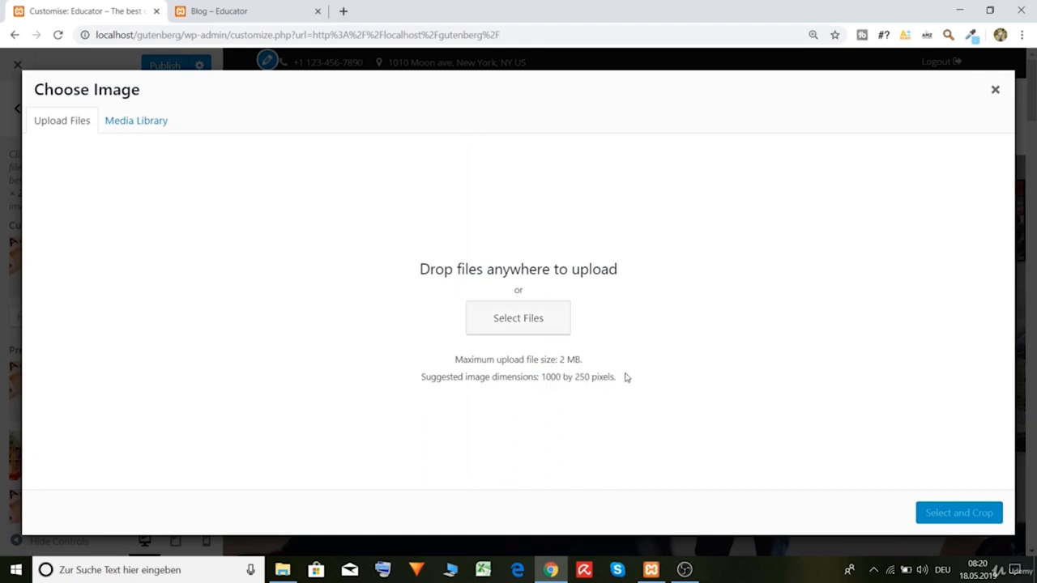
{"action": "left_click", "coordinate": [995, 89]}
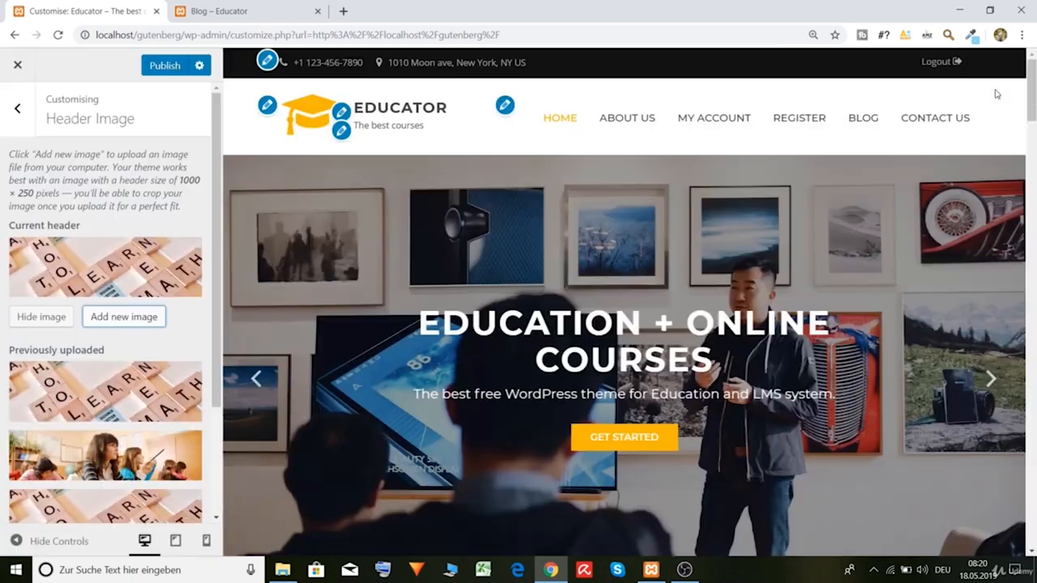
Review the Customizer Menus section, then return to the main sections list.
{"action": "left_click", "coordinate": [16, 107]}
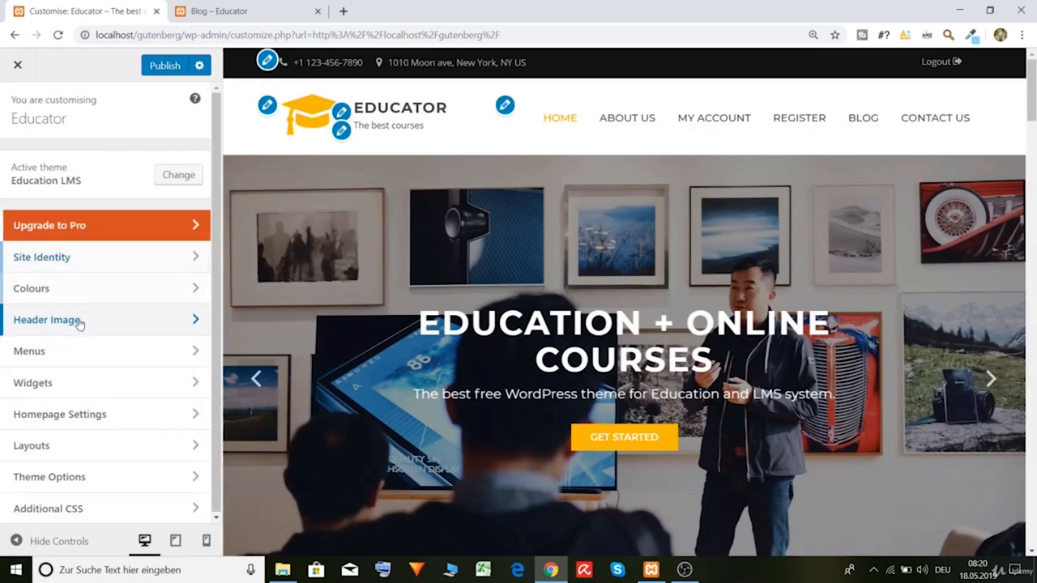
{"action": "left_click", "coordinate": [29, 350]}
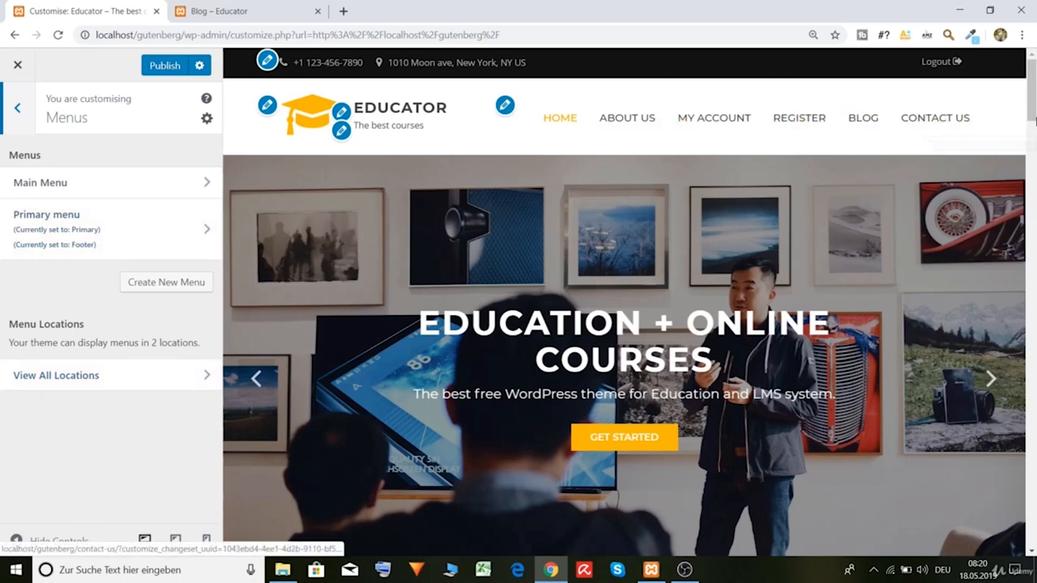
{"action": "scroll", "scroll_direction": "down", "scroll_amount": 3}
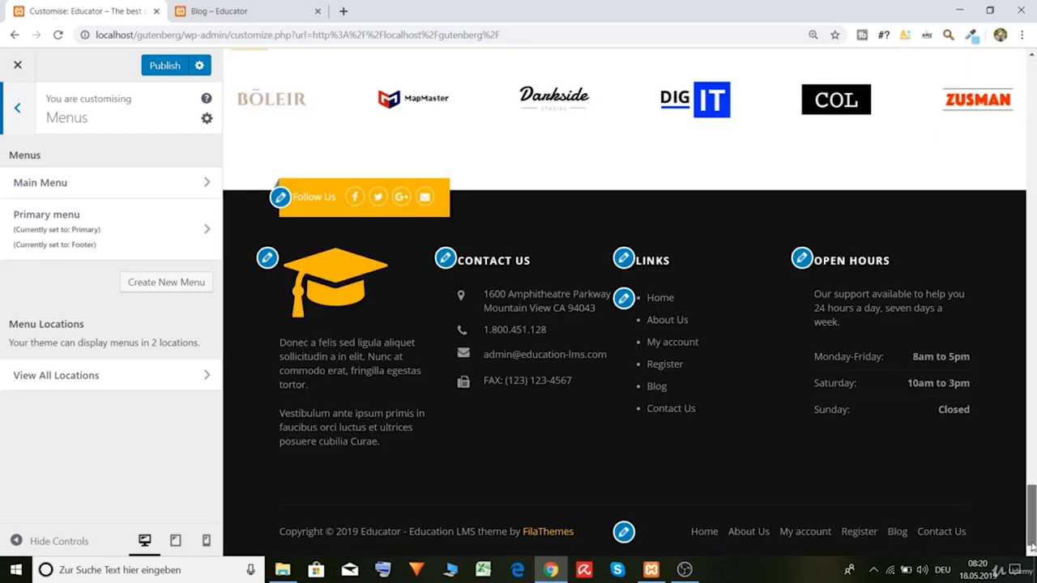
{"action": "mouse_move", "coordinate": [658, 413]}
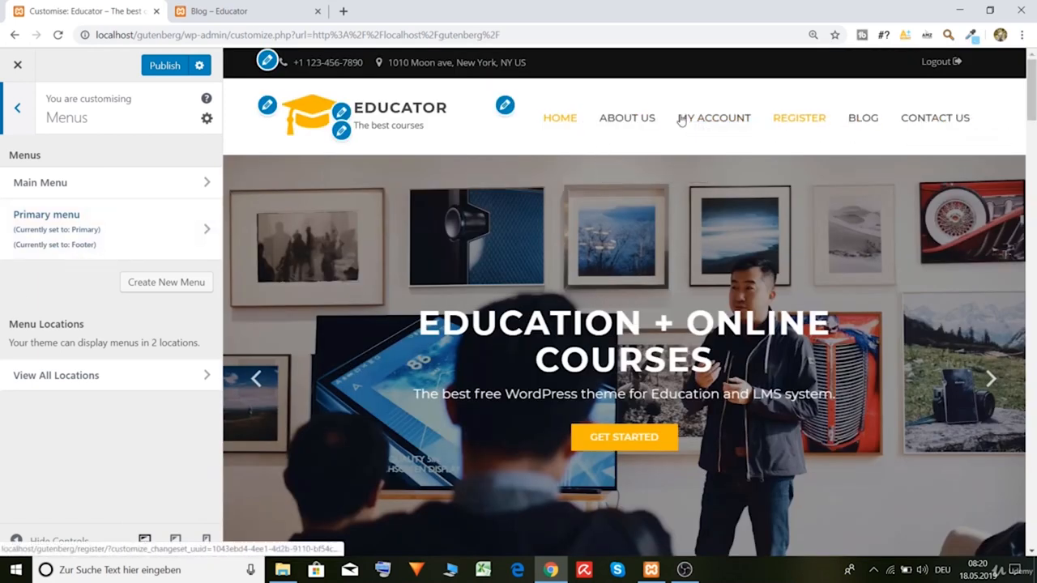
{"action": "left_click", "coordinate": [13, 107]}
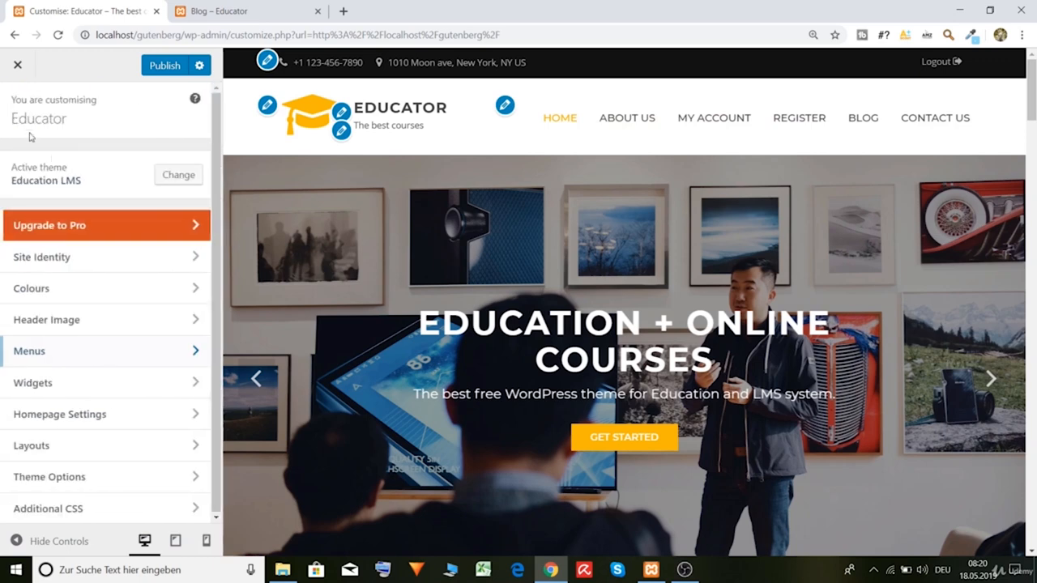
{"action": "left_click", "coordinate": [32, 382]}
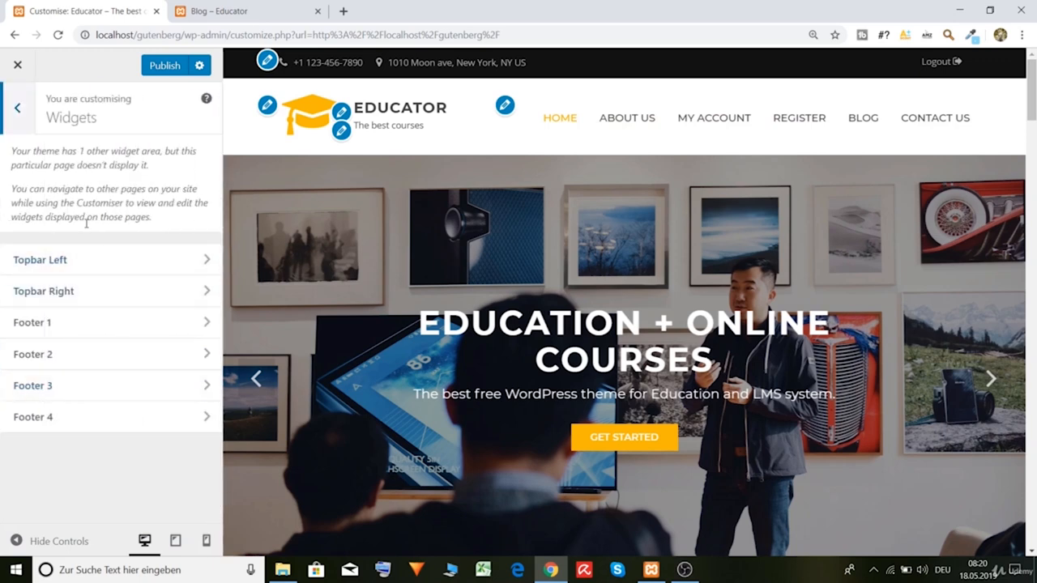
{"action": "mouse_move", "coordinate": [81, 267]}
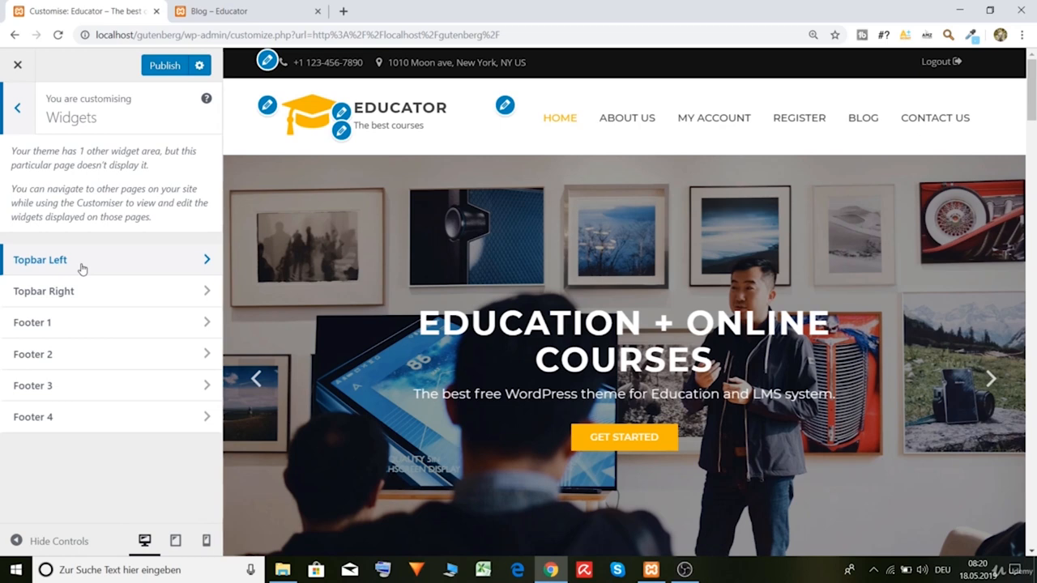
{"action": "left_click", "coordinate": [41, 259]}
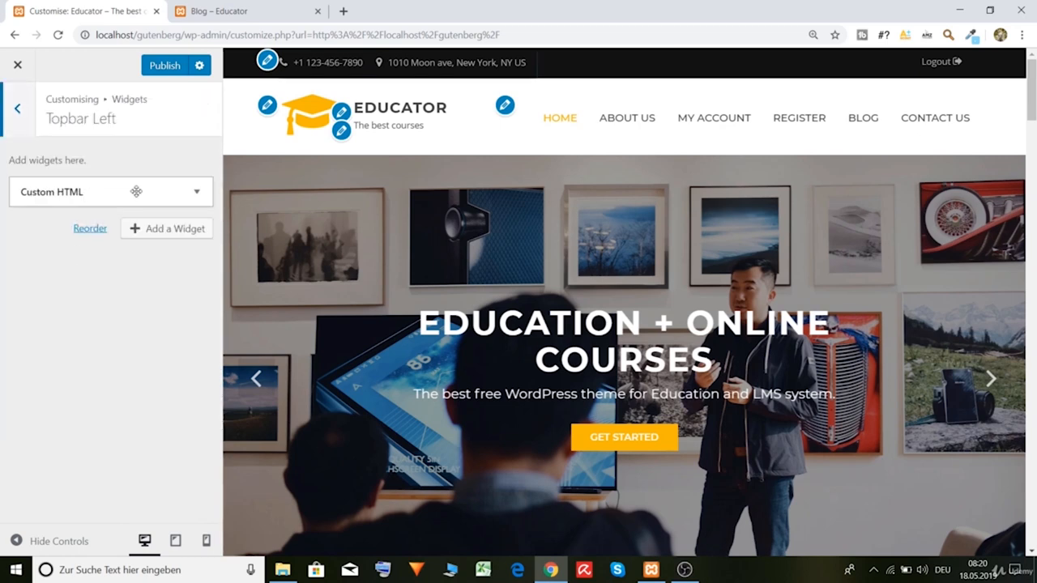
{"action": "left_click", "coordinate": [196, 192]}
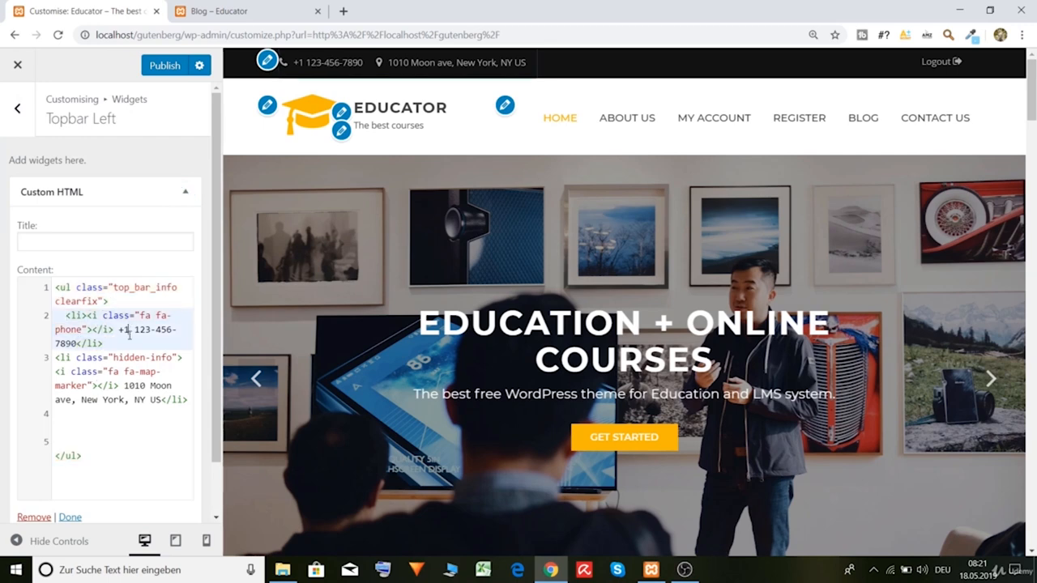
{"action": "left_click_drag", "start_coordinate": [67, 314], "coordinate": [84, 343]}
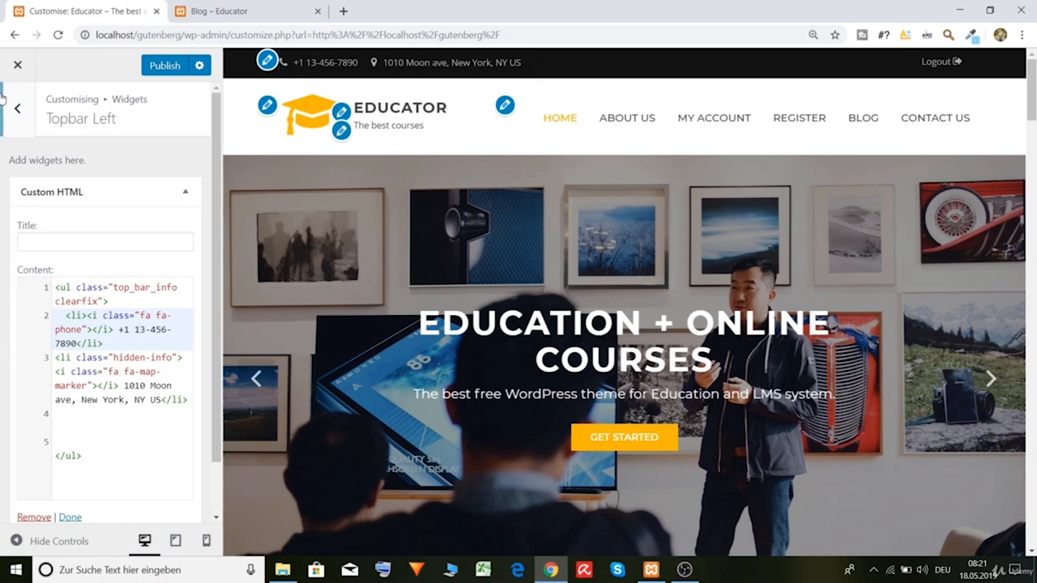
{"action": "left_click", "coordinate": [104, 242]}
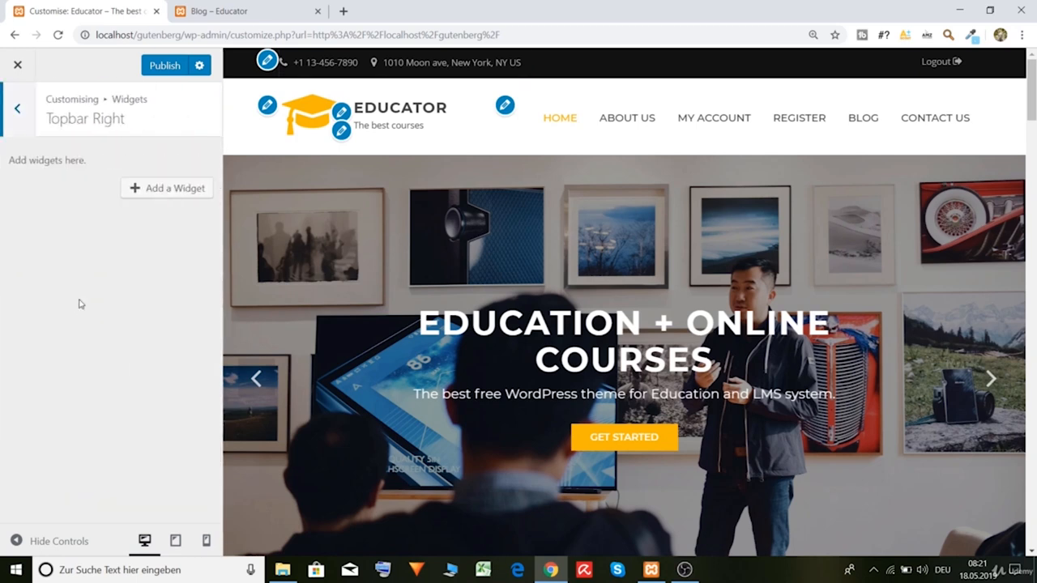
{"action": "mouse_move", "coordinate": [29, 117]}
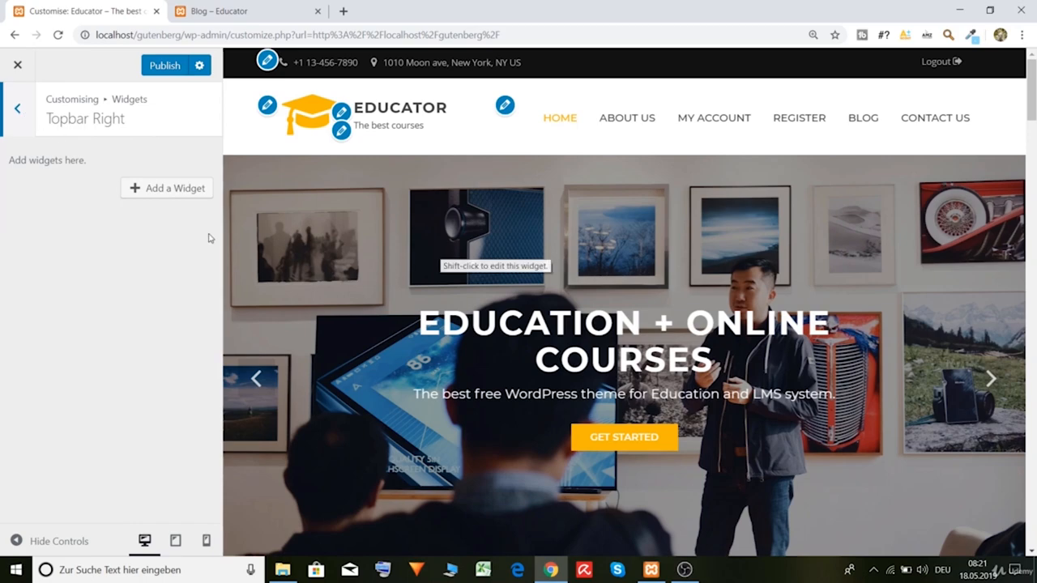
Add a Search widget to the Topbar Right widget area.
{"action": "left_click", "coordinate": [166, 188]}
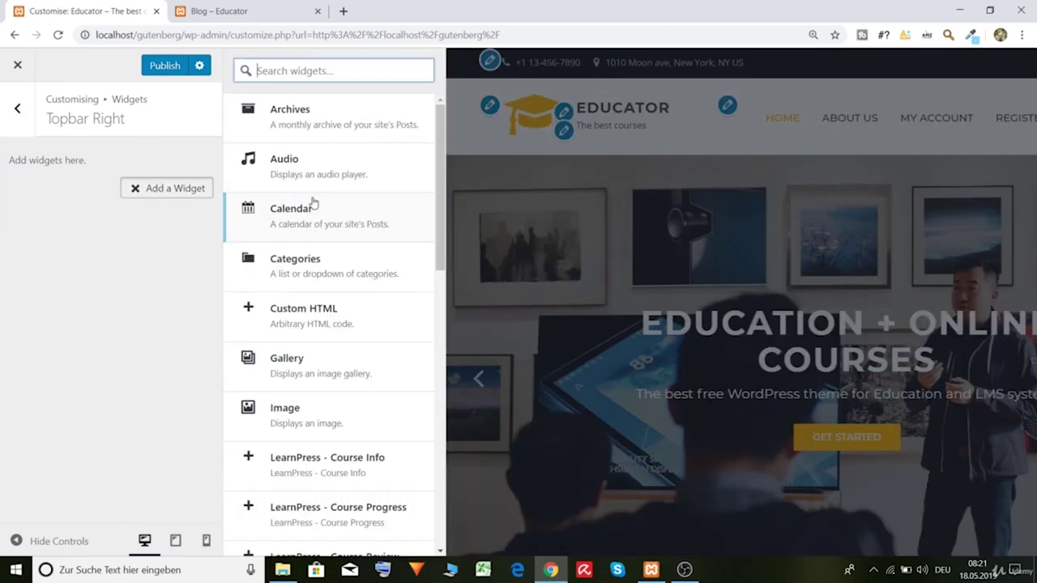
{"action": "scroll", "scroll_direction": "down", "scroll_amount": 3}
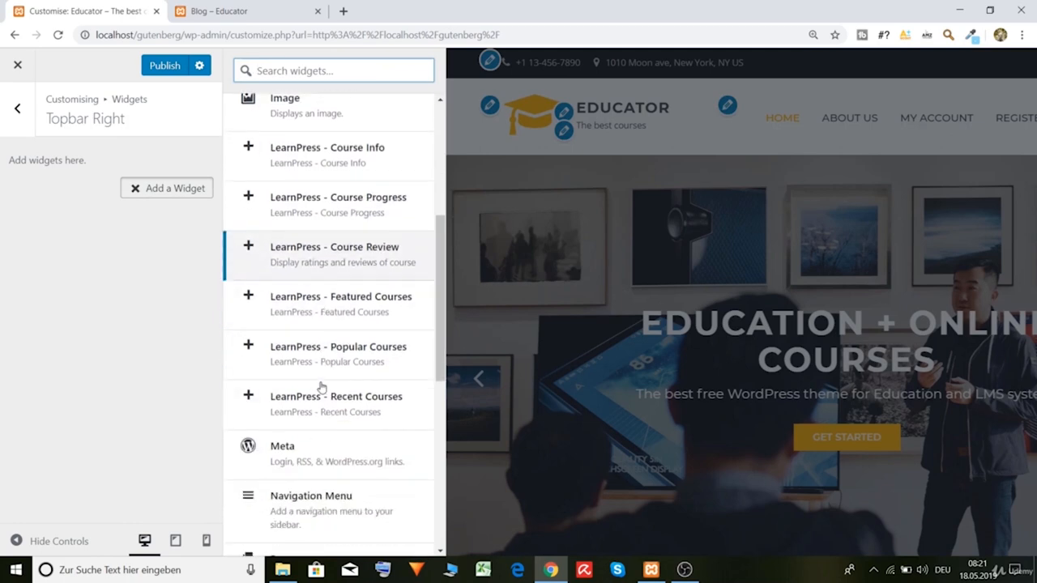
{"action": "scroll", "scroll_direction": "down", "scroll_amount": 3}
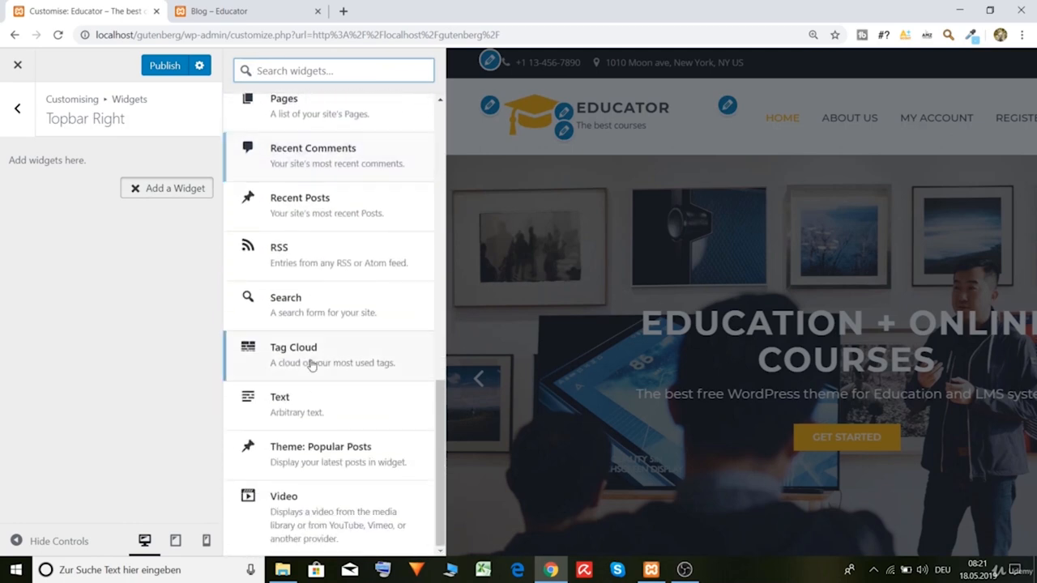
{"action": "left_click", "coordinate": [285, 298]}
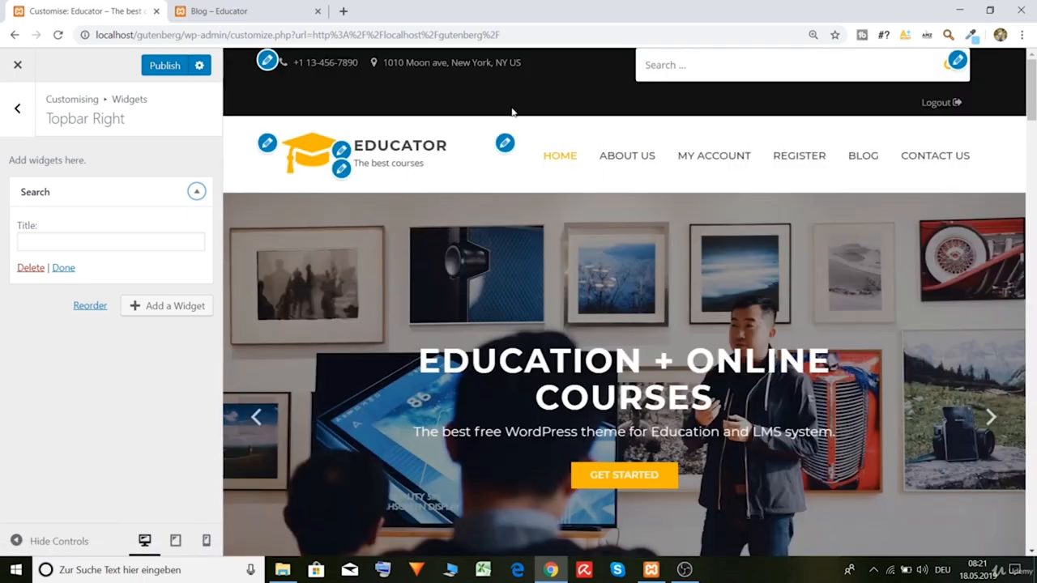
{"action": "mouse_move", "coordinate": [133, 306]}
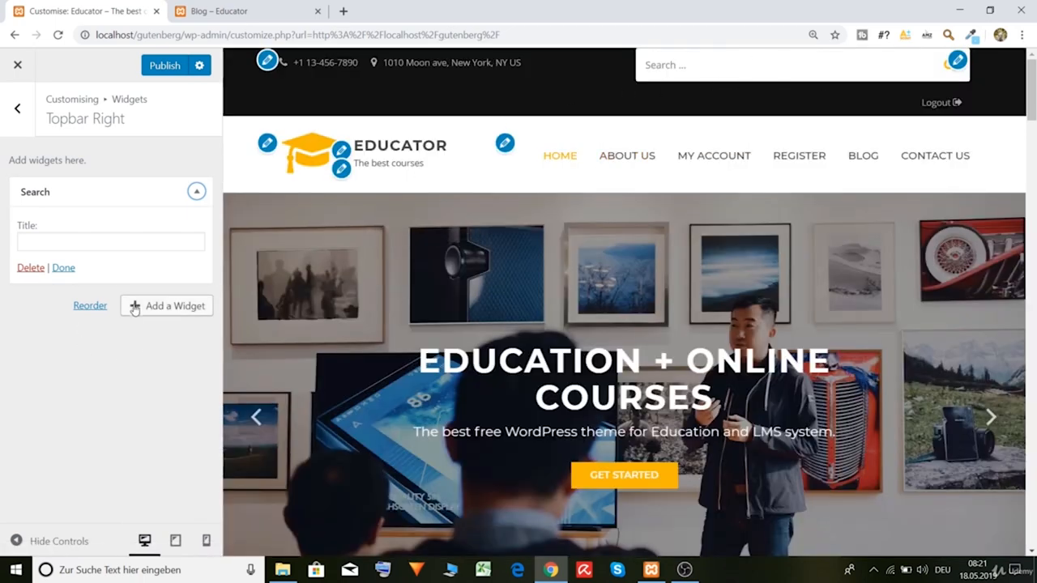
Delete the Search widget again and return to the widget areas list.
{"action": "left_click", "coordinate": [29, 268]}
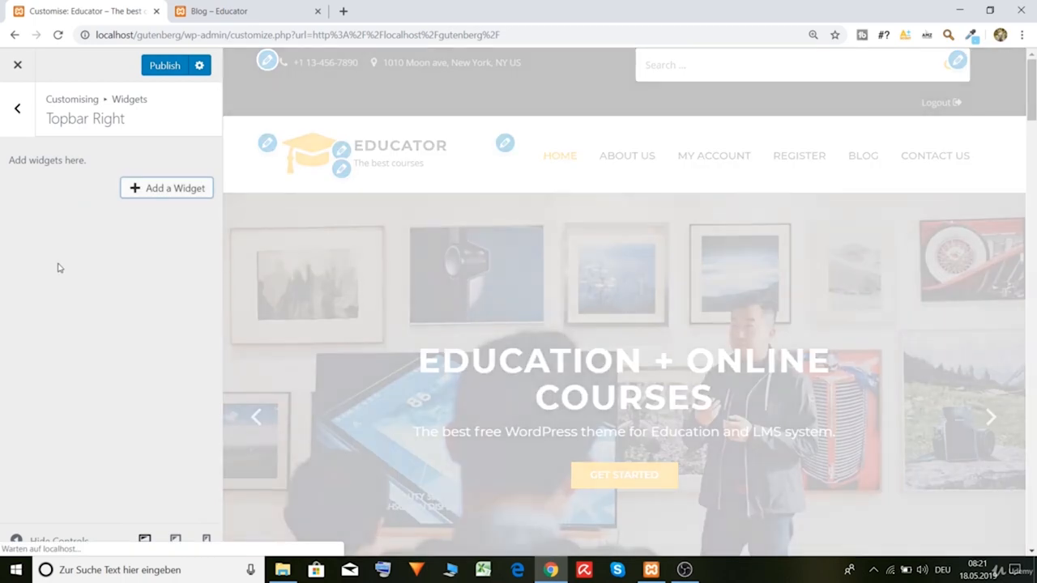
{"action": "left_click", "coordinate": [16, 107]}
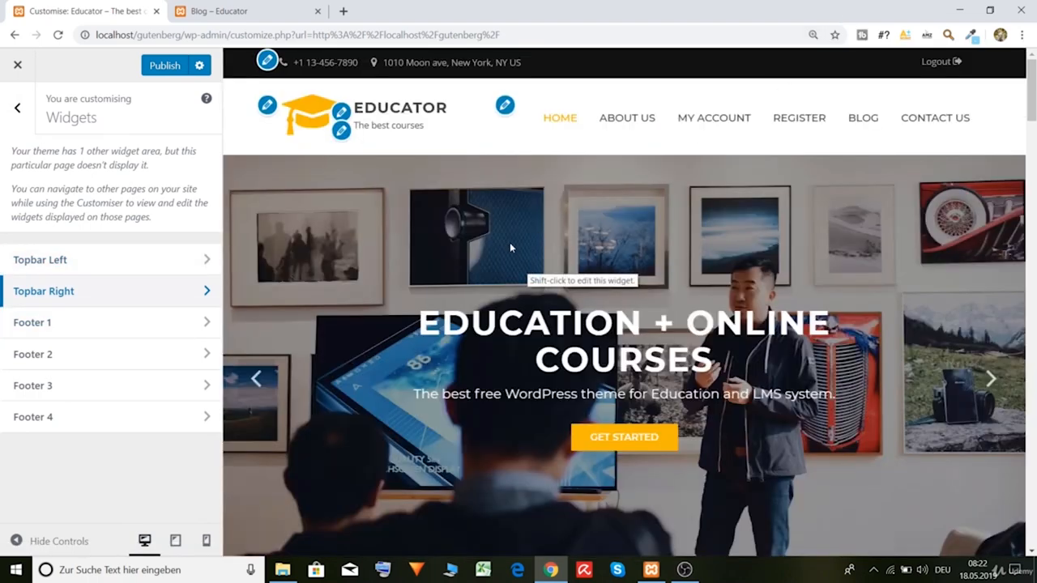
{"action": "scroll", "scroll_direction": "down", "scroll_amount": 3}
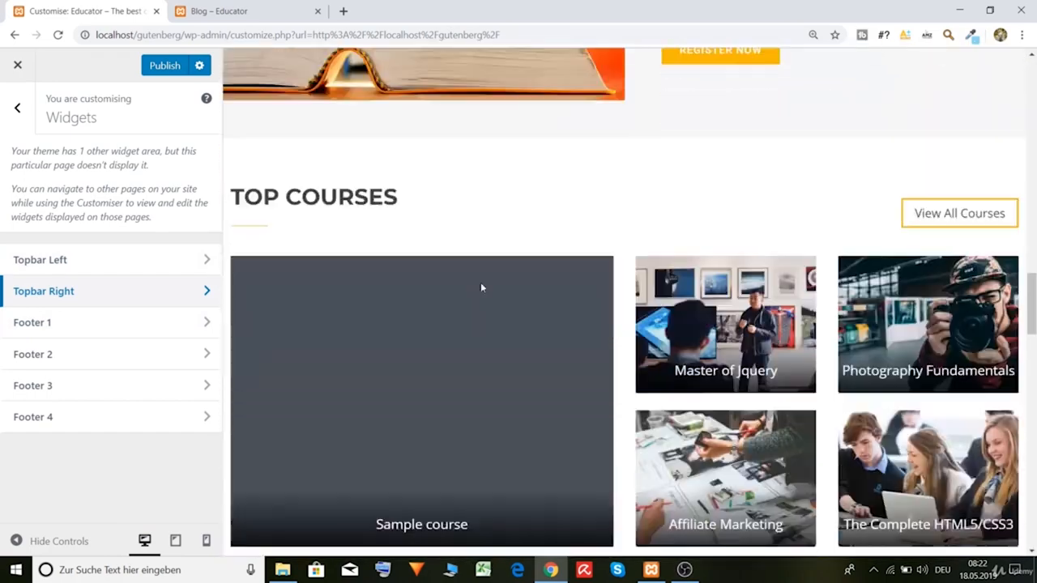
{"action": "scroll", "scroll_direction": "down", "scroll_amount": 3}
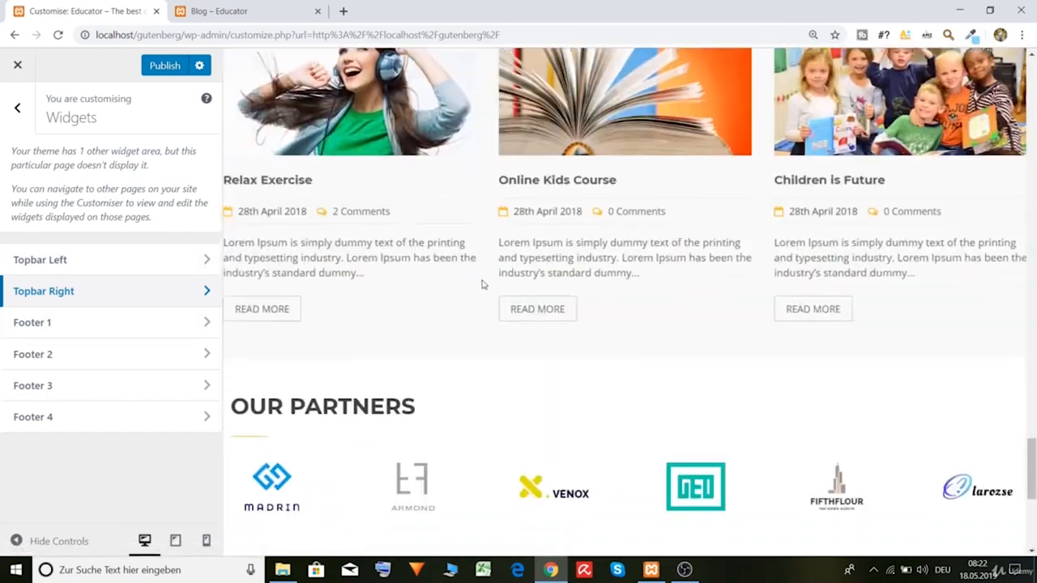
{"action": "scroll", "scroll_direction": "down", "scroll_amount": 3}
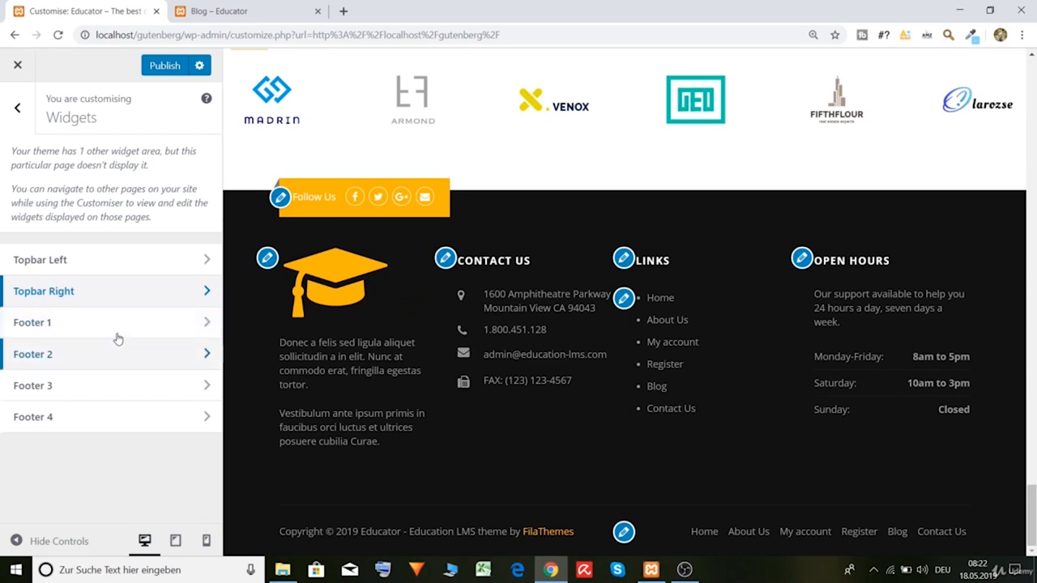
{"action": "left_click", "coordinate": [33, 322]}
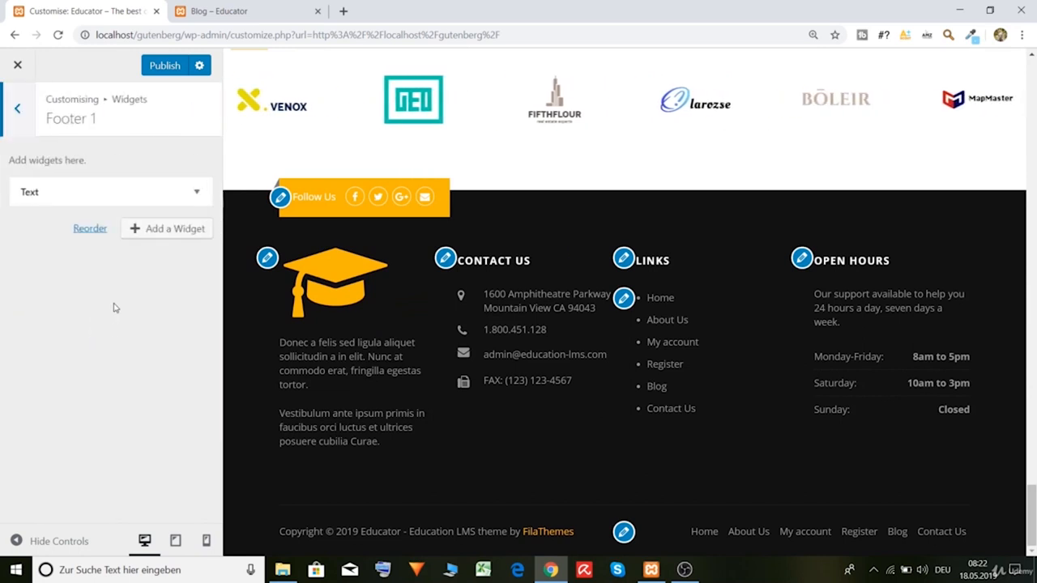
{"action": "left_click", "coordinate": [110, 192]}
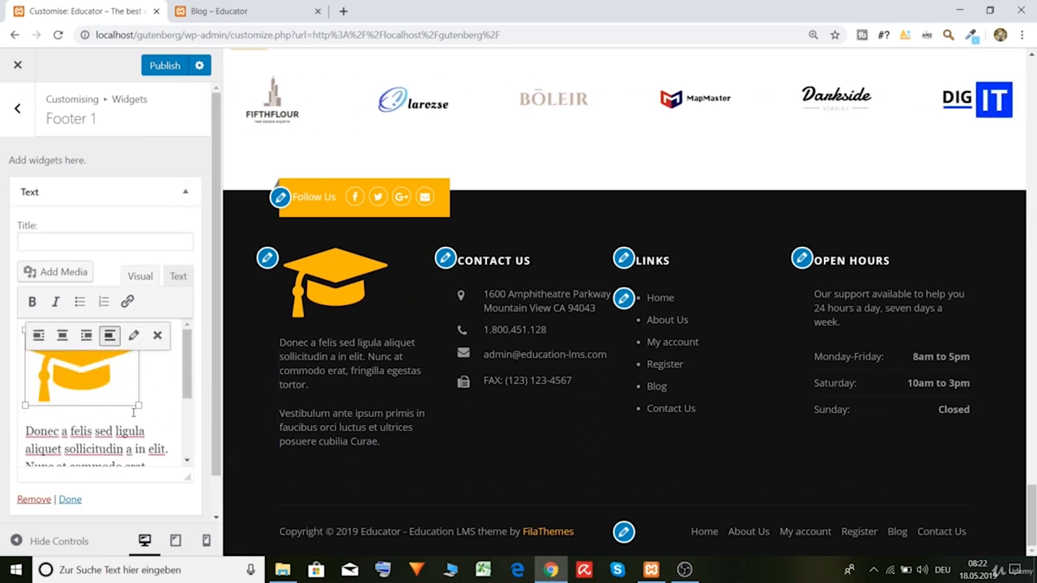
{"action": "left_click", "coordinate": [55, 272]}
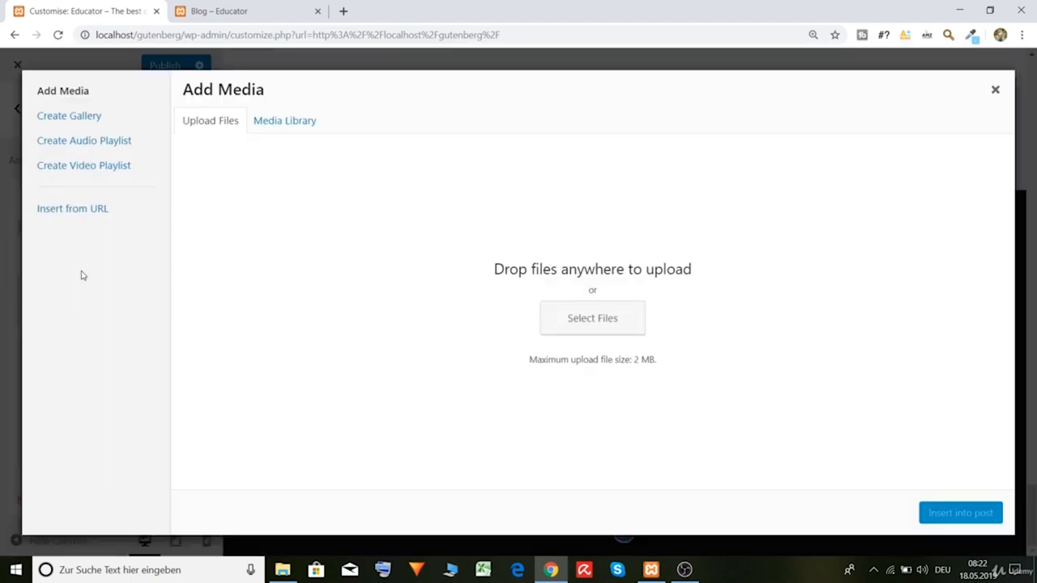
{"action": "mouse_move", "coordinate": [992, 91]}
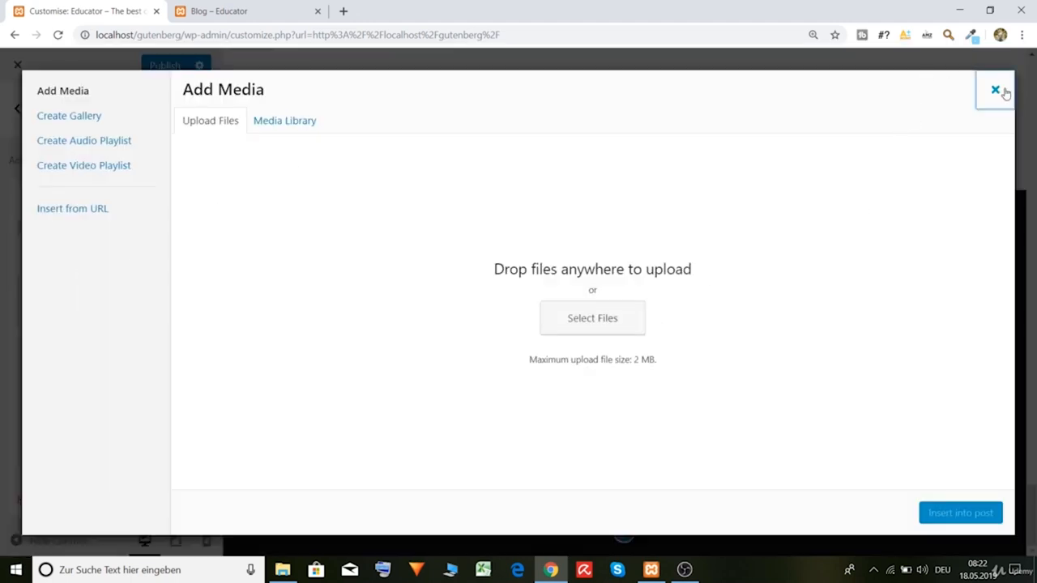
{"action": "left_click", "coordinate": [969, 91]}
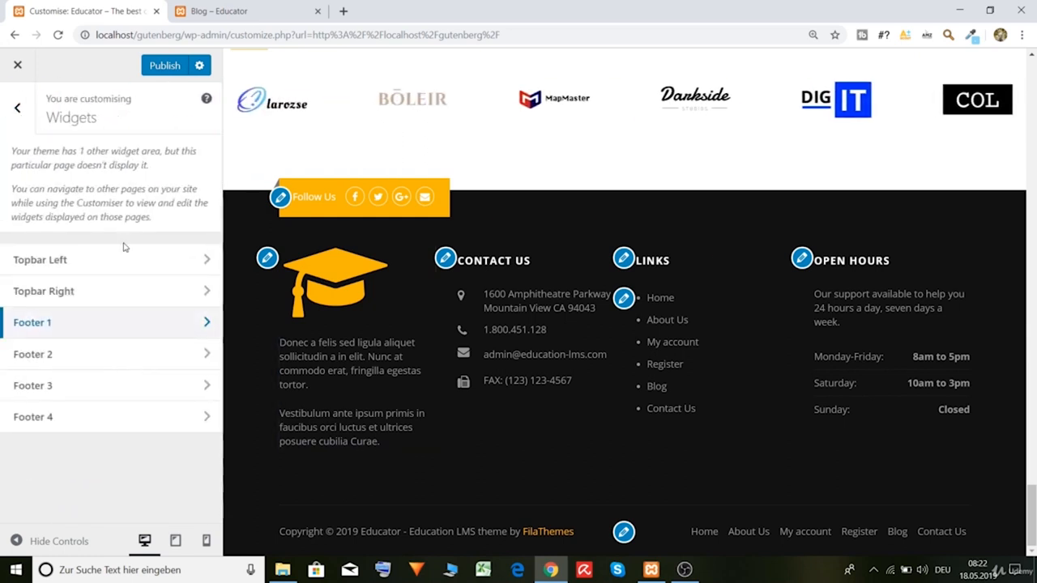
In Footer 2's Contact Us custom HTML, replace 'Amphitheatre' in the street address with 'Hamburg'.
{"action": "left_click", "coordinate": [32, 353]}
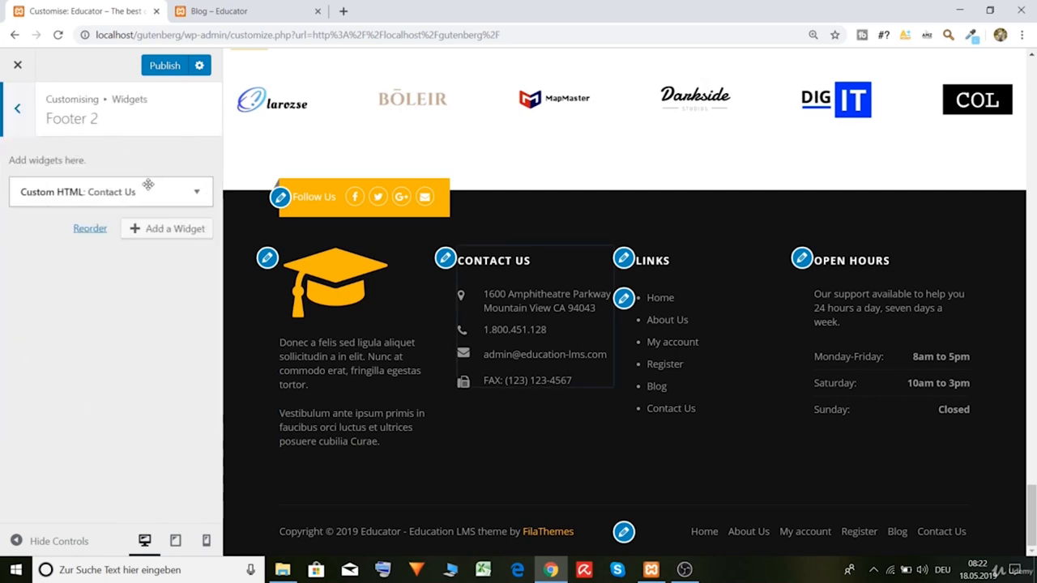
{"action": "left_click", "coordinate": [105, 191]}
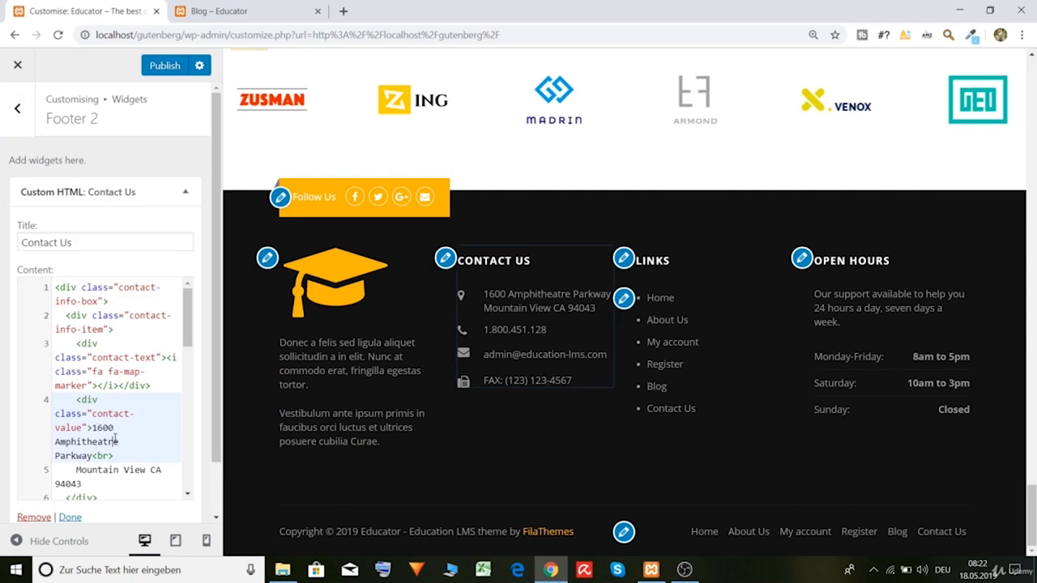
{"action": "double_click", "coordinate": [85, 440]}
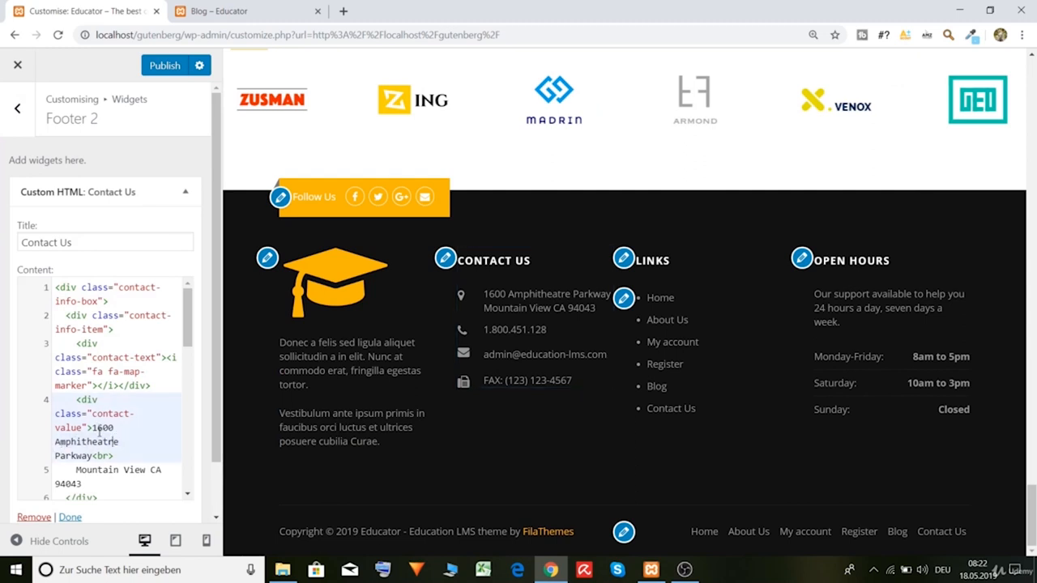
{"action": "double_click", "coordinate": [84, 441]}
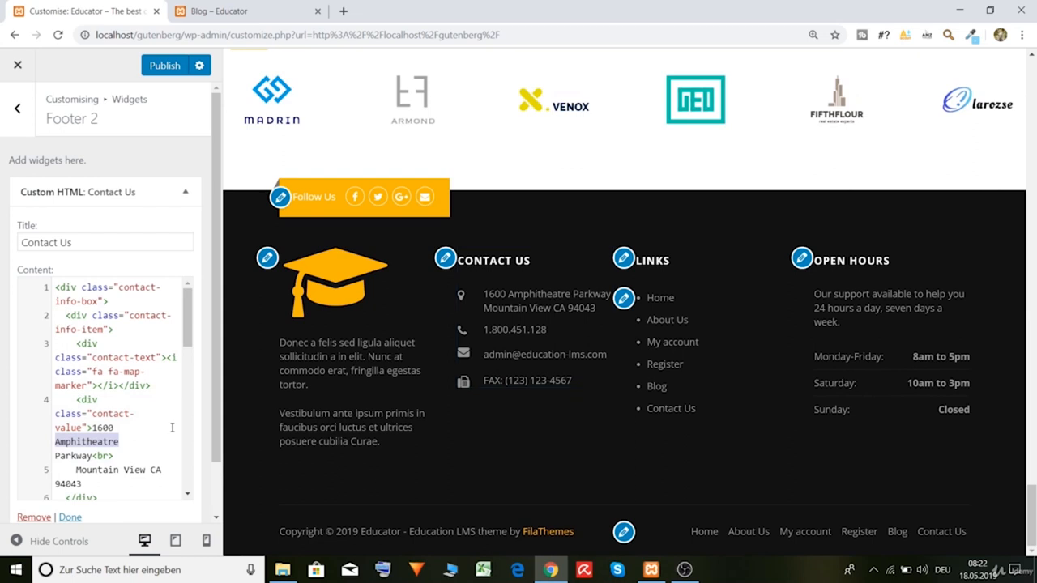
{"action": "type", "text": "Hamburg"}
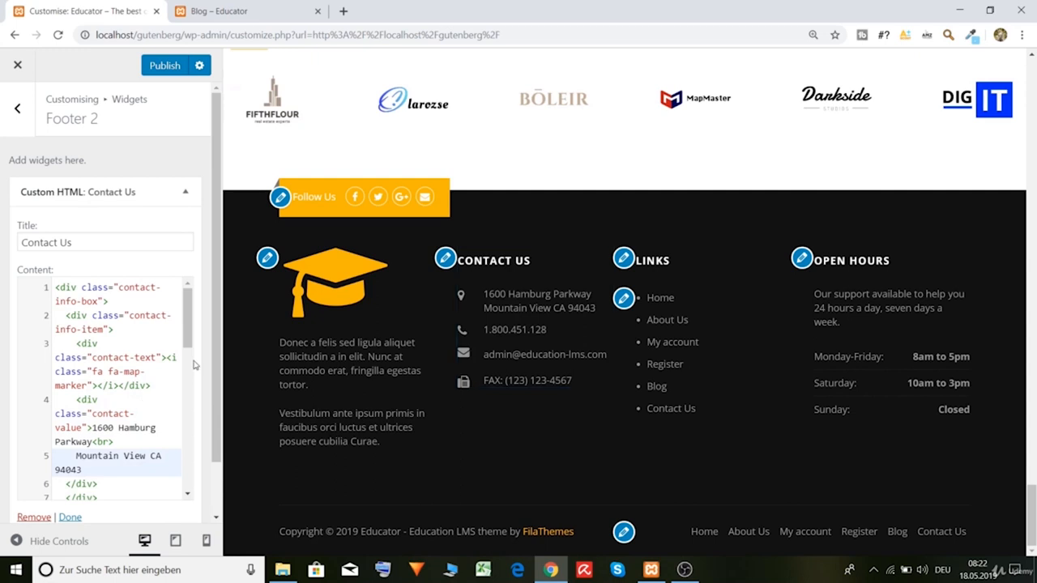
{"action": "scroll", "scroll_direction": "down", "scroll_amount": 3}
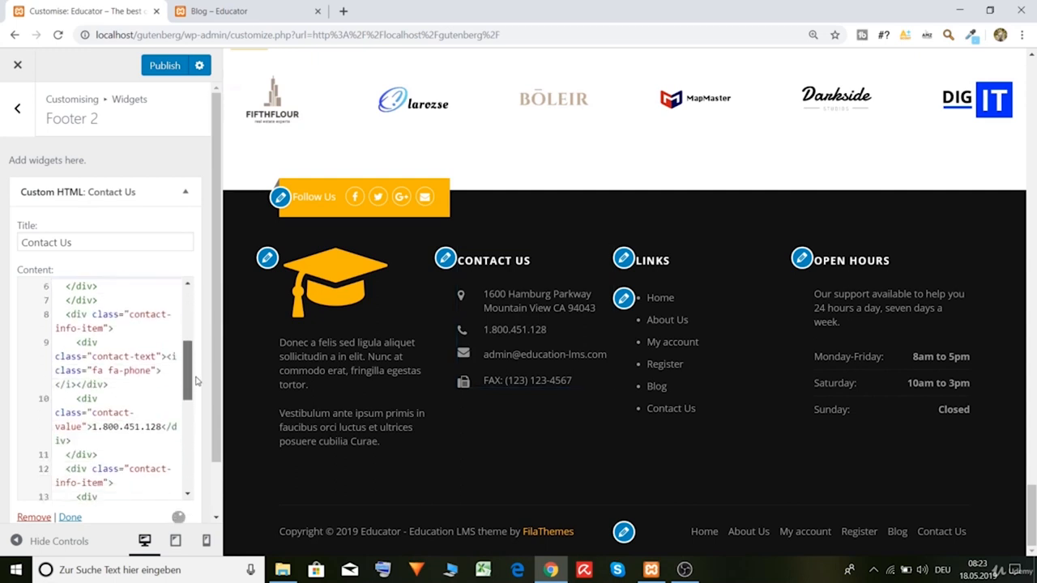
{"action": "scroll", "scroll_direction": "down", "scroll_amount": 3}
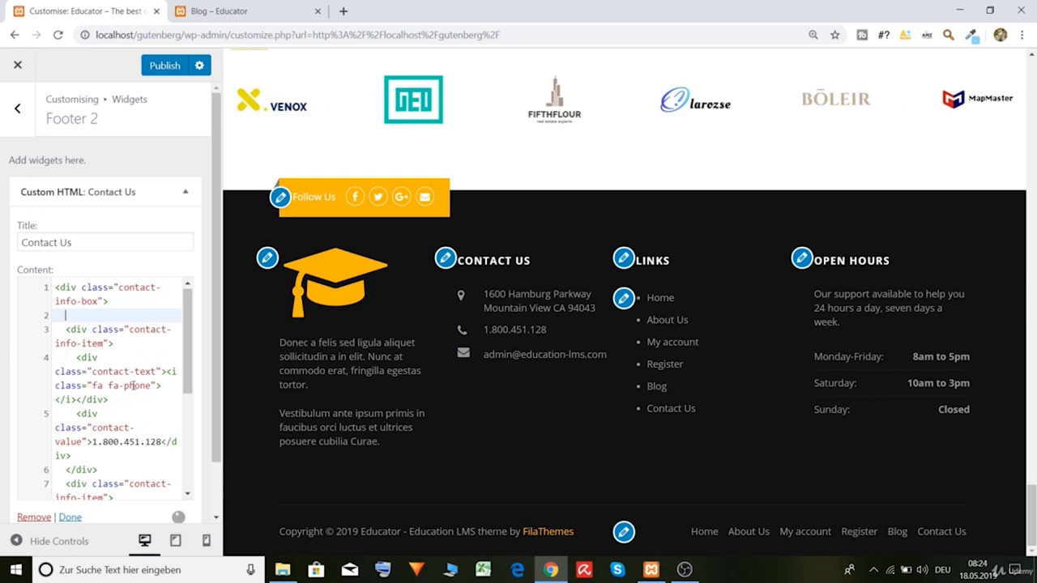
{"action": "mouse_move", "coordinate": [414, 384]}
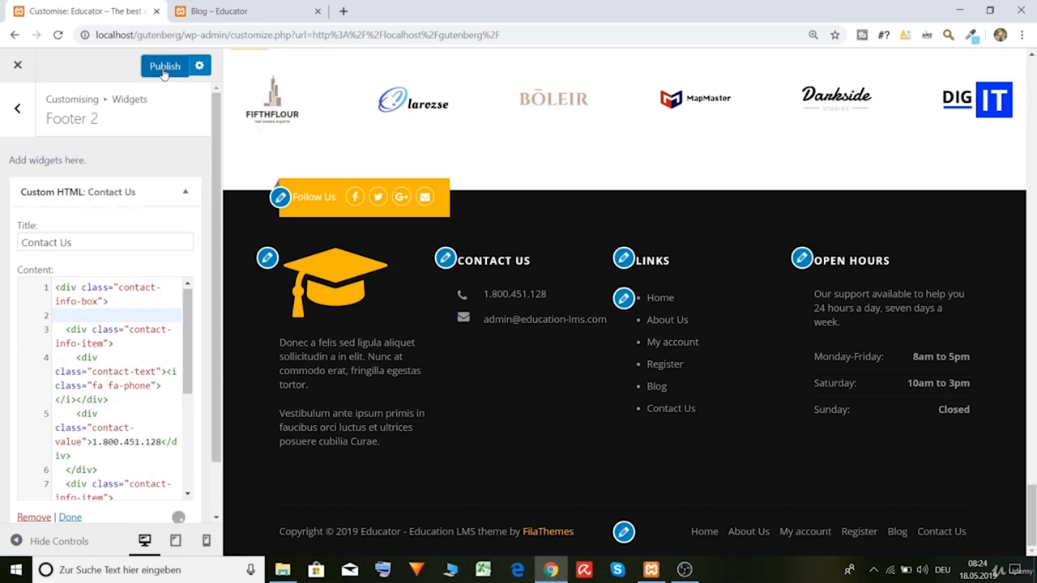
Publish the Customizer changes so the Footer 2 Contact Us edits go live.
{"action": "left_click", "coordinate": [166, 65]}
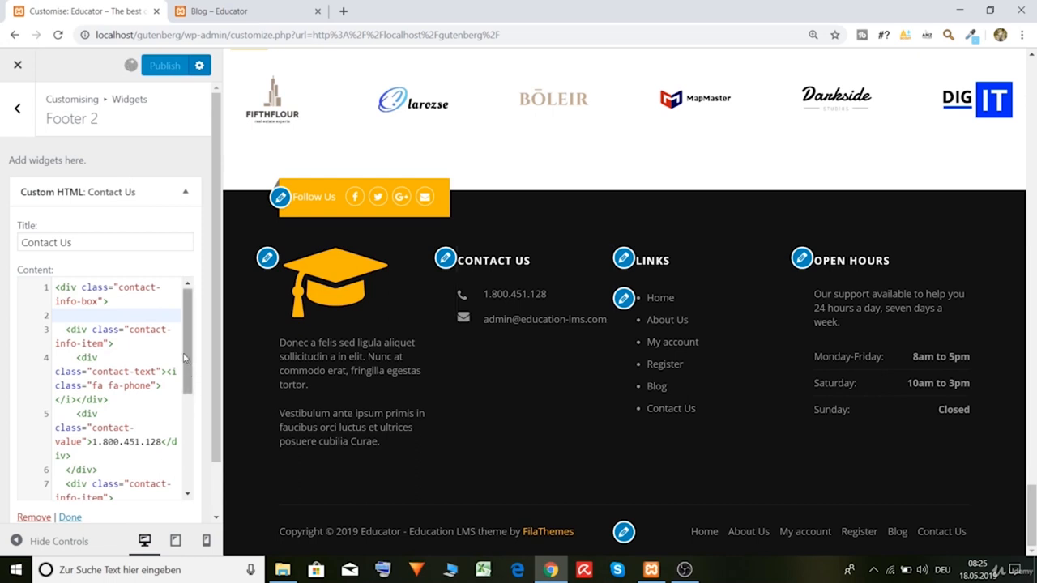
{"action": "scroll", "scroll_direction": "down", "scroll_amount": 3}
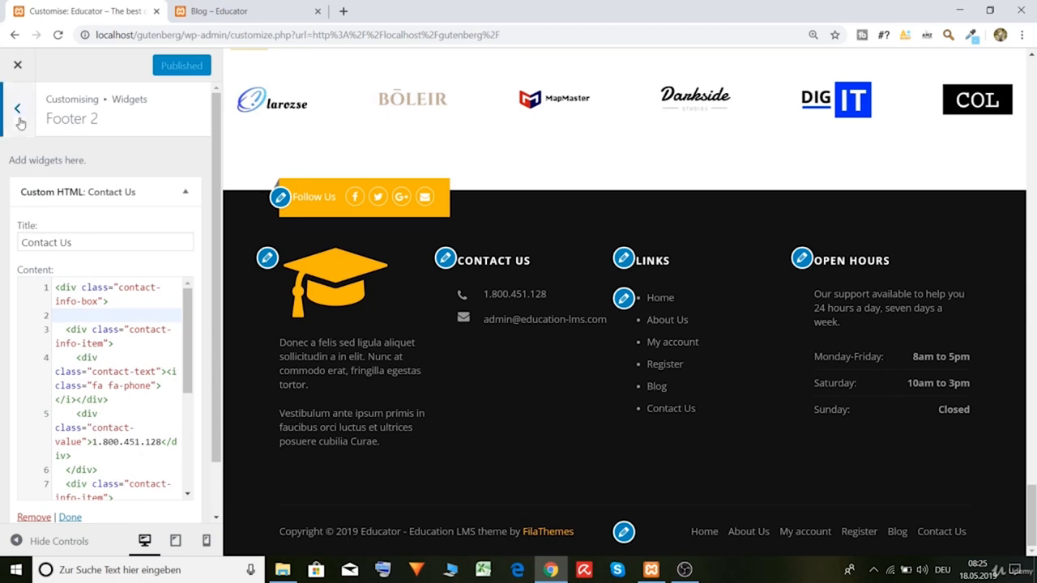
Retitle Footer 3's navigation menu widget from Links to 'Menu'.
{"action": "left_click", "coordinate": [13, 107]}
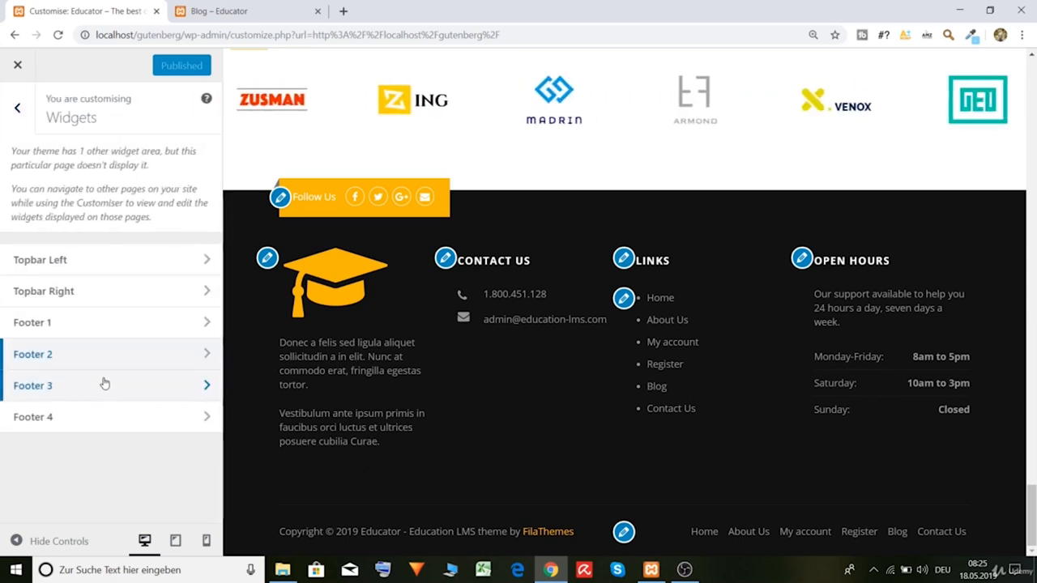
{"action": "left_click", "coordinate": [32, 386]}
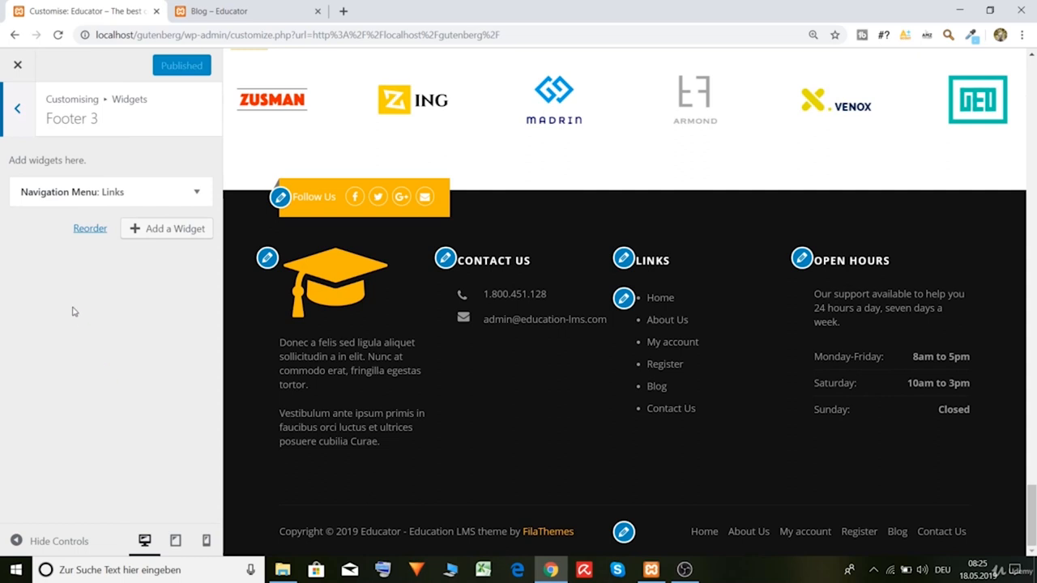
{"action": "left_click", "coordinate": [110, 191]}
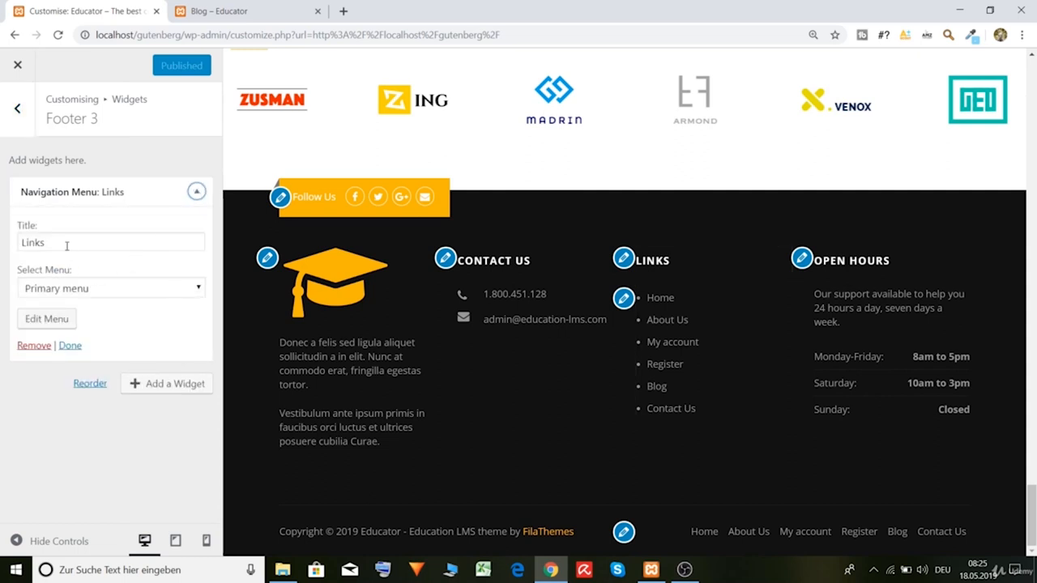
{"action": "type", "text": "N"}
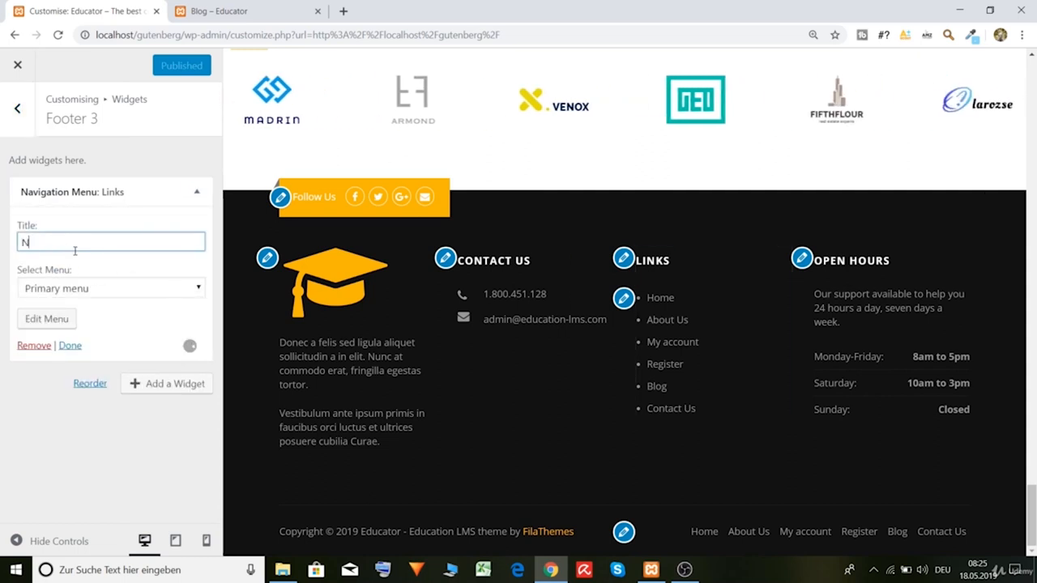
{"action": "type", "text": "enu"}
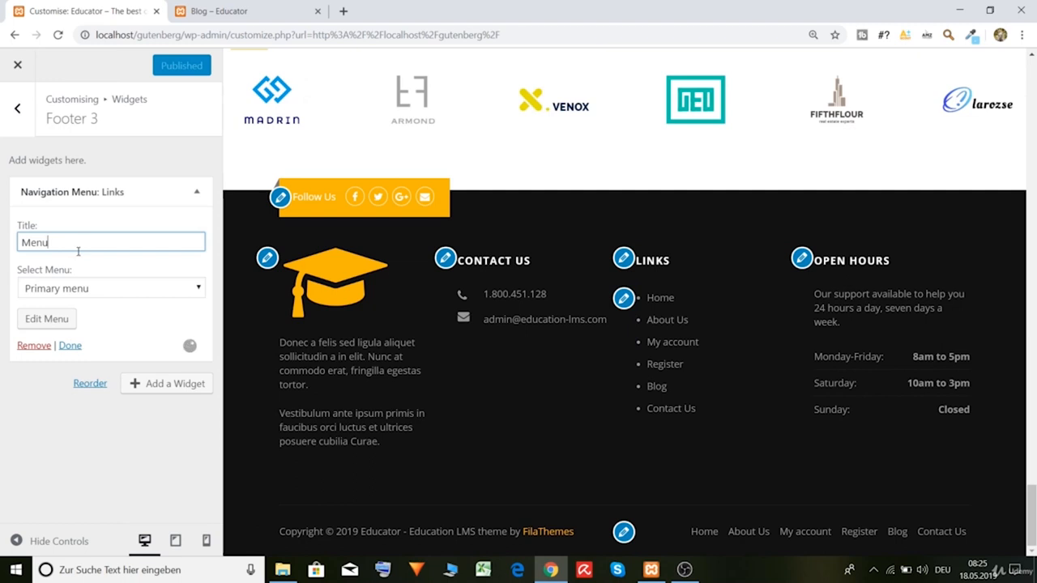
Choose the menu displayed in the Footer 3 navigation widget.
{"action": "left_click", "coordinate": [110, 288]}
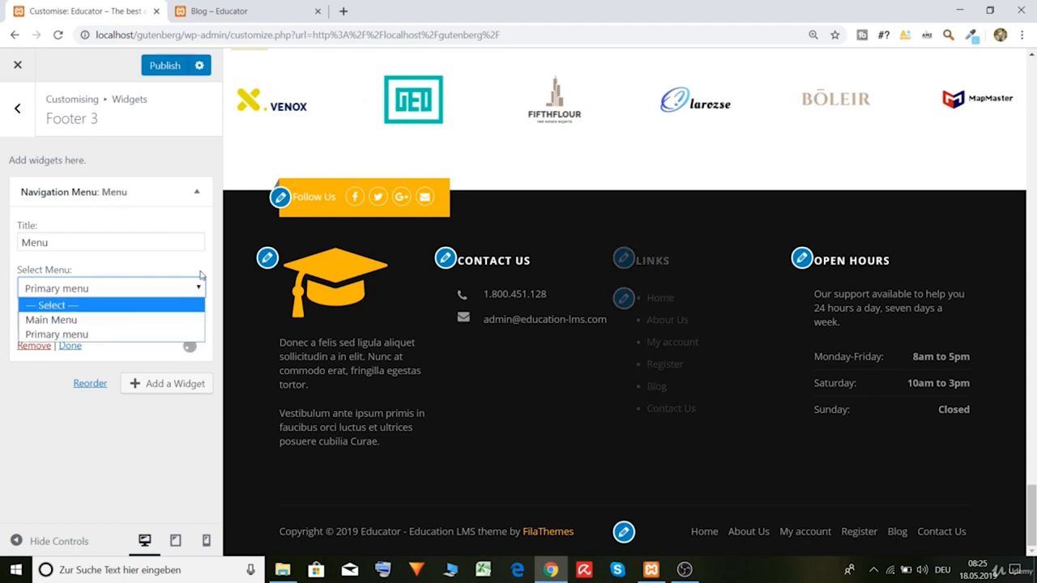
{"action": "left_click", "coordinate": [57, 333]}
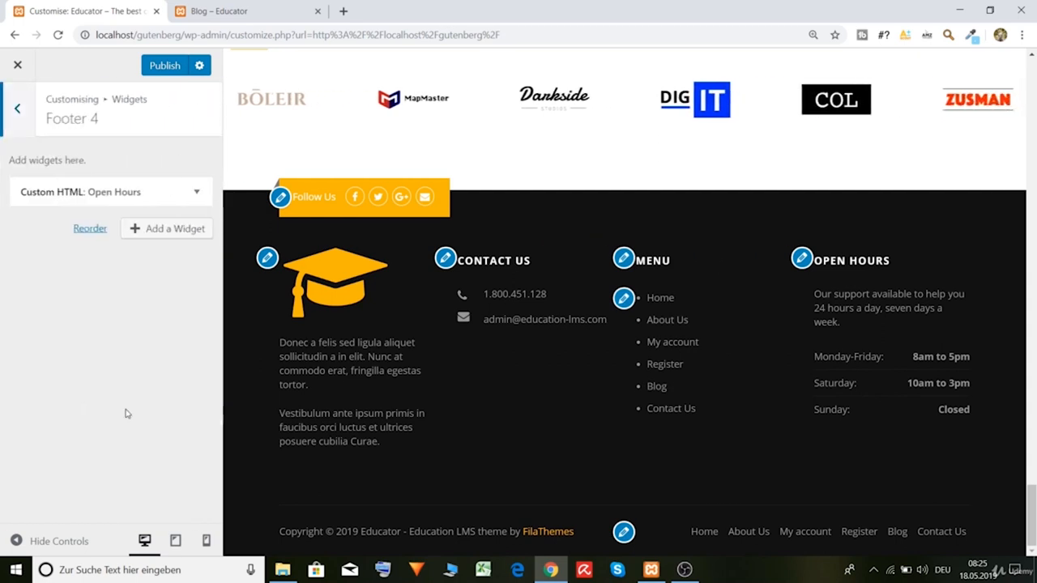
{"action": "mouse_move", "coordinate": [193, 203]}
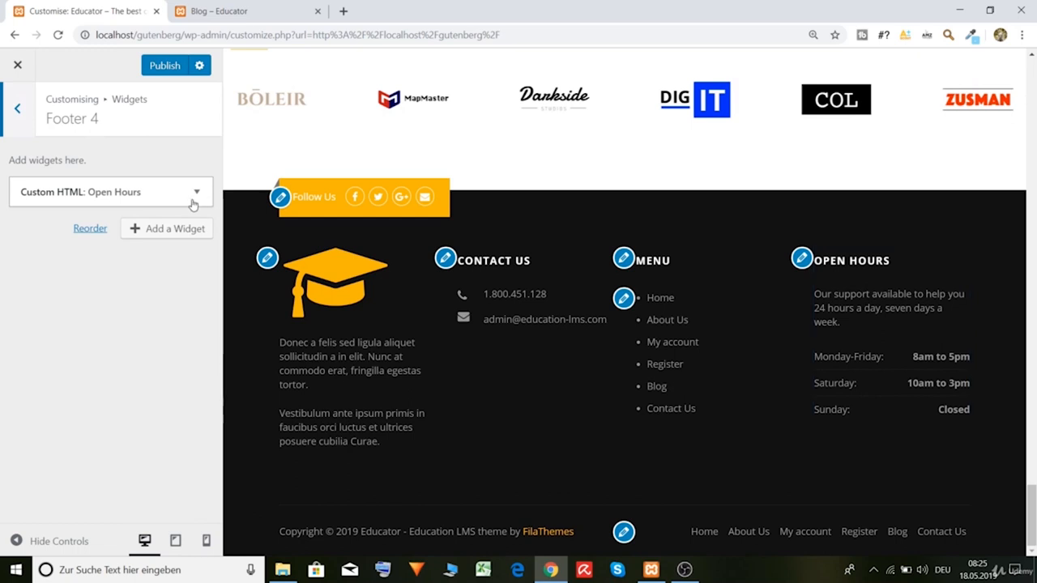
Remove the Open Hours custom HTML widget from Footer 4 and start adding a new one.
{"action": "left_click", "coordinate": [110, 191]}
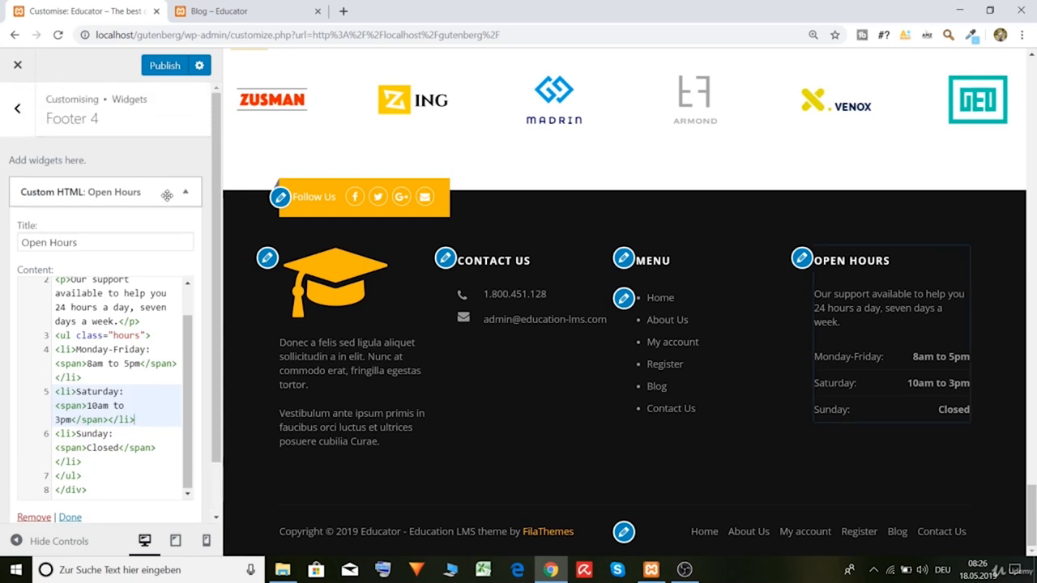
{"action": "left_click", "coordinate": [198, 191]}
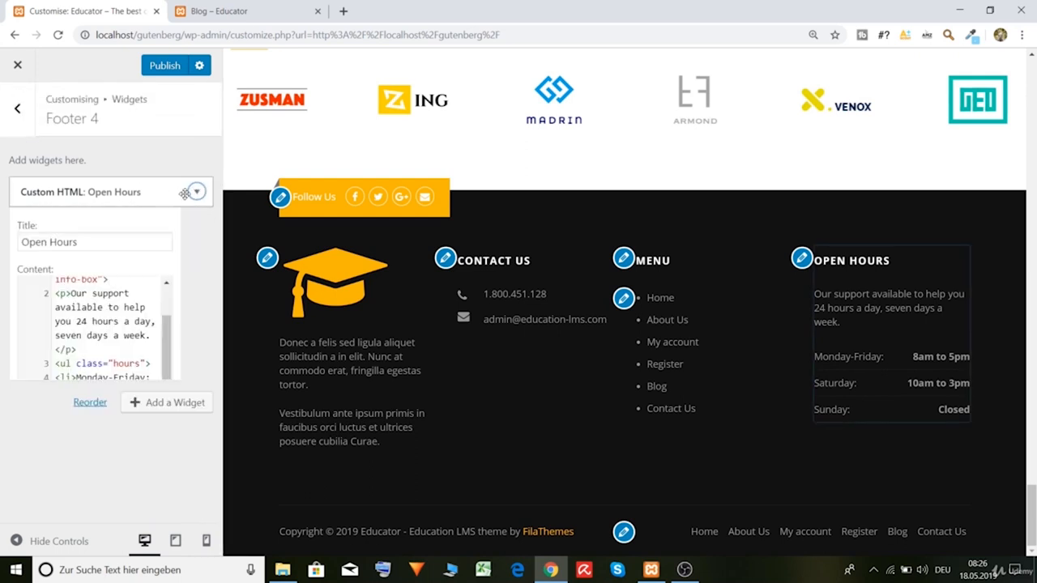
{"action": "left_click", "coordinate": [192, 192]}
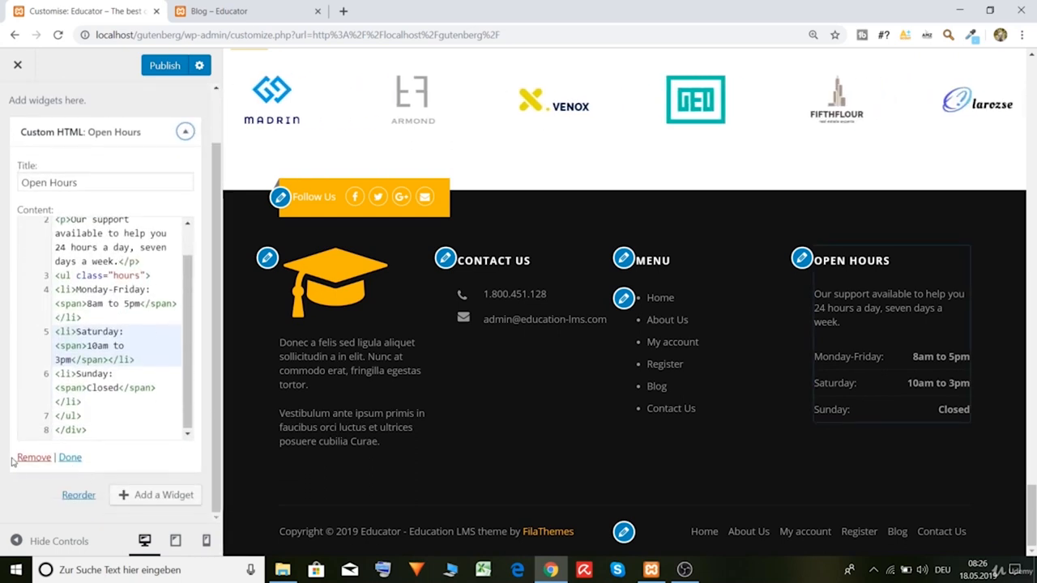
{"action": "left_click", "coordinate": [32, 457]}
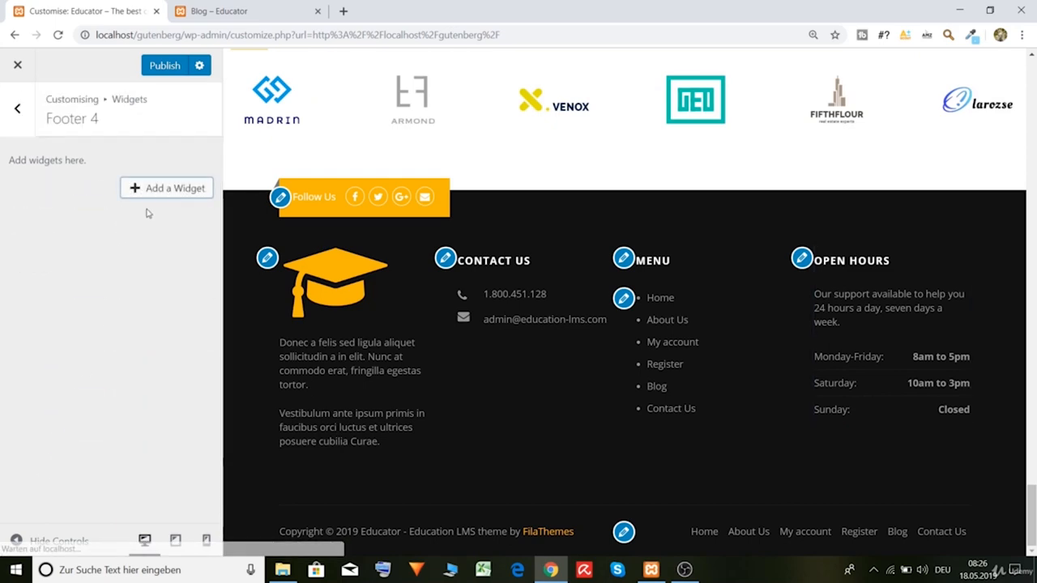
{"action": "left_click", "coordinate": [165, 188]}
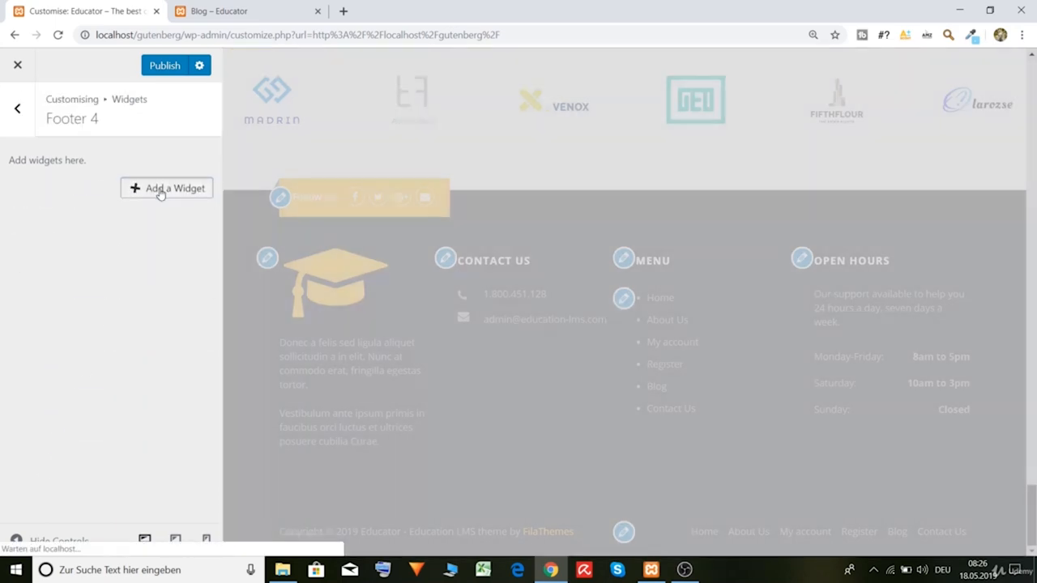
Add the LearnPress Recent Courses widget to Footer 4 and expand its settings.
{"action": "left_click", "coordinate": [165, 188]}
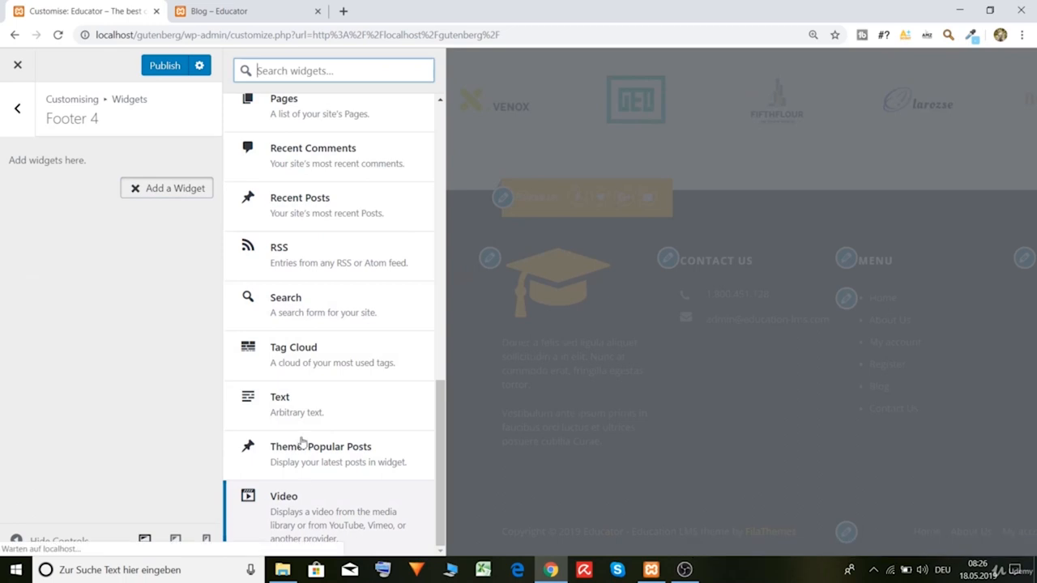
{"action": "mouse_move", "coordinate": [298, 395]}
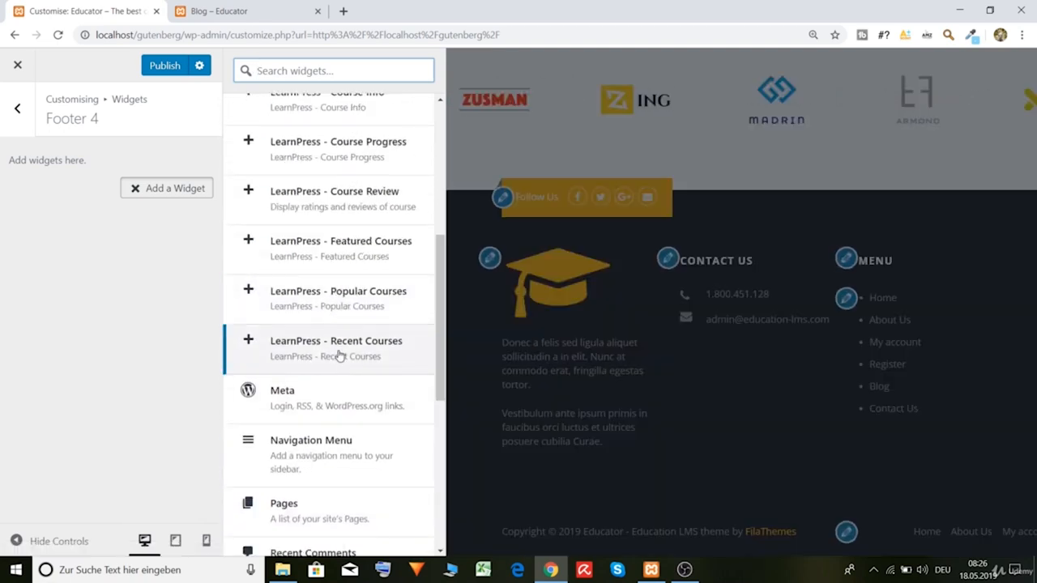
{"action": "left_click", "coordinate": [337, 340]}
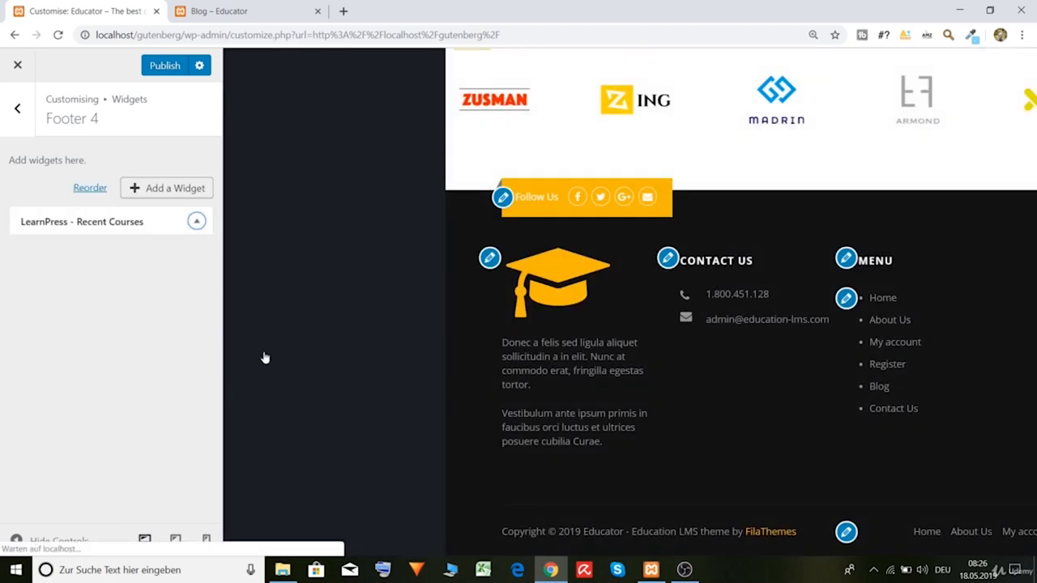
{"action": "left_click", "coordinate": [81, 220]}
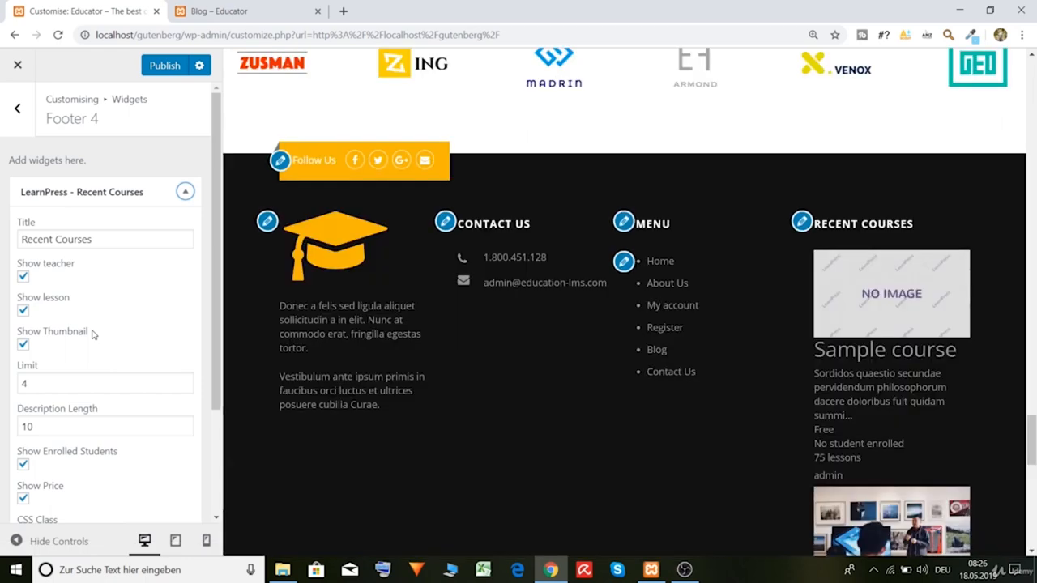
{"action": "mouse_move", "coordinate": [65, 376]}
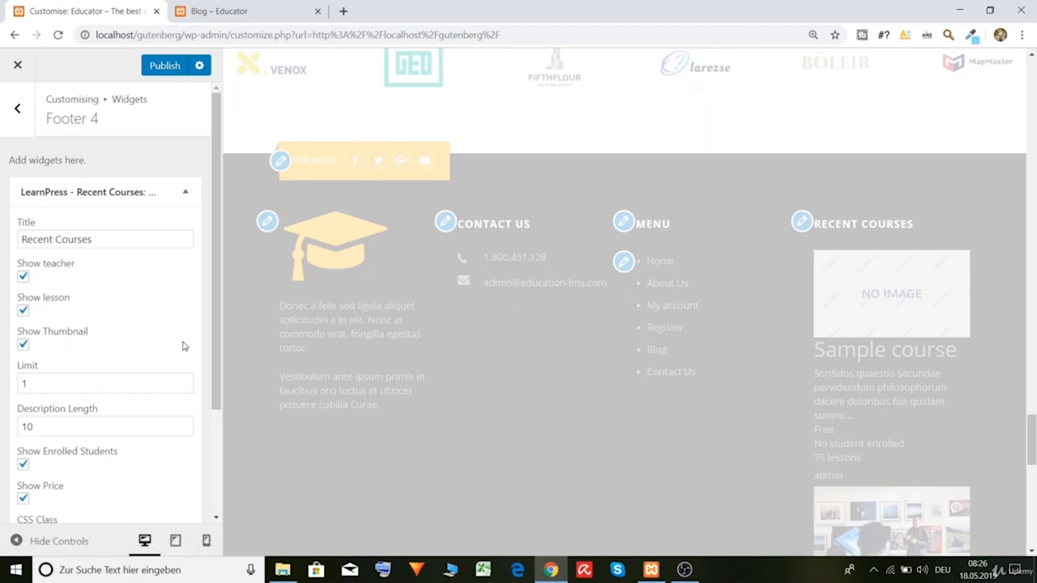
{"action": "mouse_move", "coordinate": [178, 347]}
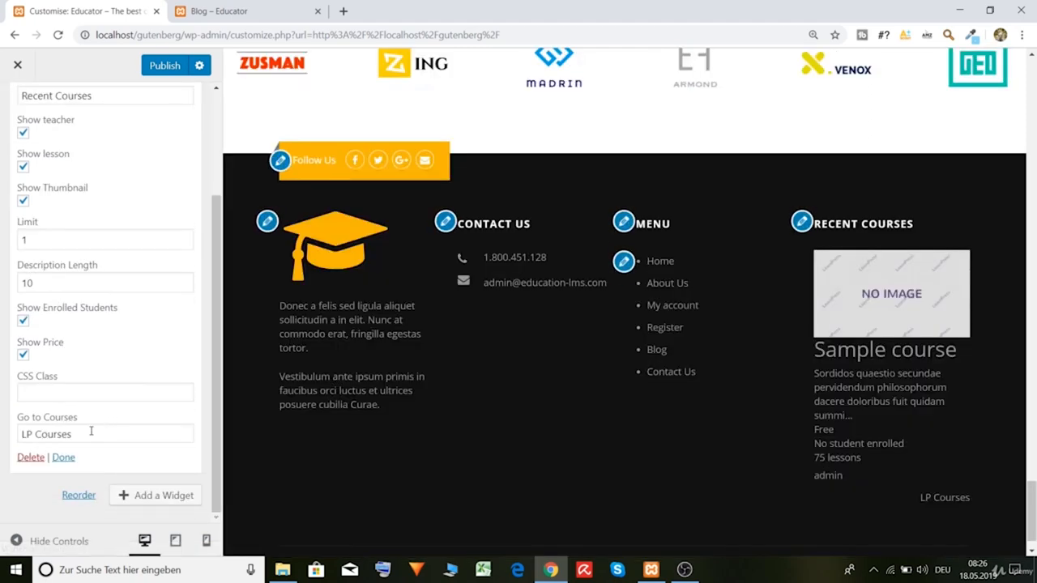
{"action": "mouse_move", "coordinate": [86, 425]}
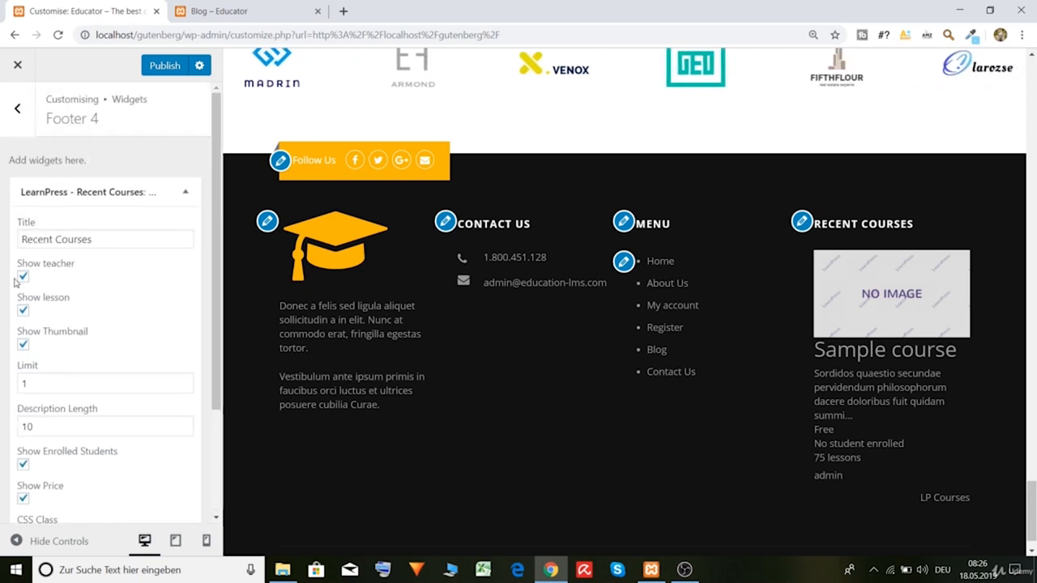
Hide the teacher and enrolled students count, and set the link text to 'Visit Course'.
{"action": "left_click", "coordinate": [23, 276]}
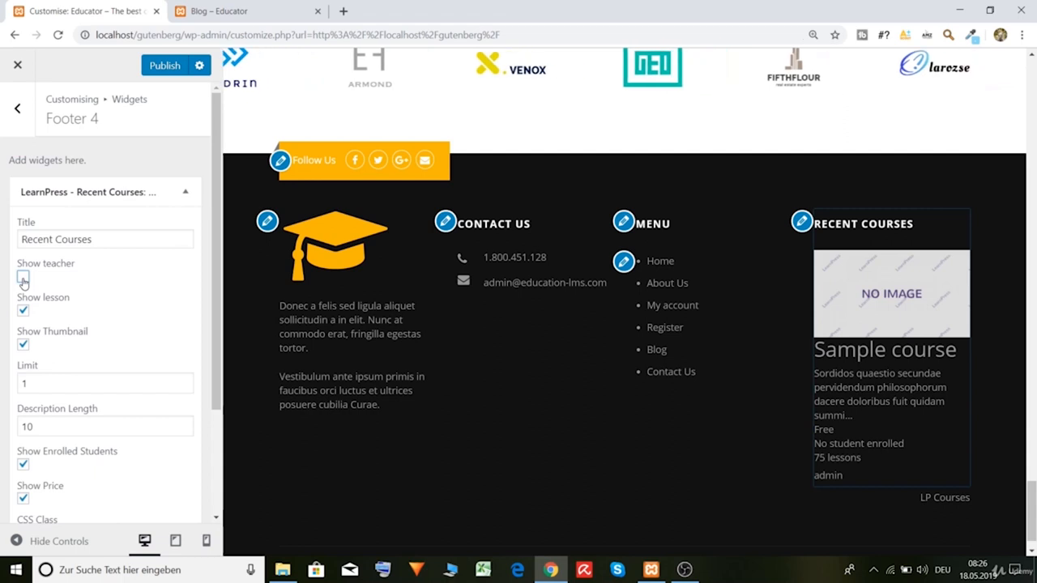
{"action": "left_click", "coordinate": [23, 275]}
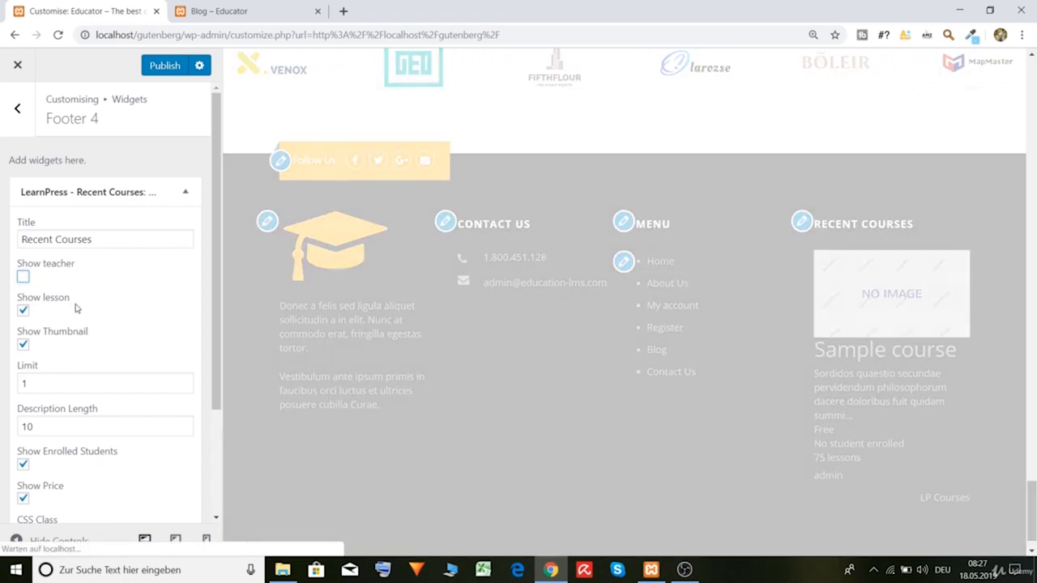
{"action": "scroll", "scroll_direction": "down", "scroll_amount": 3}
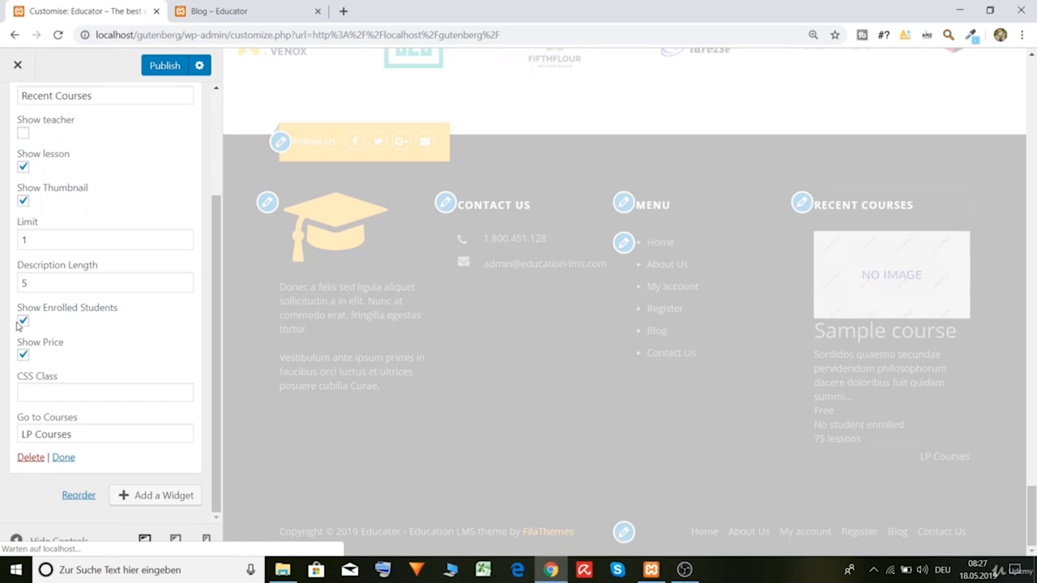
{"action": "left_click", "coordinate": [23, 321]}
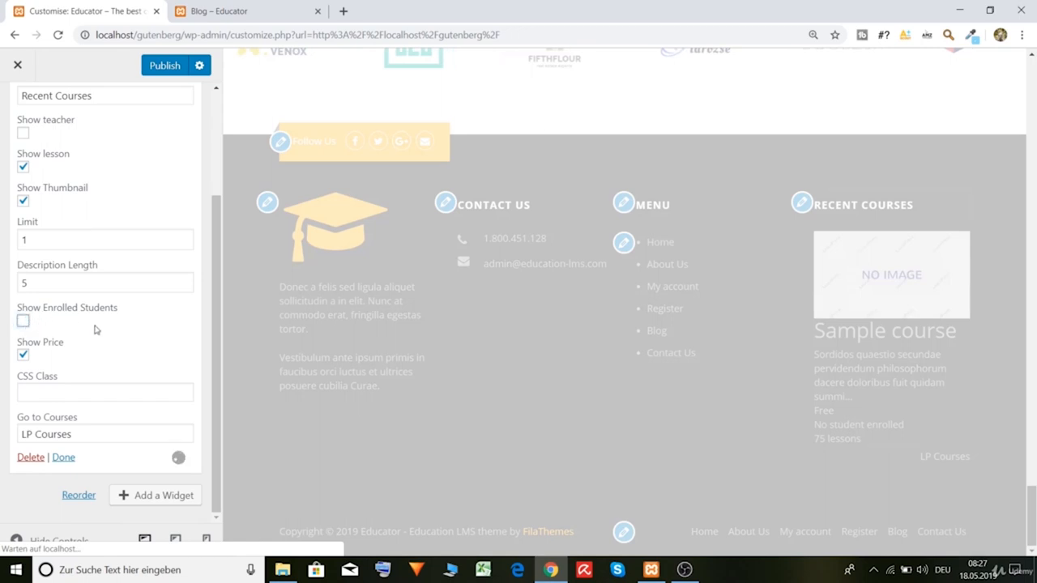
{"action": "mouse_move", "coordinate": [175, 321]}
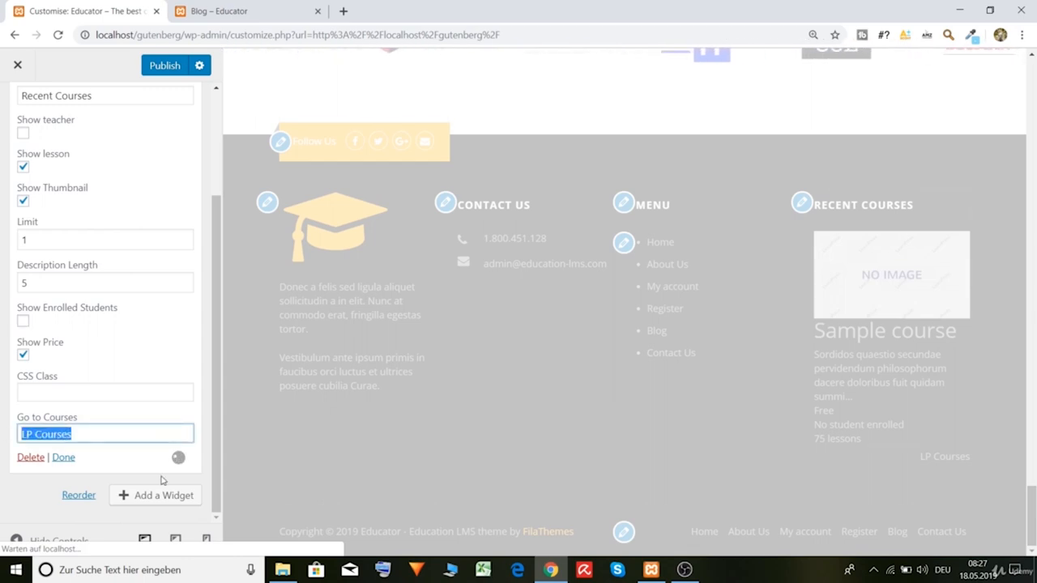
{"action": "type", "text": "Visit Cour"}
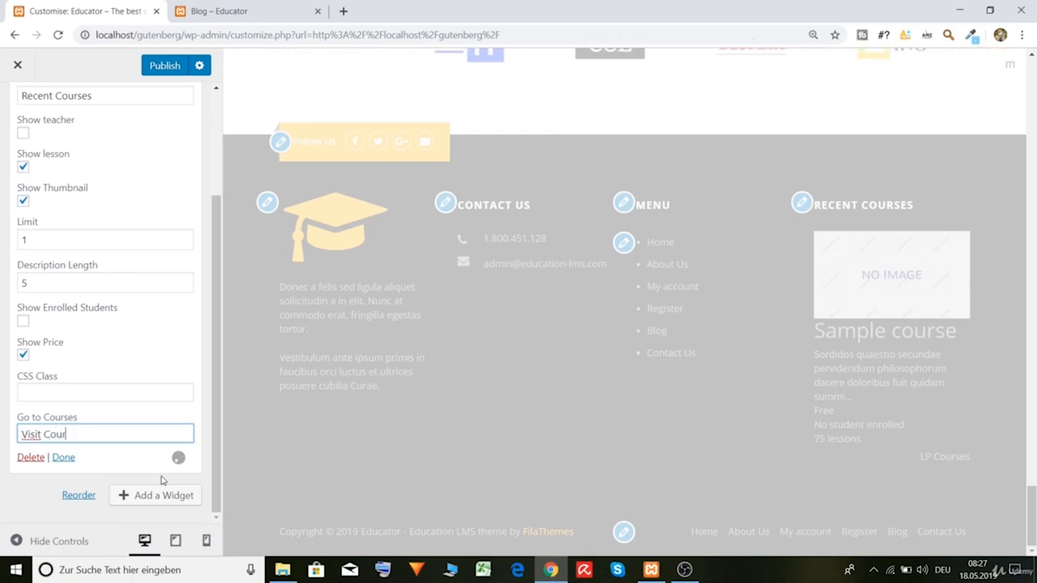
{"action": "type", "text": "se"}
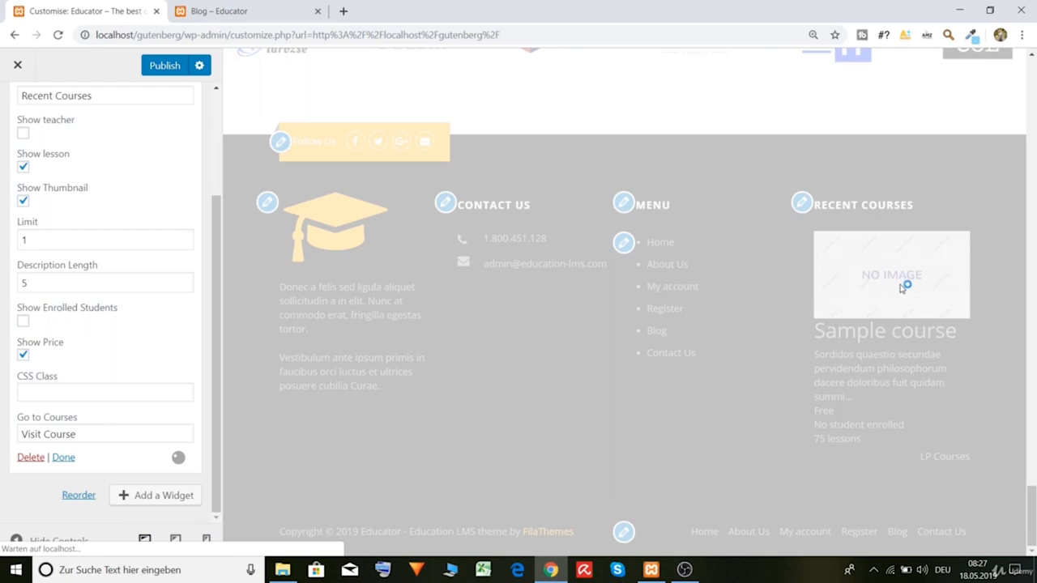
{"action": "mouse_move", "coordinate": [882, 258]}
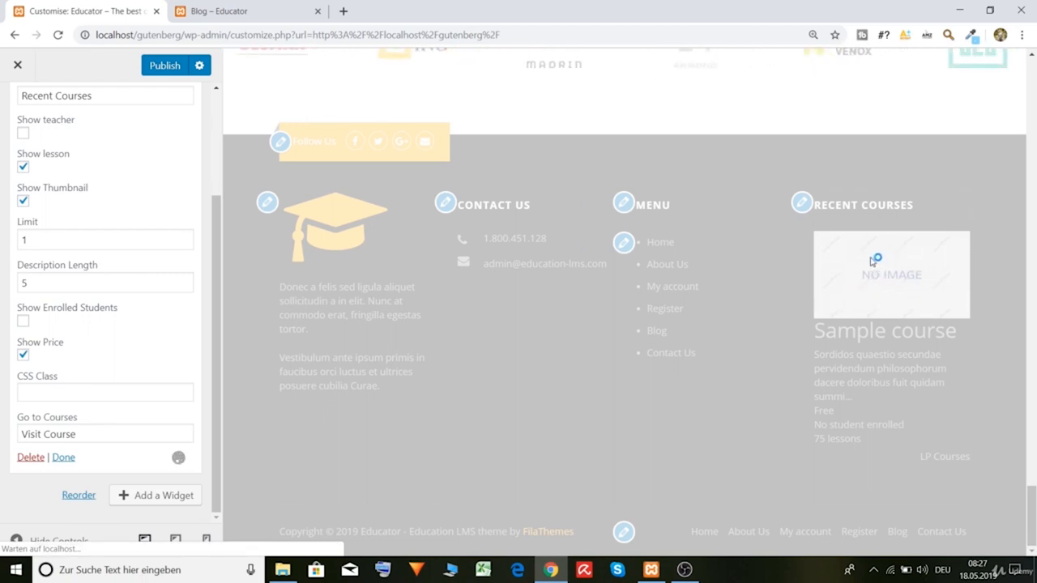
{"action": "mouse_move", "coordinate": [867, 267]}
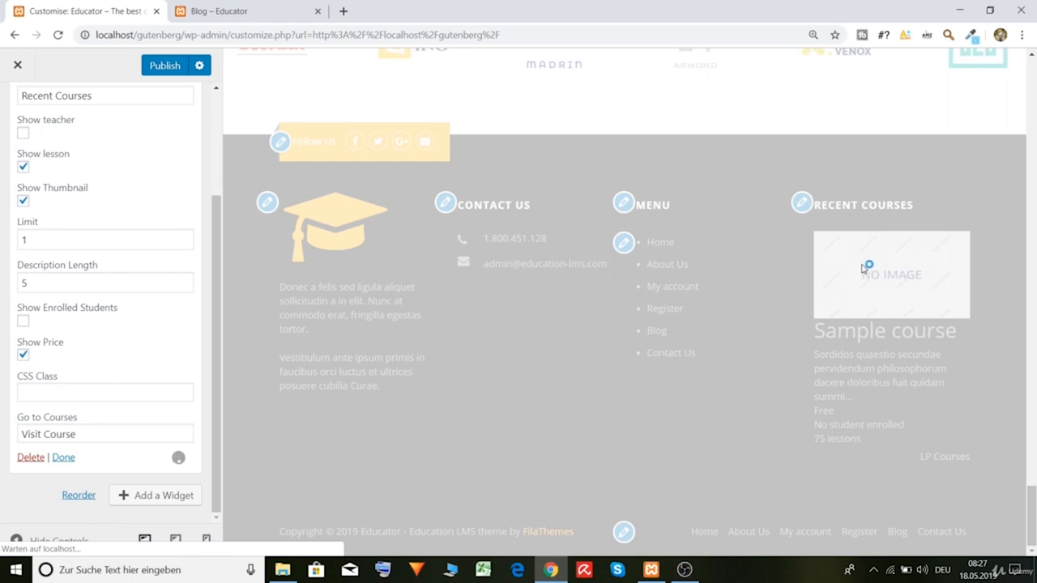
{"action": "mouse_move", "coordinate": [857, 278]}
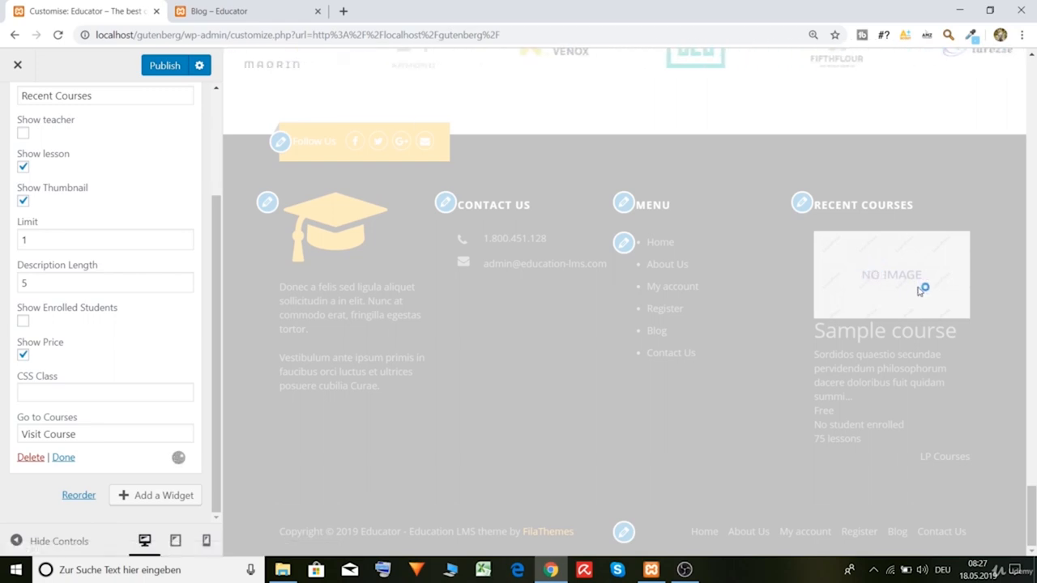
{"action": "mouse_move", "coordinate": [900, 337]}
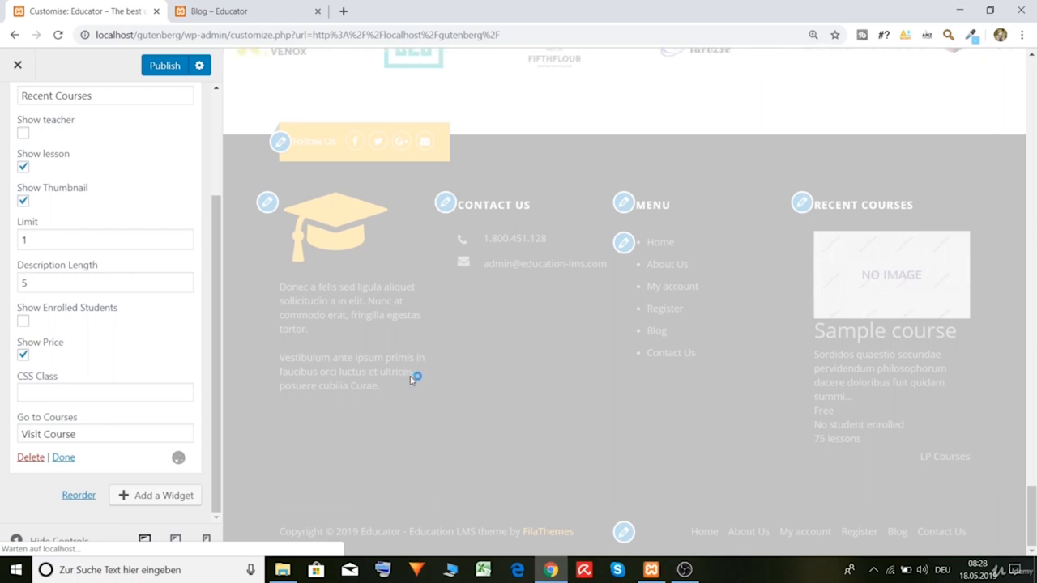
{"action": "mouse_move", "coordinate": [552, 381]}
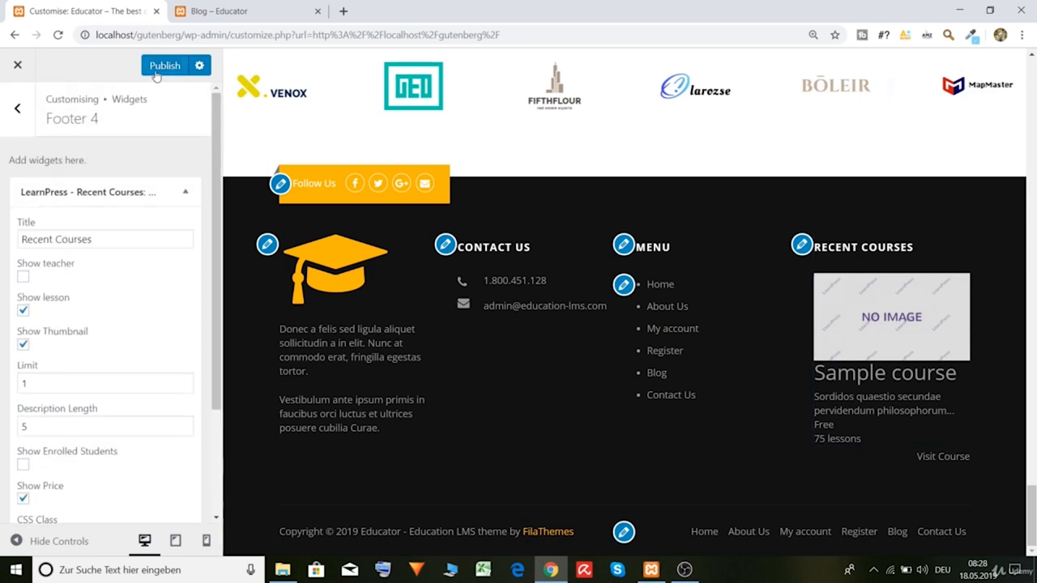
Publish the Recent Courses footer widget and return to the Customizer main menu.
{"action": "left_click", "coordinate": [165, 65]}
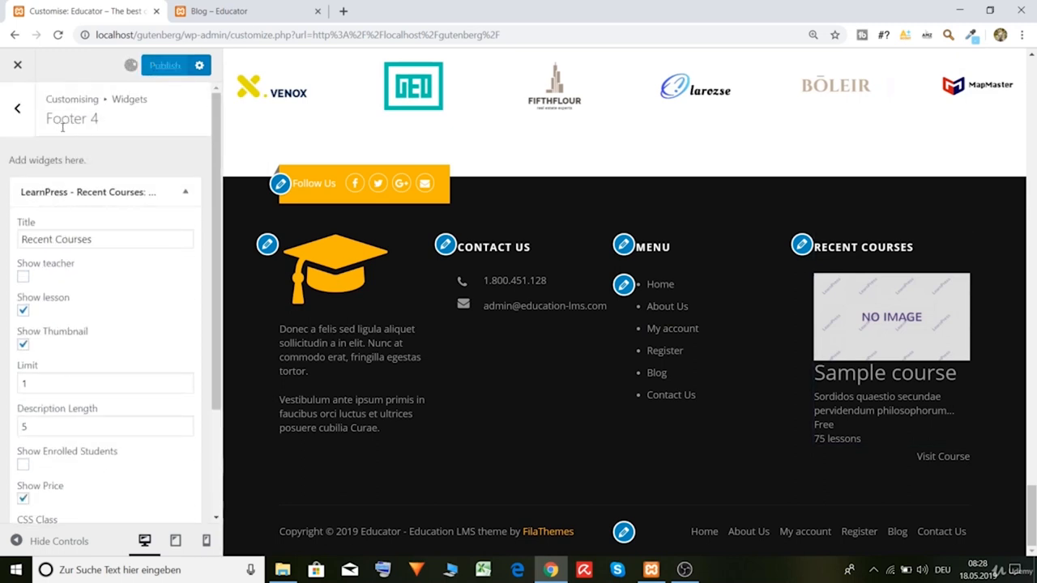
{"action": "left_click", "coordinate": [16, 107]}
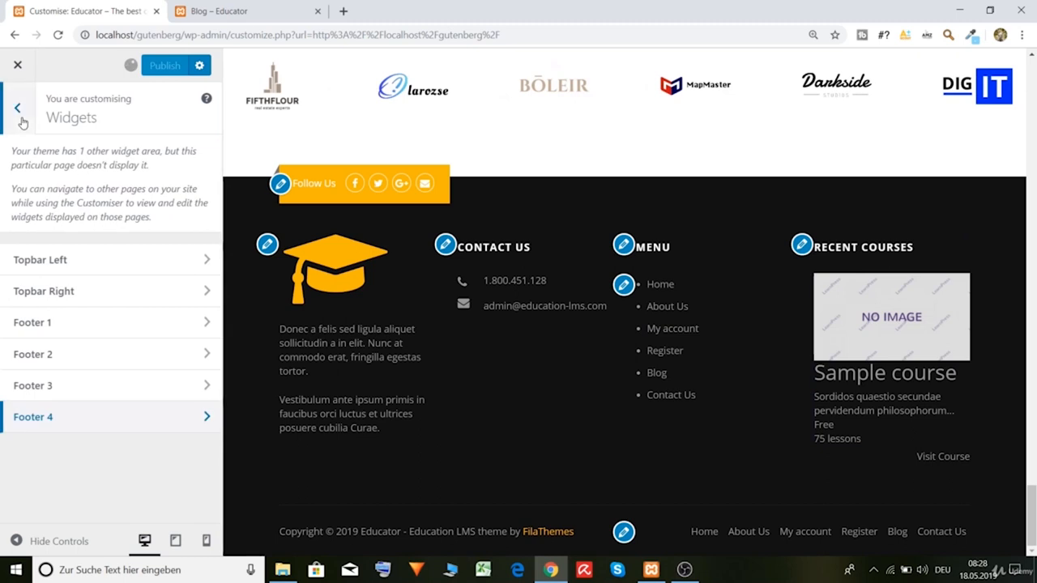
{"action": "left_click", "coordinate": [16, 107]}
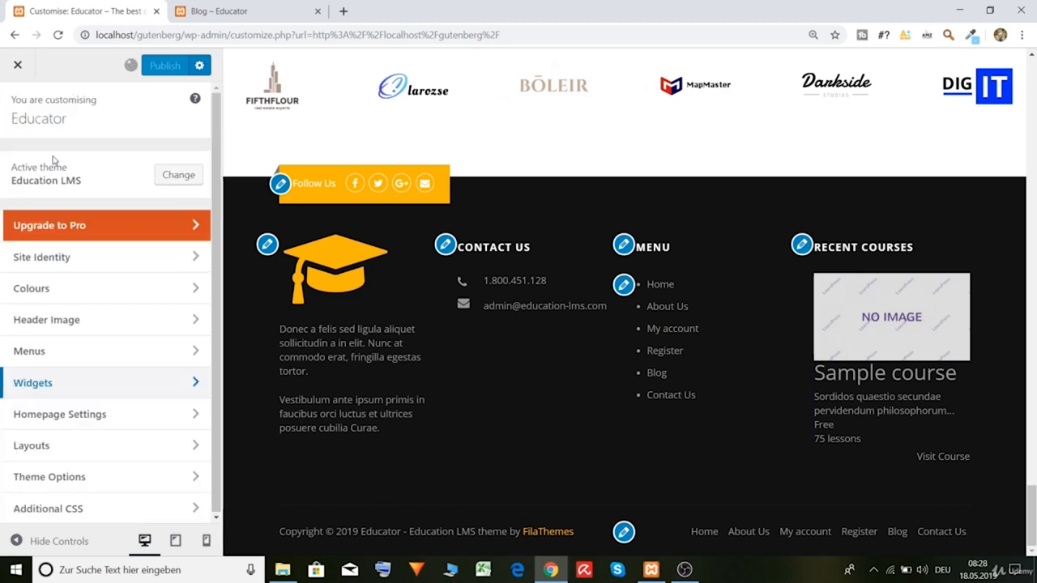
{"action": "left_click", "coordinate": [165, 65]}
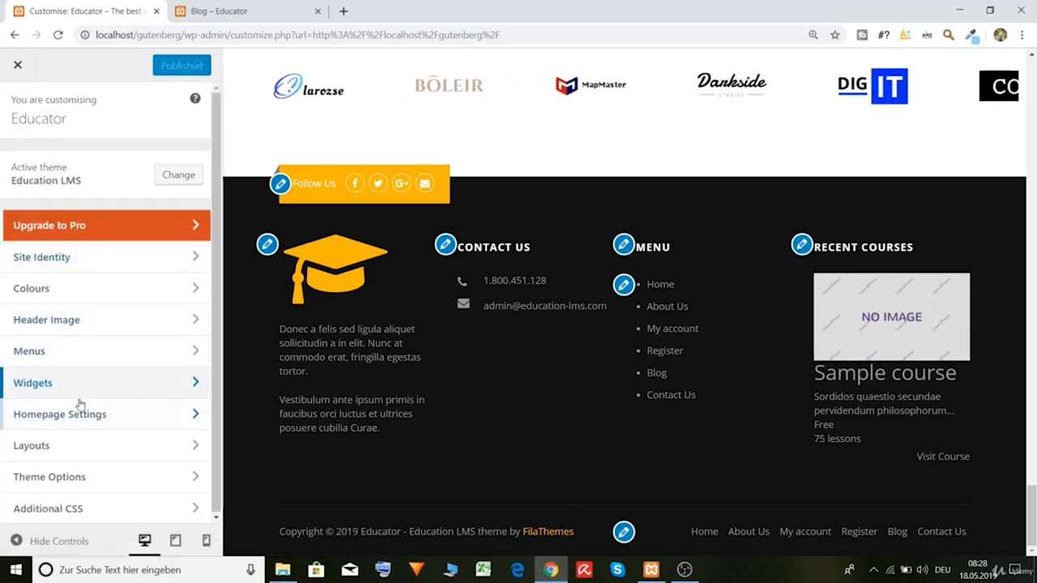
Briefly view the homepage display settings, then leave them again.
{"action": "left_click", "coordinate": [58, 415]}
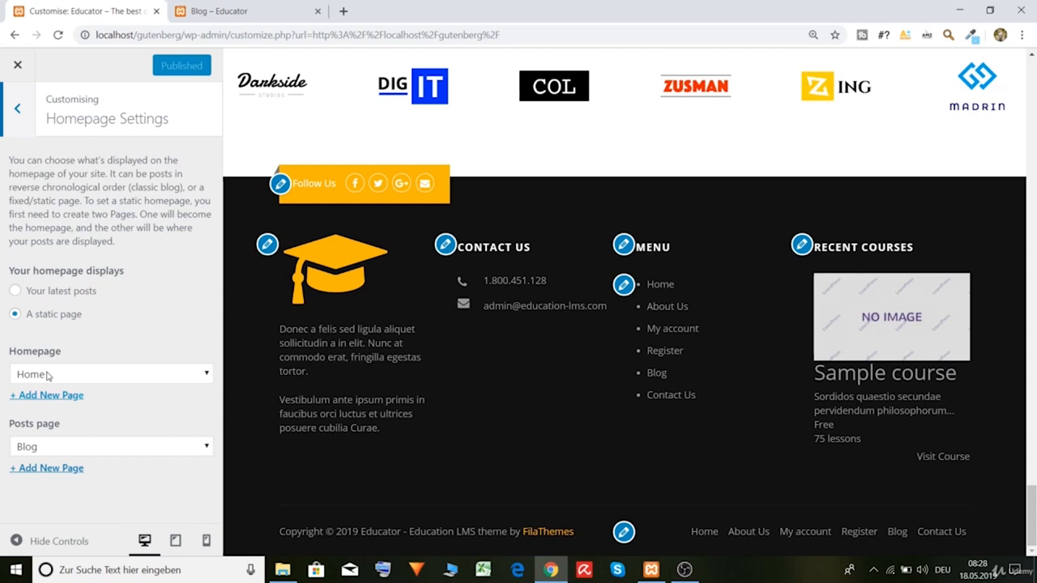
{"action": "mouse_move", "coordinate": [19, 126]}
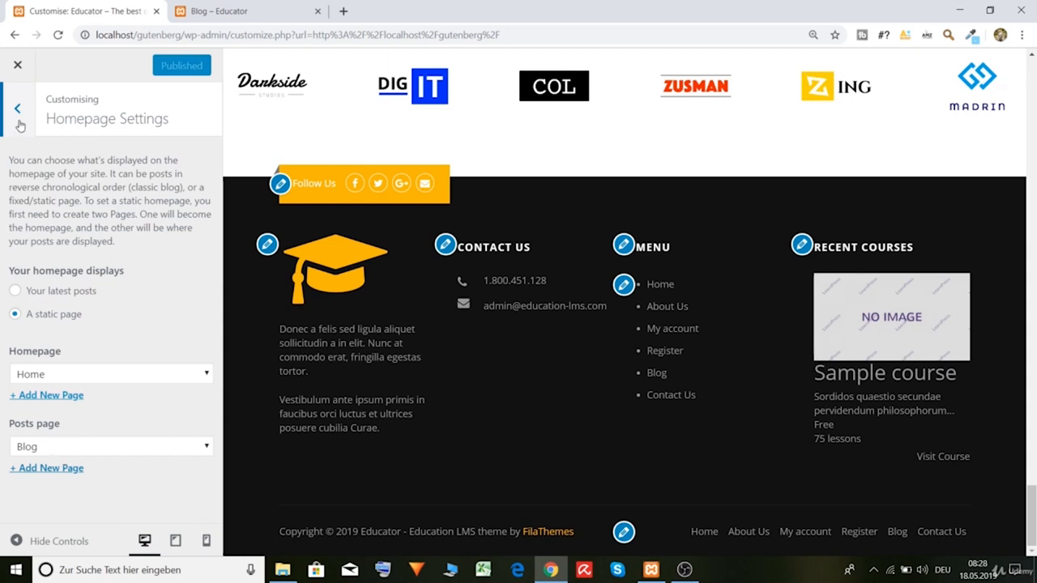
{"action": "left_click", "coordinate": [16, 107]}
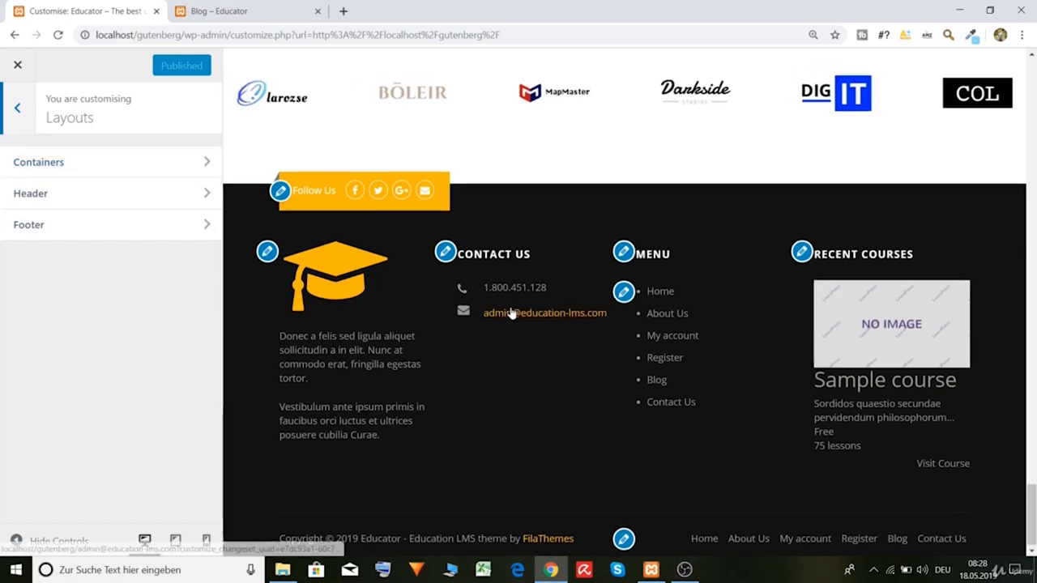
{"action": "scroll", "scroll_direction": "up", "scroll_amount": 3}
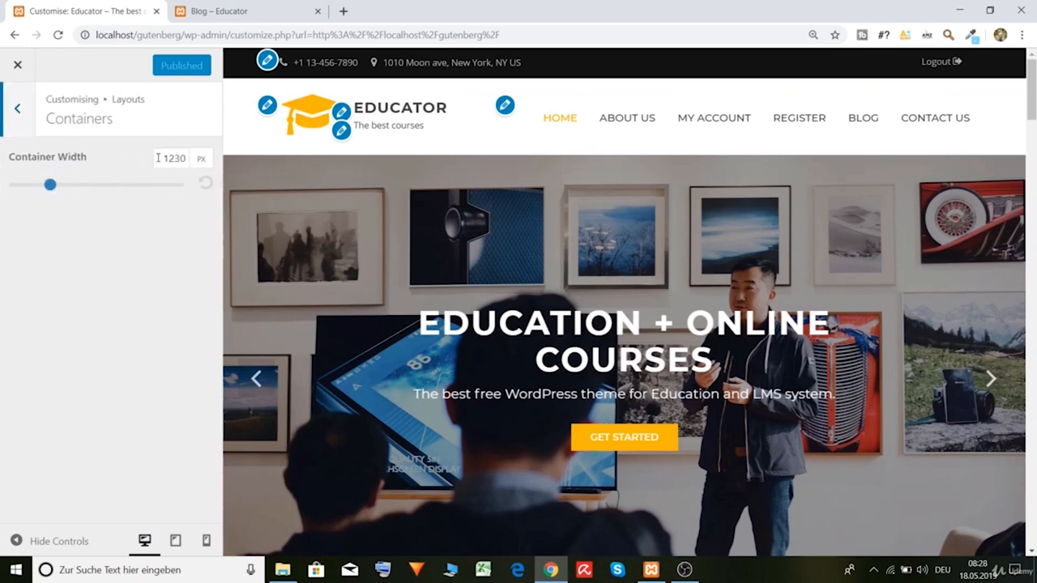
In Layouts > Header, check the header top and main header widths and keep both Contained.
{"action": "left_click", "coordinate": [16, 107]}
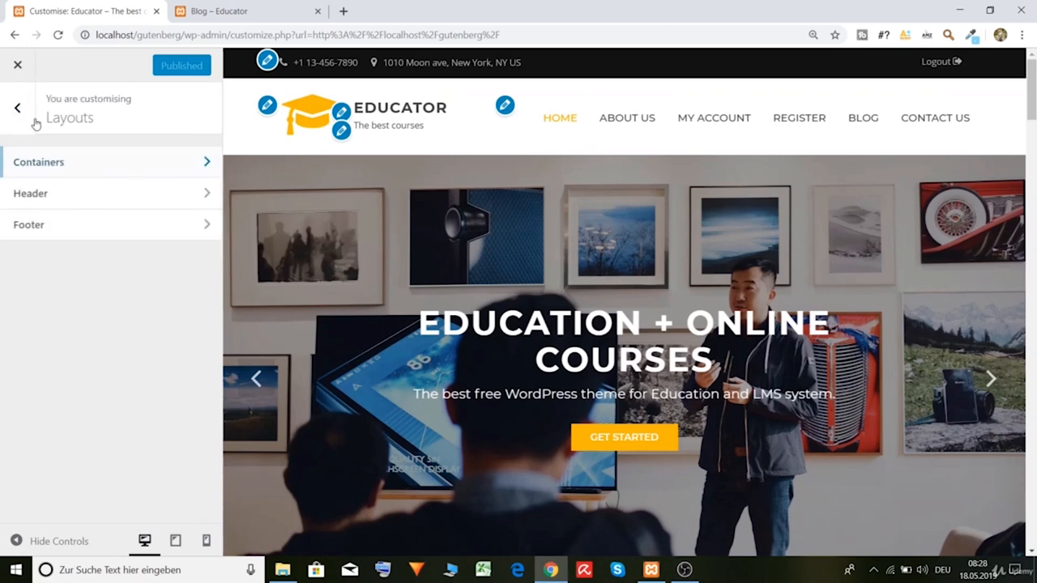
{"action": "left_click", "coordinate": [29, 193]}
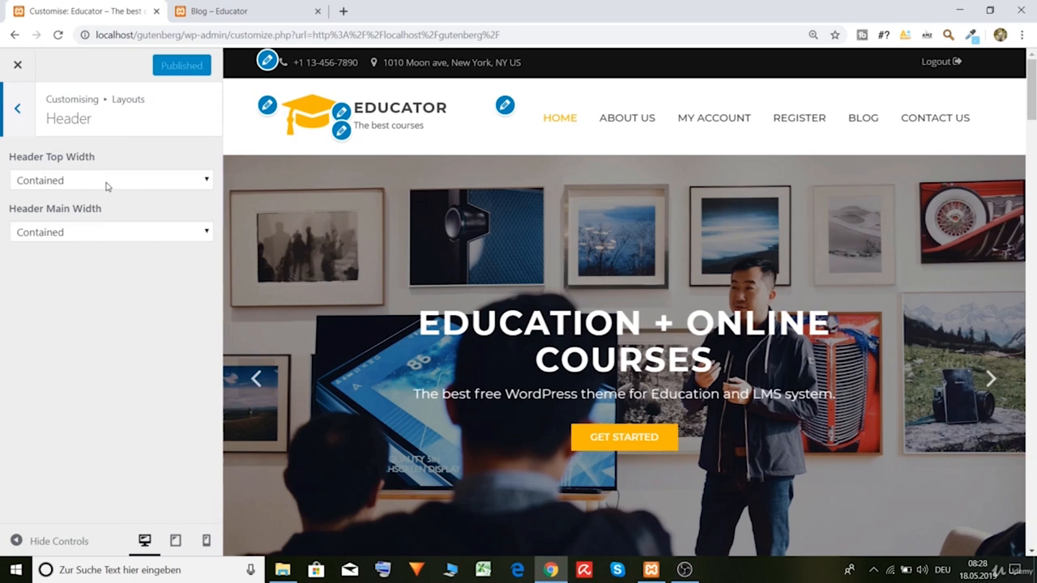
{"action": "left_click", "coordinate": [110, 180]}
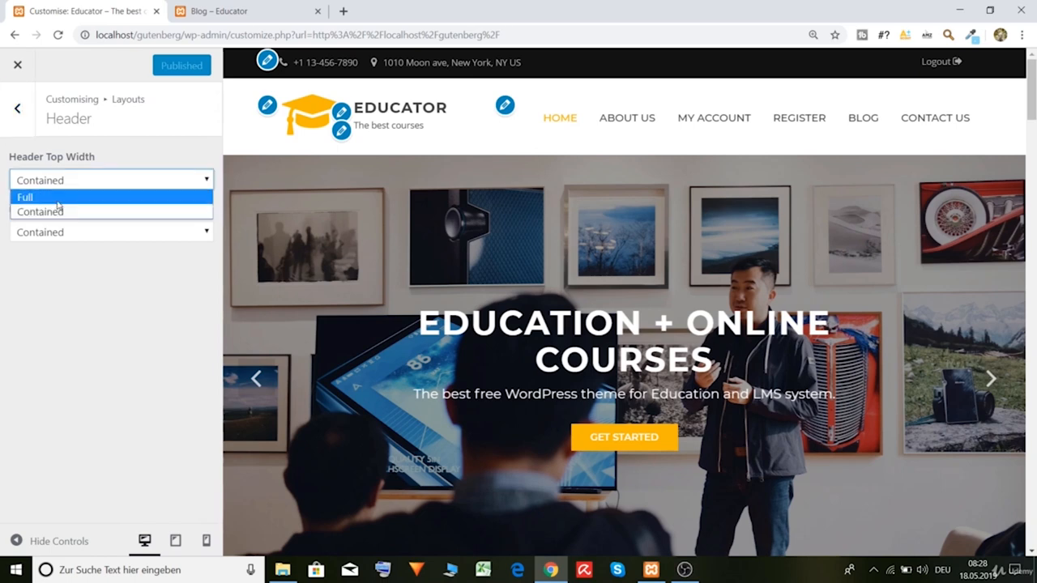
{"action": "left_click", "coordinate": [26, 198]}
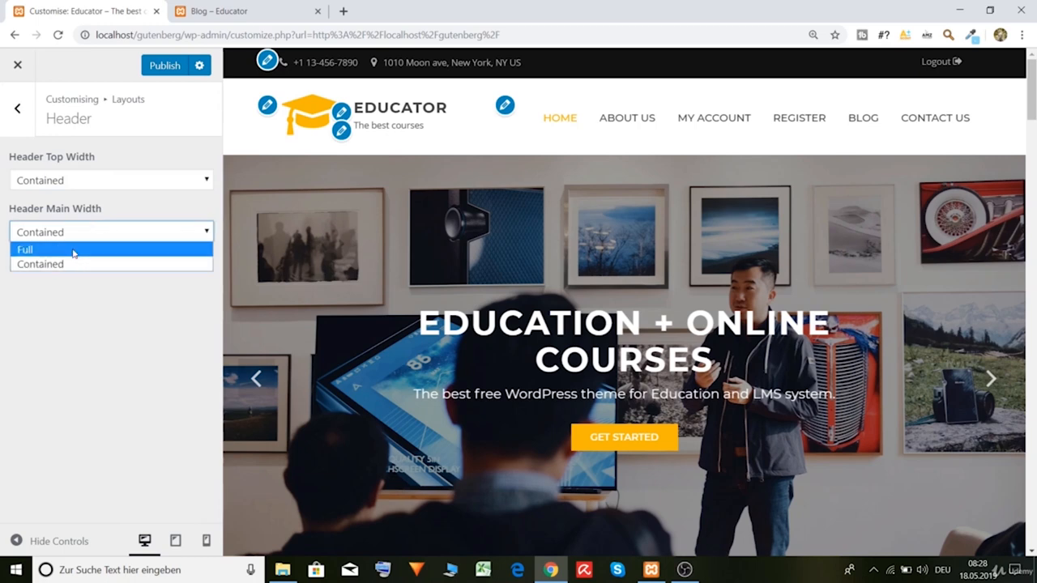
{"action": "left_click", "coordinate": [39, 263]}
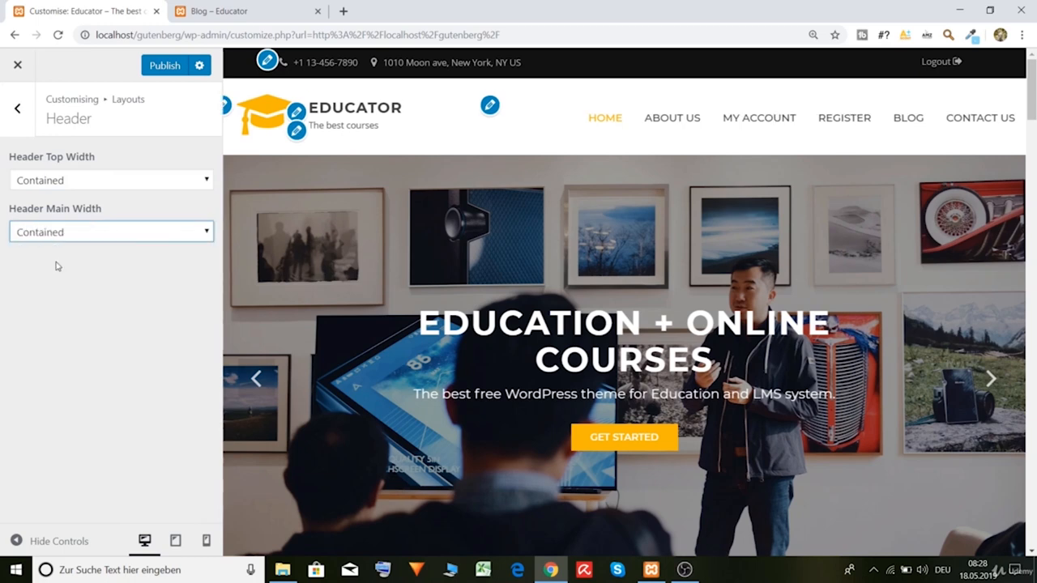
{"action": "left_click", "coordinate": [16, 107]}
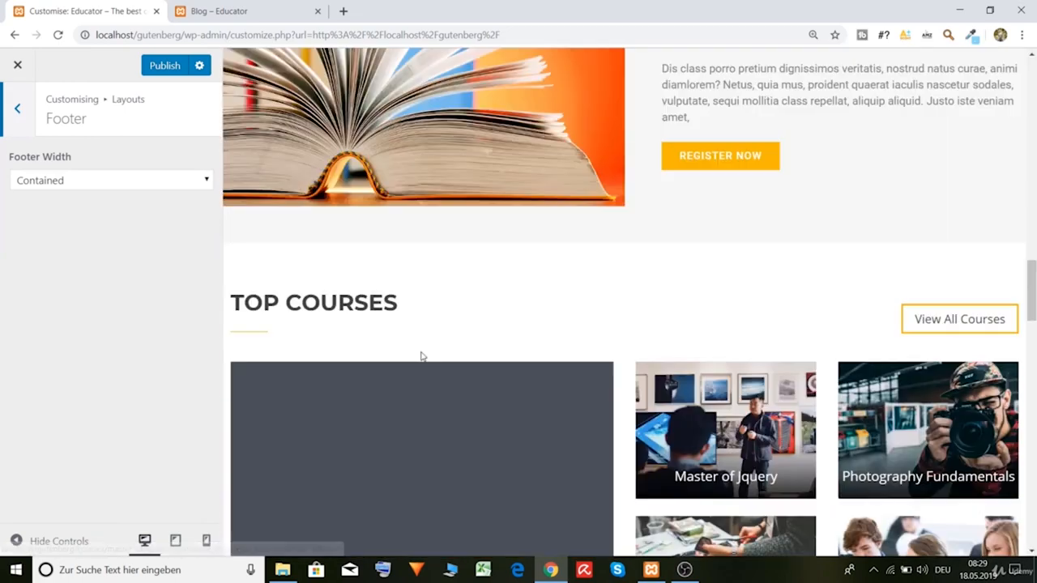
Try the footer width at Full, then return to the main Customizer sections.
{"action": "scroll", "scroll_direction": "down", "scroll_amount": 3}
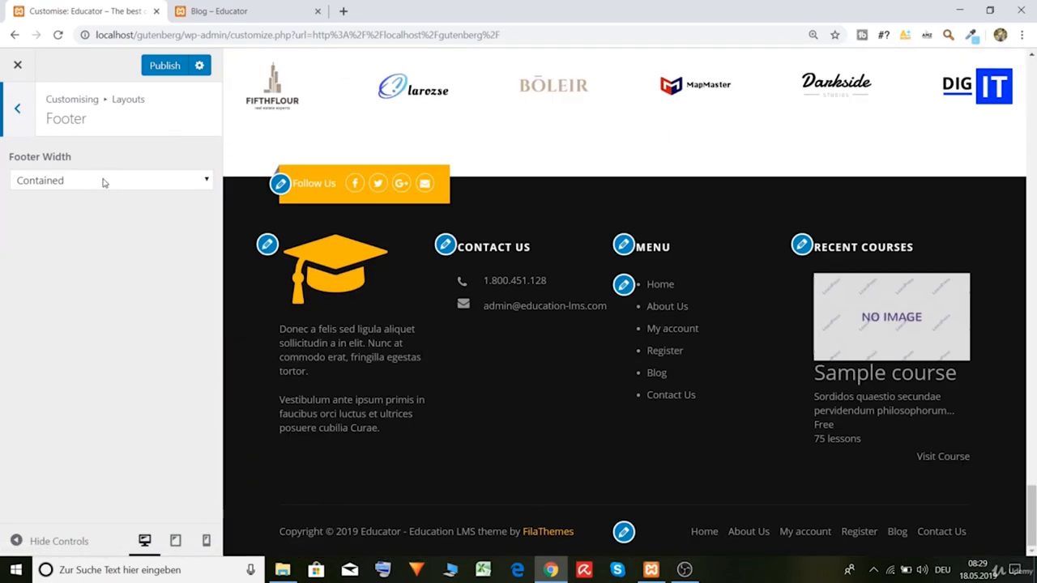
{"action": "left_click", "coordinate": [111, 180]}
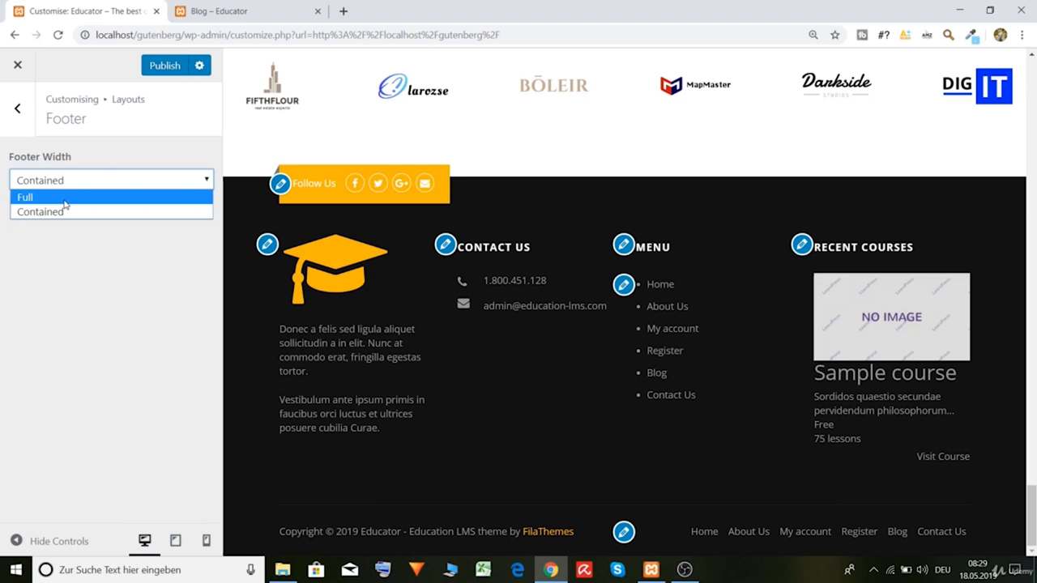
{"action": "left_click", "coordinate": [33, 198]}
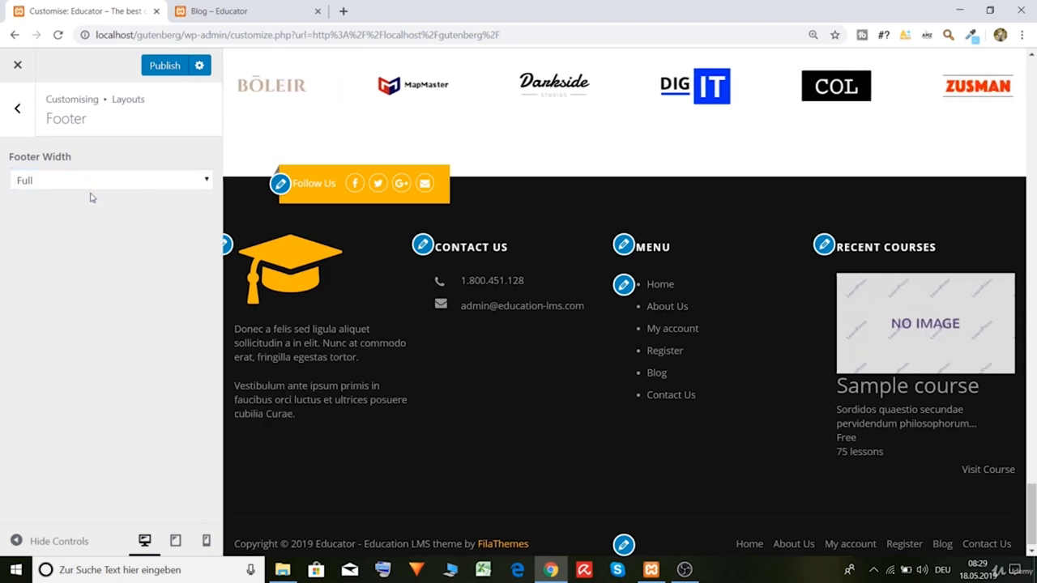
{"action": "left_click", "coordinate": [110, 179]}
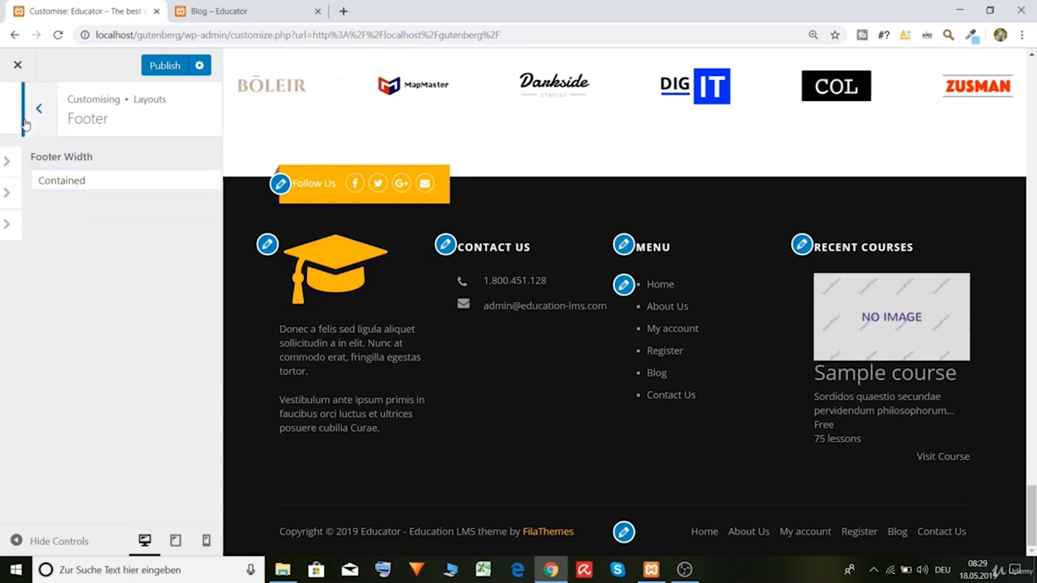
{"action": "left_click", "coordinate": [37, 107]}
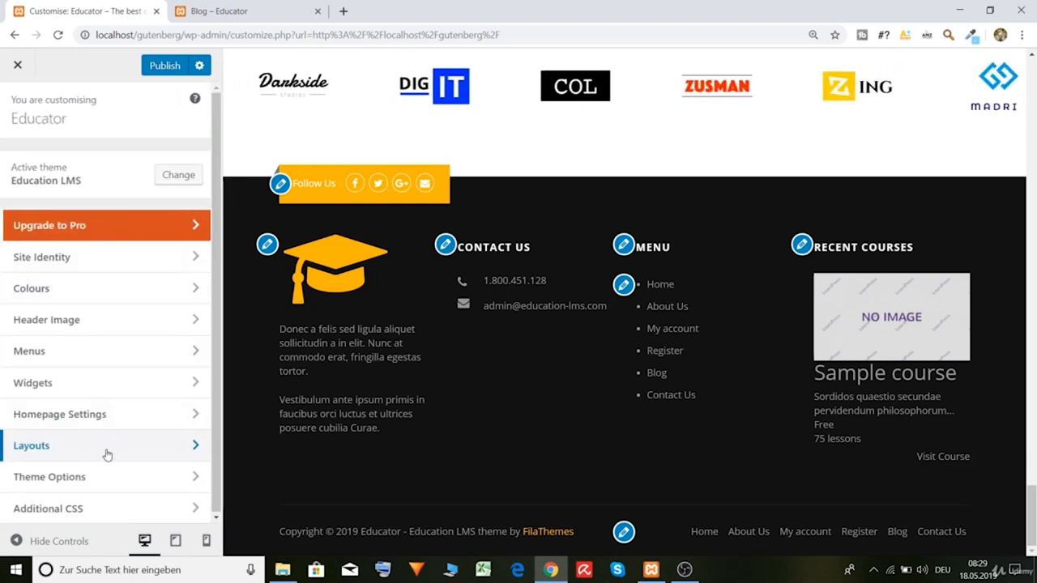
Browse Theme Options' Menu Sidebar settings and return to the options list.
{"action": "left_click", "coordinate": [49, 476]}
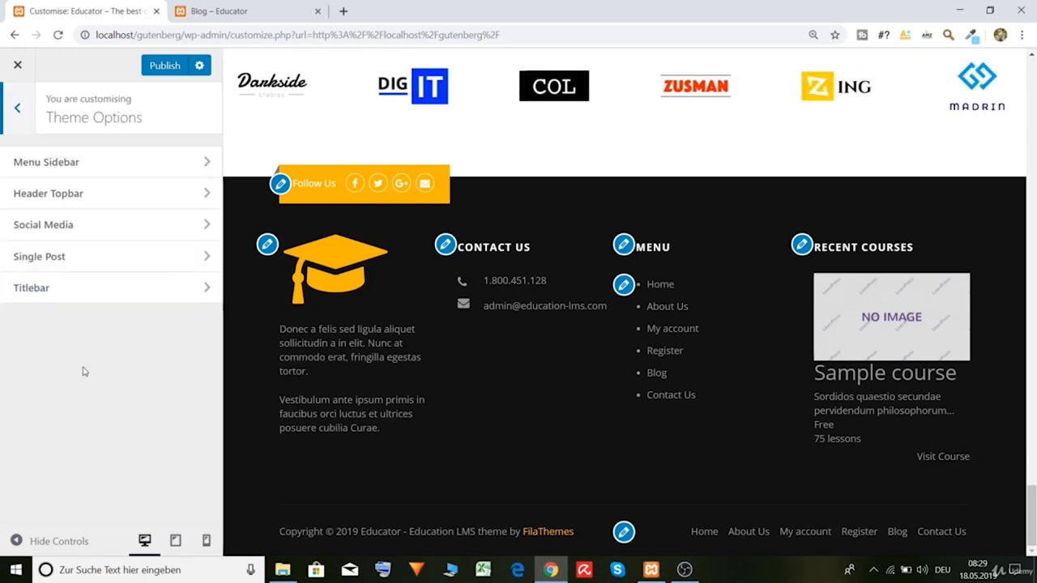
{"action": "left_click", "coordinate": [45, 162]}
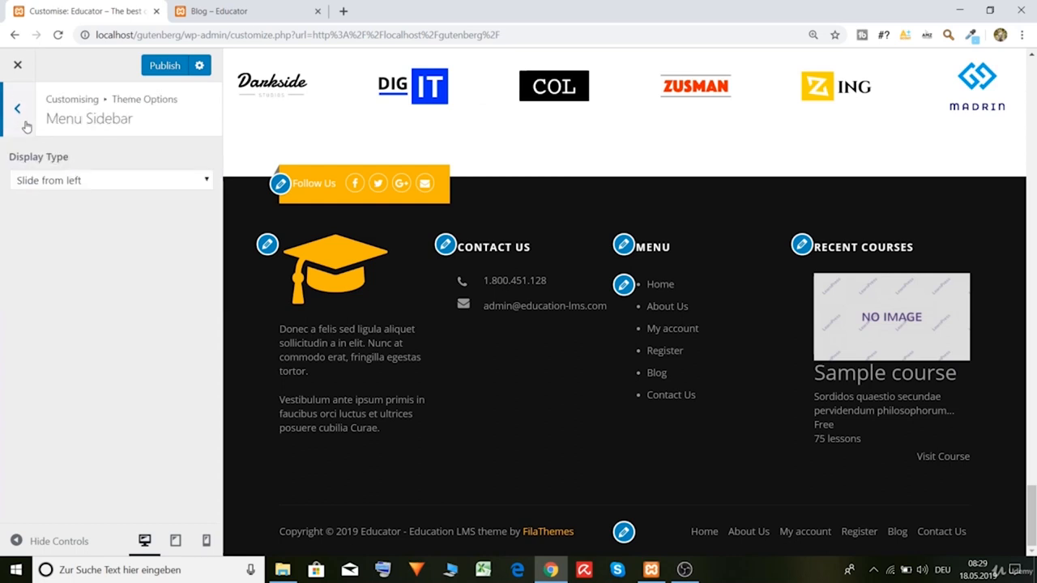
{"action": "left_click", "coordinate": [36, 107]}
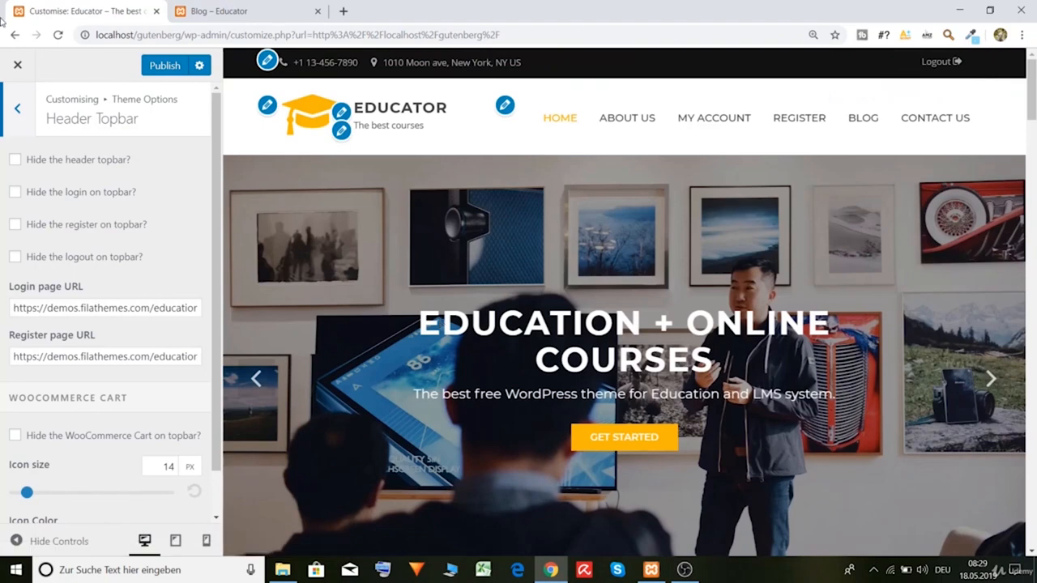
{"action": "left_click", "coordinate": [13, 107]}
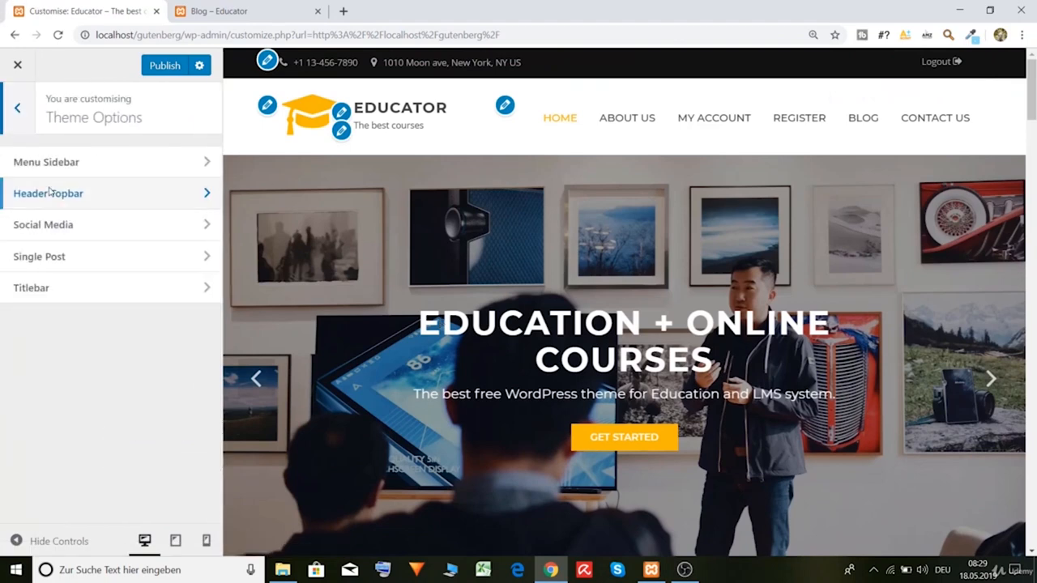
Open the Social Media theme options showing the placeholder links.
{"action": "left_click", "coordinate": [42, 224]}
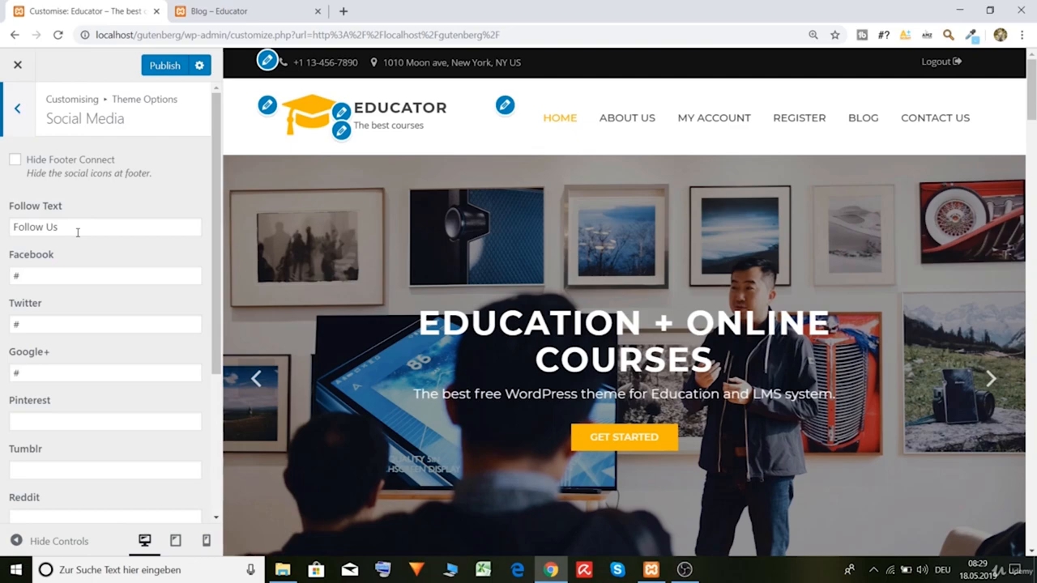
{"action": "scroll", "scroll_direction": "down", "scroll_amount": 3}
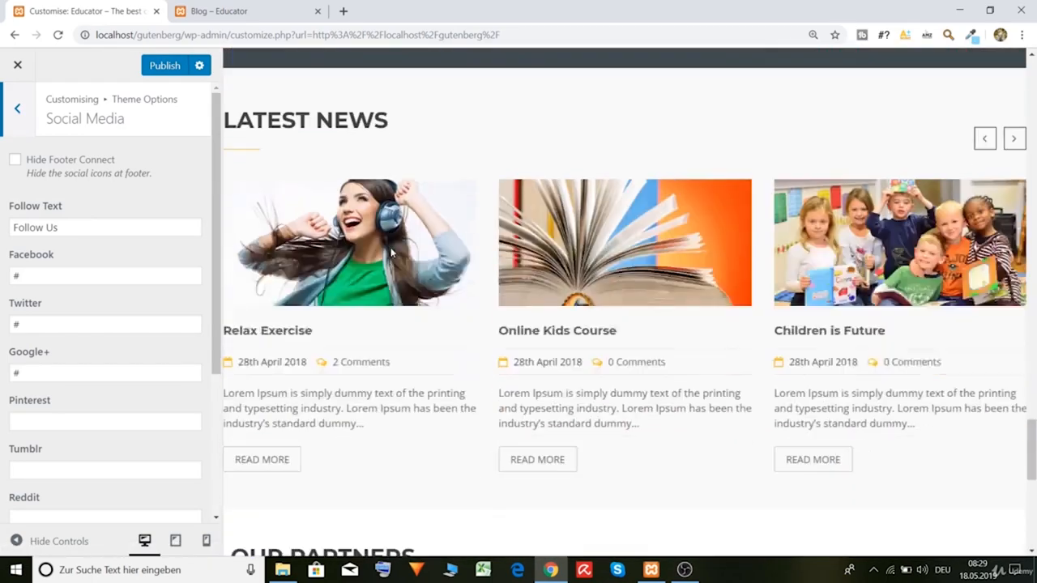
{"action": "scroll", "scroll_direction": "down", "scroll_amount": 3}
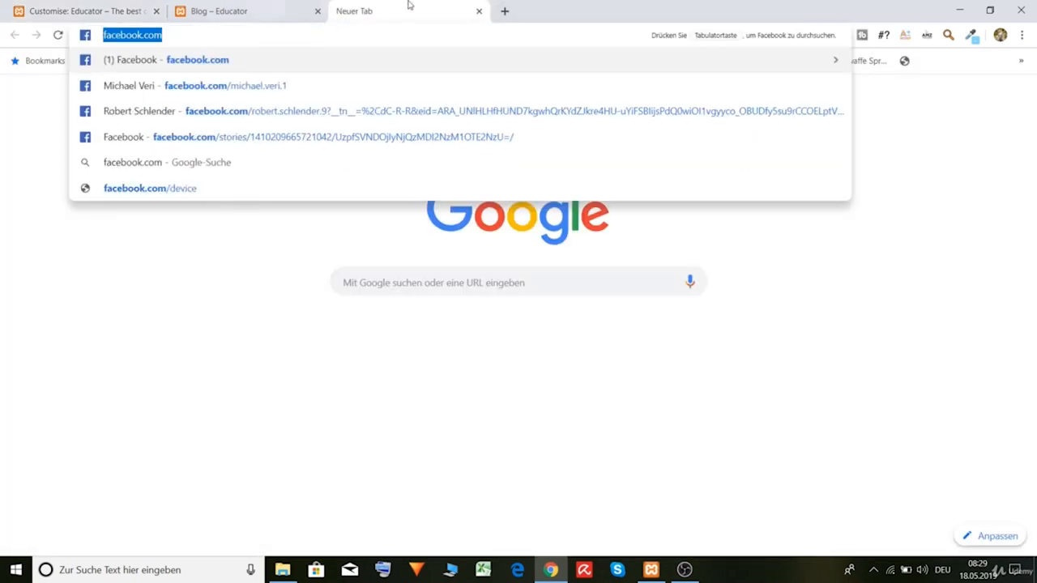
{"action": "left_click", "coordinate": [81, 10]}
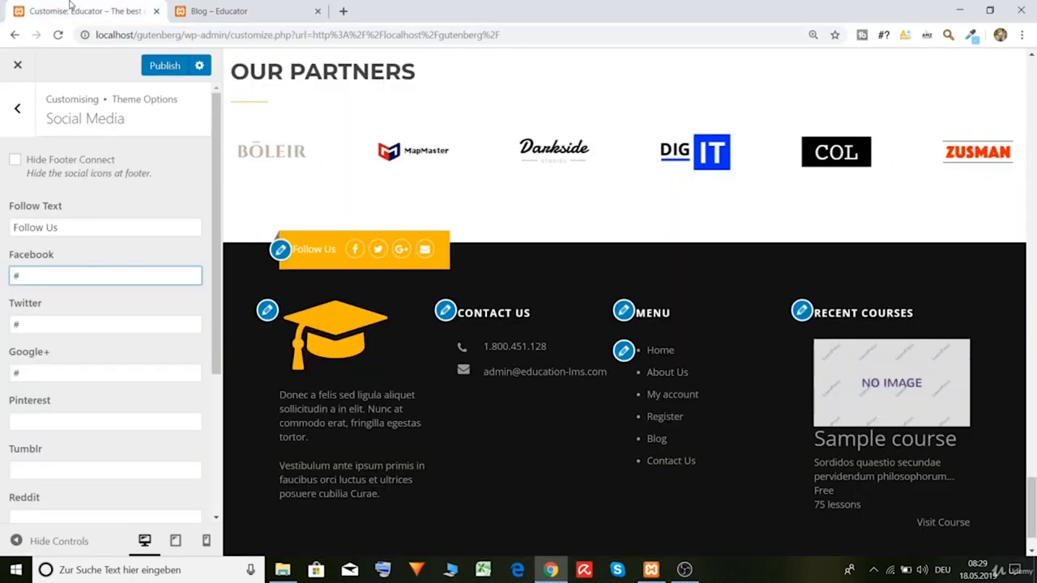
{"action": "type", "text": "https://facebook.com"}
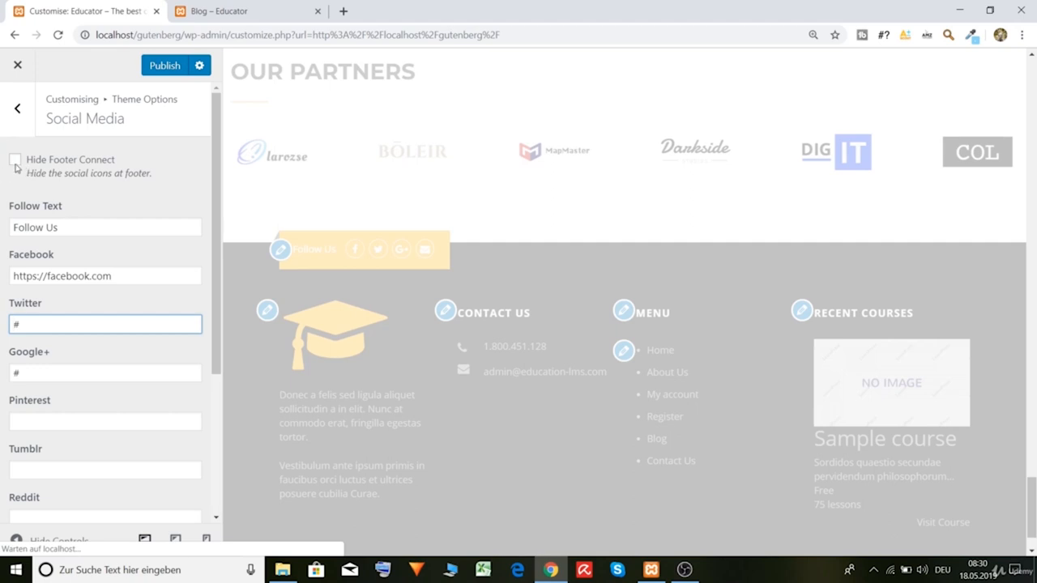
{"action": "left_click", "coordinate": [14, 160]}
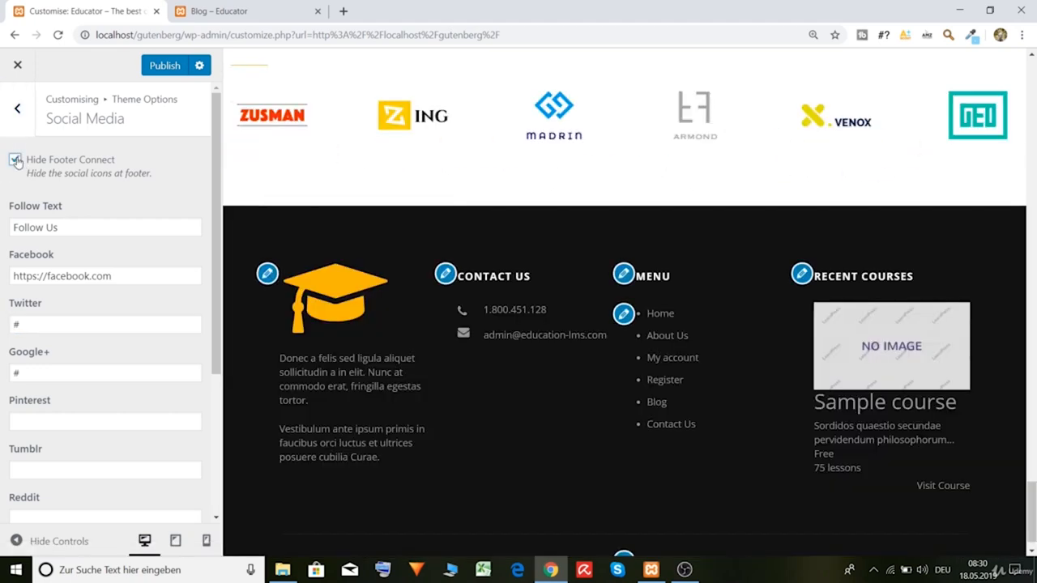
Review the theme's Single Post options without changing anything.
{"action": "left_click", "coordinate": [13, 107]}
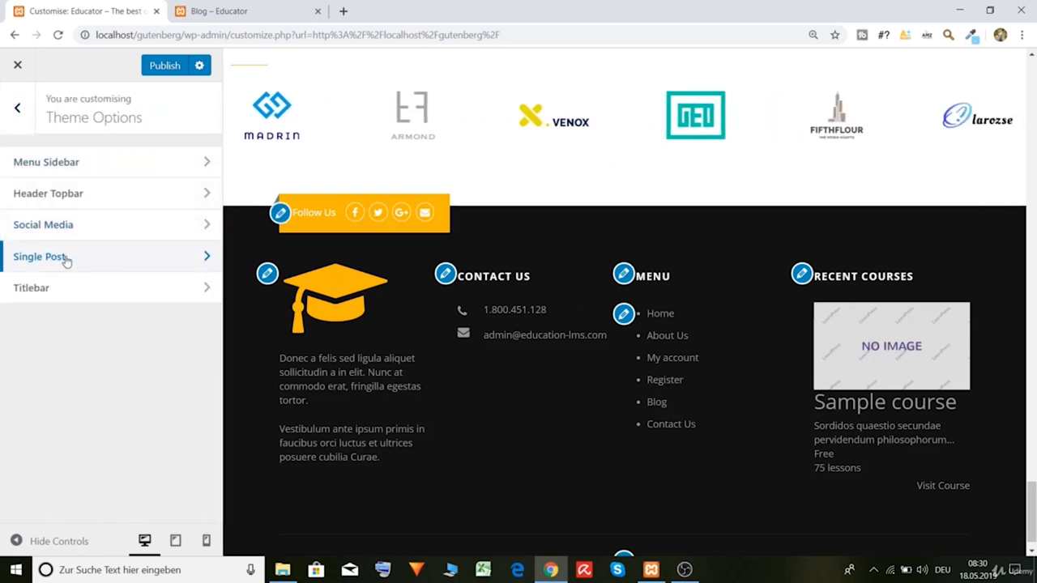
{"action": "left_click", "coordinate": [39, 256]}
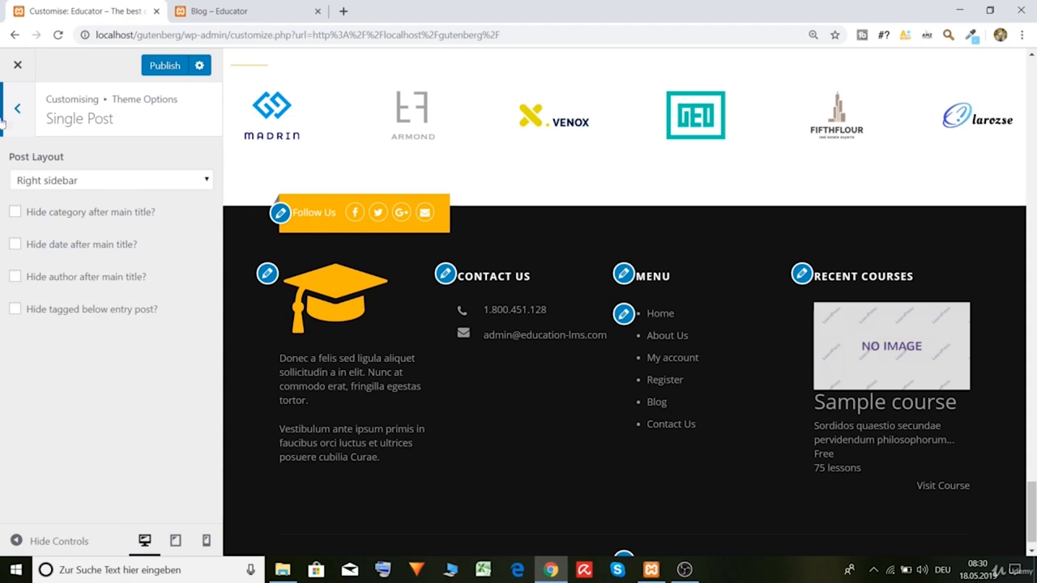
{"action": "left_click", "coordinate": [18, 107]}
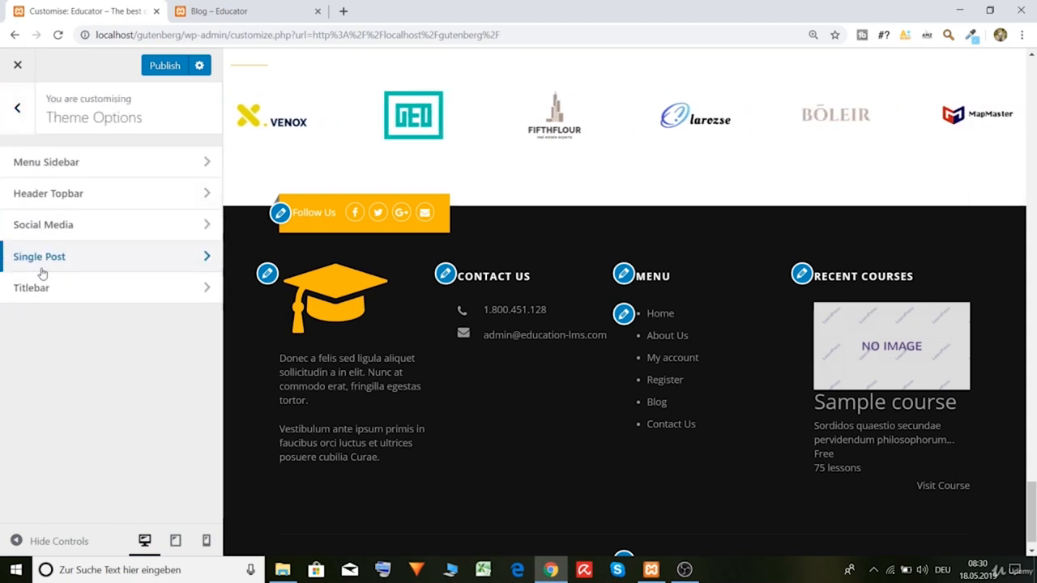
{"action": "left_click", "coordinate": [39, 256]}
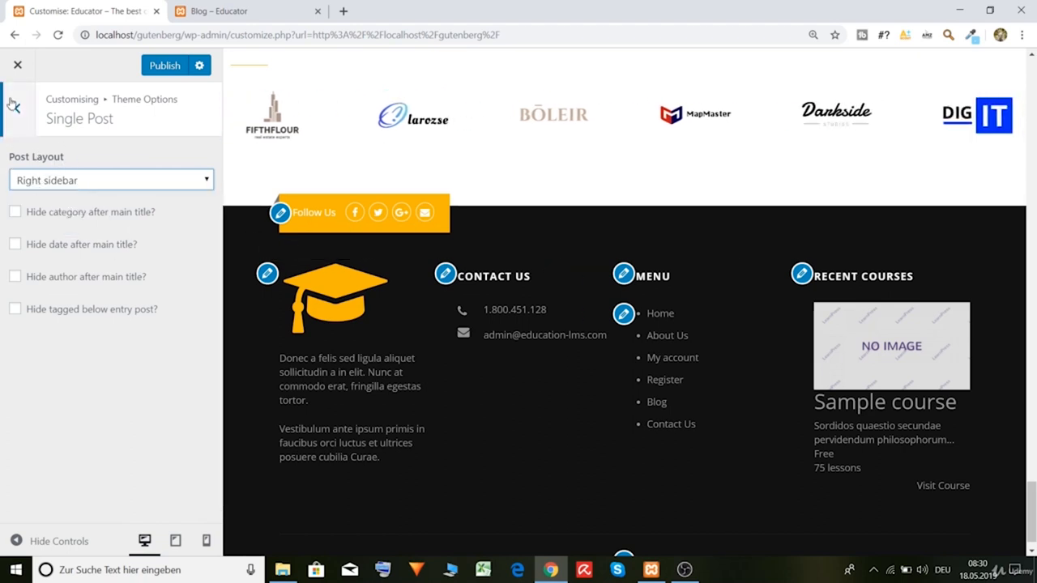
Review the Titlebar options, then return to the Customizer's main sections list.
{"action": "left_click", "coordinate": [10, 105]}
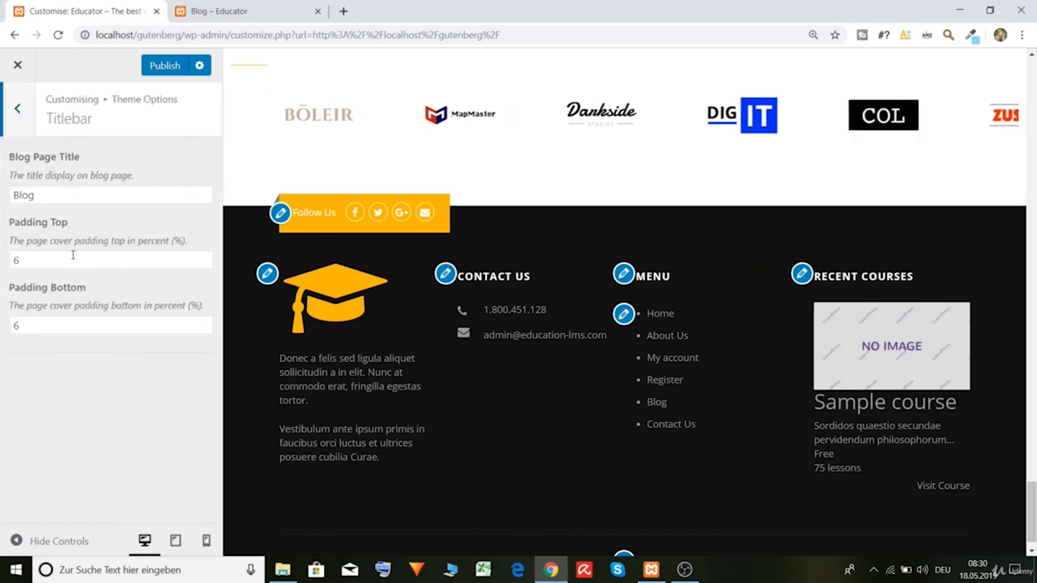
{"action": "left_click", "coordinate": [13, 107]}
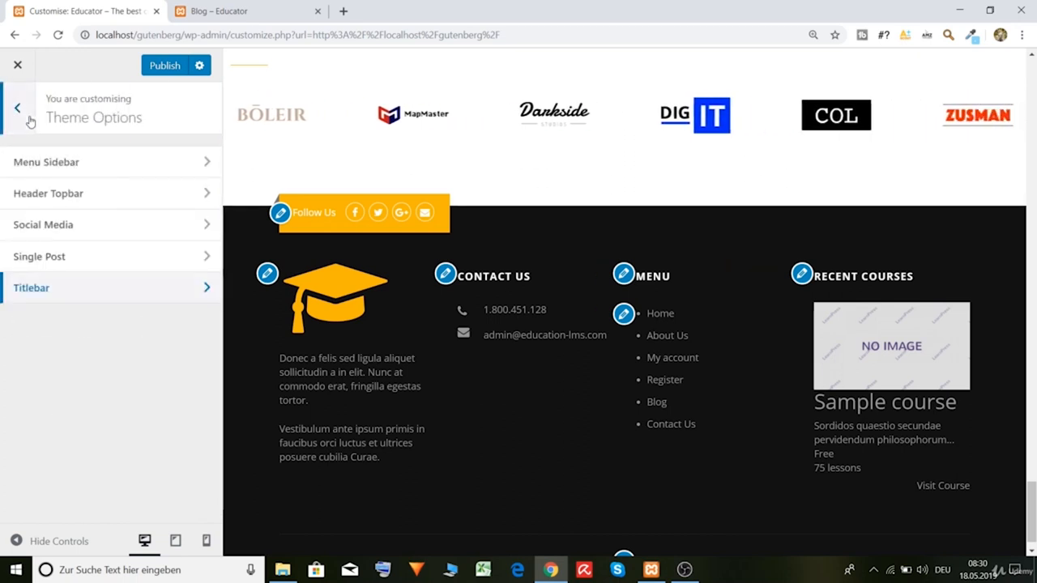
{"action": "left_click", "coordinate": [13, 107]}
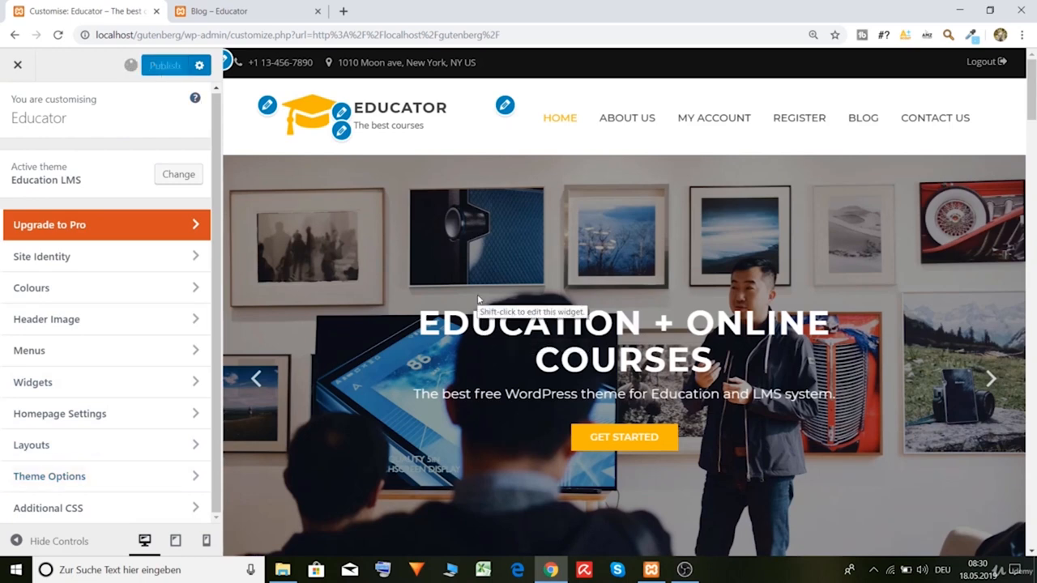
Publish the Customizer changes and leave the Customizer for the live site.
{"action": "left_click", "coordinate": [169, 65]}
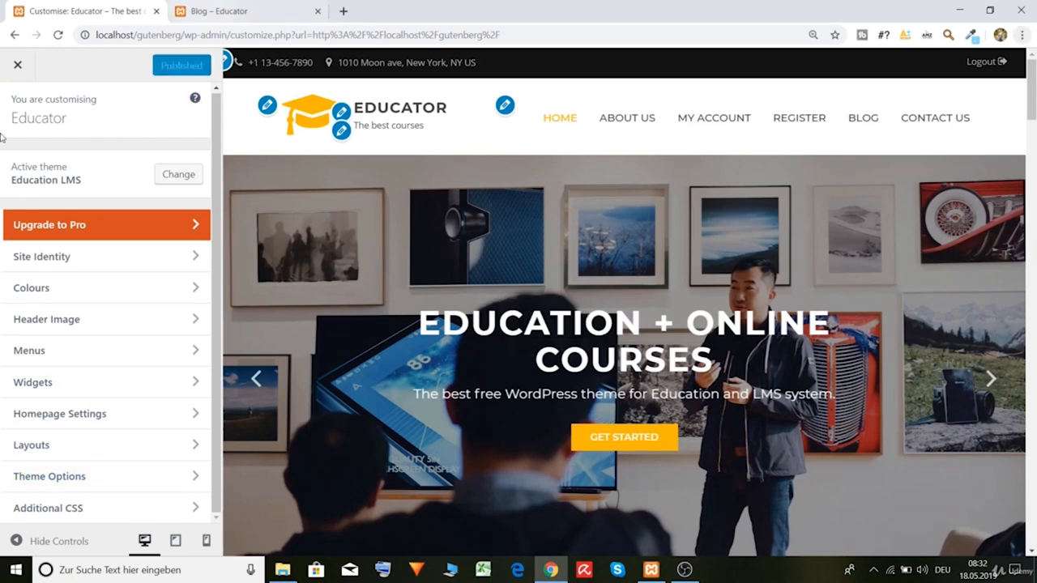
{"action": "left_click", "coordinate": [16, 36]}
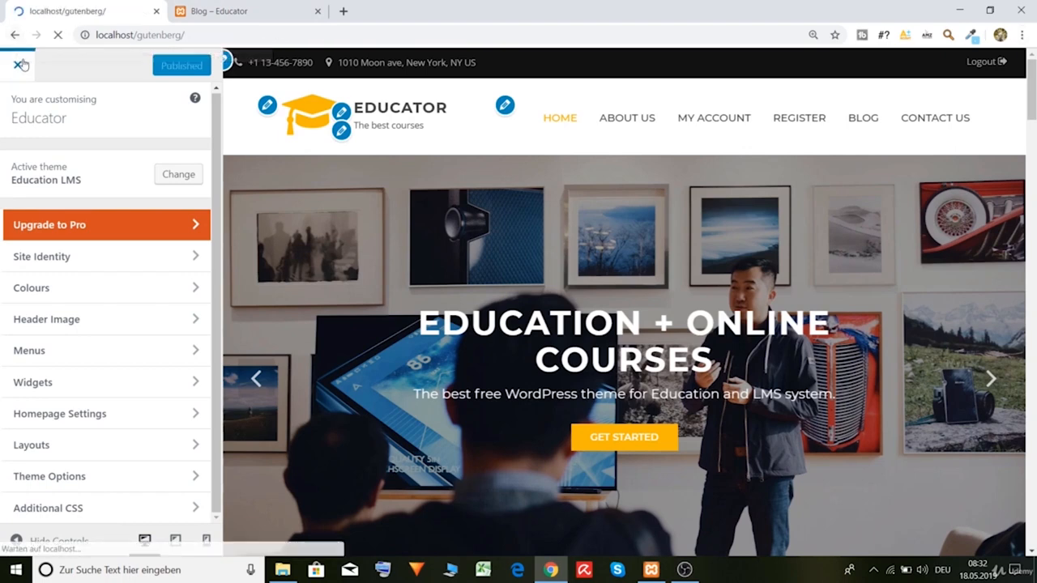
{"action": "left_click", "coordinate": [23, 65]}
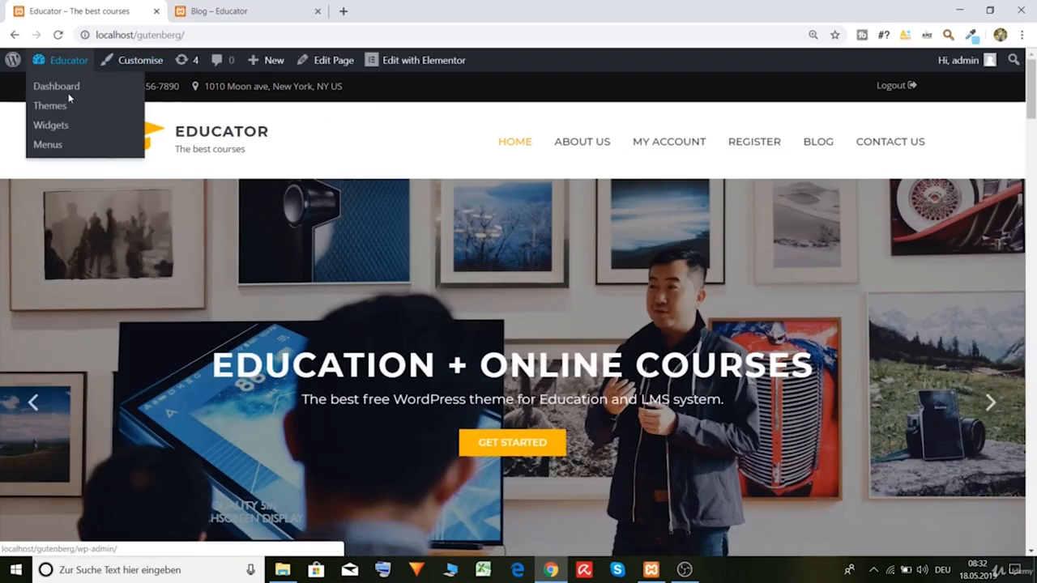
Go to the admin Dashboard and head to the LearnPress Courses list.
{"action": "left_click", "coordinate": [55, 86]}
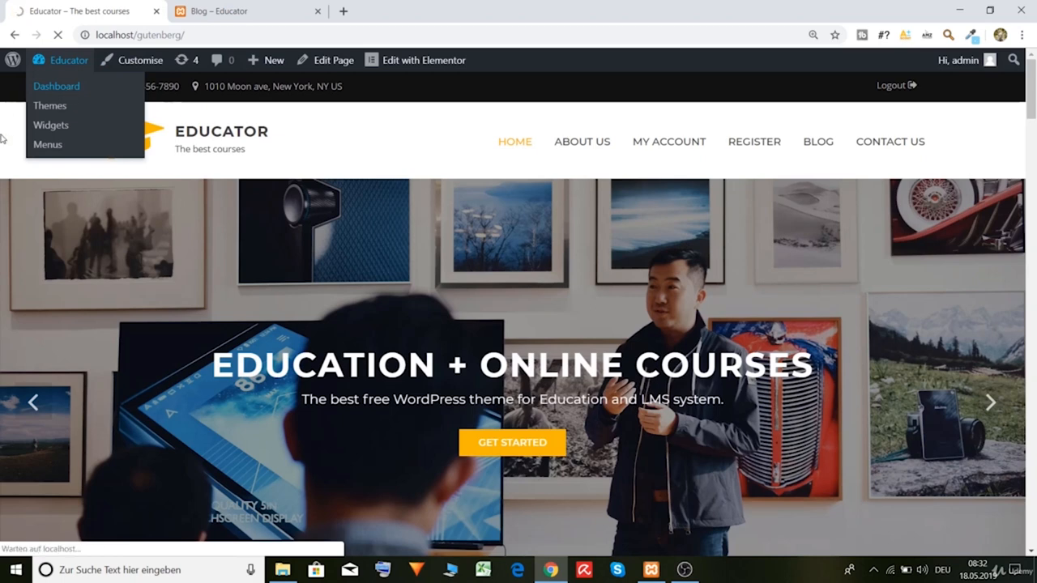
{"action": "left_click", "coordinate": [55, 86]}
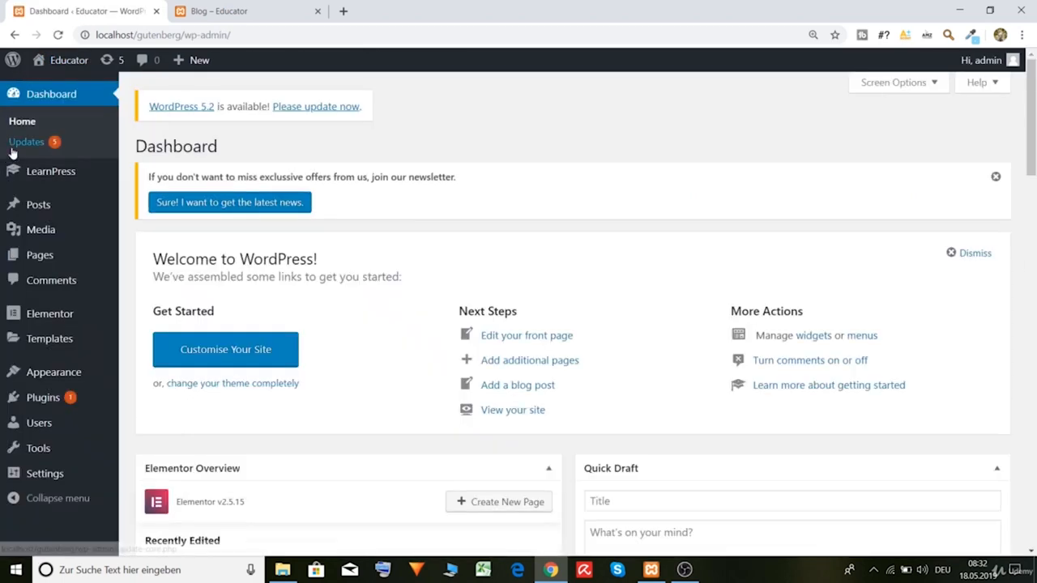
{"action": "mouse_move", "coordinate": [50, 172]}
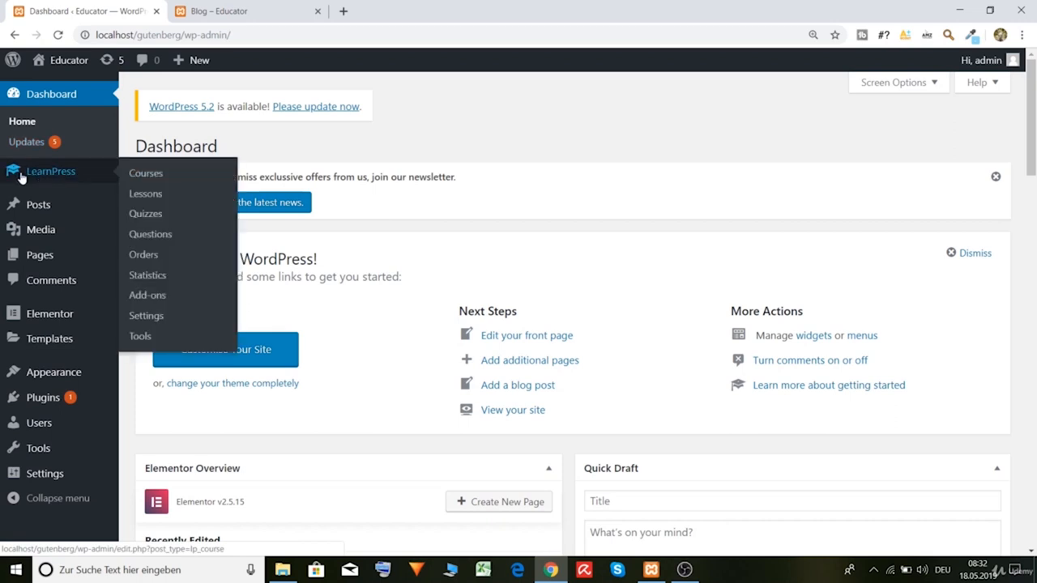
{"action": "mouse_move", "coordinate": [146, 172]}
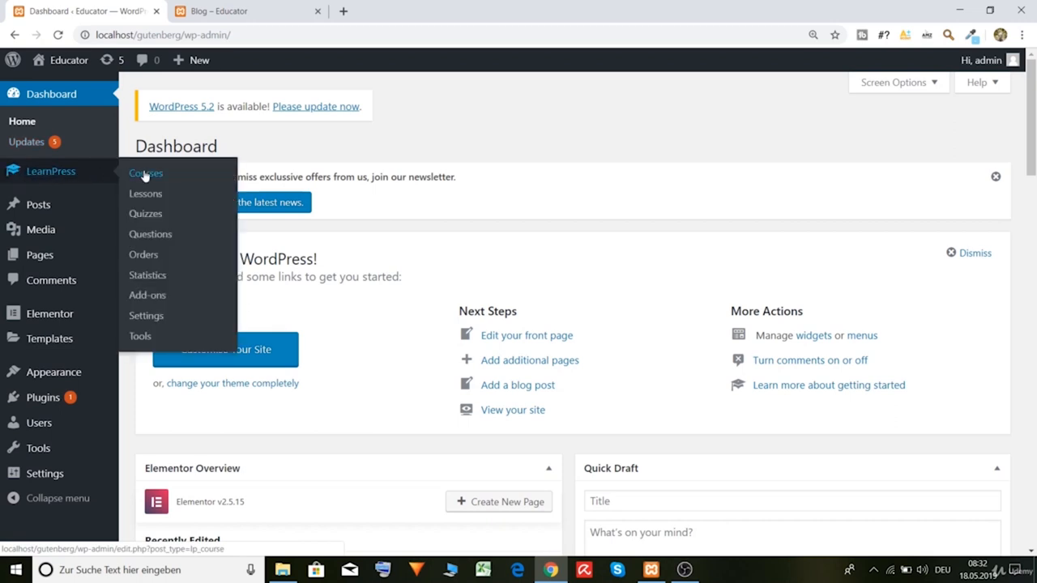
{"action": "left_click", "coordinate": [146, 173]}
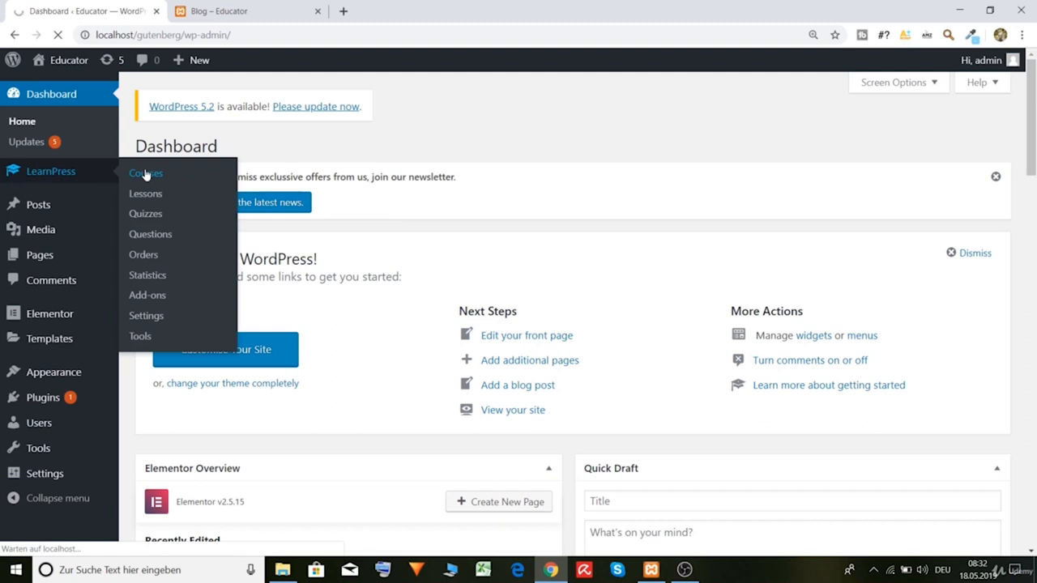
{"action": "left_click", "coordinate": [146, 172]}
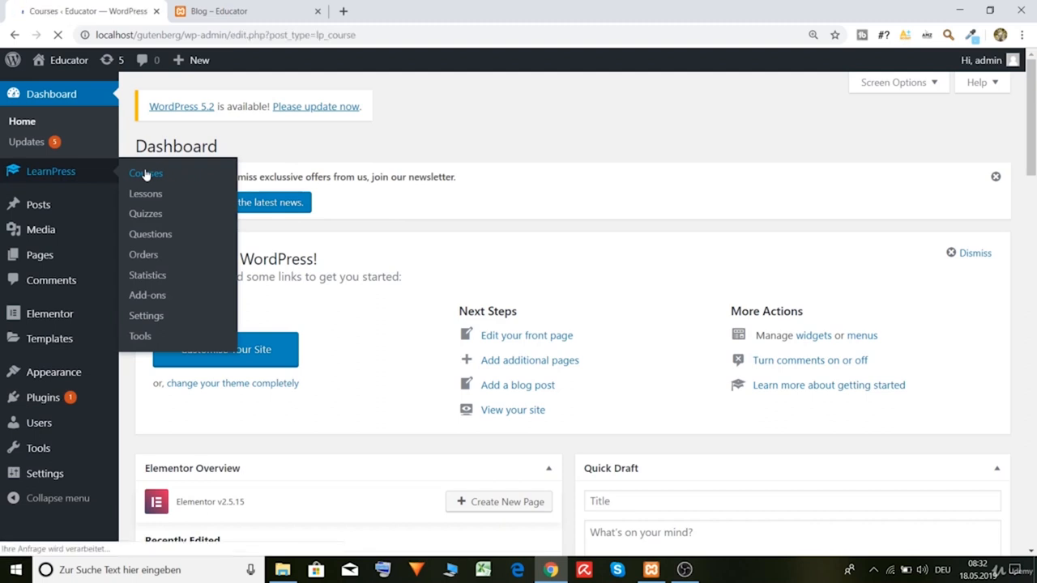
Create a new LearnPress course and title it 'HTML'.
{"action": "left_click", "coordinate": [146, 171]}
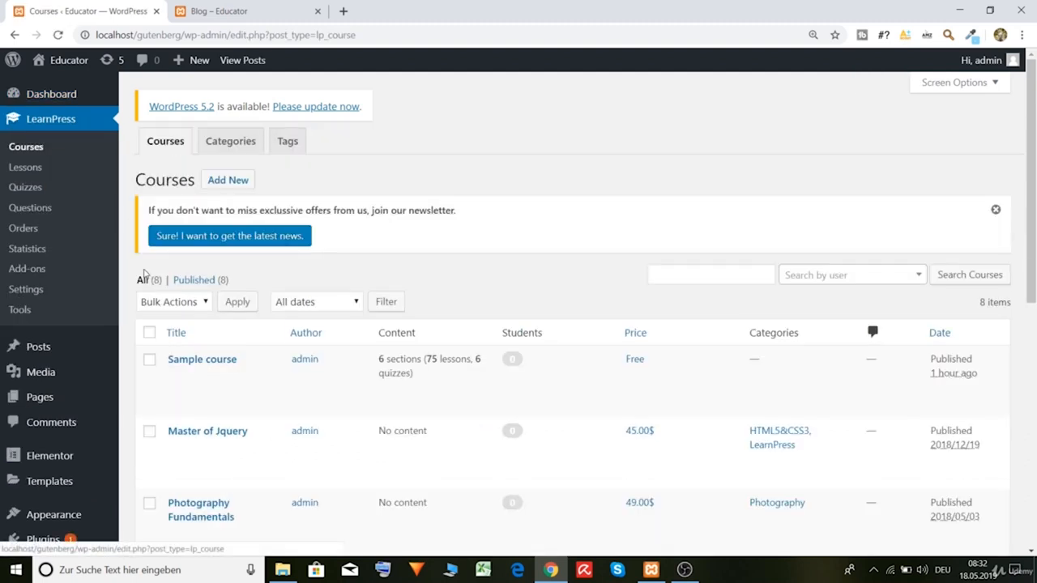
{"action": "mouse_move", "coordinate": [237, 188]}
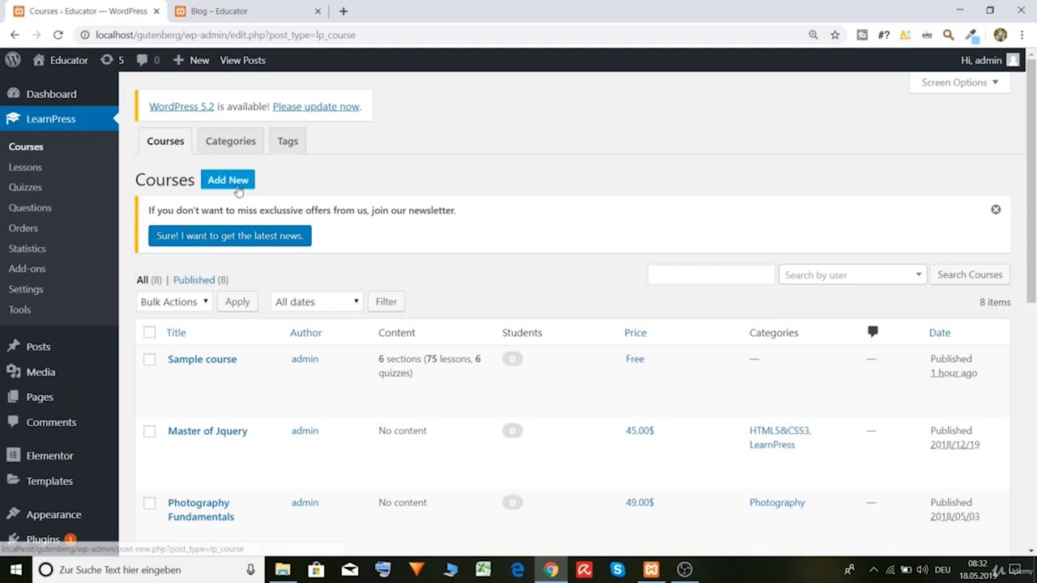
{"action": "left_click", "coordinate": [227, 180]}
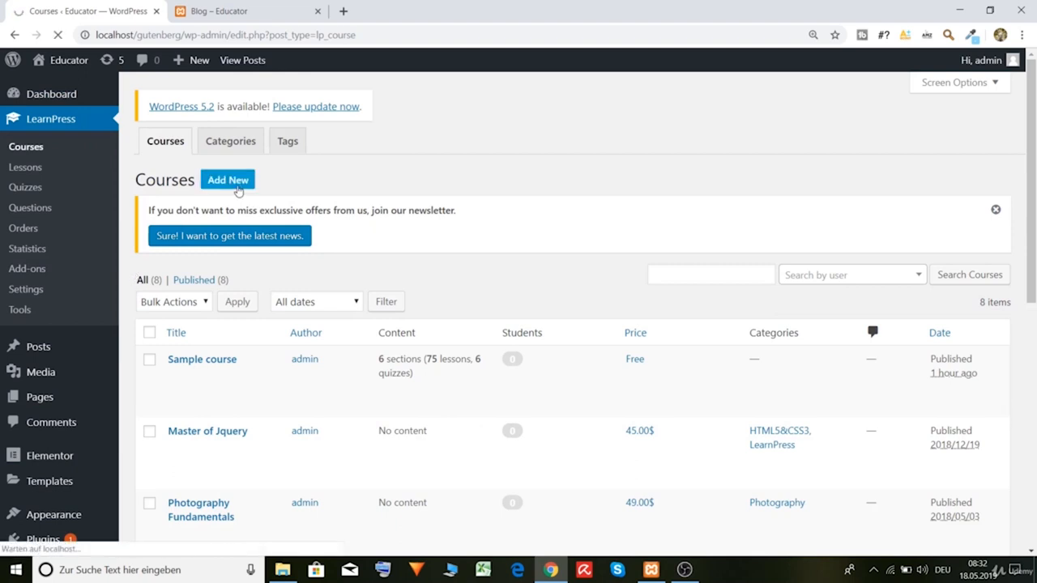
{"action": "left_click", "coordinate": [226, 180]}
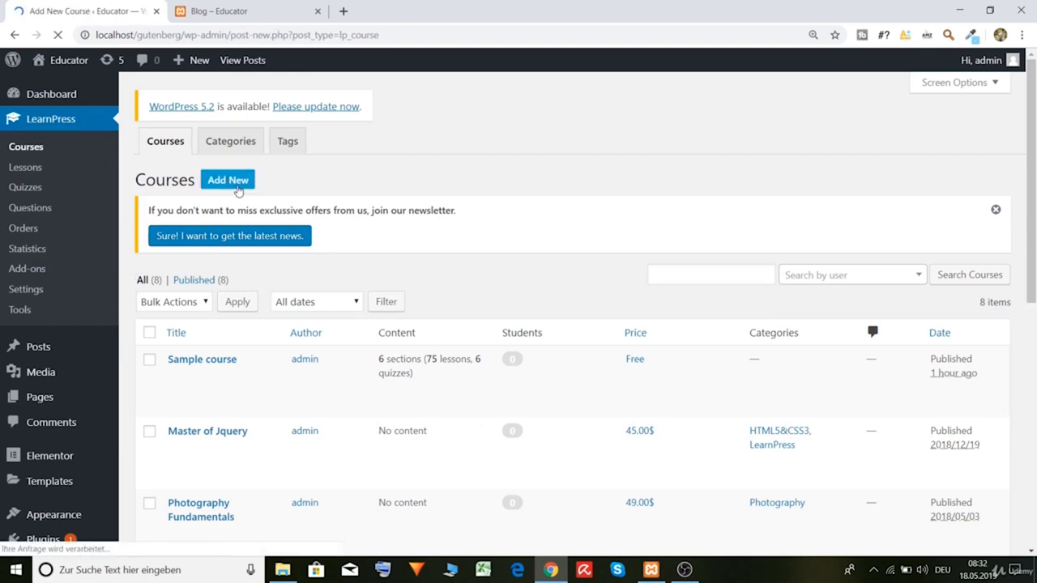
{"action": "left_click", "coordinate": [227, 178]}
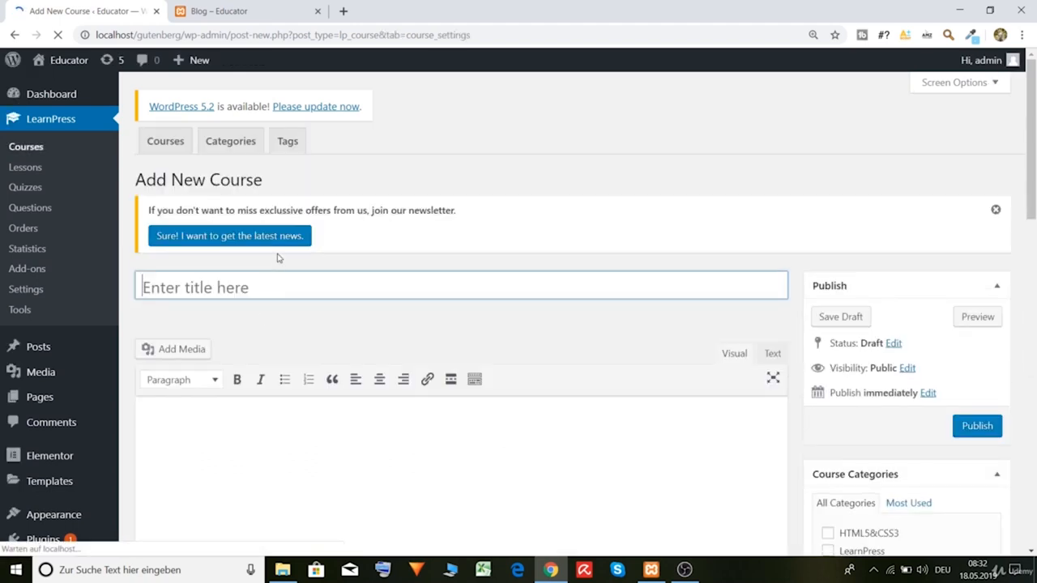
{"action": "type", "text": "HT"}
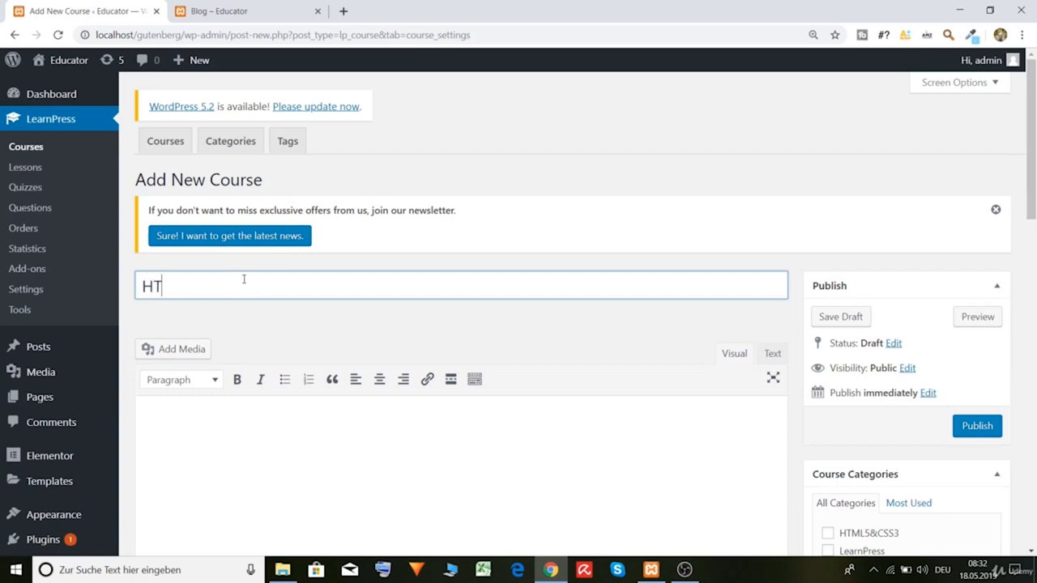
{"action": "type", "text": "ML"}
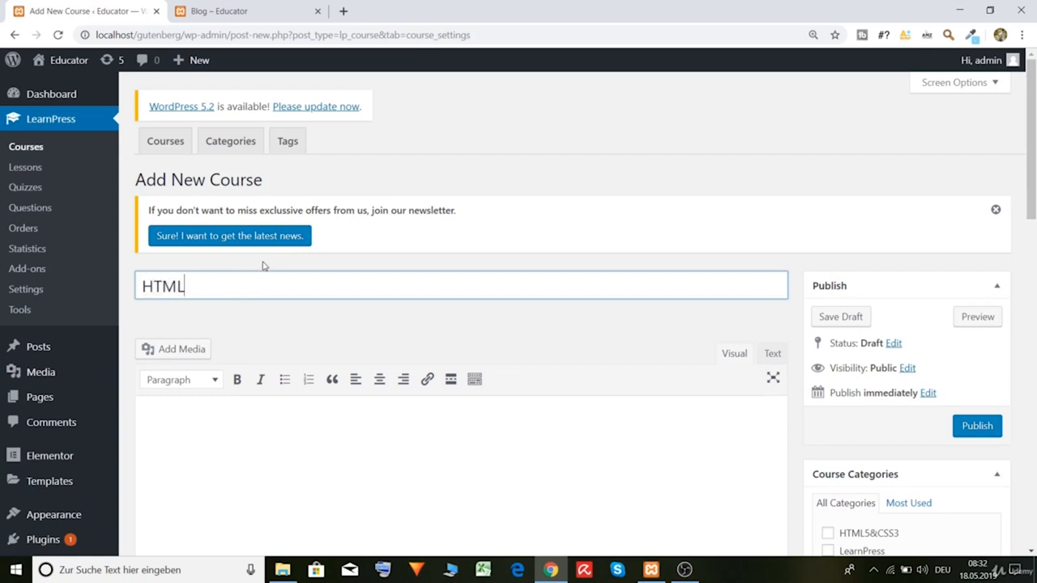
{"action": "scroll", "scroll_direction": "down", "scroll_amount": 3}
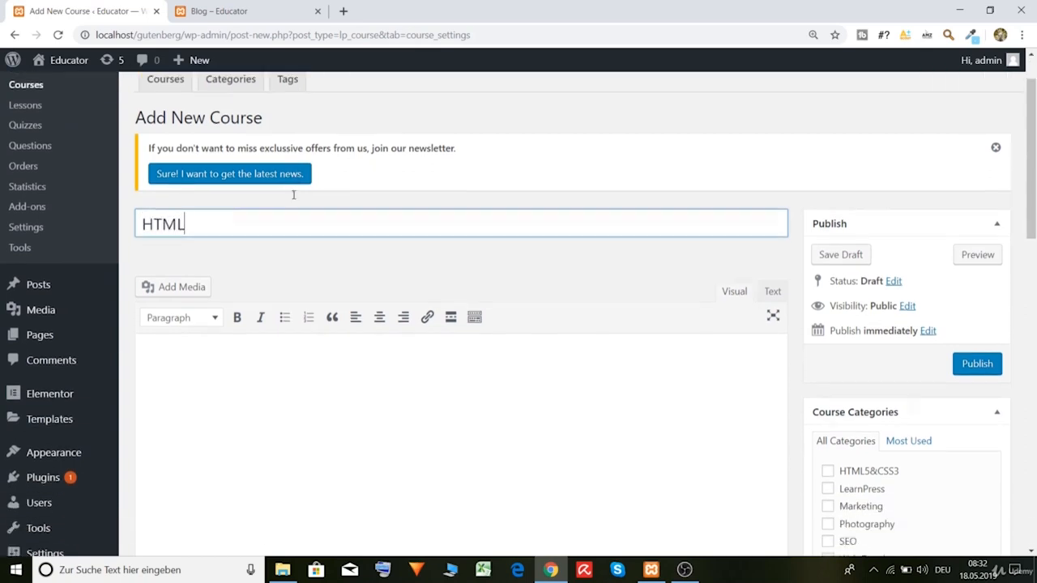
{"action": "scroll", "scroll_direction": "down", "scroll_amount": 3}
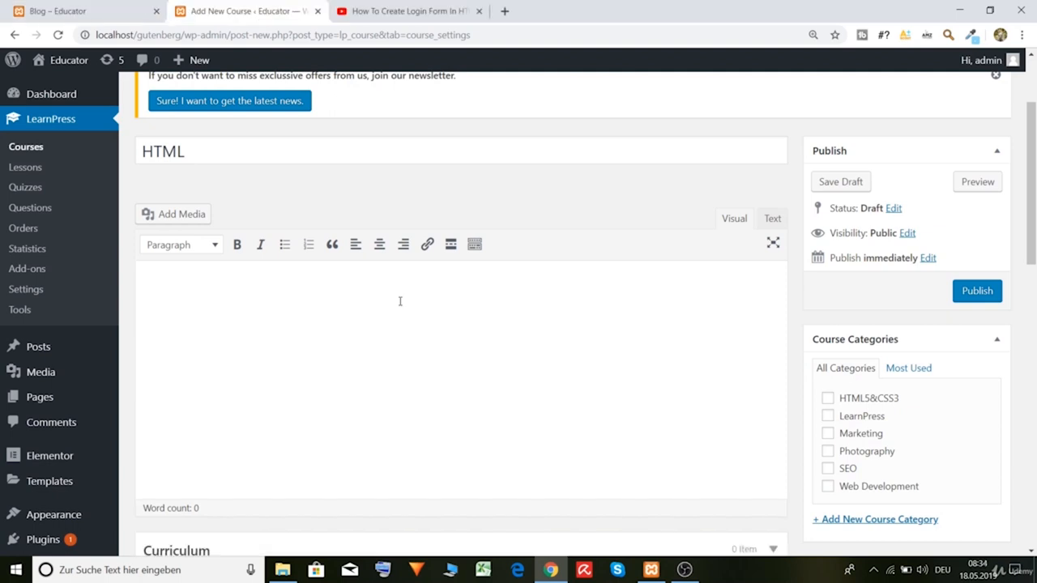
Copy the YouTube login-form tutorial URL and paste it into the course description so it embeds.
{"action": "left_click", "coordinate": [418, 10]}
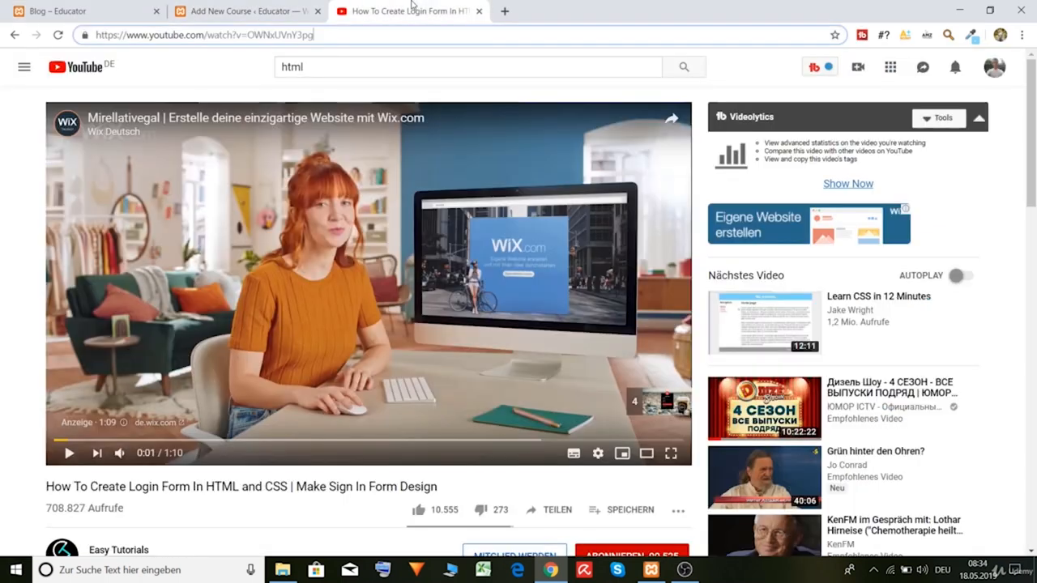
{"action": "left_click", "coordinate": [211, 35]}
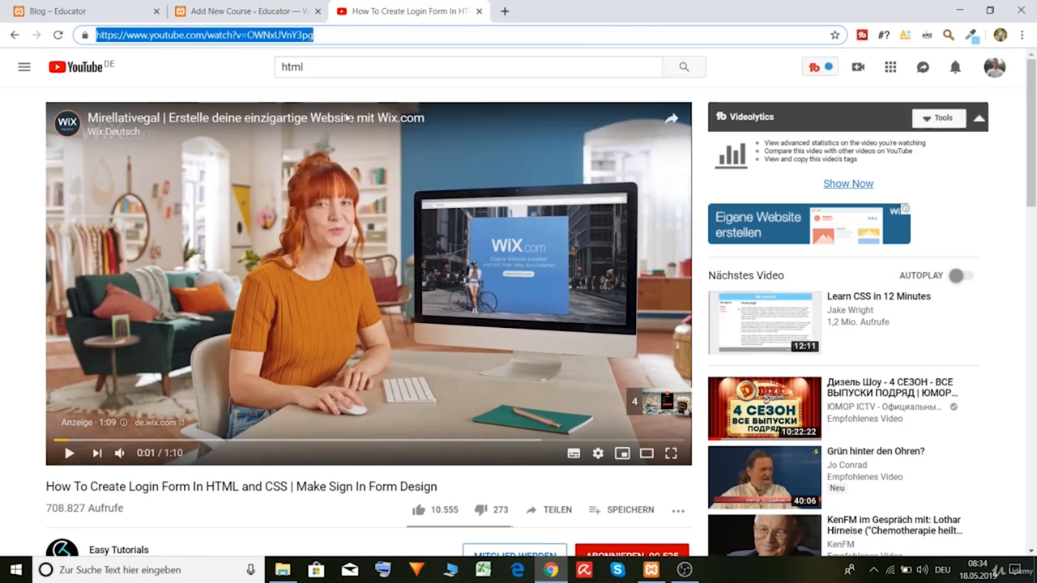
{"action": "left_click", "coordinate": [243, 12]}
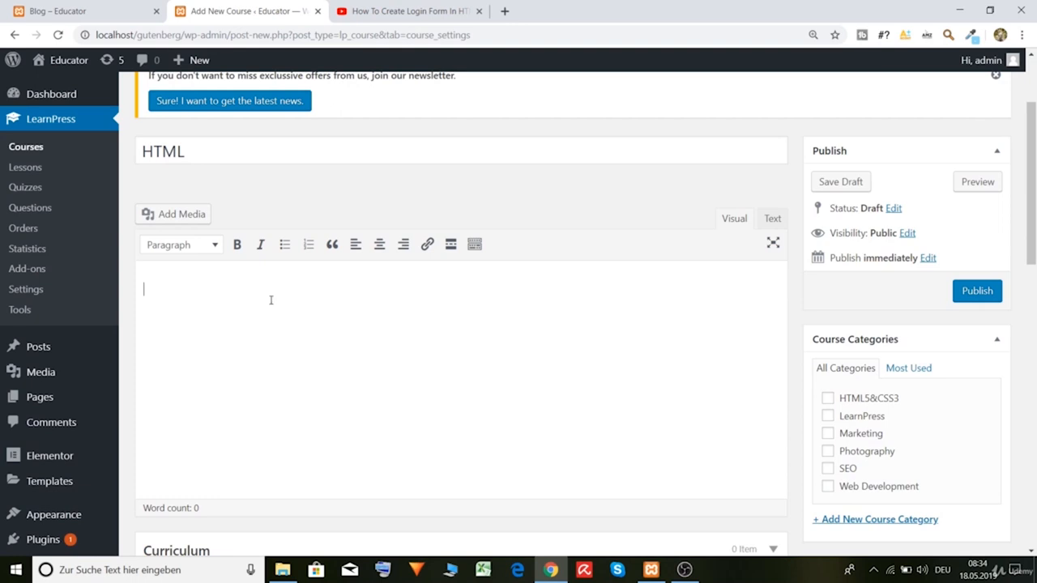
{"action": "mouse_move", "coordinate": [275, 308]}
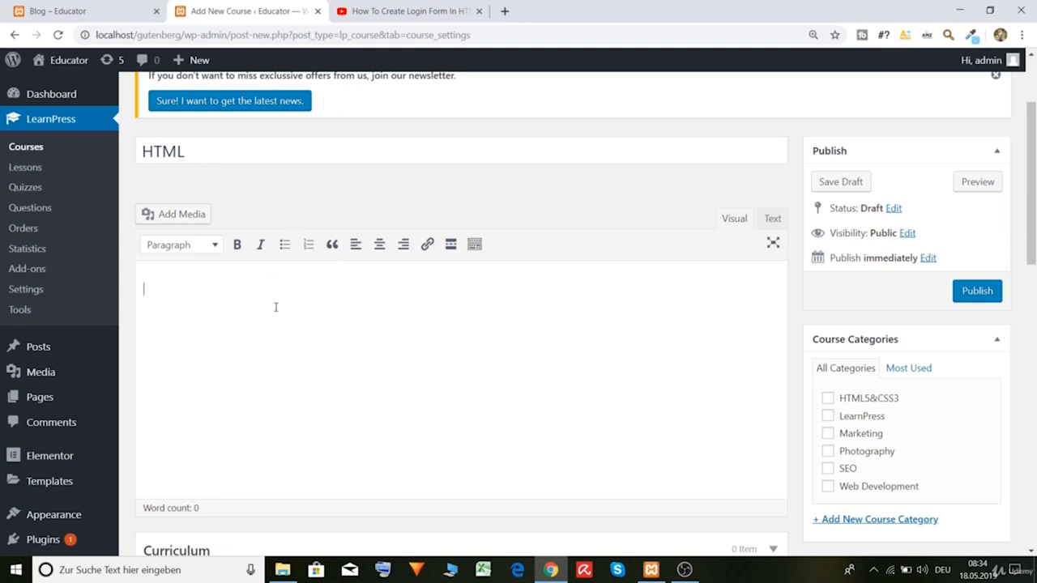
{"action": "mouse_move", "coordinate": [285, 310]}
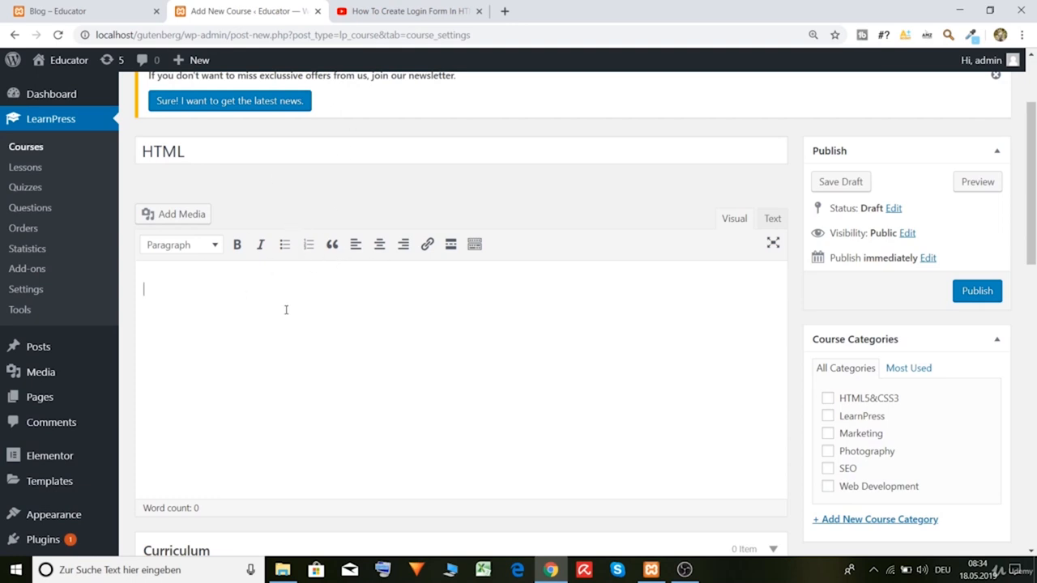
{"action": "mouse_move", "coordinate": [293, 326]}
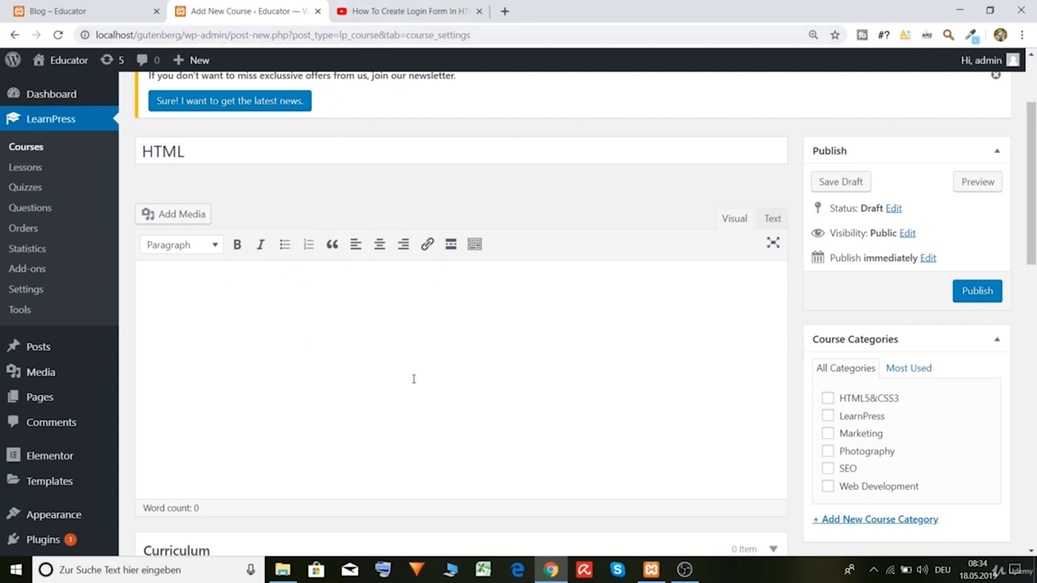
{"action": "mouse_move", "coordinate": [480, 383]}
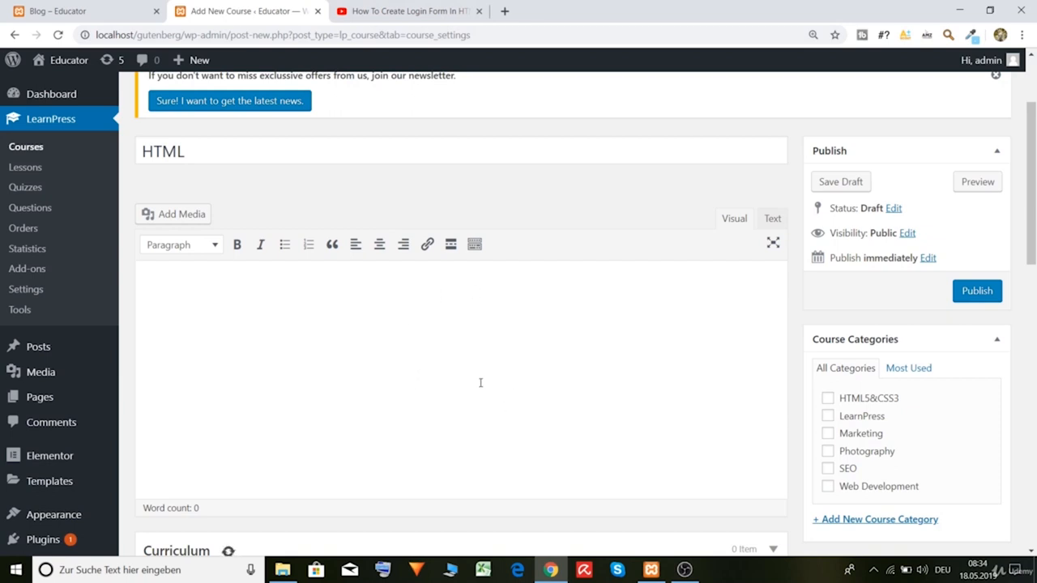
{"action": "mouse_move", "coordinate": [444, 427]}
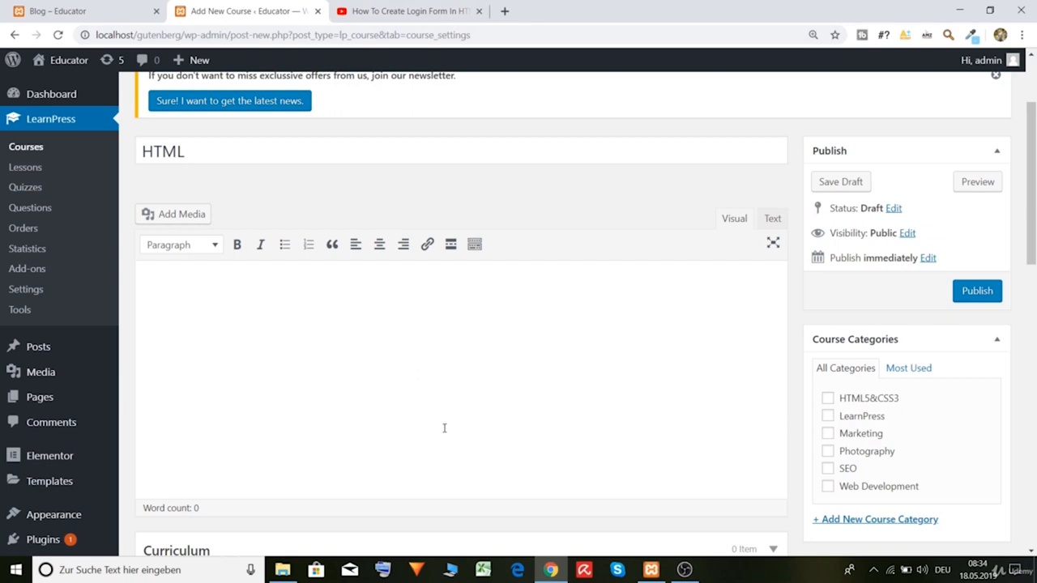
{"action": "left_click", "coordinate": [353, 376]}
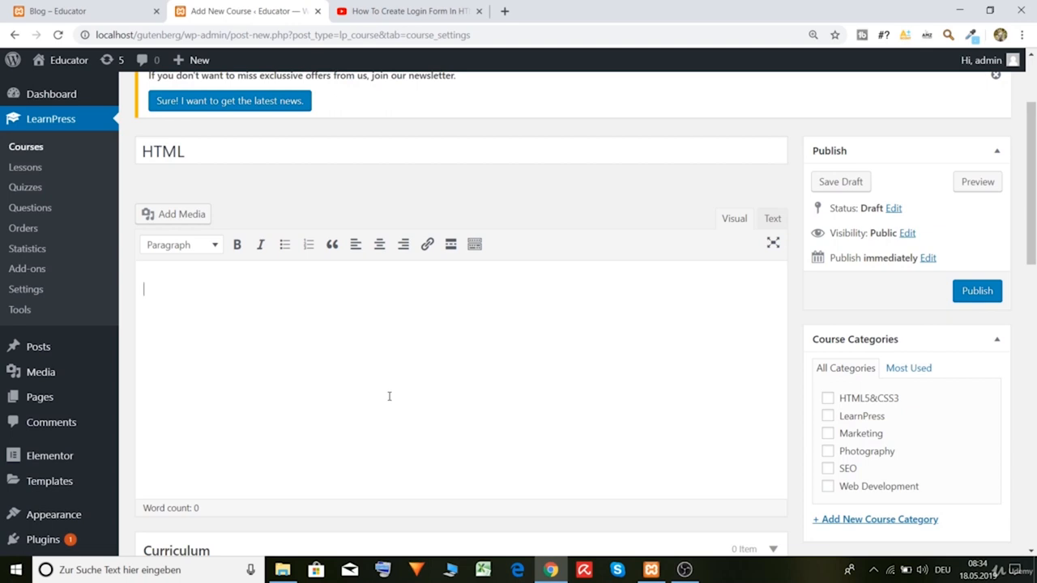
{"action": "mouse_move", "coordinate": [399, 356]}
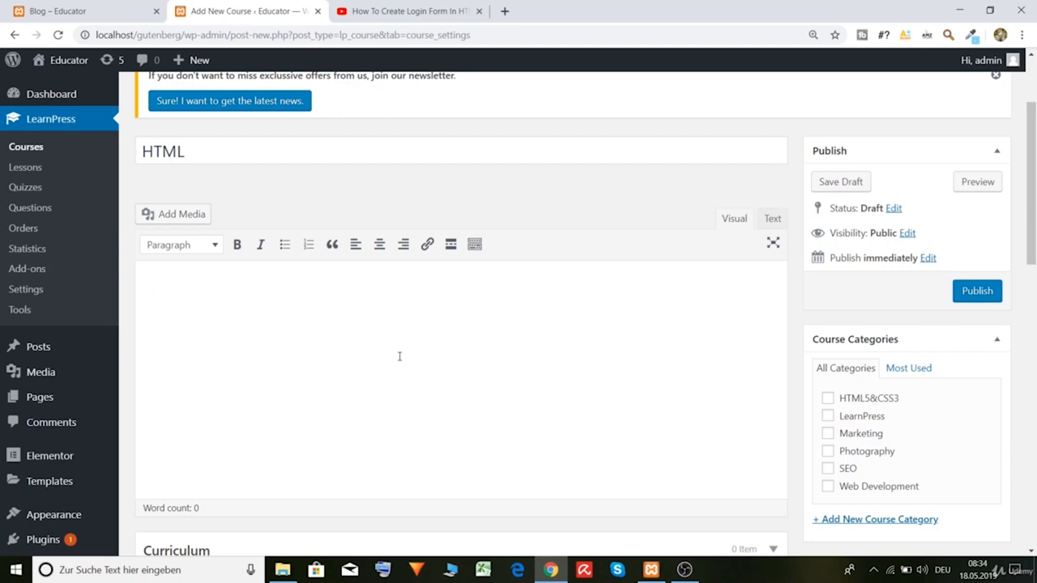
{"action": "scroll", "scroll_direction": "down", "scroll_amount": 3}
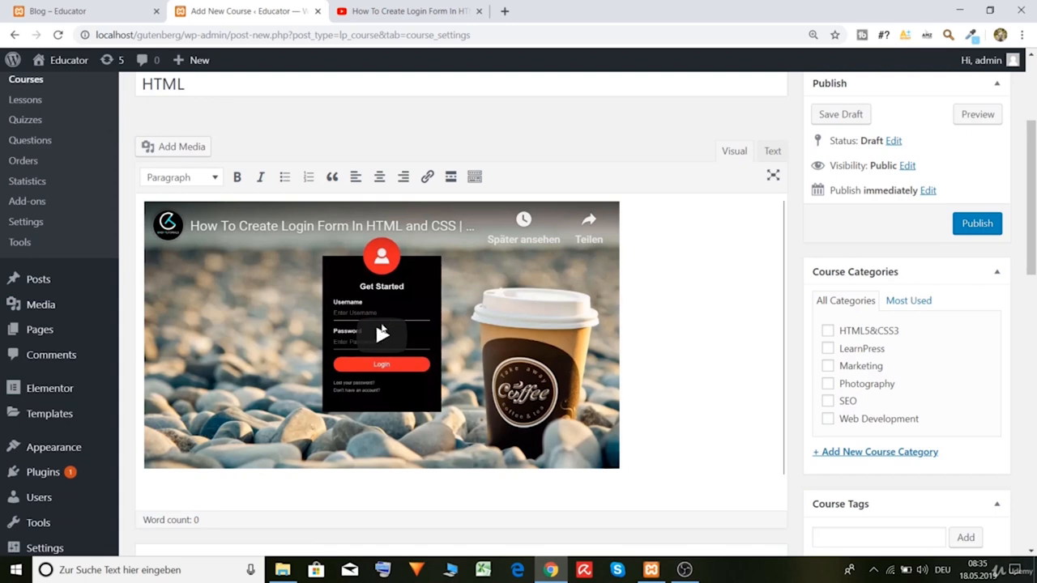
{"action": "mouse_move", "coordinate": [511, 136]}
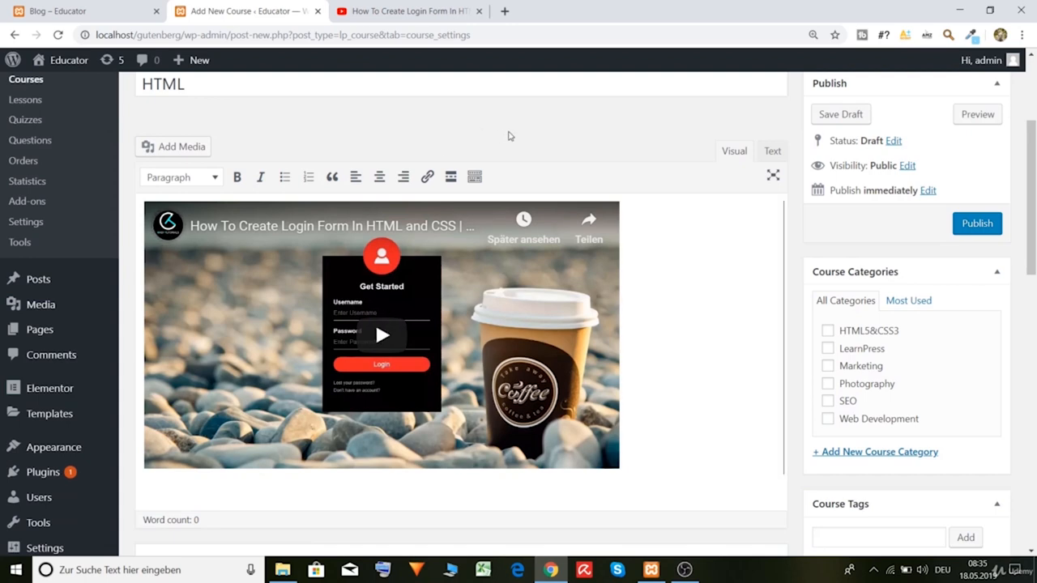
{"action": "scroll", "scroll_direction": "down", "scroll_amount": 3}
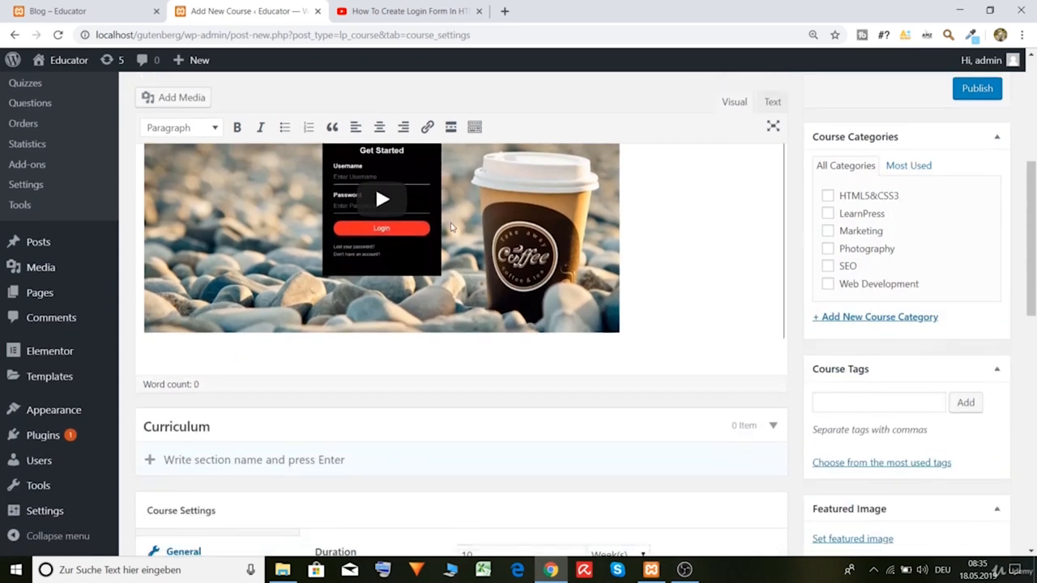
{"action": "scroll", "scroll_direction": "down", "scroll_amount": 3}
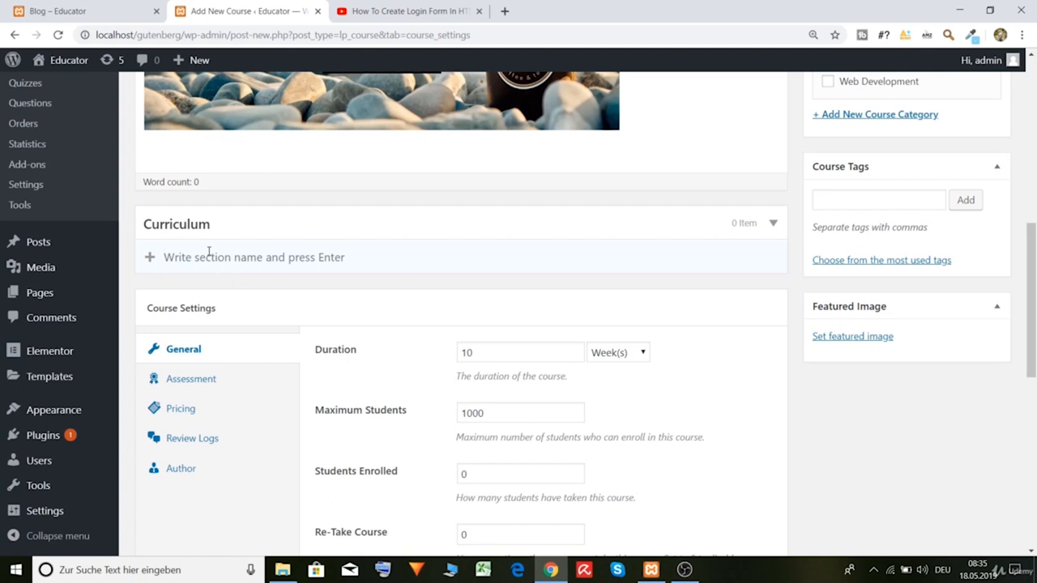
Add curriculum sections named Tags and Basics to the HTML course.
{"action": "type", "text": "Tags"}
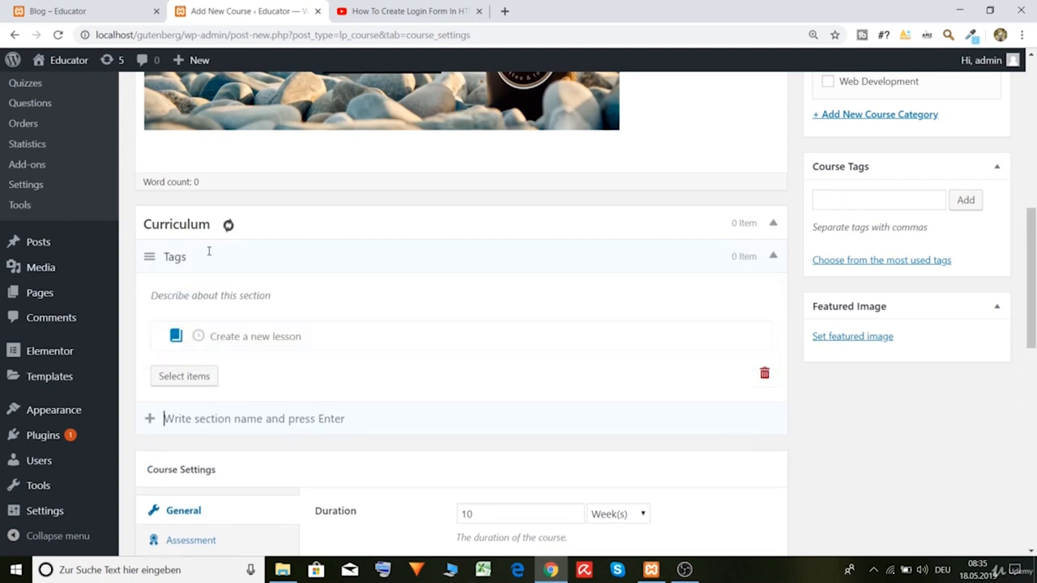
{"action": "type", "text": "asics"}
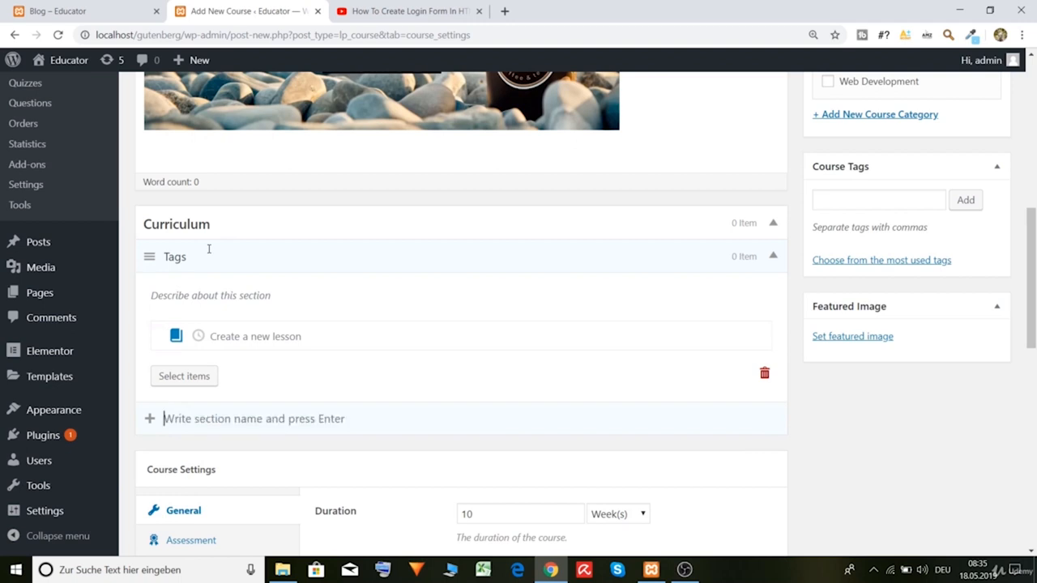
{"action": "type", "text": "Basics"}
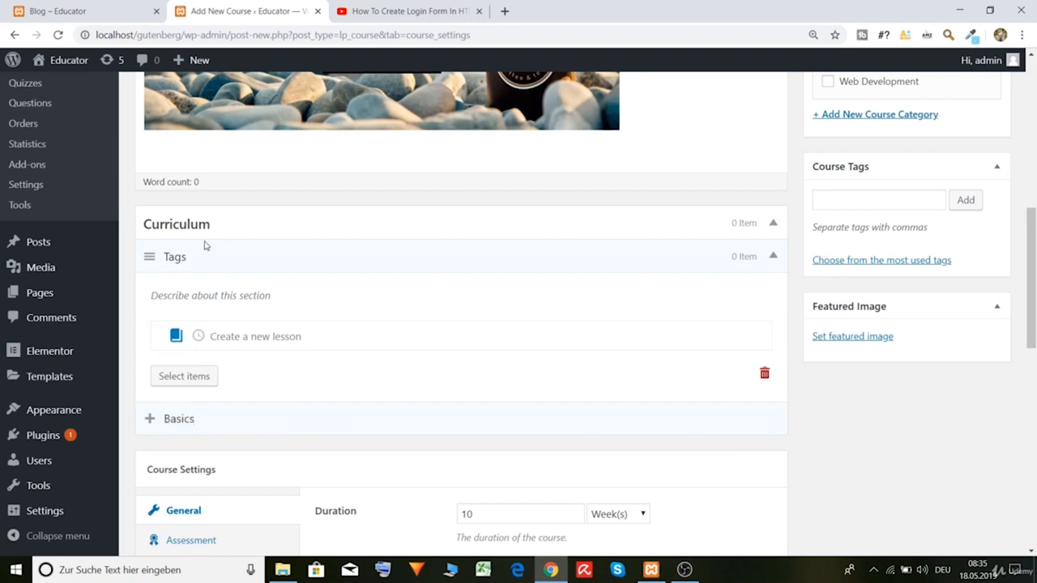
{"action": "left_click", "coordinate": [149, 418]}
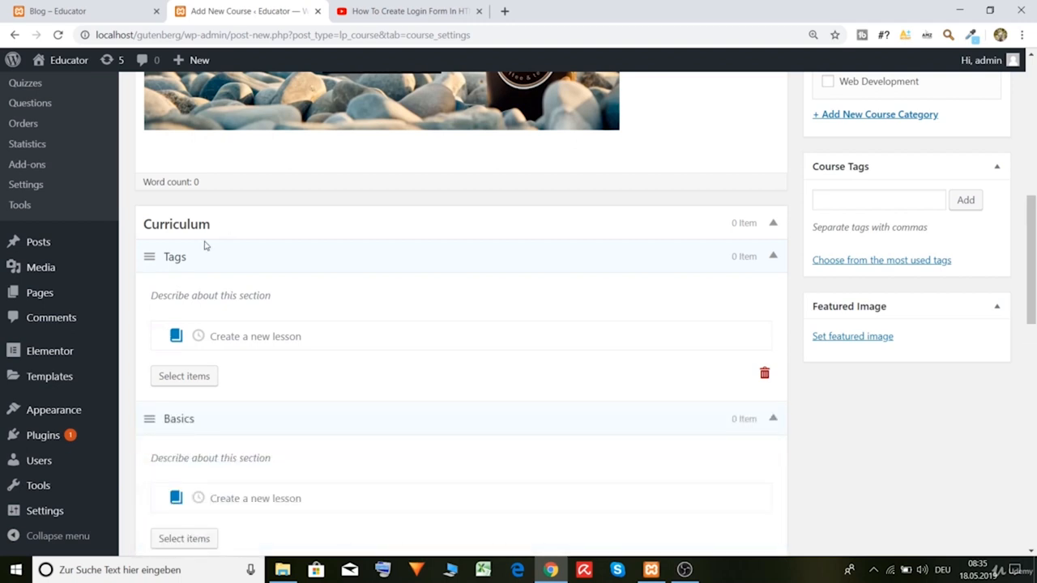
Add a Style section, then select the embedded video in the description.
{"action": "scroll", "scroll_direction": "down", "scroll_amount": 3}
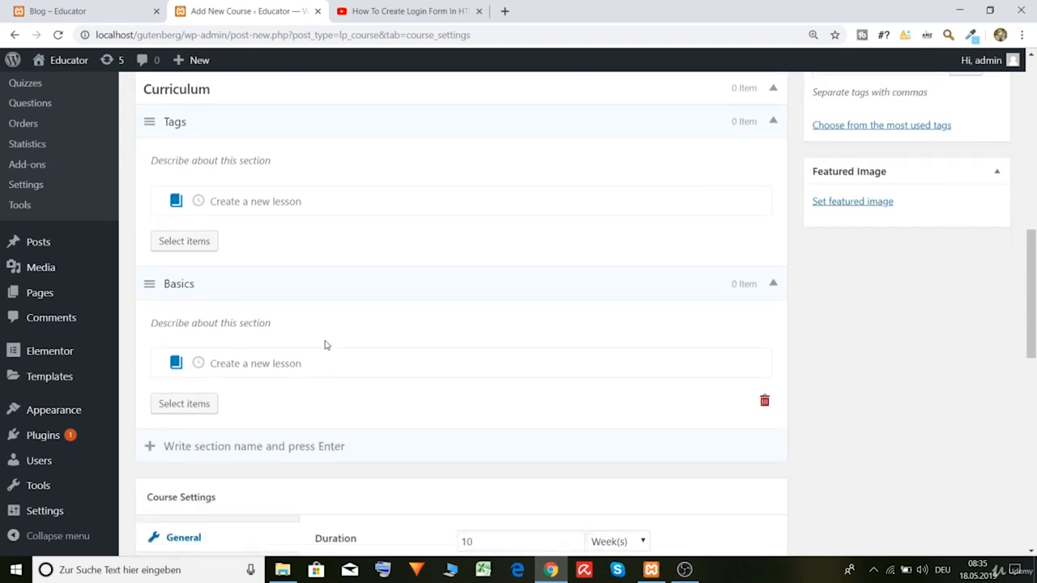
{"action": "mouse_move", "coordinate": [340, 345]}
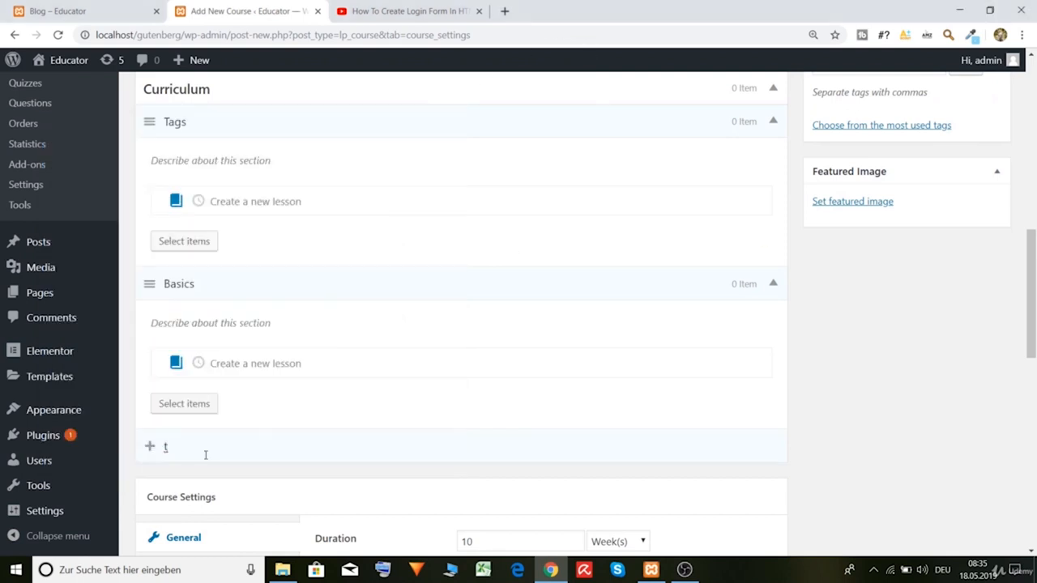
{"action": "type", "text": "Style"}
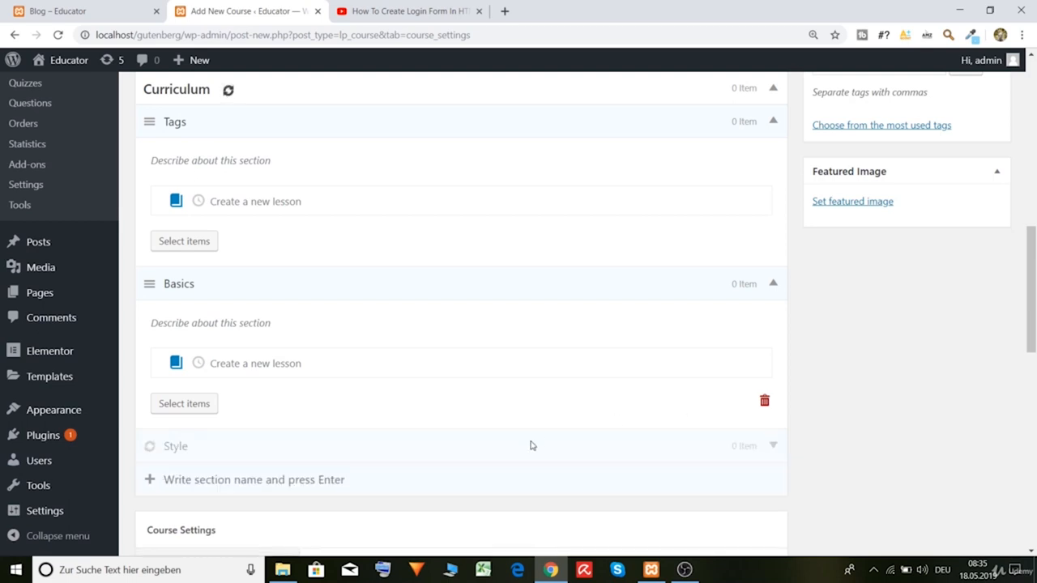
{"action": "left_click", "coordinate": [175, 447]}
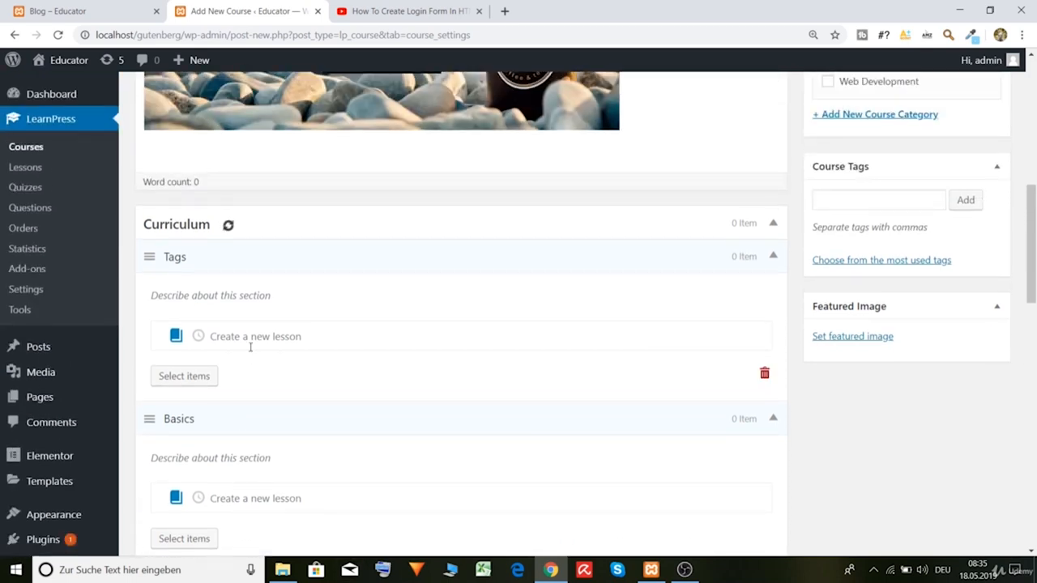
{"action": "left_click", "coordinate": [268, 336]}
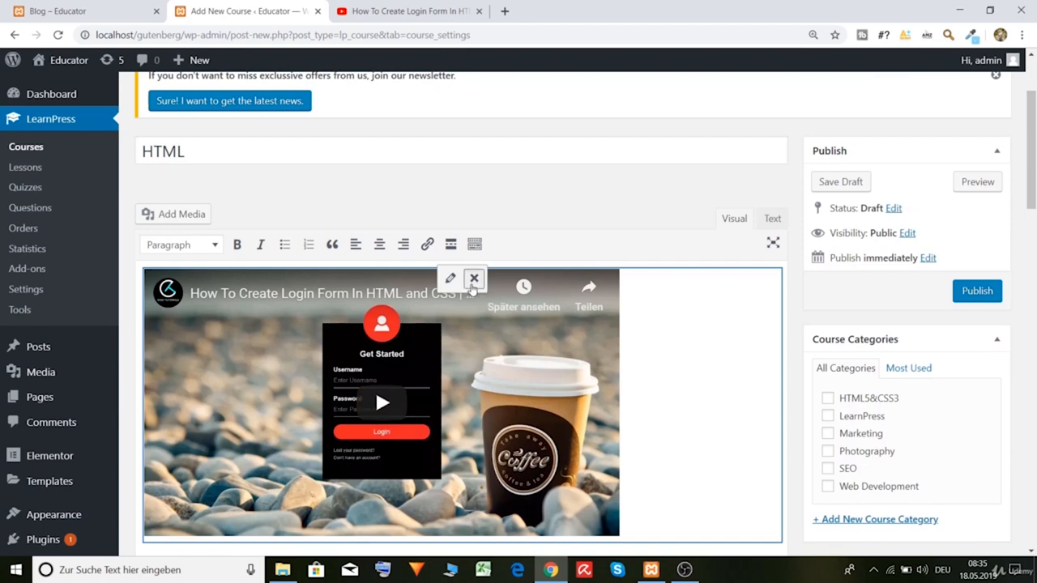
Remove the embedded YouTube video from the course description.
{"action": "left_click", "coordinate": [473, 279]}
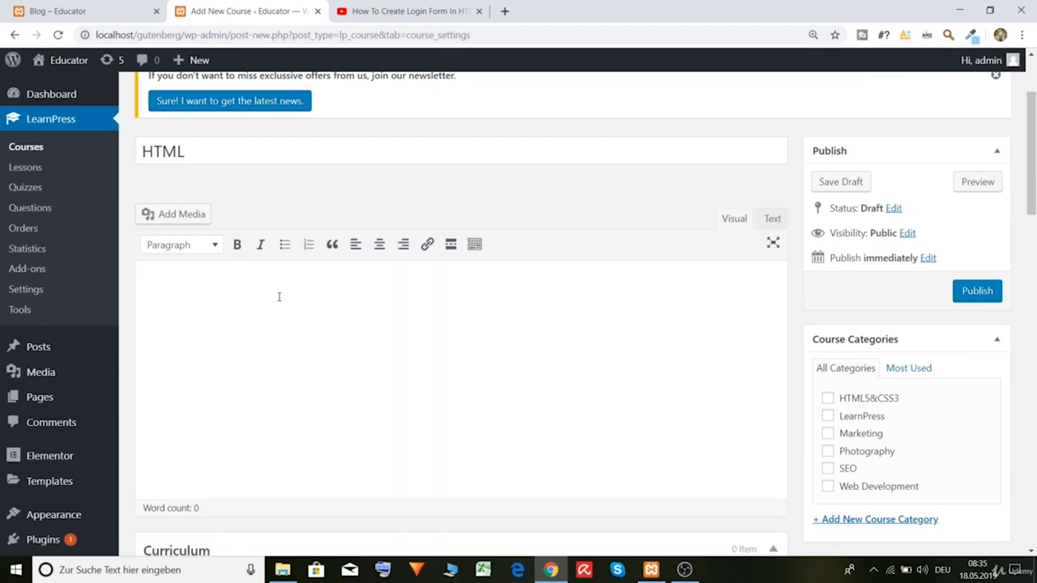
Write 'Description of your Course' as the HTML course description.
{"action": "type", "text": "D"}
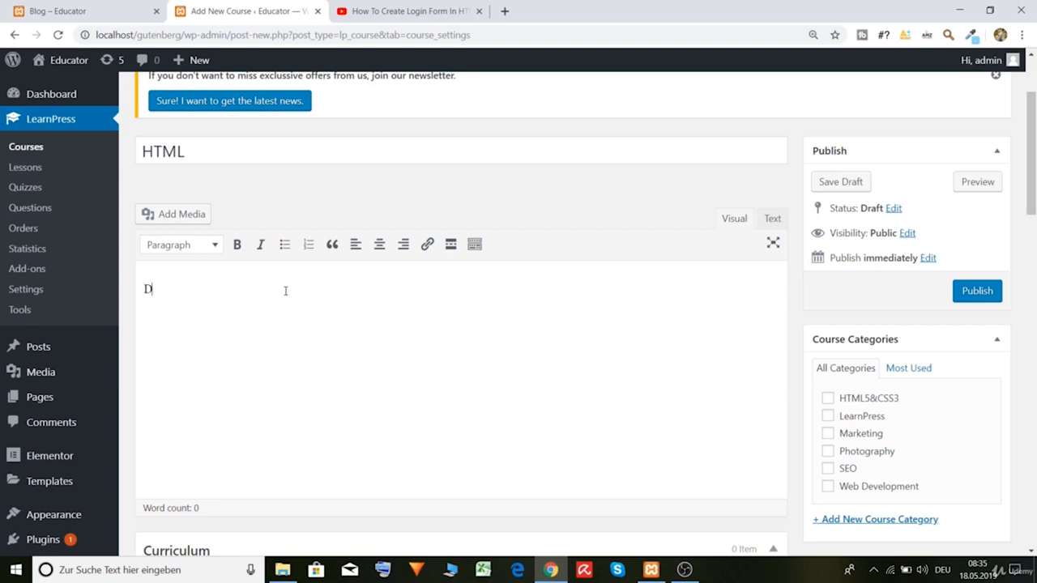
{"action": "type", "text": "escription of yo"}
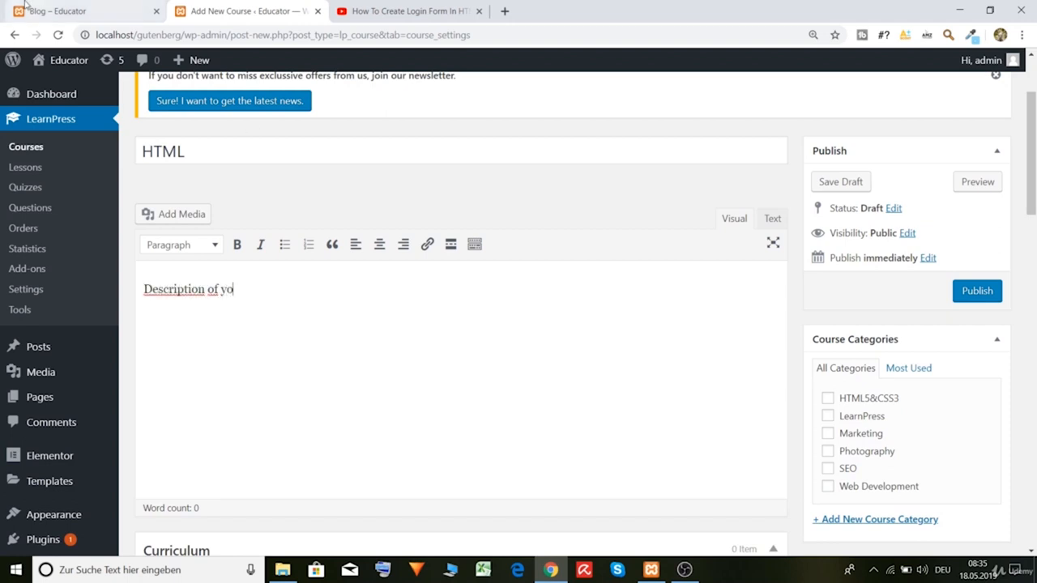
{"action": "type", "text": "ur Course"}
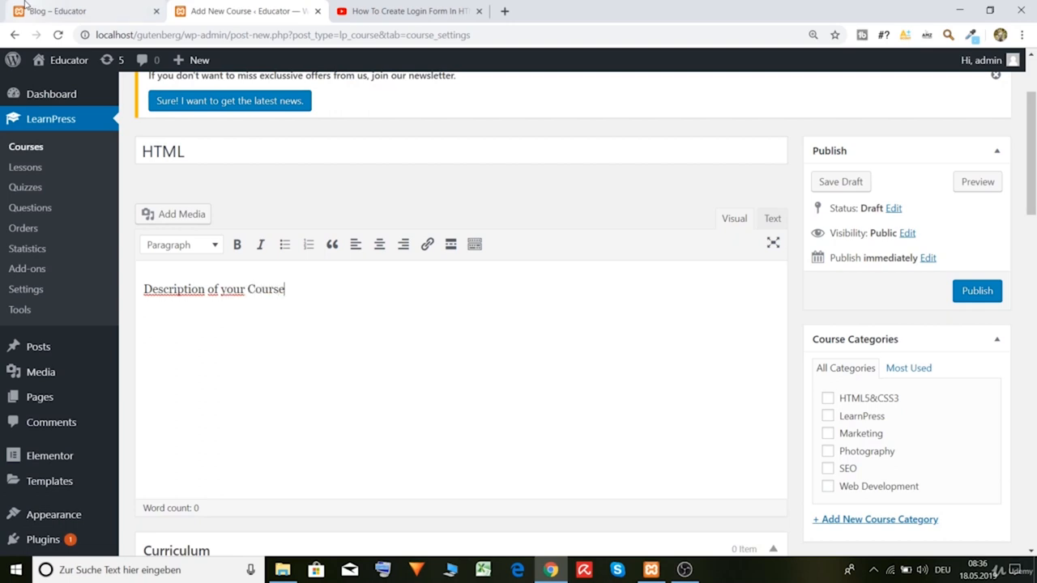
{"action": "scroll", "scroll_direction": "down", "scroll_amount": 3}
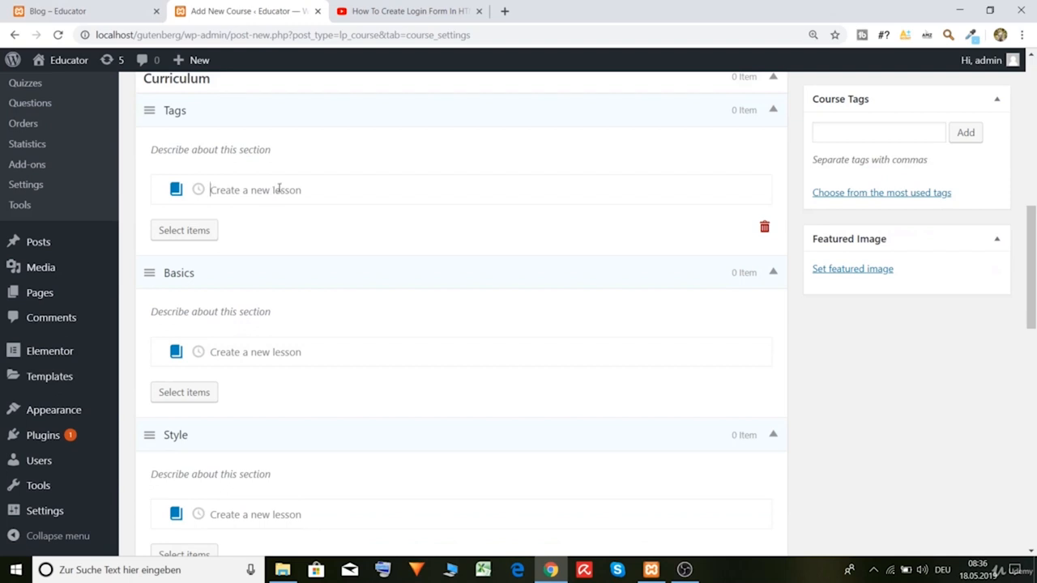
Add lessons First Tag and Second Tag to the Tags section.
{"action": "type", "text": "First T"}
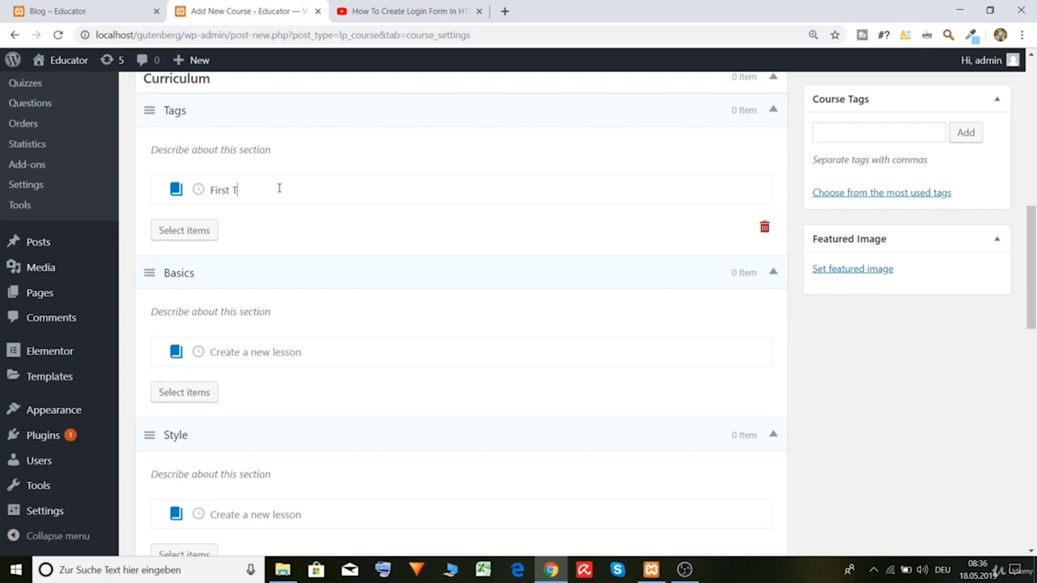
{"action": "key", "text": "Enter"}
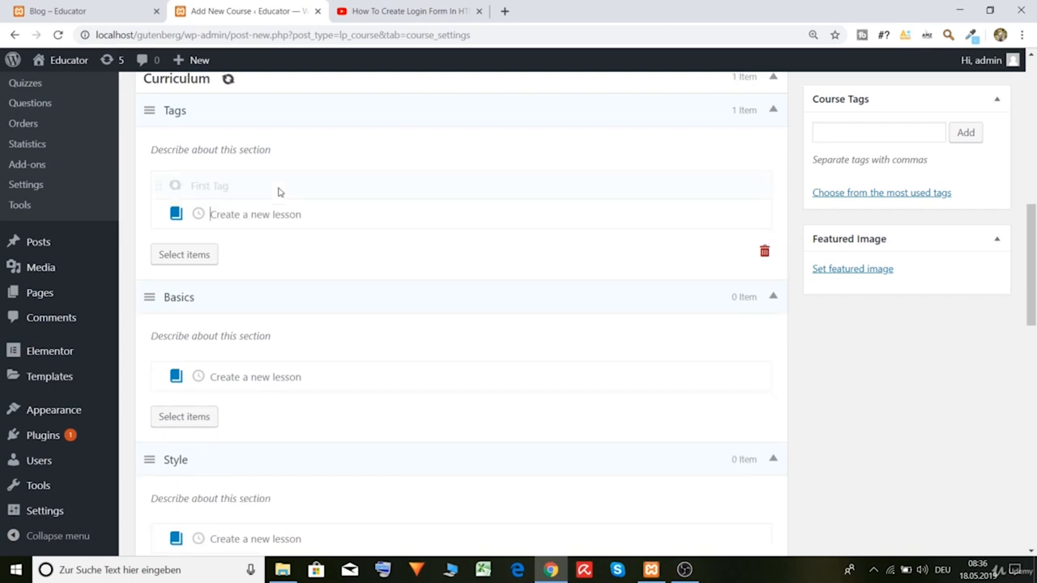
{"action": "type", "text": "Sec"}
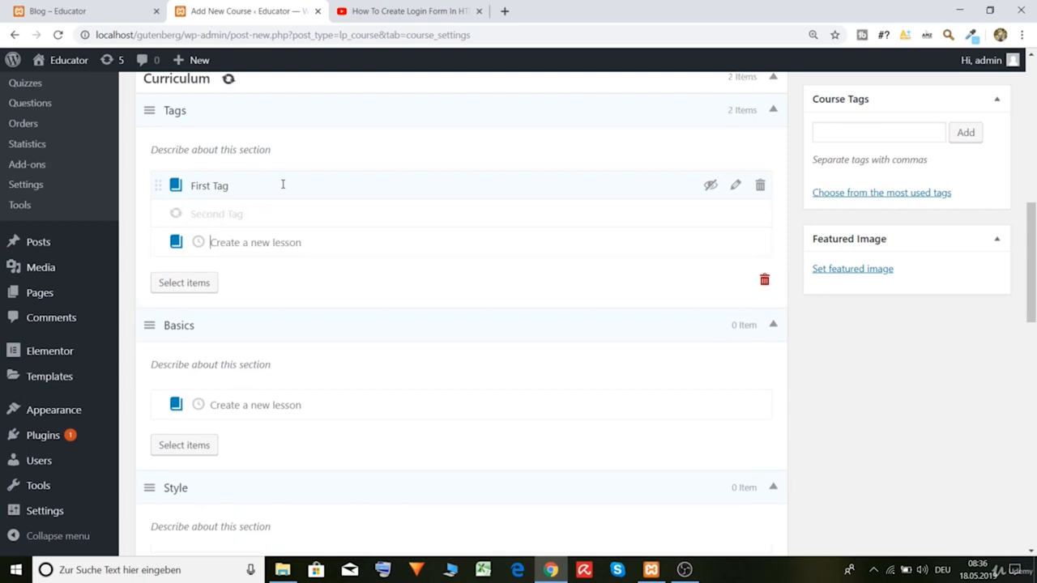
{"action": "mouse_move", "coordinate": [297, 212]}
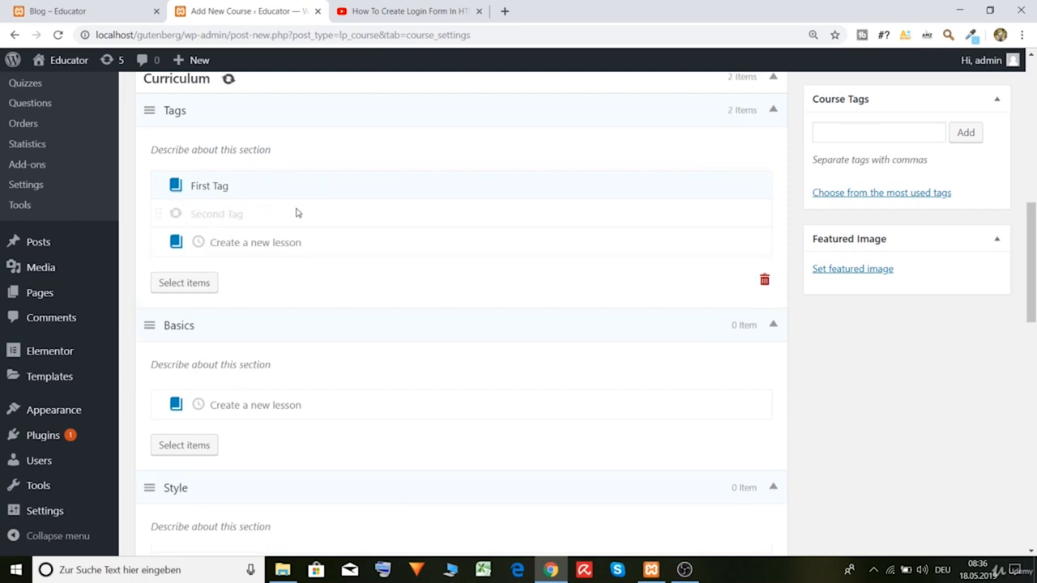
{"action": "left_click", "coordinate": [230, 185]}
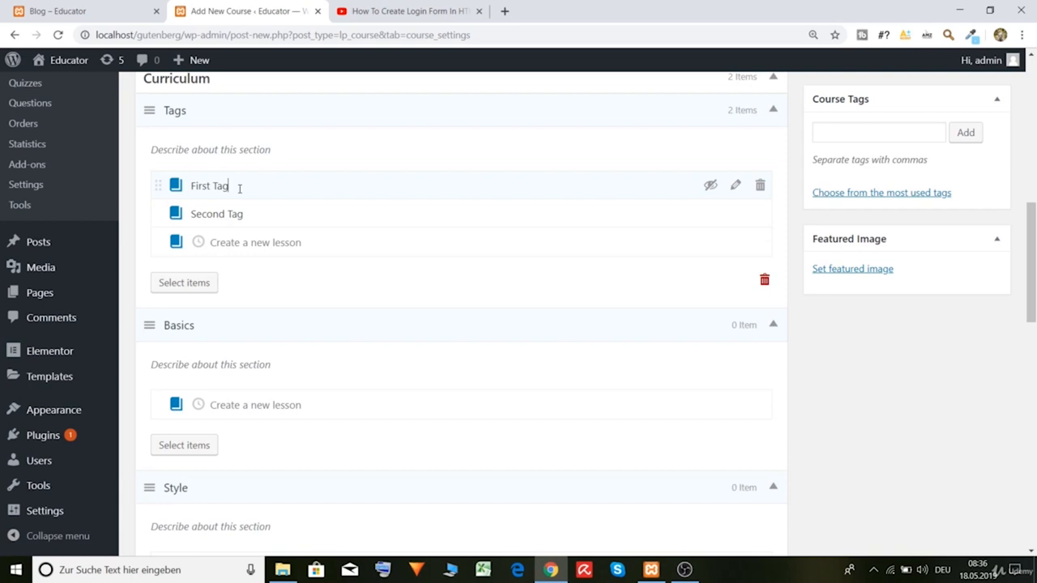
{"action": "mouse_move", "coordinate": [735, 185]}
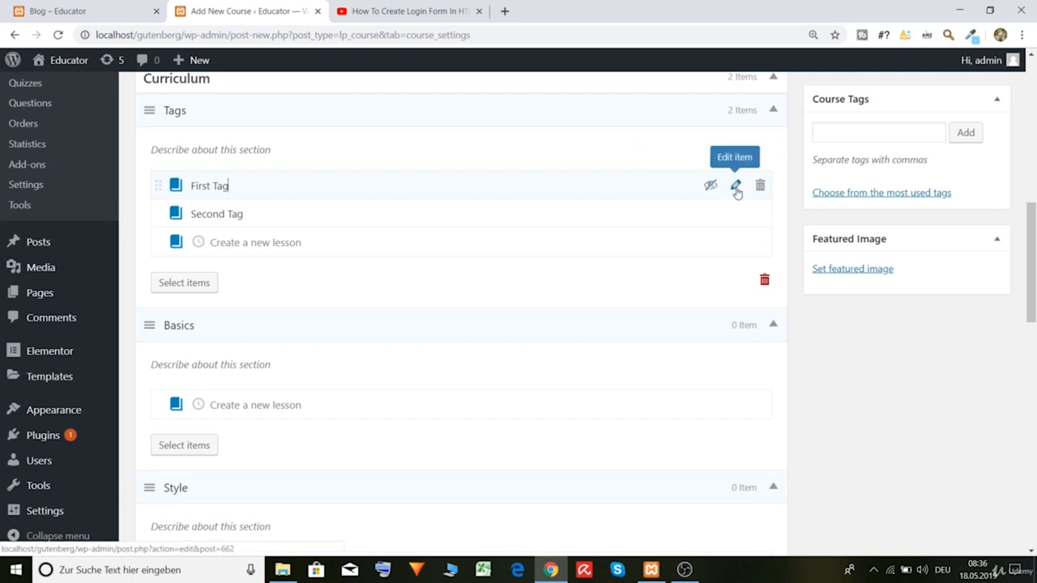
{"action": "left_click", "coordinate": [734, 185]}
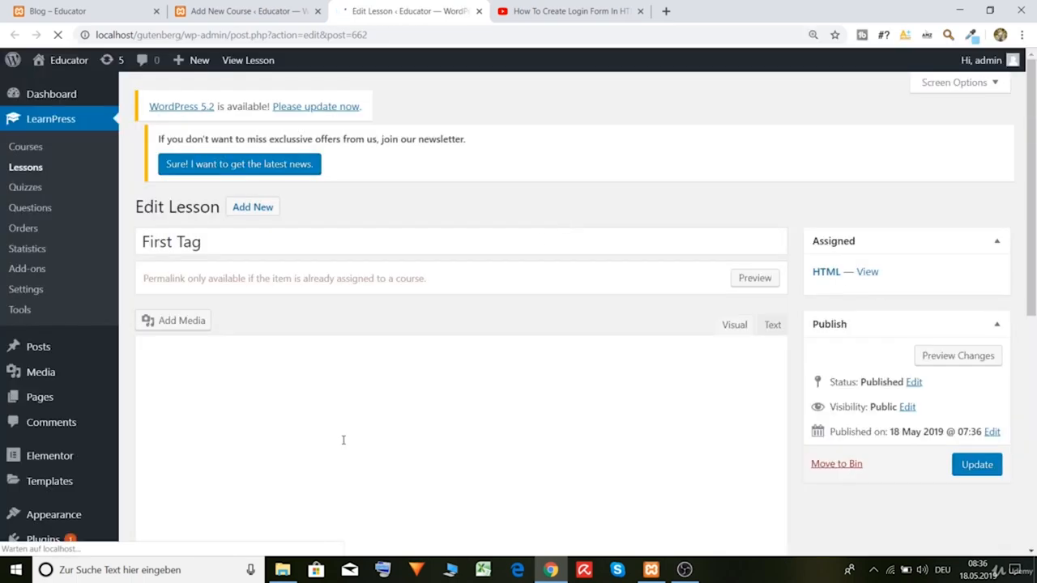
{"action": "scroll", "scroll_direction": "down", "scroll_amount": 3}
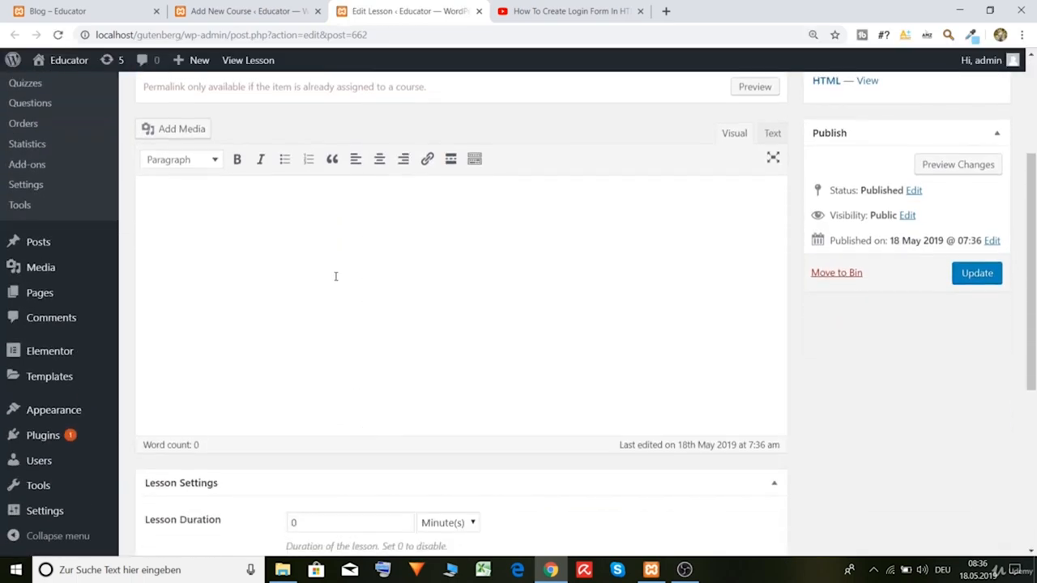
{"action": "scroll", "scroll_direction": "up", "scroll_amount": 3}
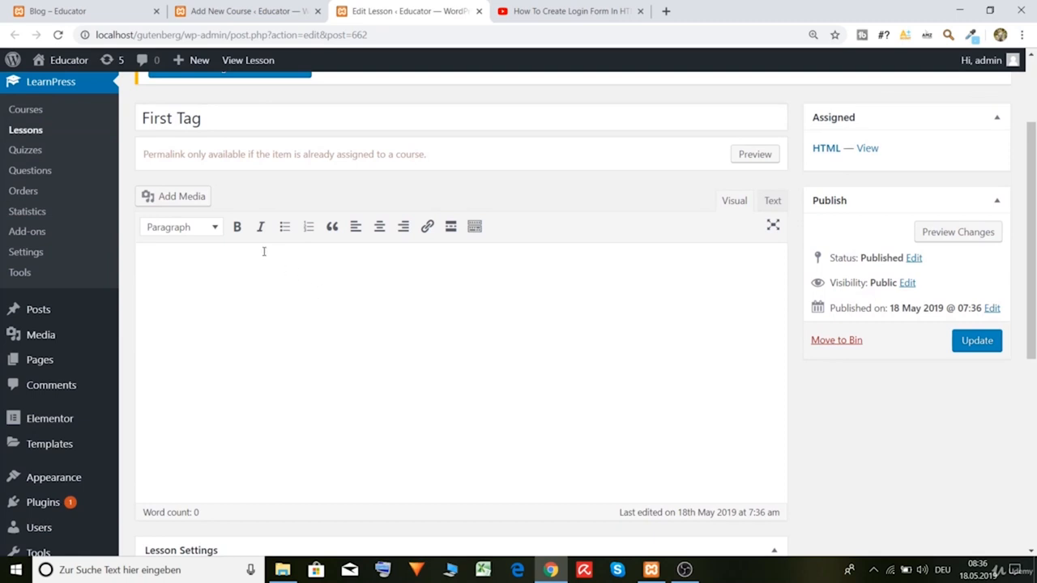
{"action": "type", "text": "https://www.youtube.com/watch?v=OWNxUVnY3pg"}
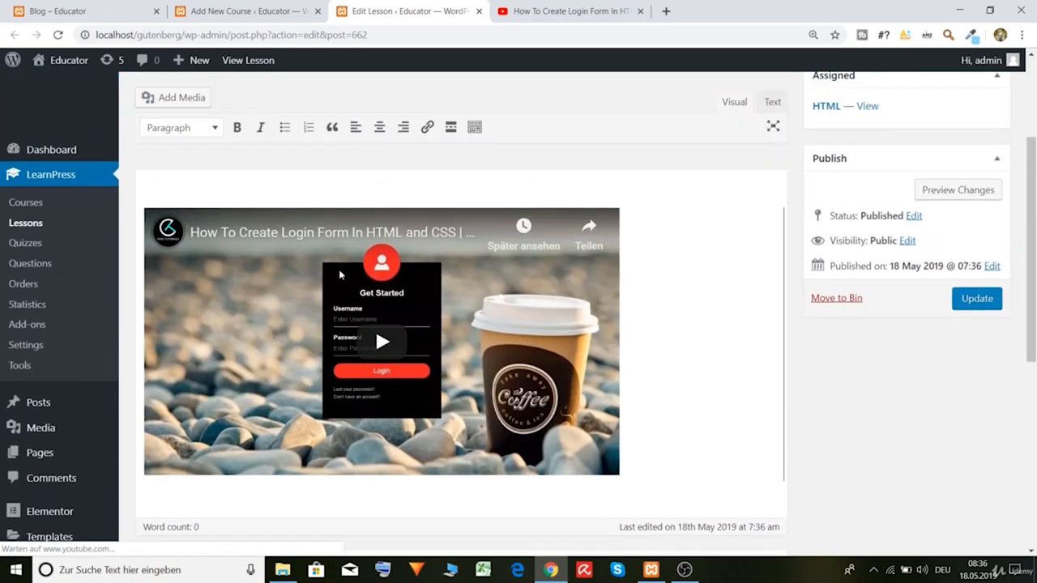
{"action": "scroll", "scroll_direction": "down", "scroll_amount": 3}
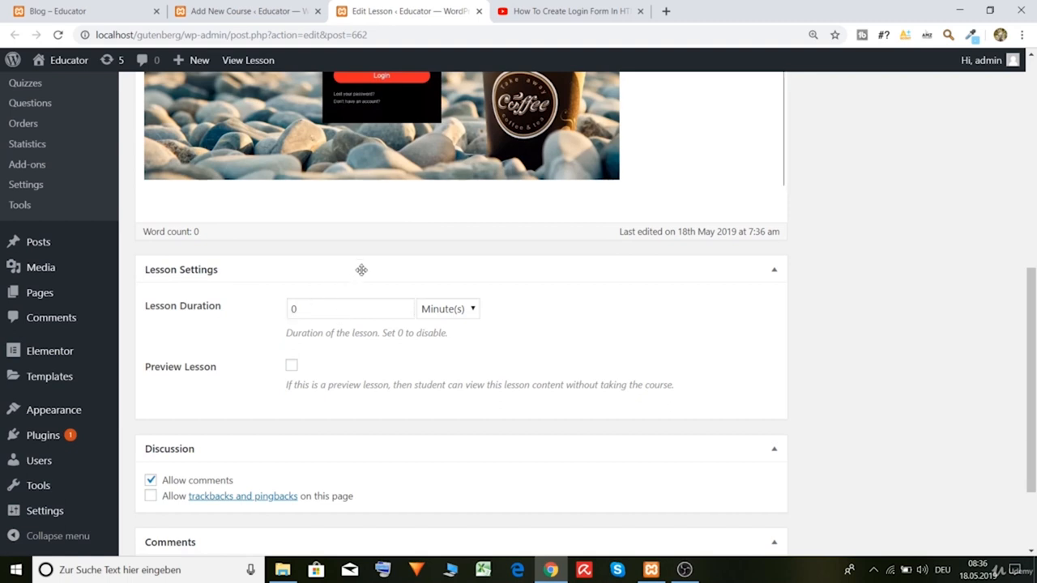
{"action": "mouse_move", "coordinate": [225, 345]}
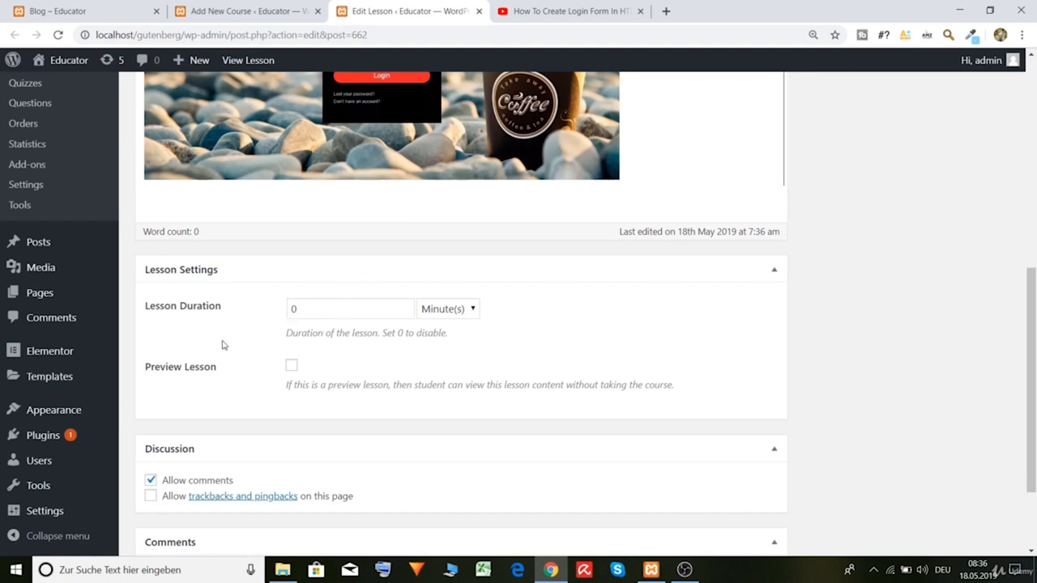
Disable comments on the First Tag lesson and update it.
{"action": "scroll", "scroll_direction": "down", "scroll_amount": 3}
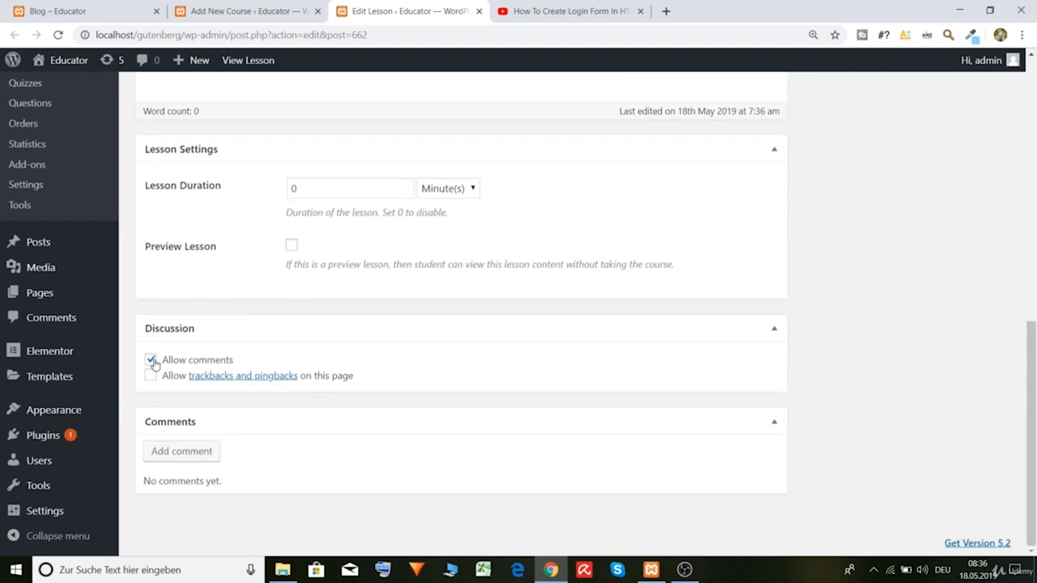
{"action": "left_click", "coordinate": [149, 359]}
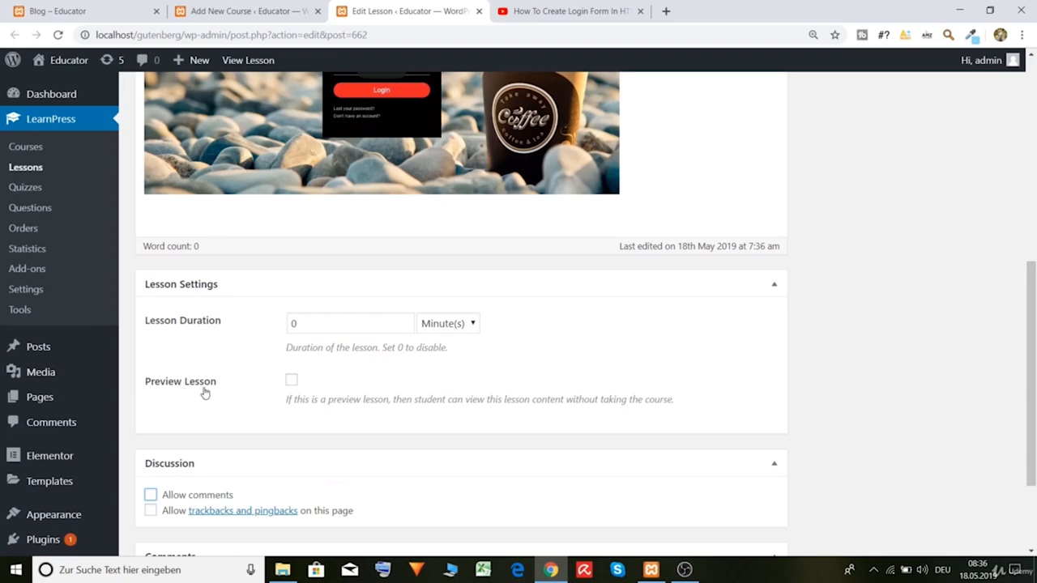
{"action": "mouse_move", "coordinate": [209, 387]}
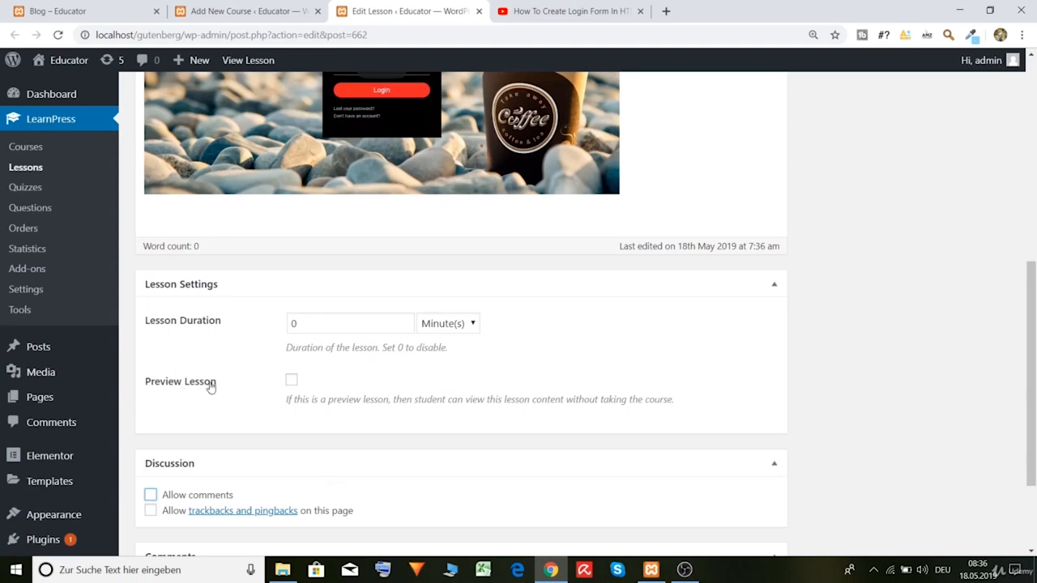
{"action": "left_click", "coordinate": [291, 379]}
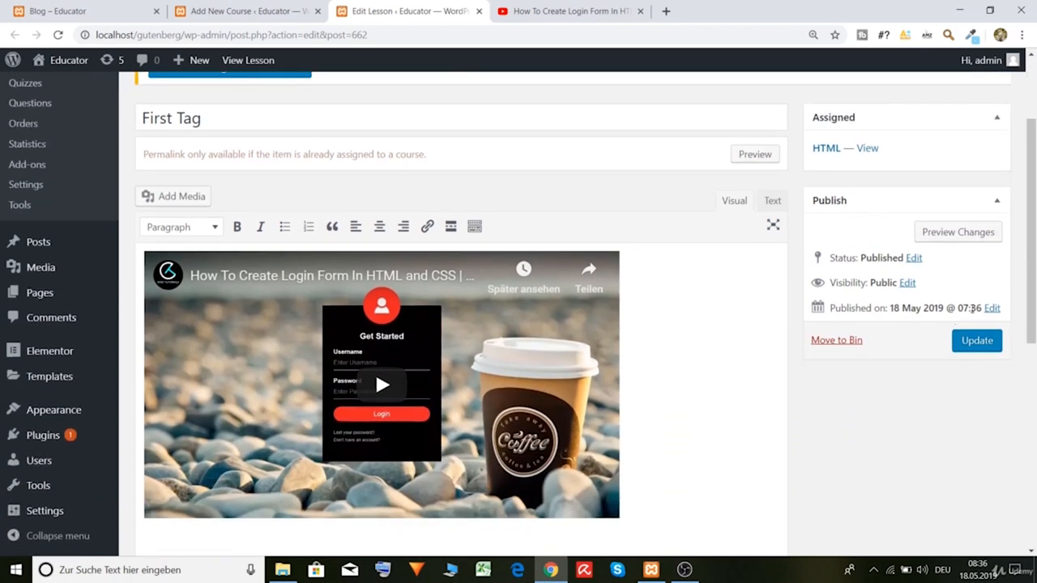
{"action": "left_click", "coordinate": [975, 340]}
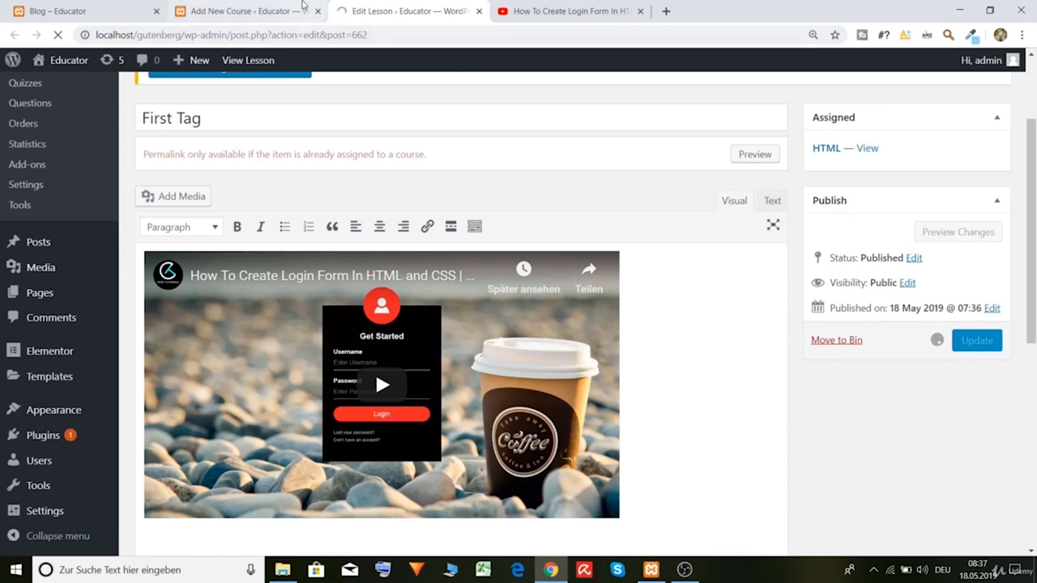
{"action": "left_click", "coordinate": [235, 10]}
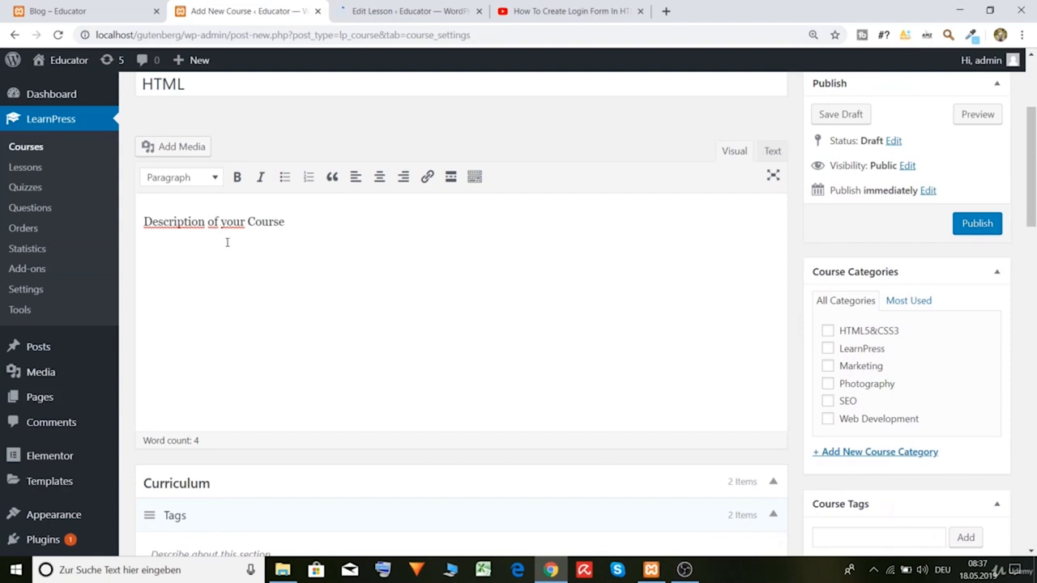
{"action": "mouse_move", "coordinate": [355, 337]}
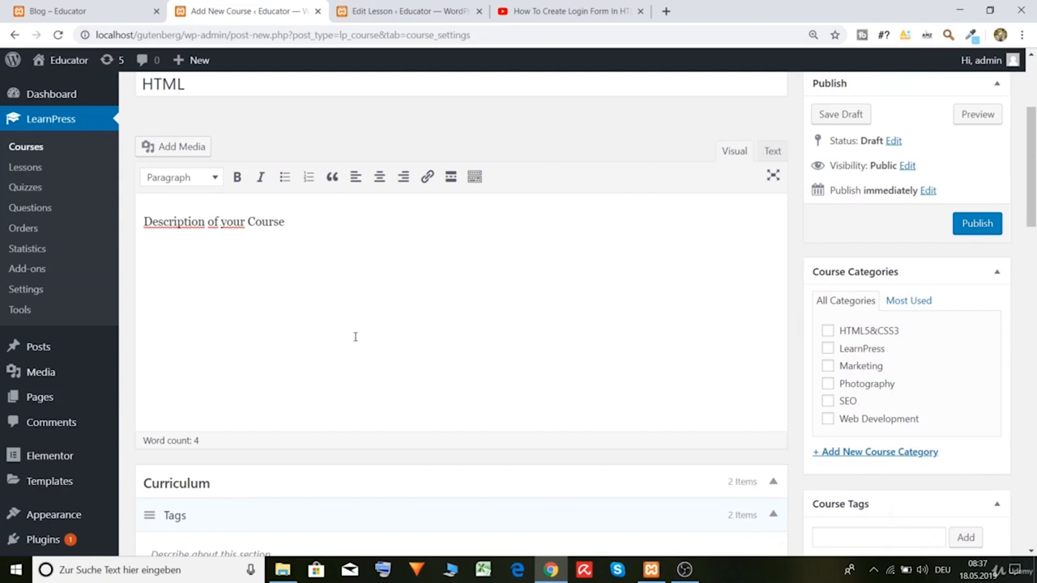
{"action": "mouse_move", "coordinate": [400, 376]}
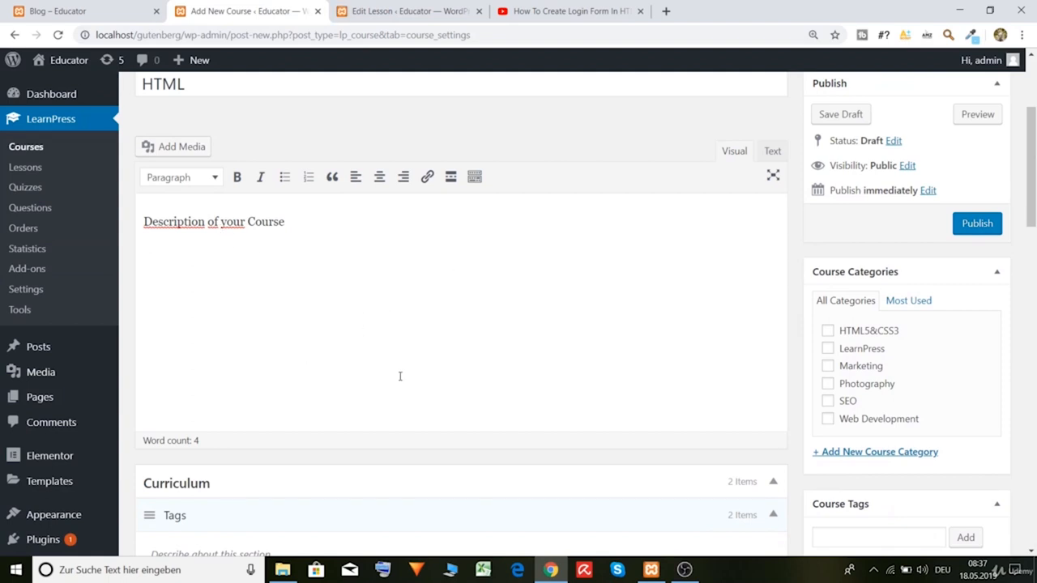
Scroll the HTML course draft down to the Tags curriculum section.
{"action": "scroll", "scroll_direction": "down", "scroll_amount": 3}
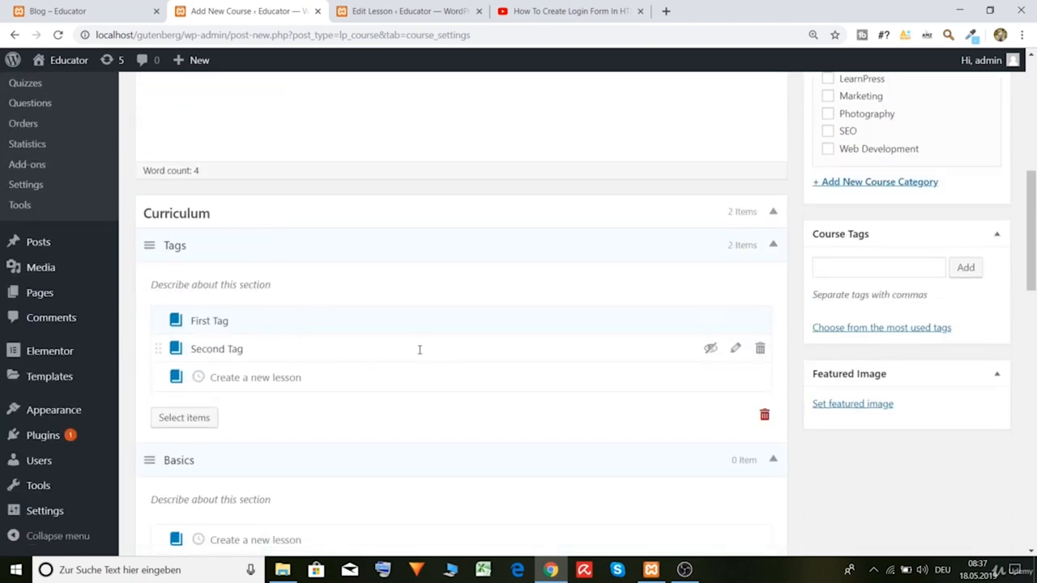
{"action": "mouse_move", "coordinate": [735, 350]}
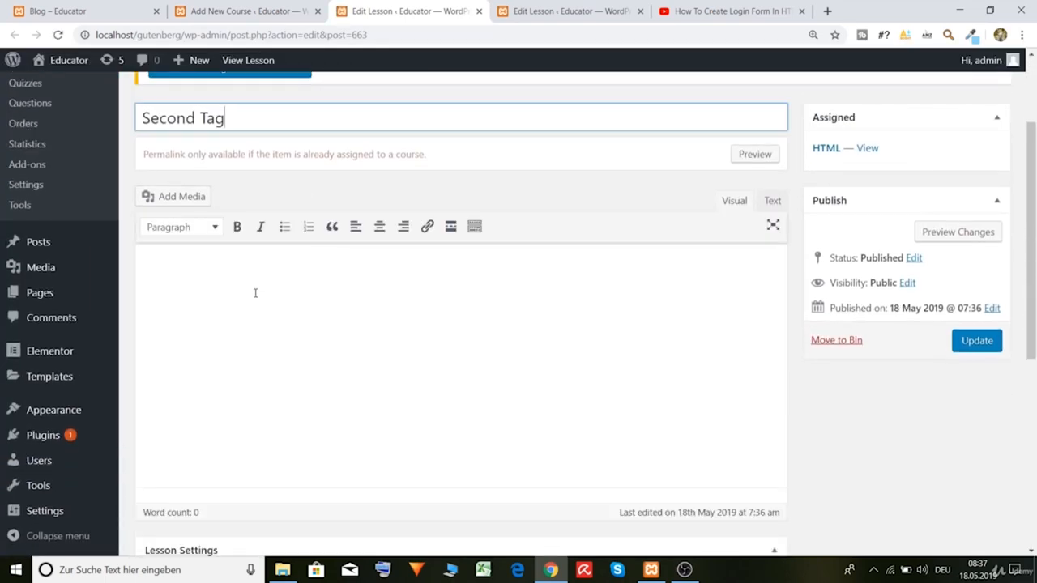
Embed the YouTube URL watch?v=OWNxUVnY3pg in the Second Tag lesson, leave comments off, and return to the course editor.
{"action": "type", "text": "https://www.youtube.com/watch?v=OWNxUVnY3pg"}
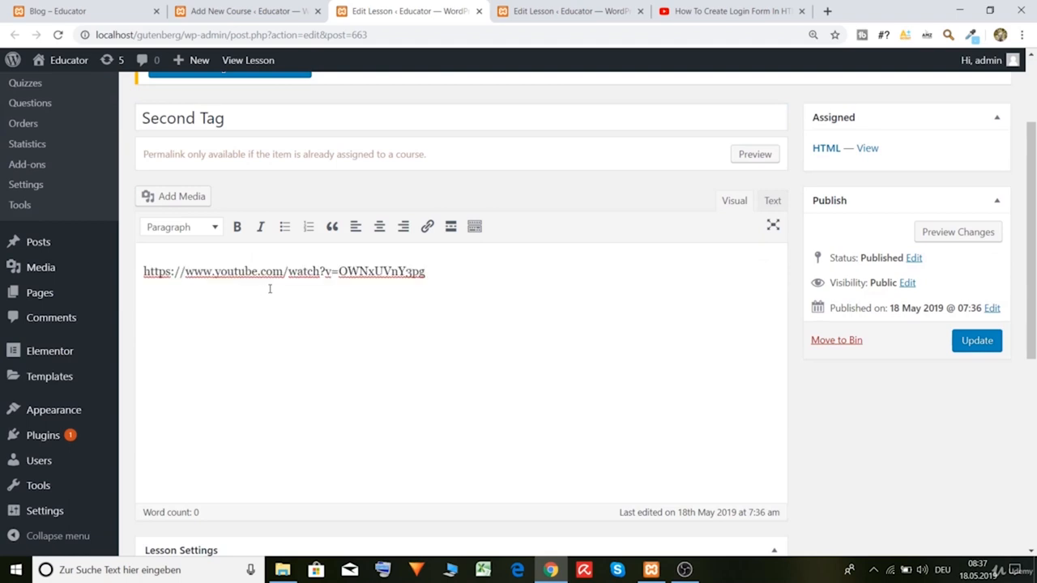
{"action": "scroll", "scroll_direction": "down", "scroll_amount": 3}
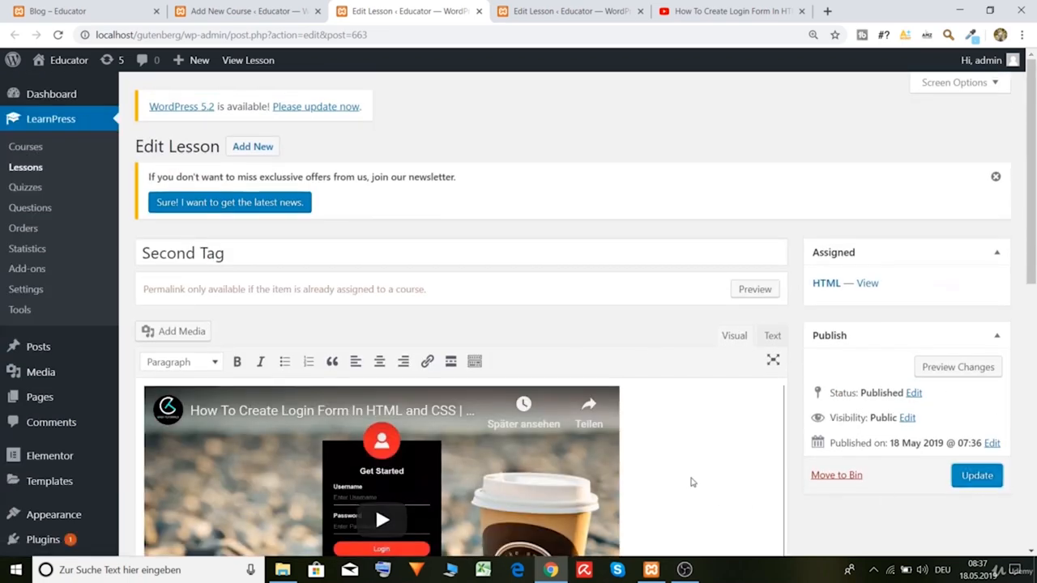
{"action": "scroll", "scroll_direction": "down", "scroll_amount": 3}
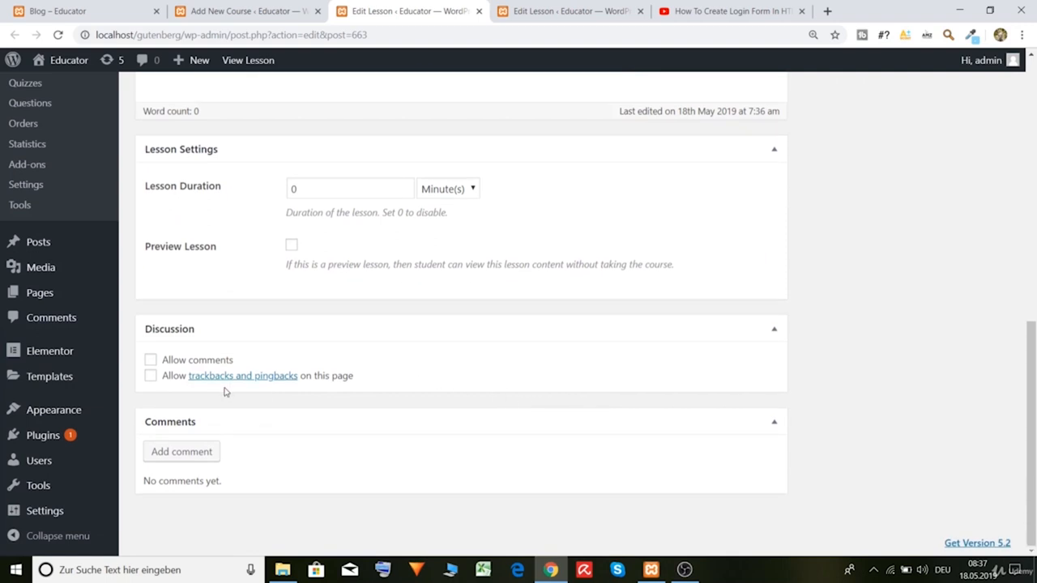
{"action": "mouse_move", "coordinate": [191, 425]}
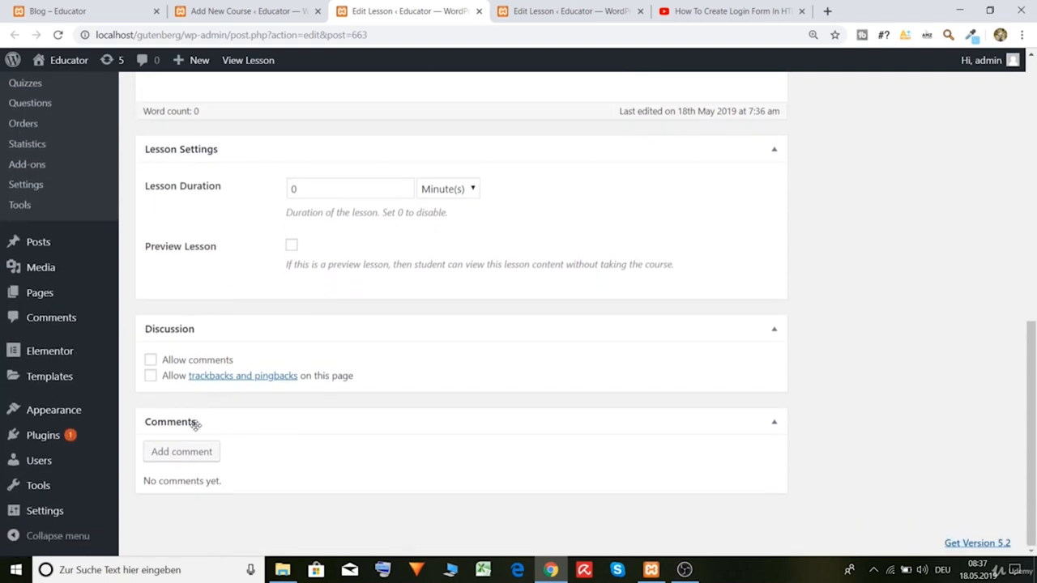
{"action": "mouse_move", "coordinate": [388, 350]}
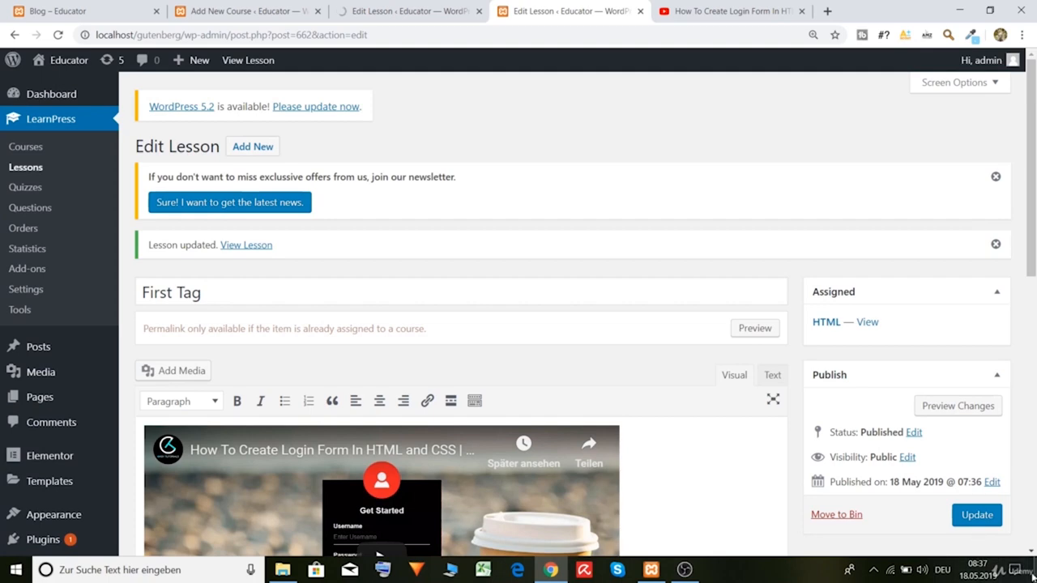
{"action": "left_click", "coordinate": [976, 514]}
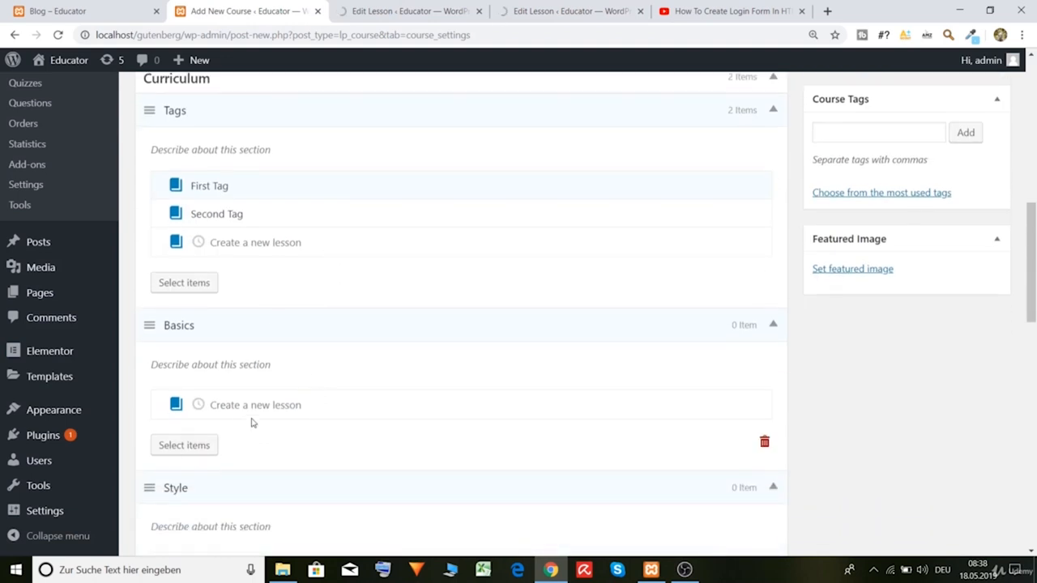
Add a 'Basics' lesson to Basics and a 'Style' lesson to Style, then review Course Settings below.
{"action": "left_click", "coordinate": [263, 406]}
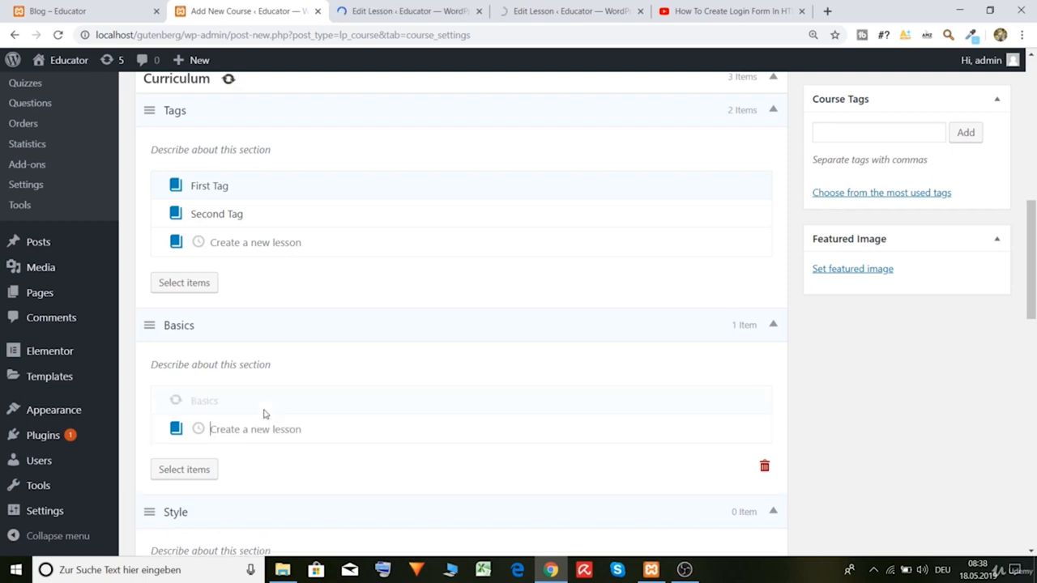
{"action": "scroll", "scroll_direction": "down", "scroll_amount": 3}
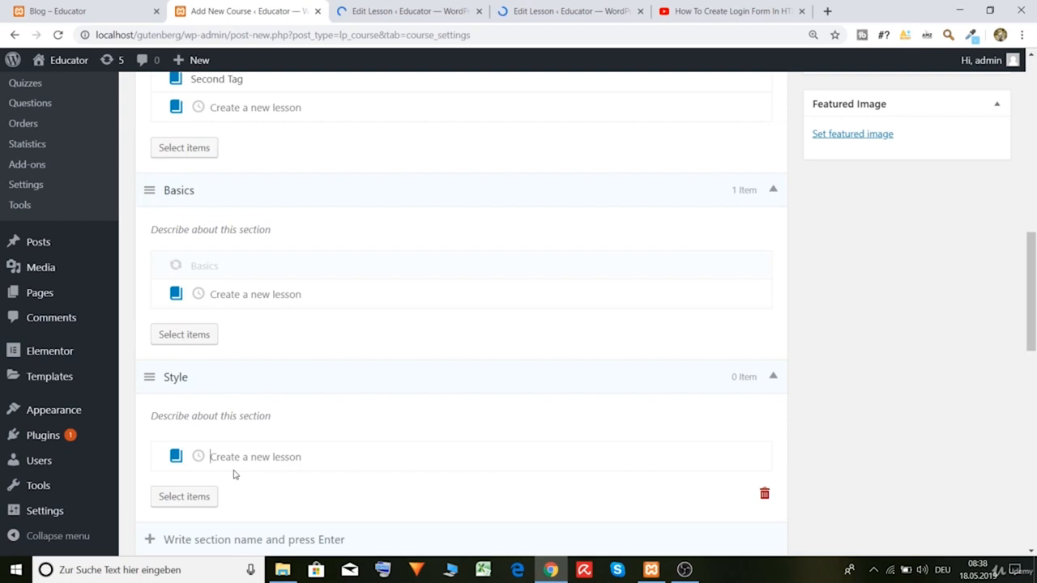
{"action": "type", "text": "Style"}
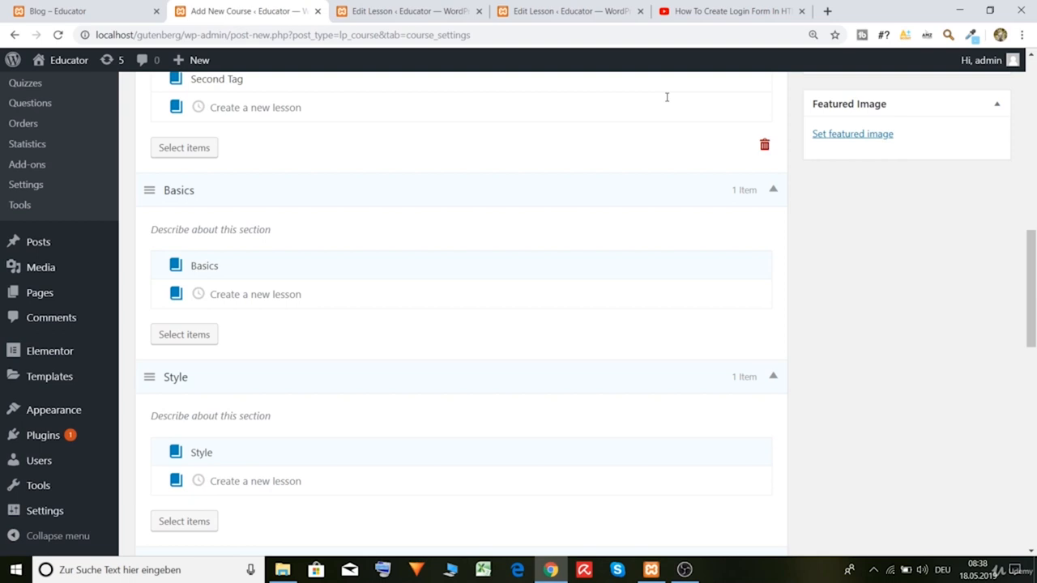
{"action": "mouse_move", "coordinate": [862, 246]}
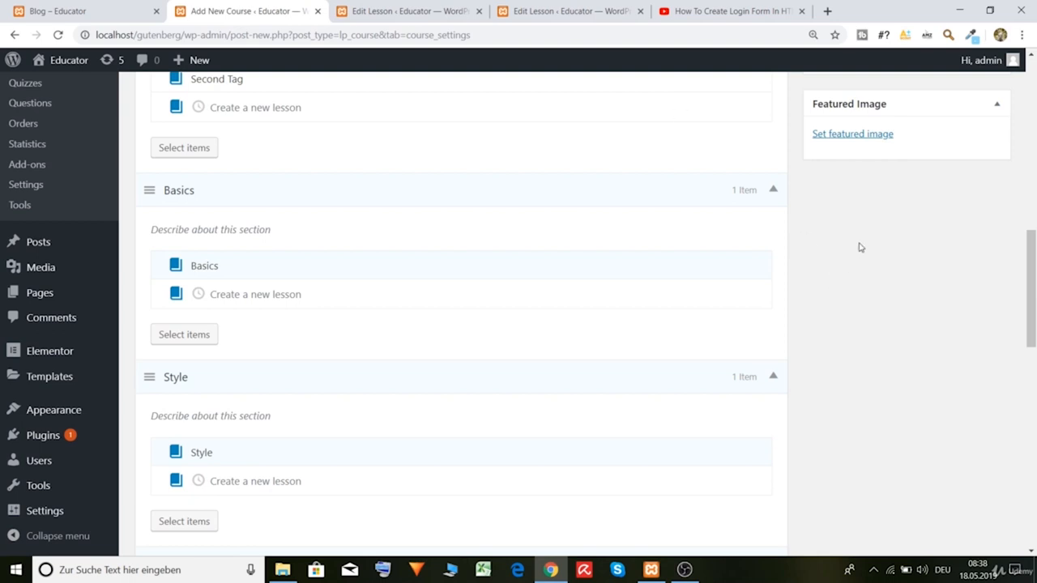
{"action": "mouse_move", "coordinate": [684, 265]}
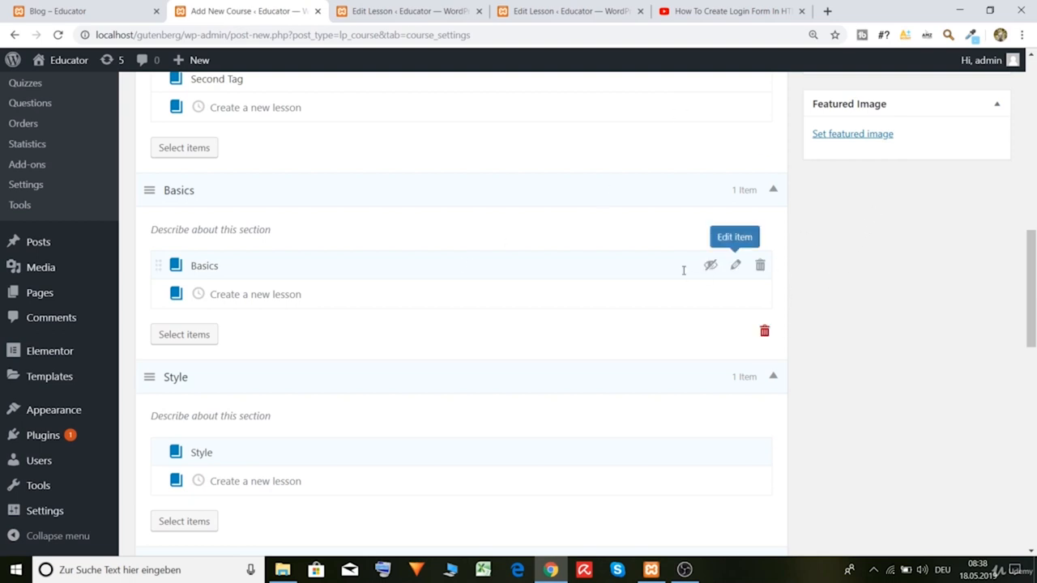
{"action": "mouse_move", "coordinate": [345, 253]}
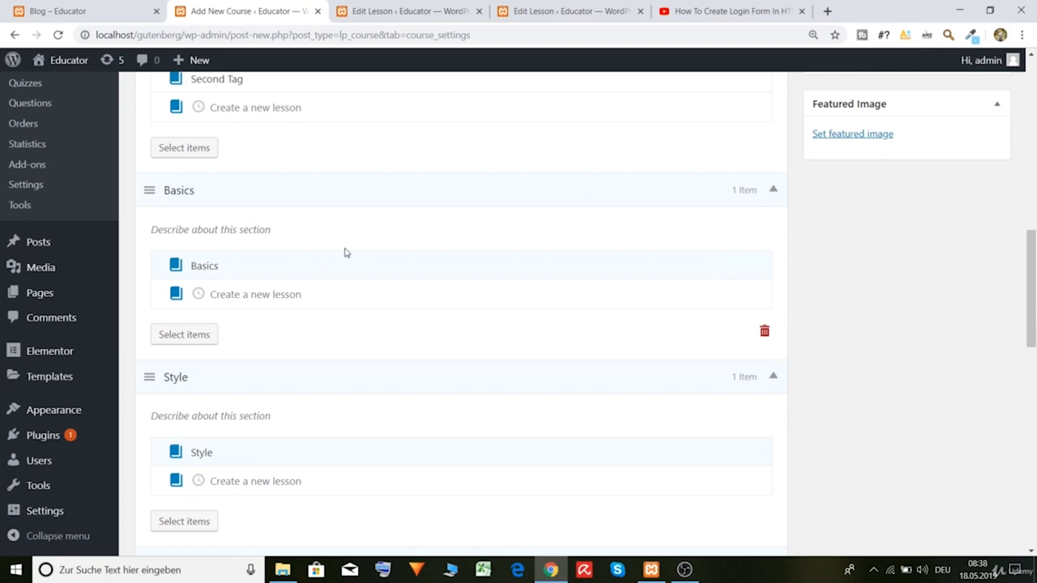
{"action": "mouse_move", "coordinate": [635, 288]}
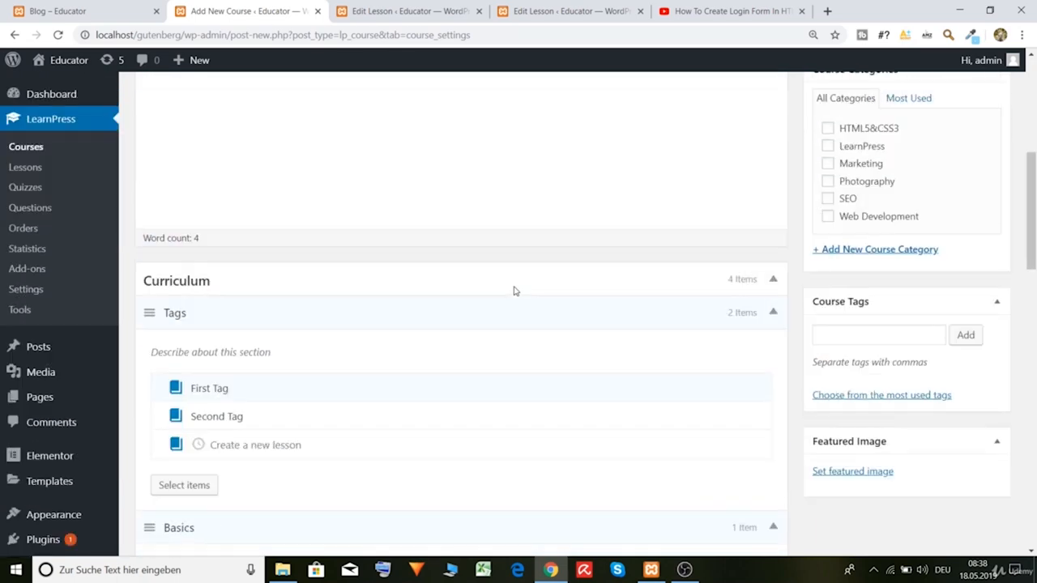
{"action": "scroll", "scroll_direction": "down", "scroll_amount": 3}
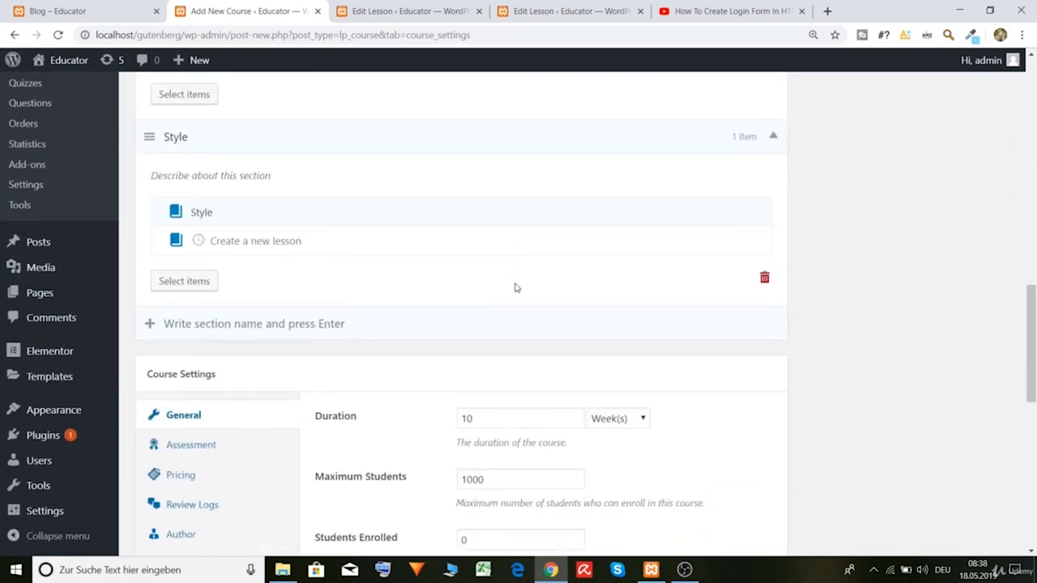
{"action": "scroll", "scroll_direction": "down", "scroll_amount": 3}
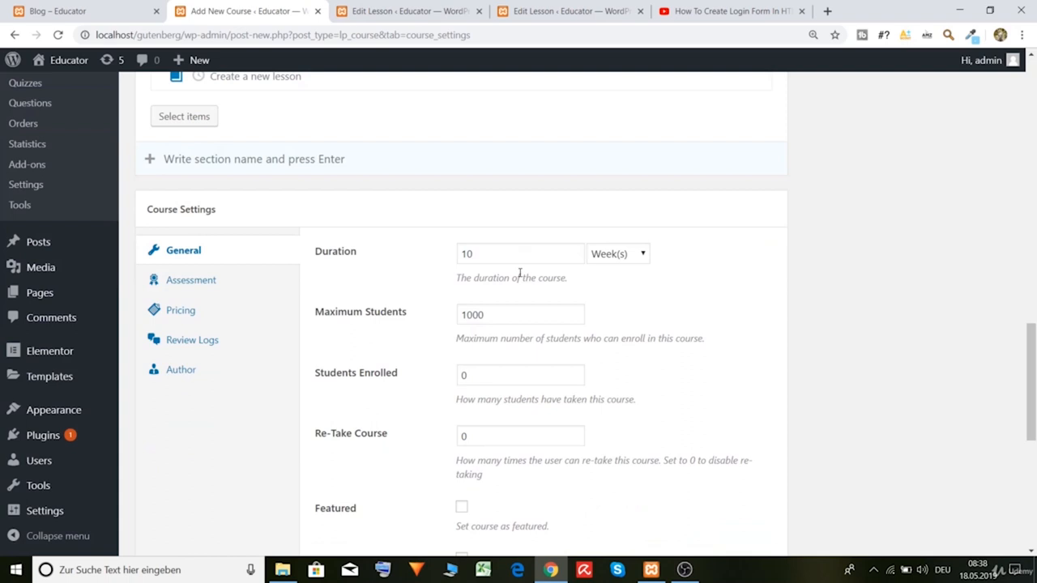